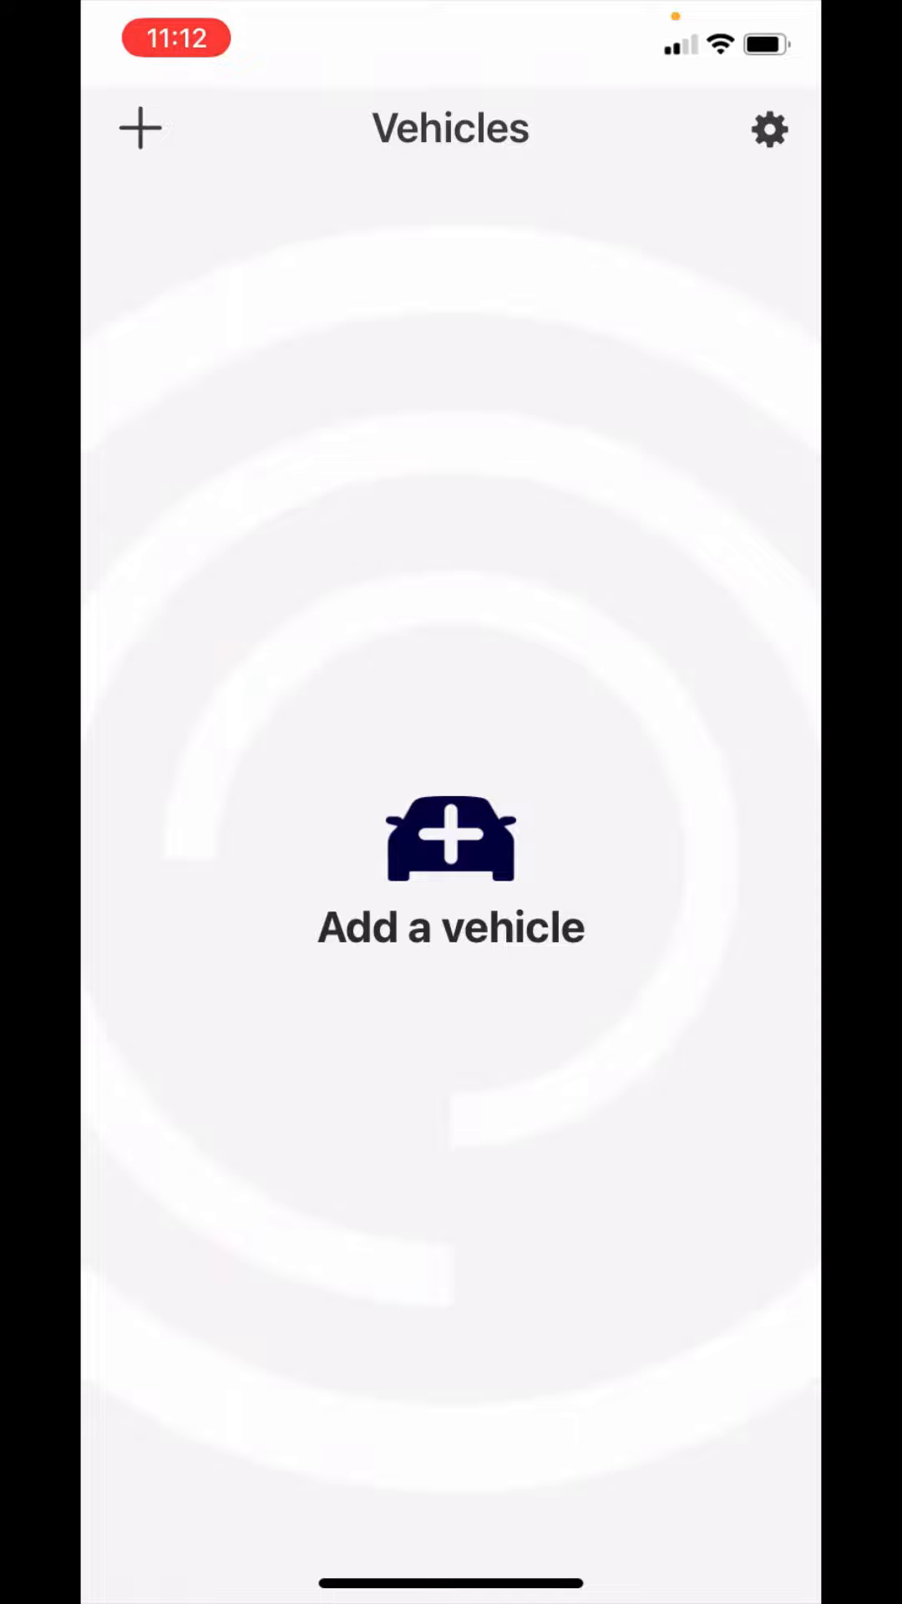
Step: Start adding a vehicle by choosing Scan a VIN after first cancelling the add options
{"action": "left_click", "coordinate": [450, 864]}
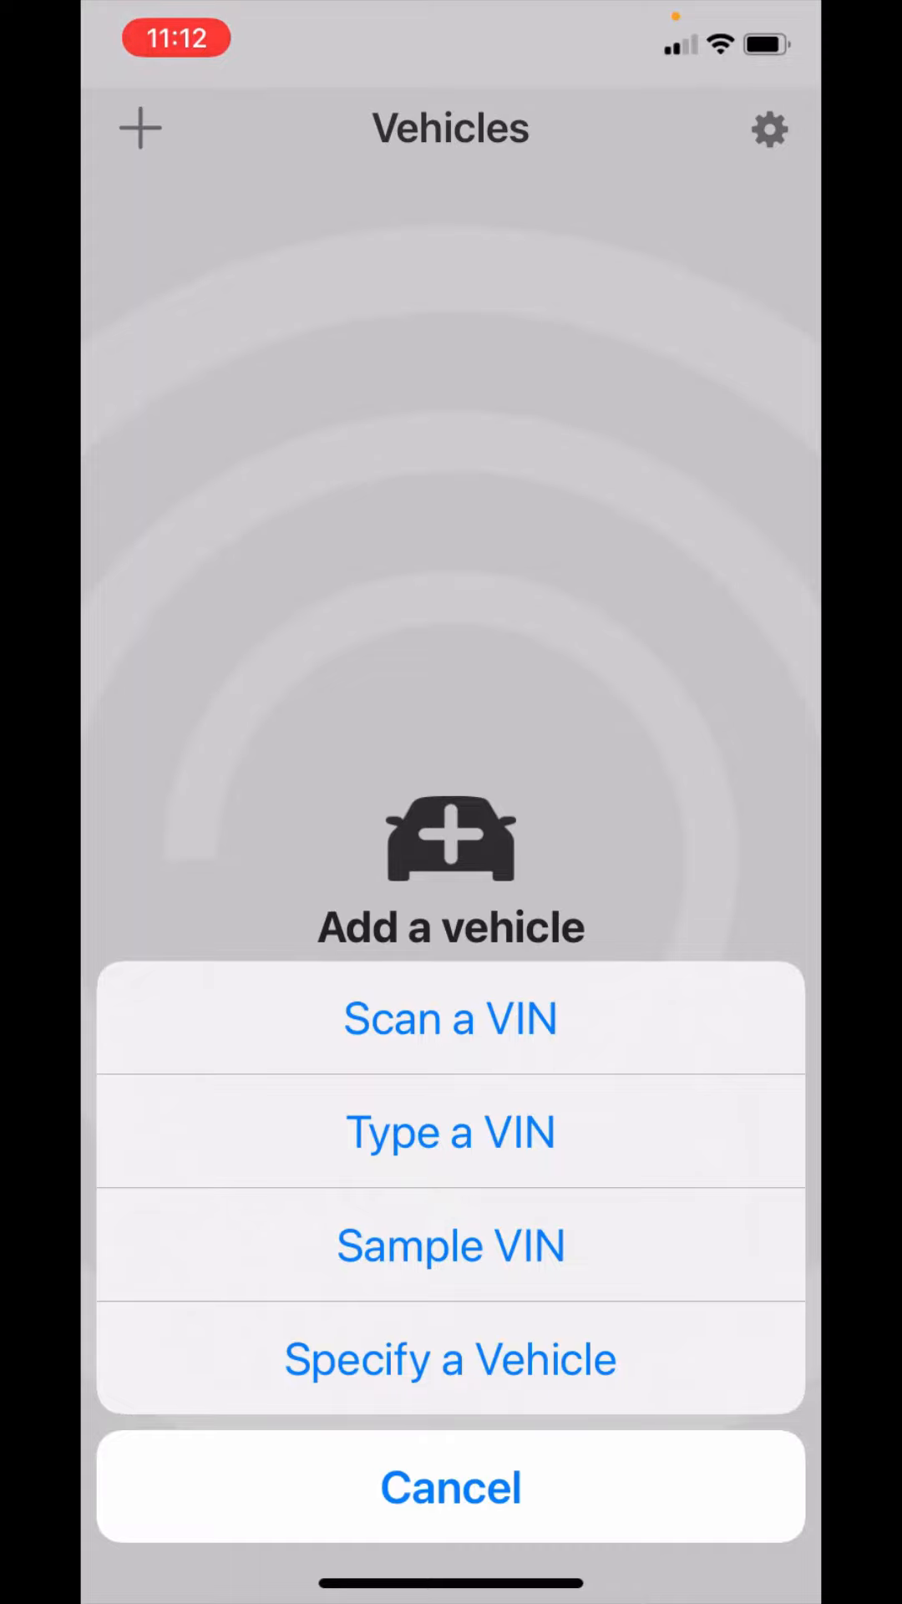
{"action": "left_click", "coordinate": [450, 1487]}
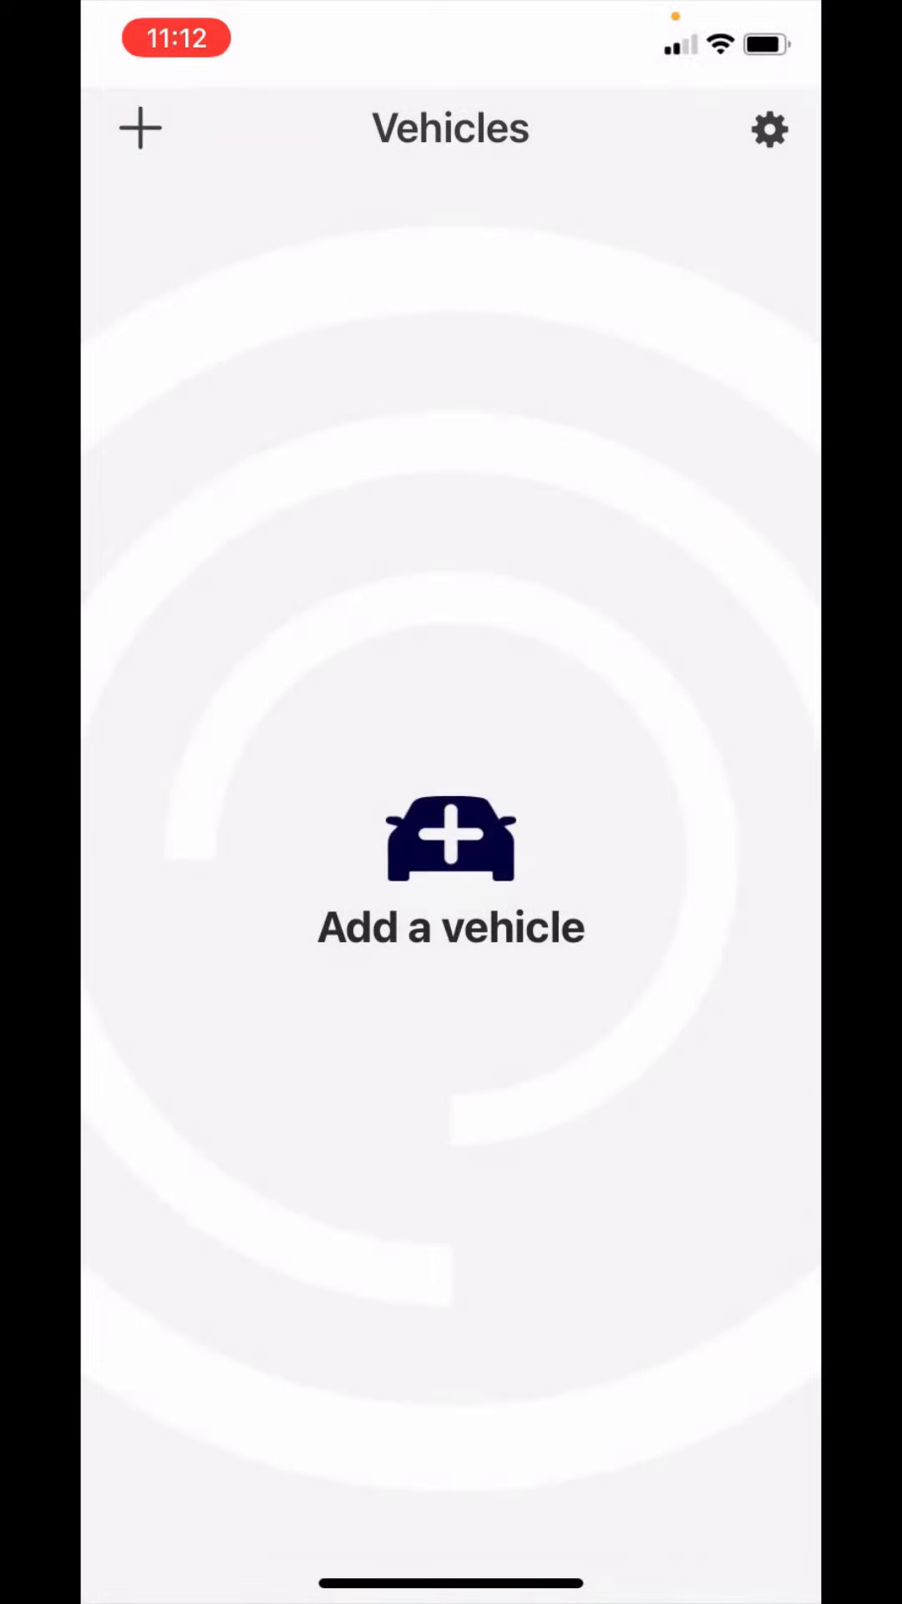
{"action": "left_click", "coordinate": [450, 869]}
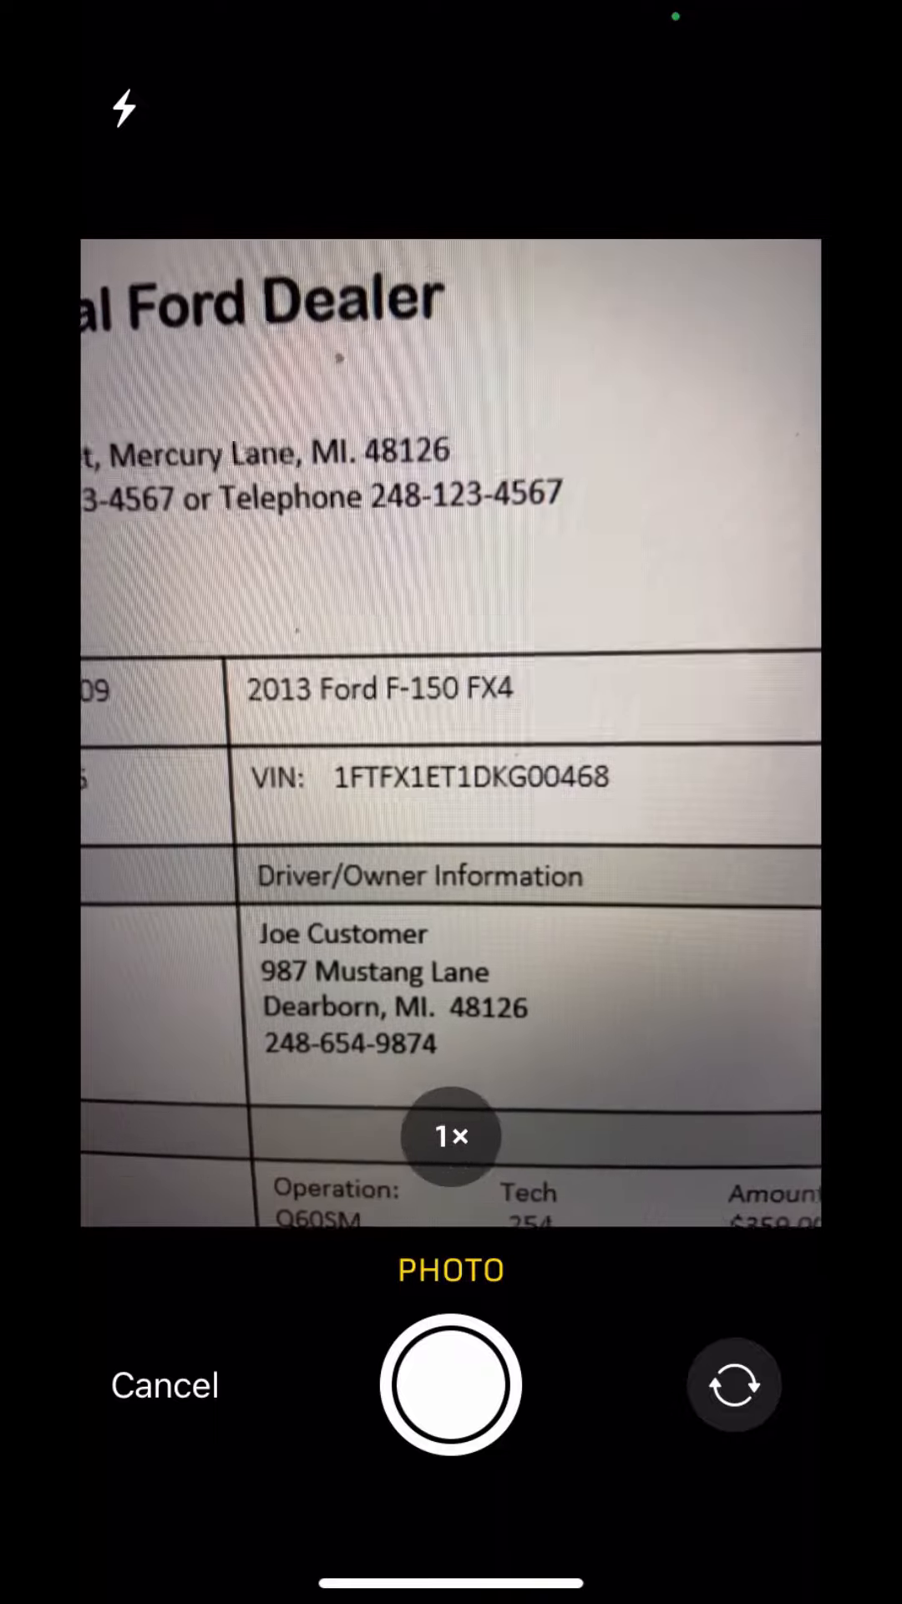
Step: Zoom on the repair order VIN, capture the photo and accept it with Use Photo
{"action": "left_click", "coordinate": [449, 1136]}
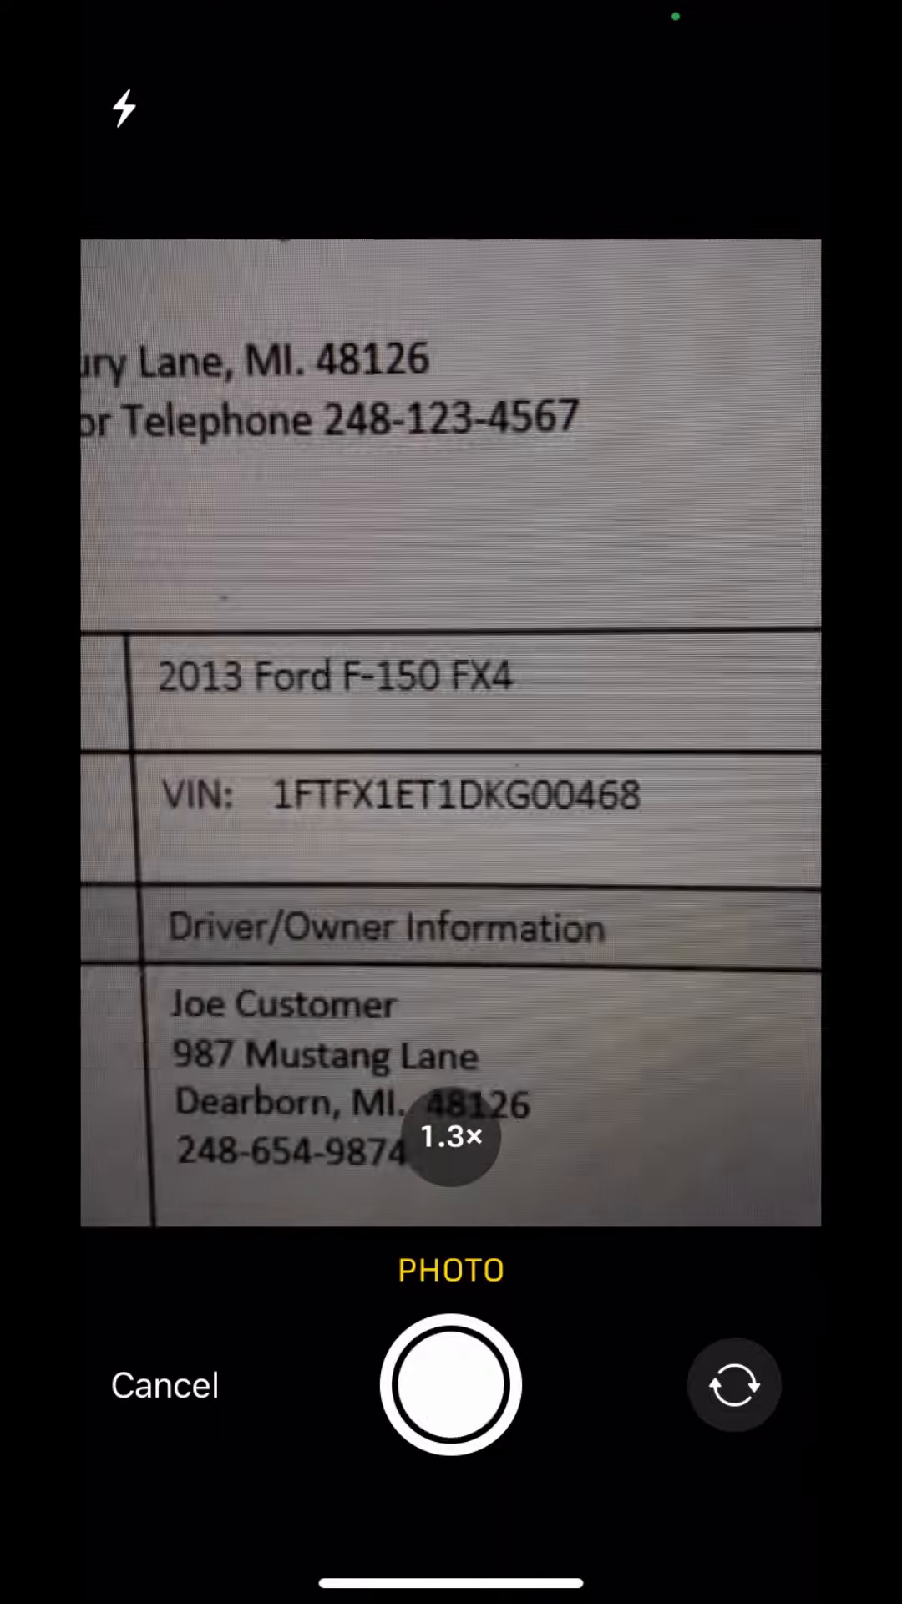
{"action": "left_click", "coordinate": [449, 1383]}
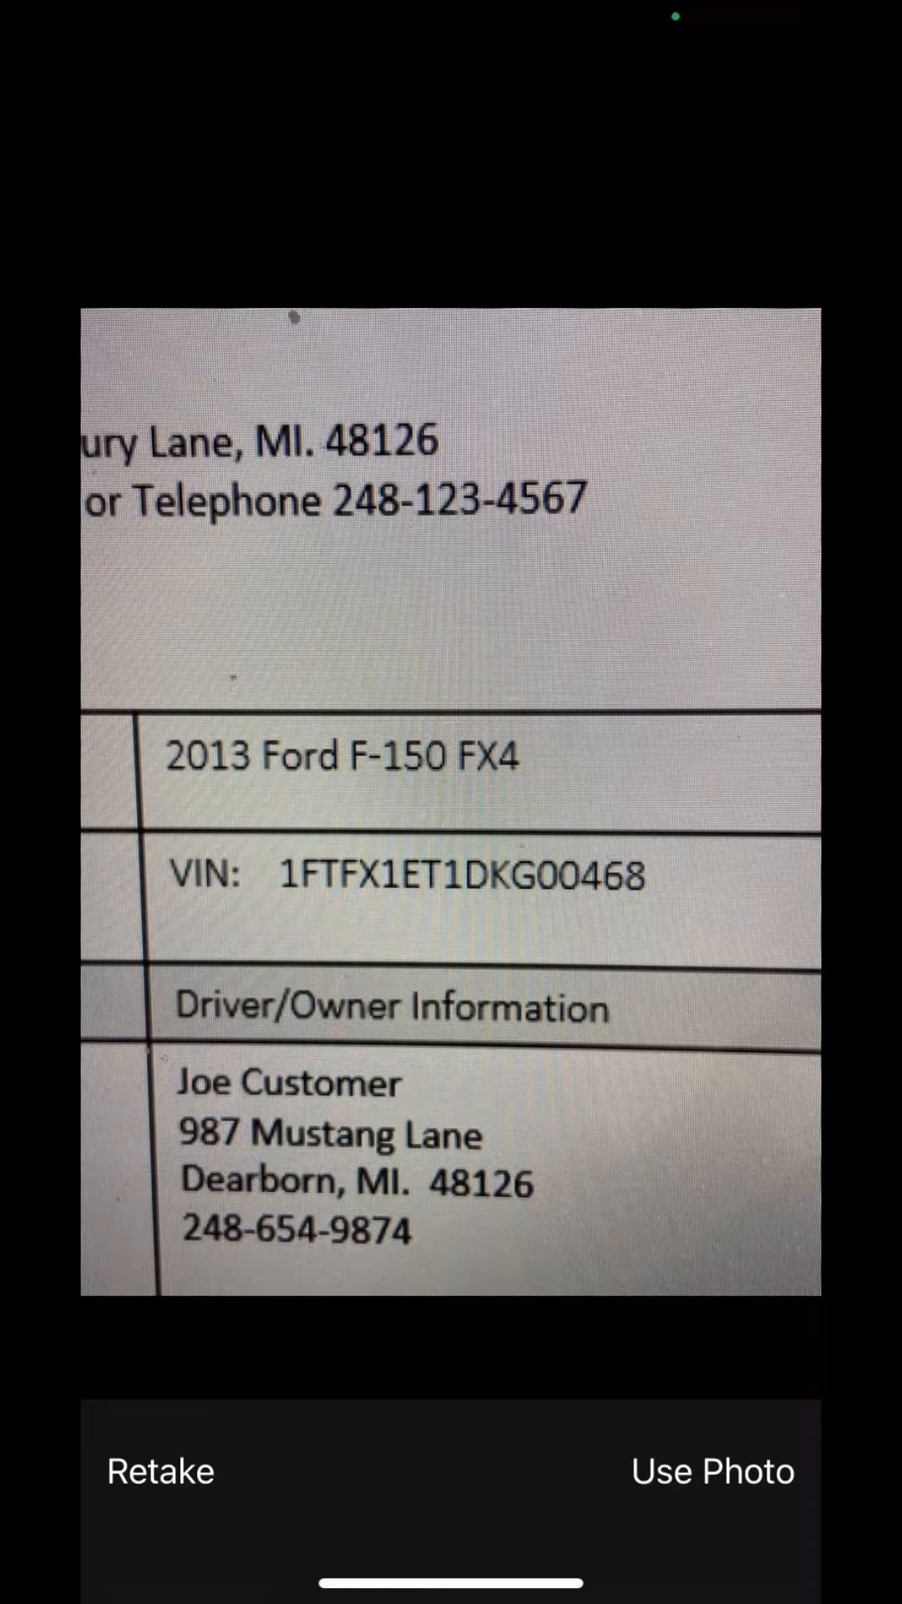
{"action": "left_click", "coordinate": [714, 1470]}
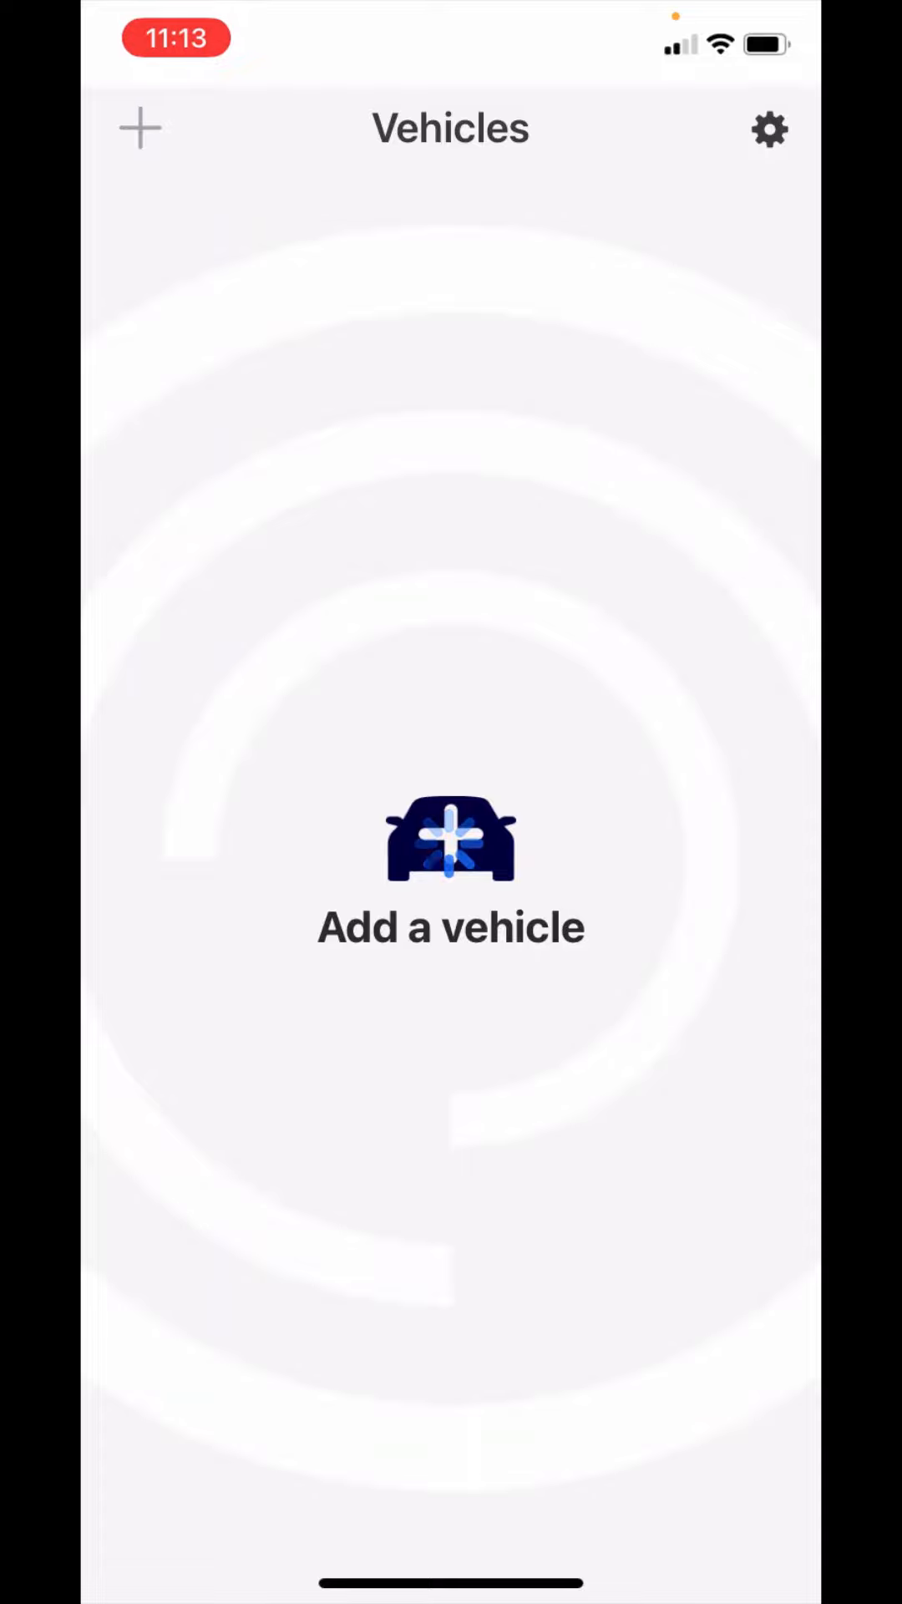
Step: Leave the Tag field blank and add the 2013 Ford F-150 FX4 with the 3.5L V6 turbo engine
{"action": "left_click", "coordinate": [449, 869]}
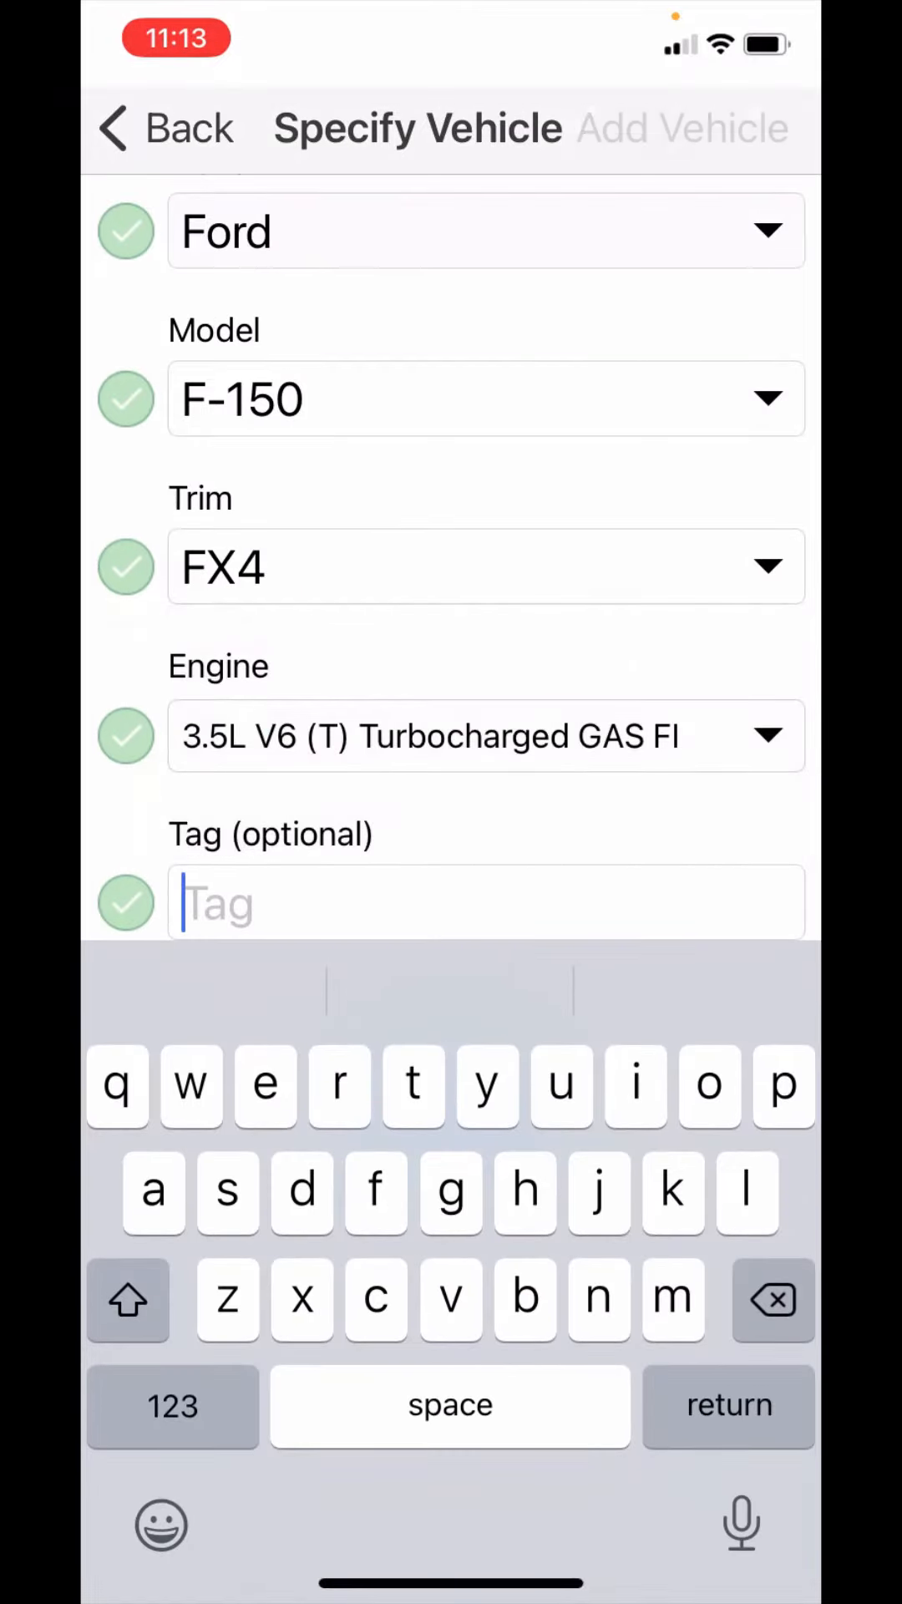
{"action": "left_click", "coordinate": [682, 127]}
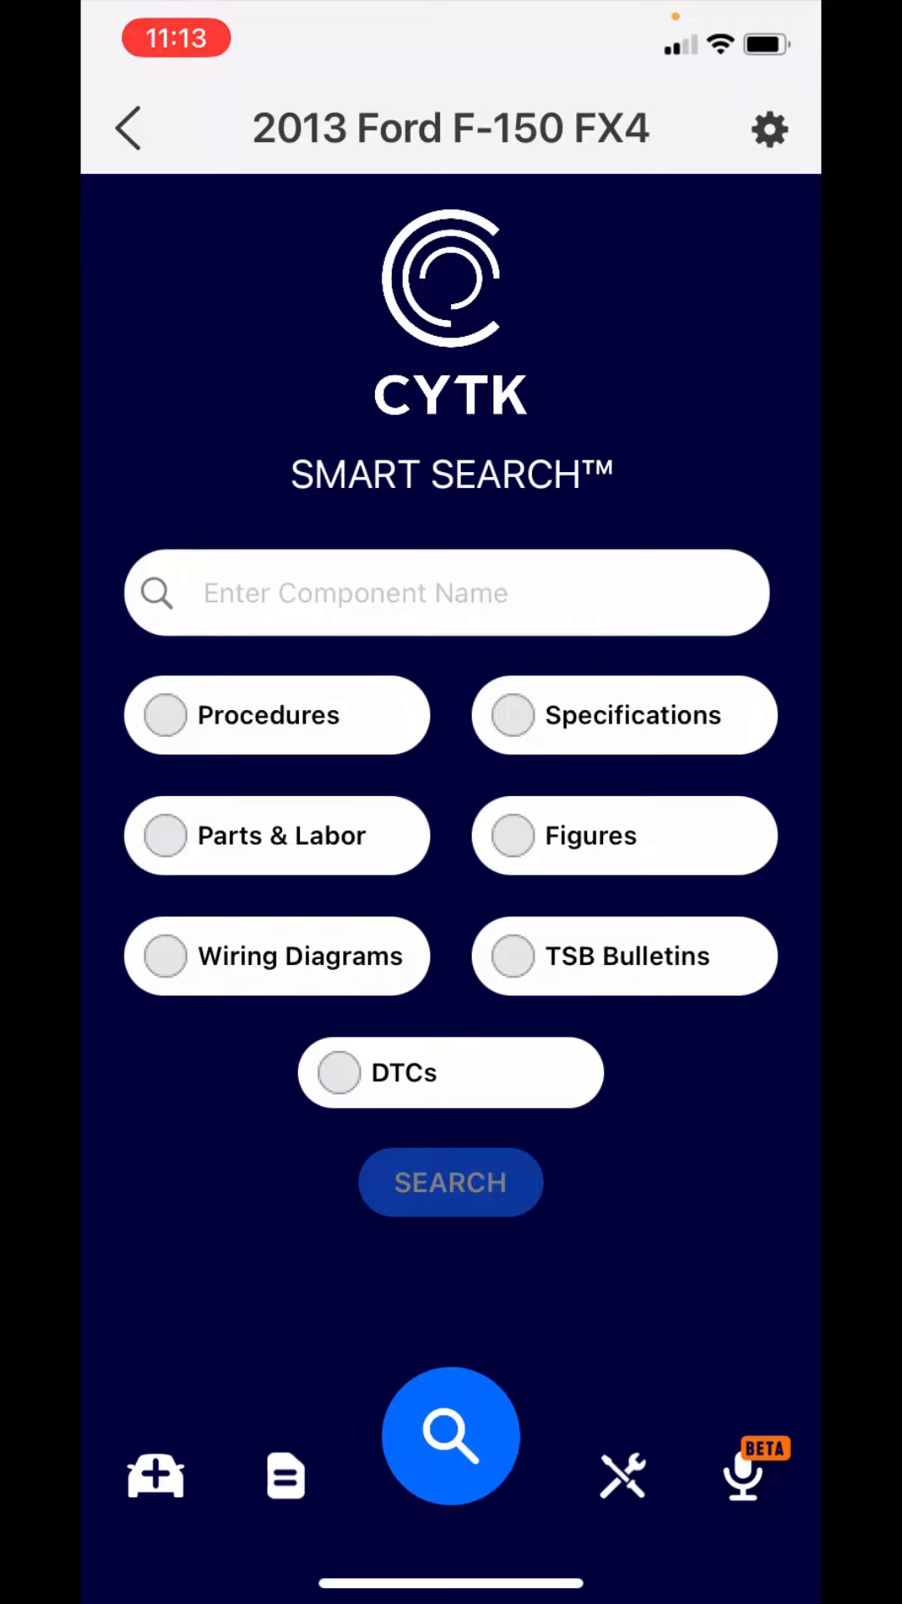
Step: View the app Settings page from the gear menu
{"action": "left_click", "coordinate": [769, 128]}
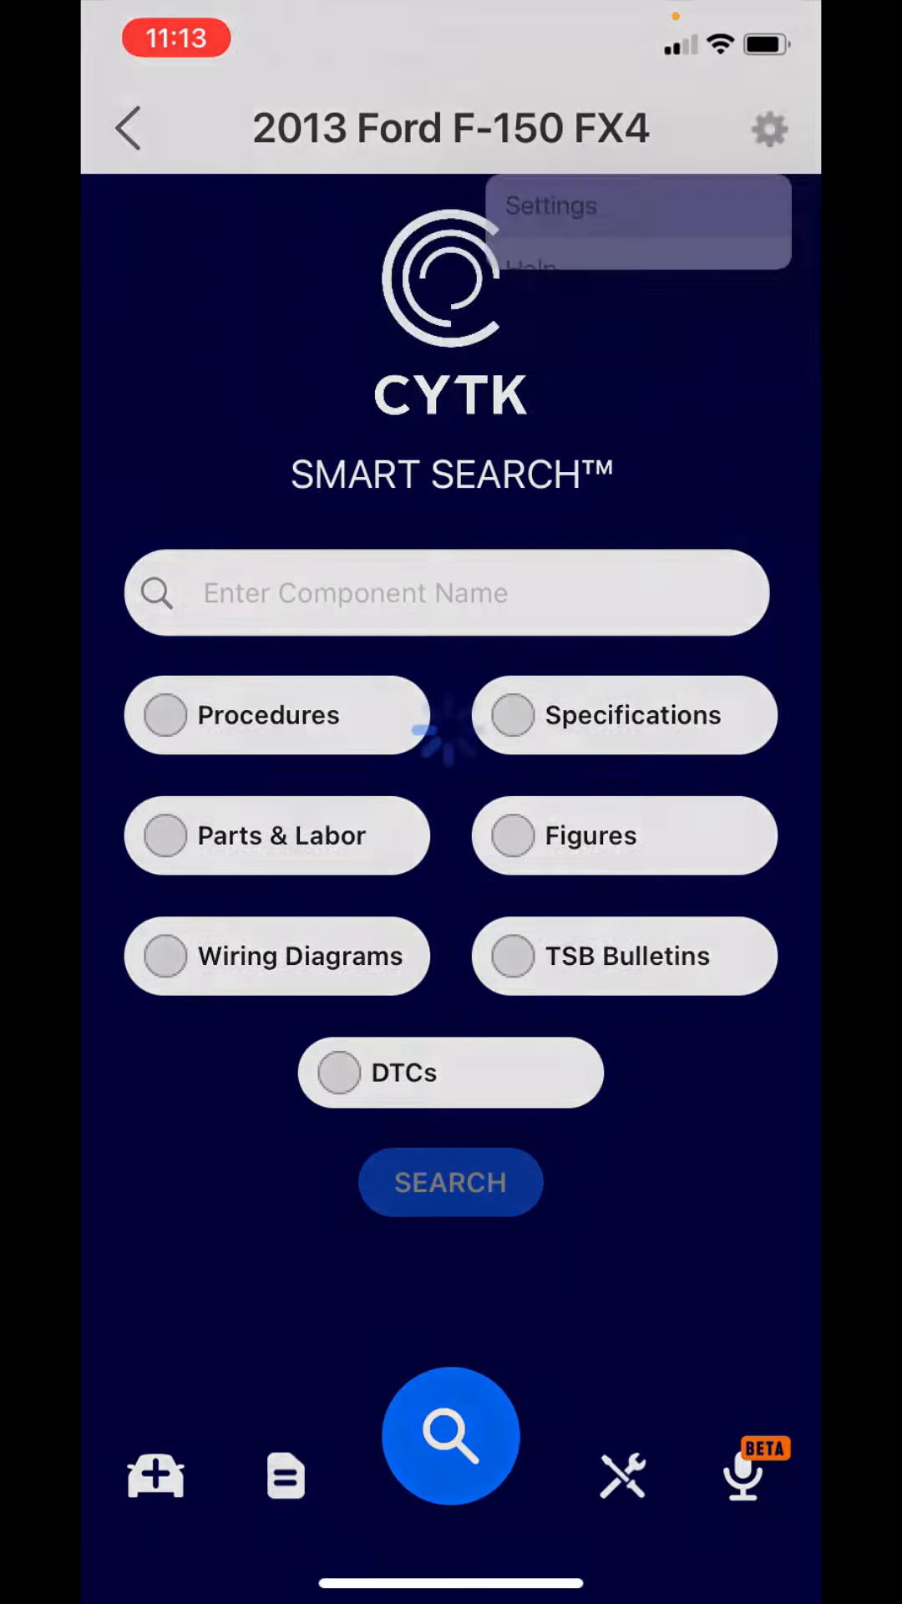
{"action": "left_click", "coordinate": [549, 205]}
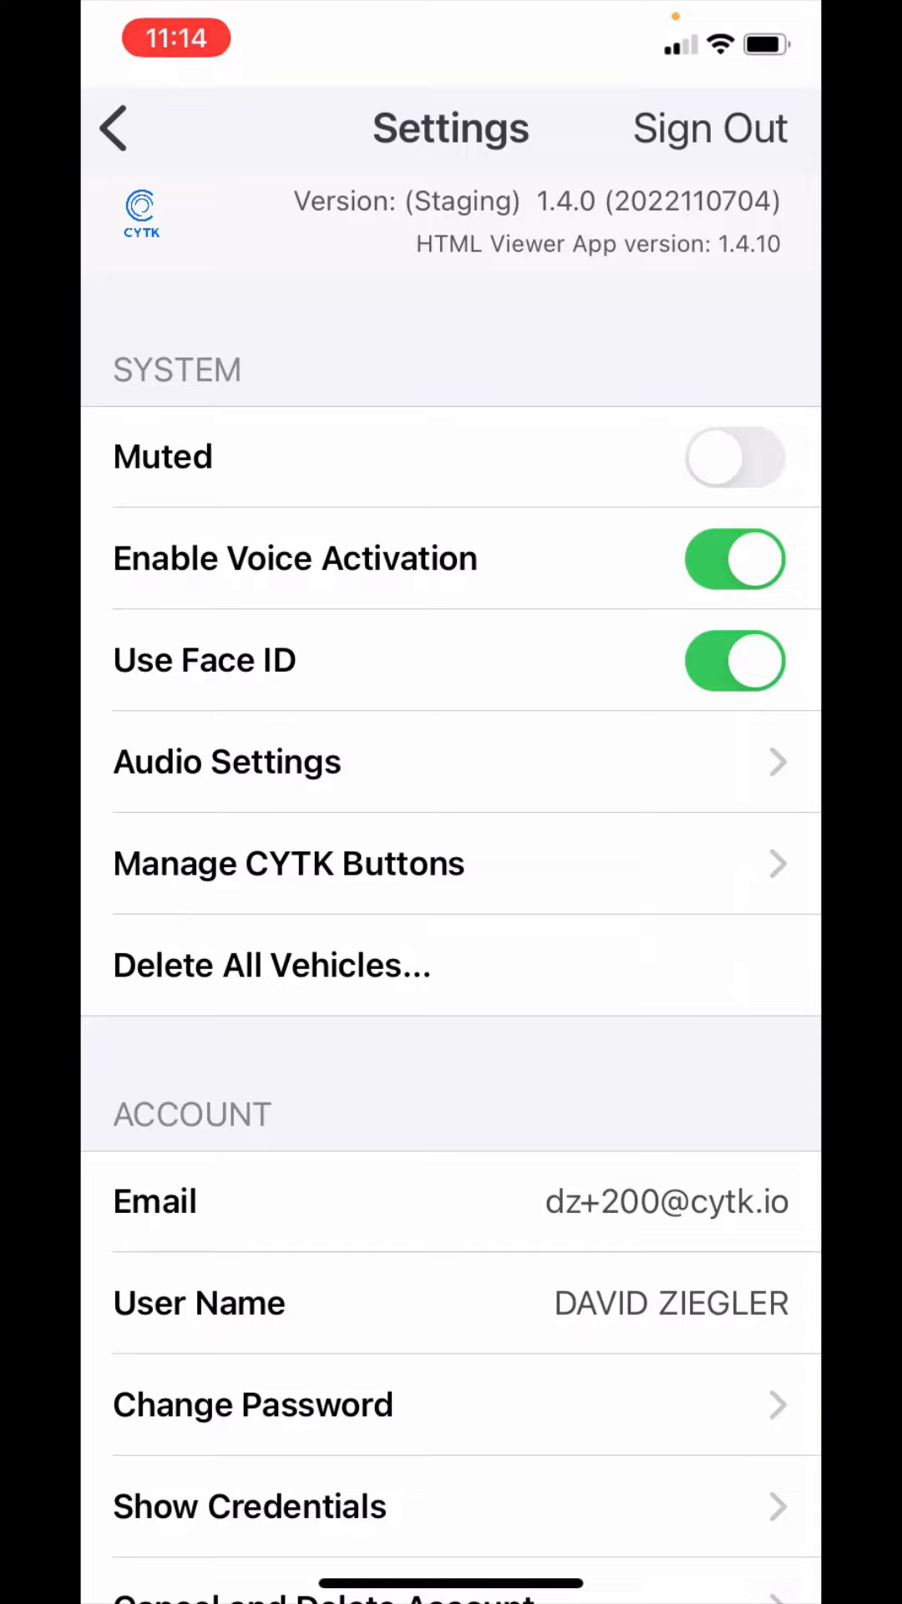
Step: Return from Settings and ask the assistant for Help so it replies "Perhaps, I am here to help!"
{"action": "left_click", "coordinate": [129, 129]}
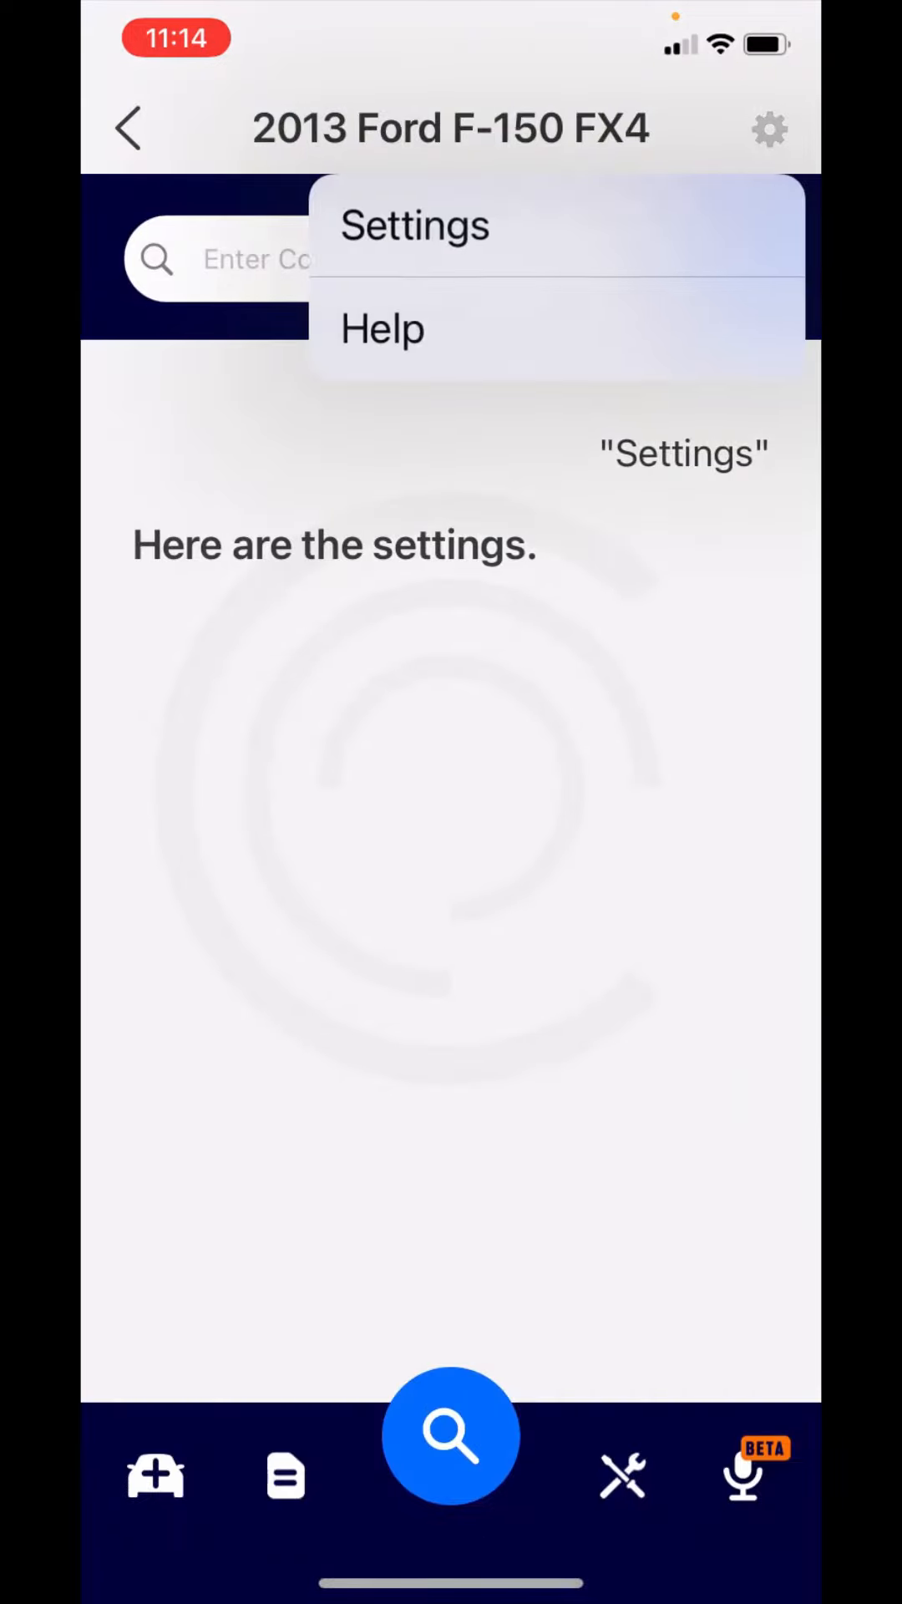
{"action": "left_click", "coordinate": [381, 327]}
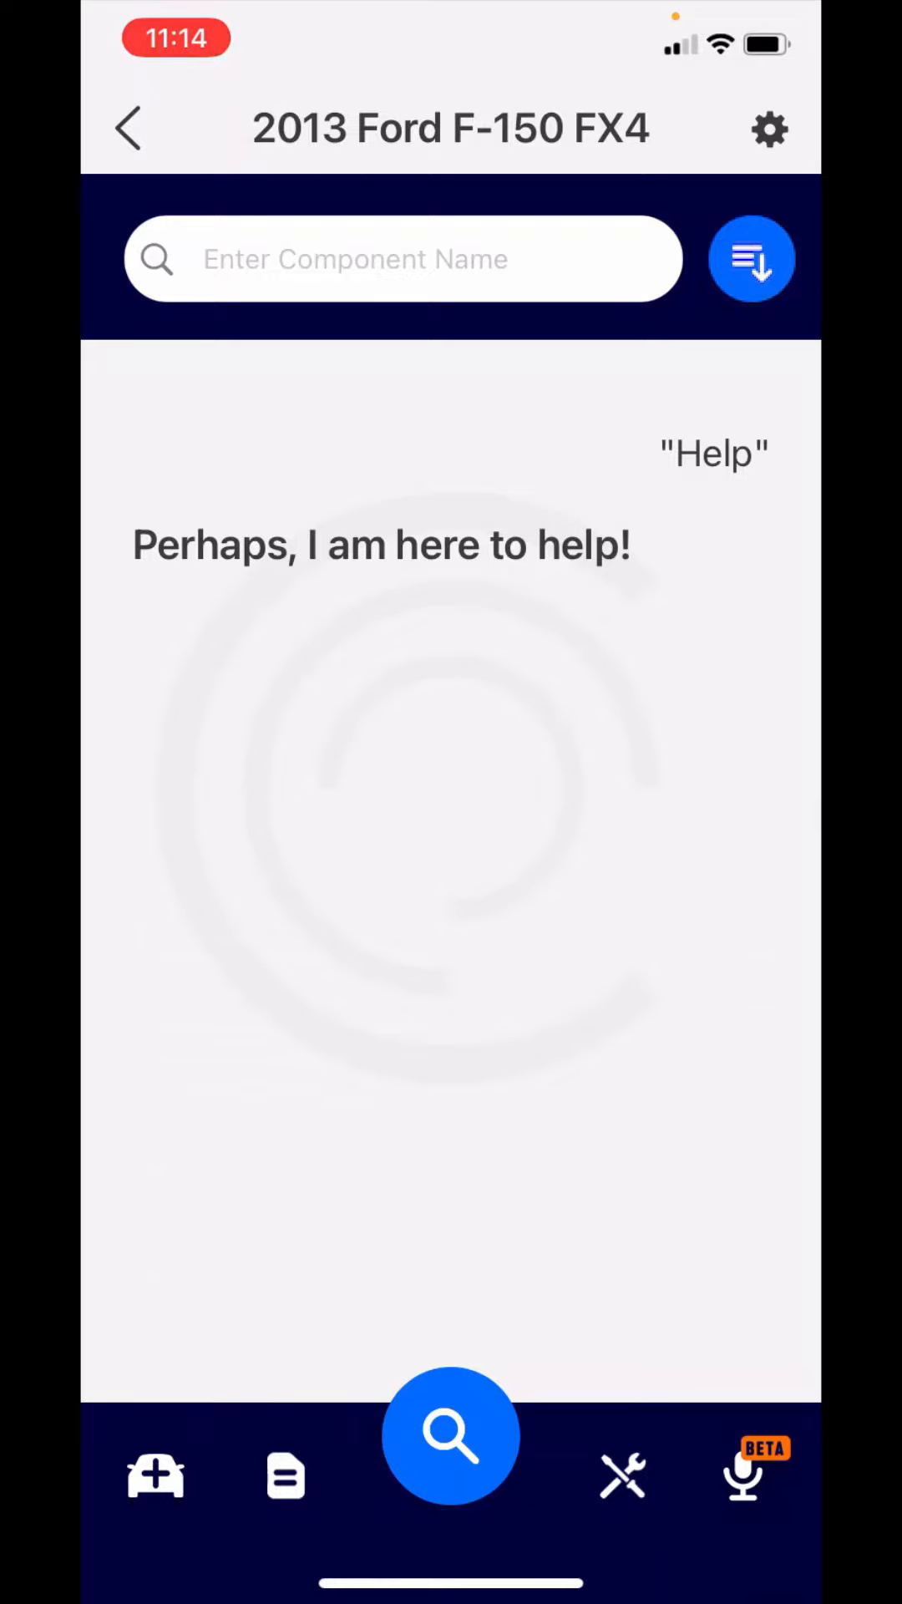
Step: Read through the 2013 F-150 NHTSA transmission control module recall, including Remedy and Notes
{"action": "left_click", "coordinate": [155, 1475]}
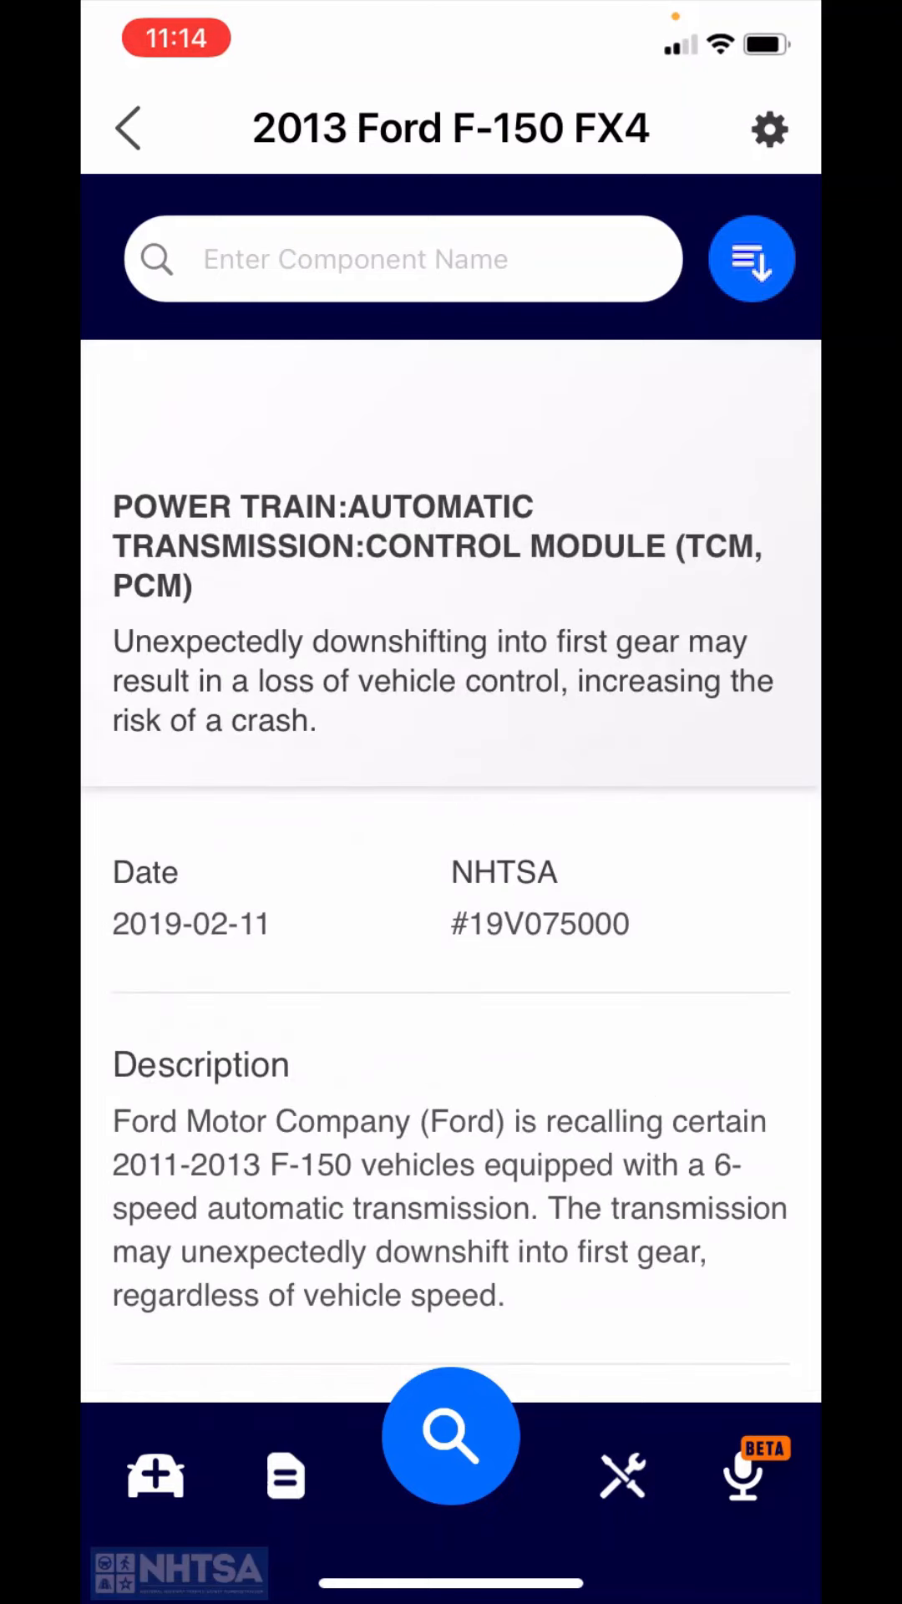
{"action": "scroll", "scroll_direction": "down", "scroll_amount": 3}
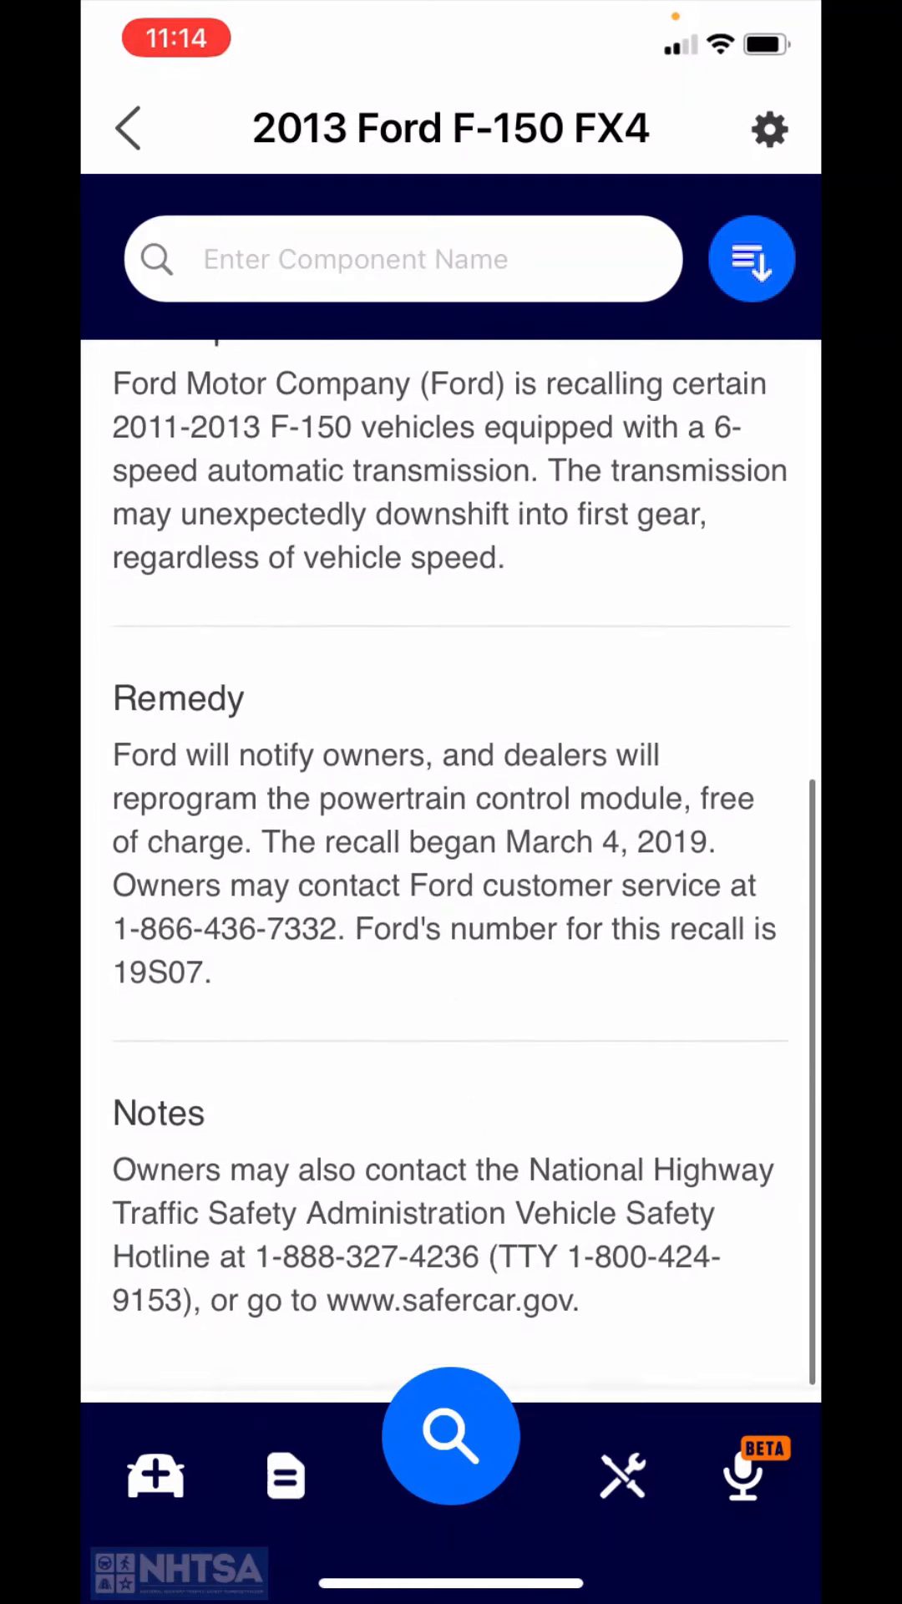
{"action": "scroll", "scroll_direction": "up", "scroll_amount": 3}
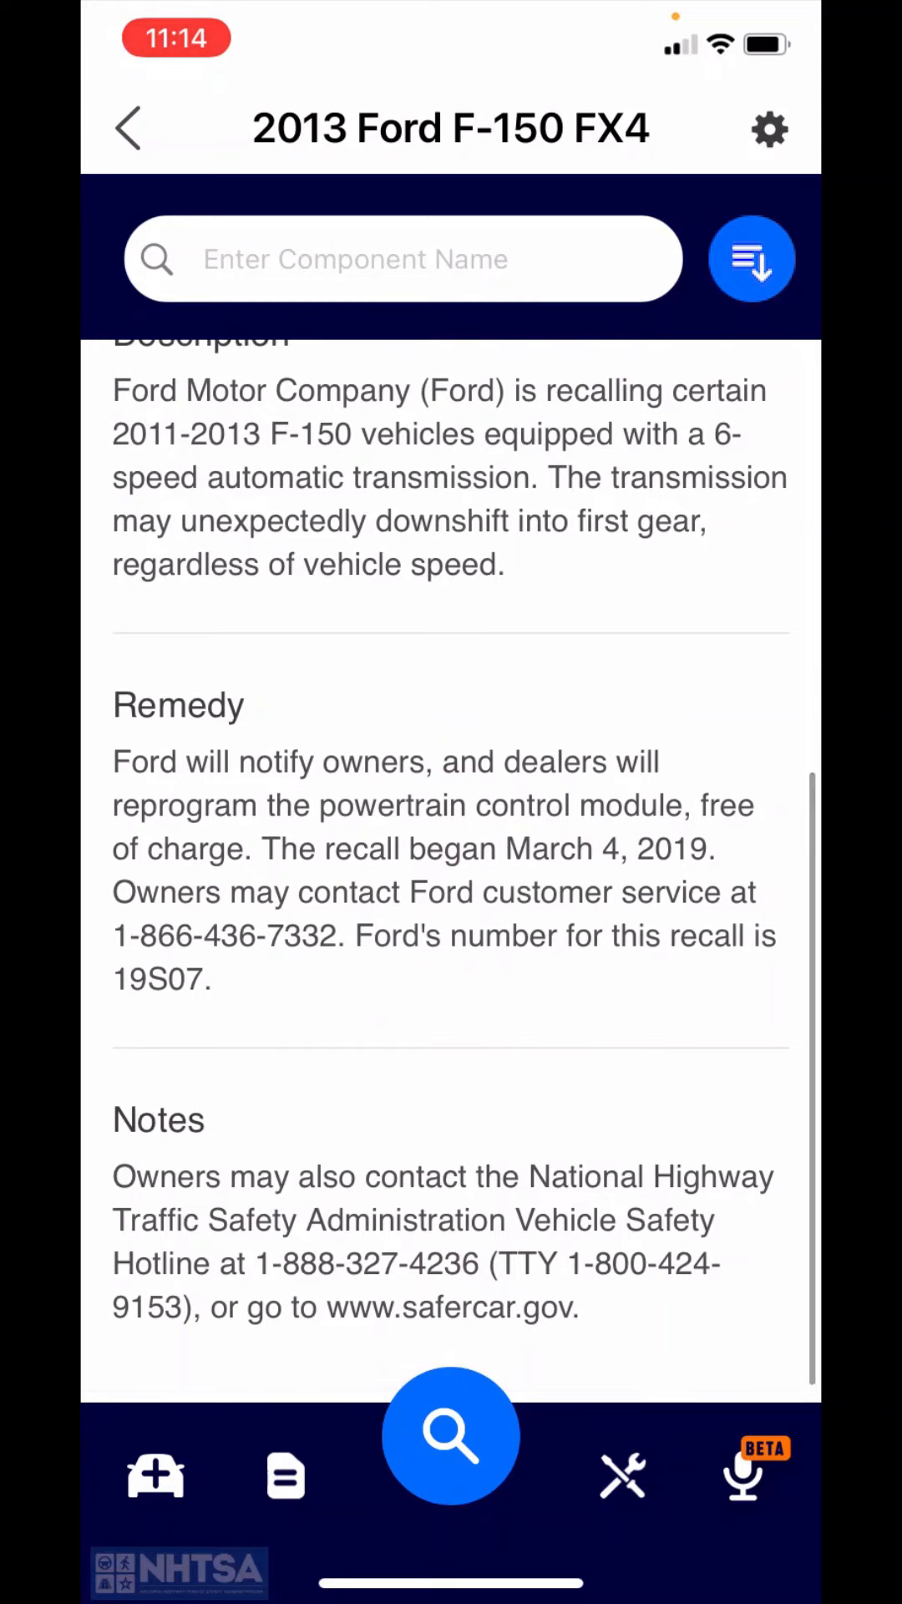
Step: Return to the saved Vehicles list showing the F-150
{"action": "left_click", "coordinate": [156, 1474]}
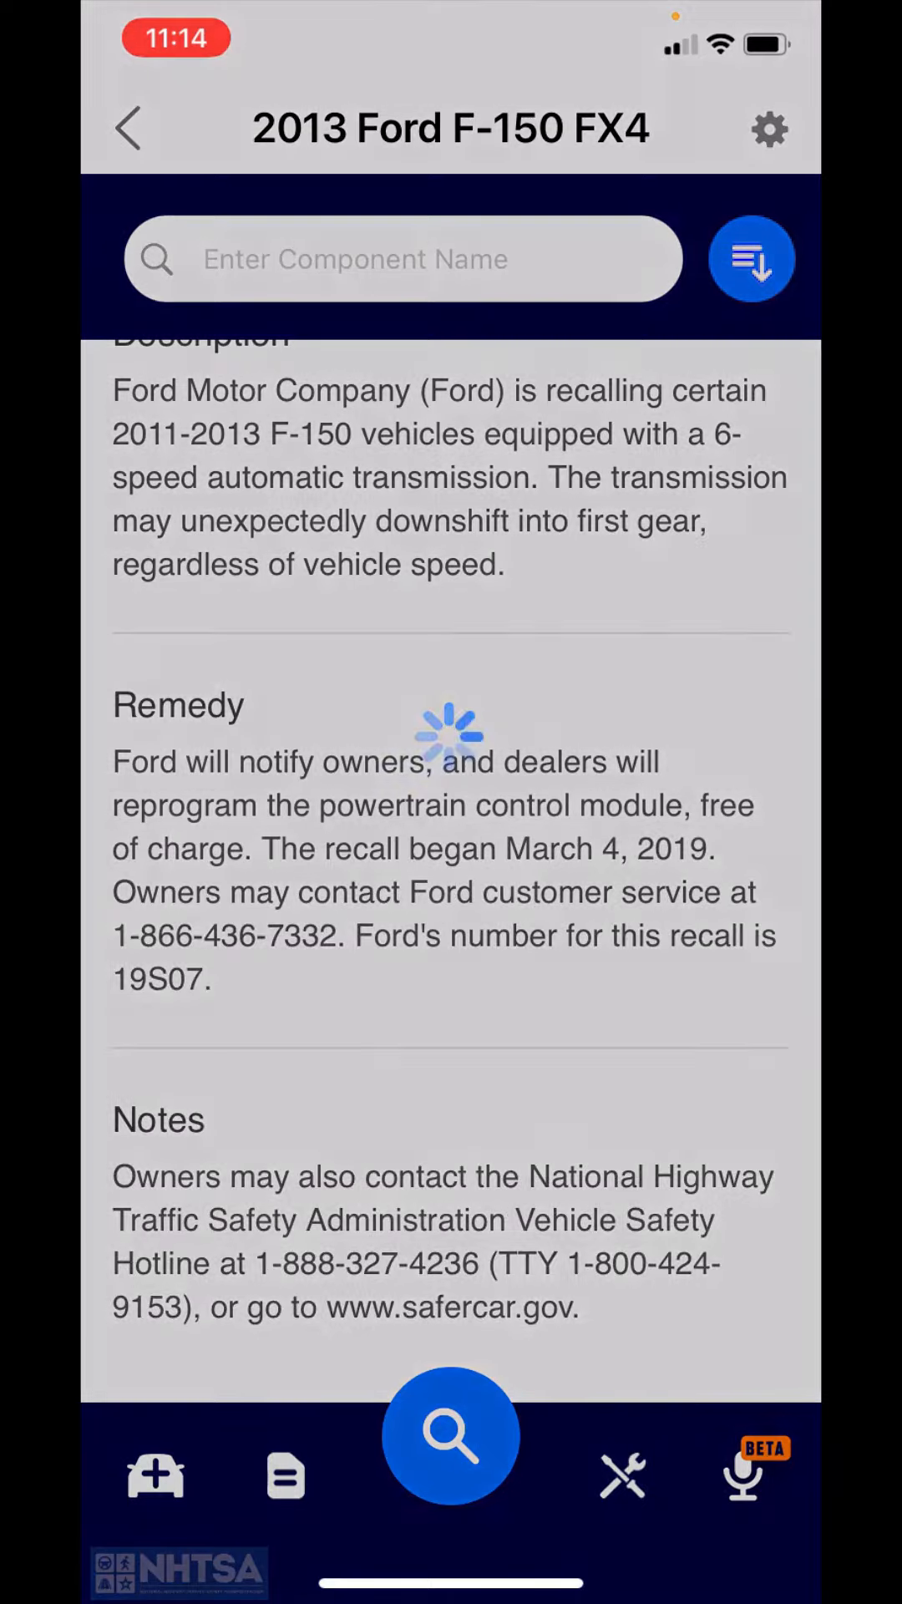
{"action": "left_click", "coordinate": [129, 129]}
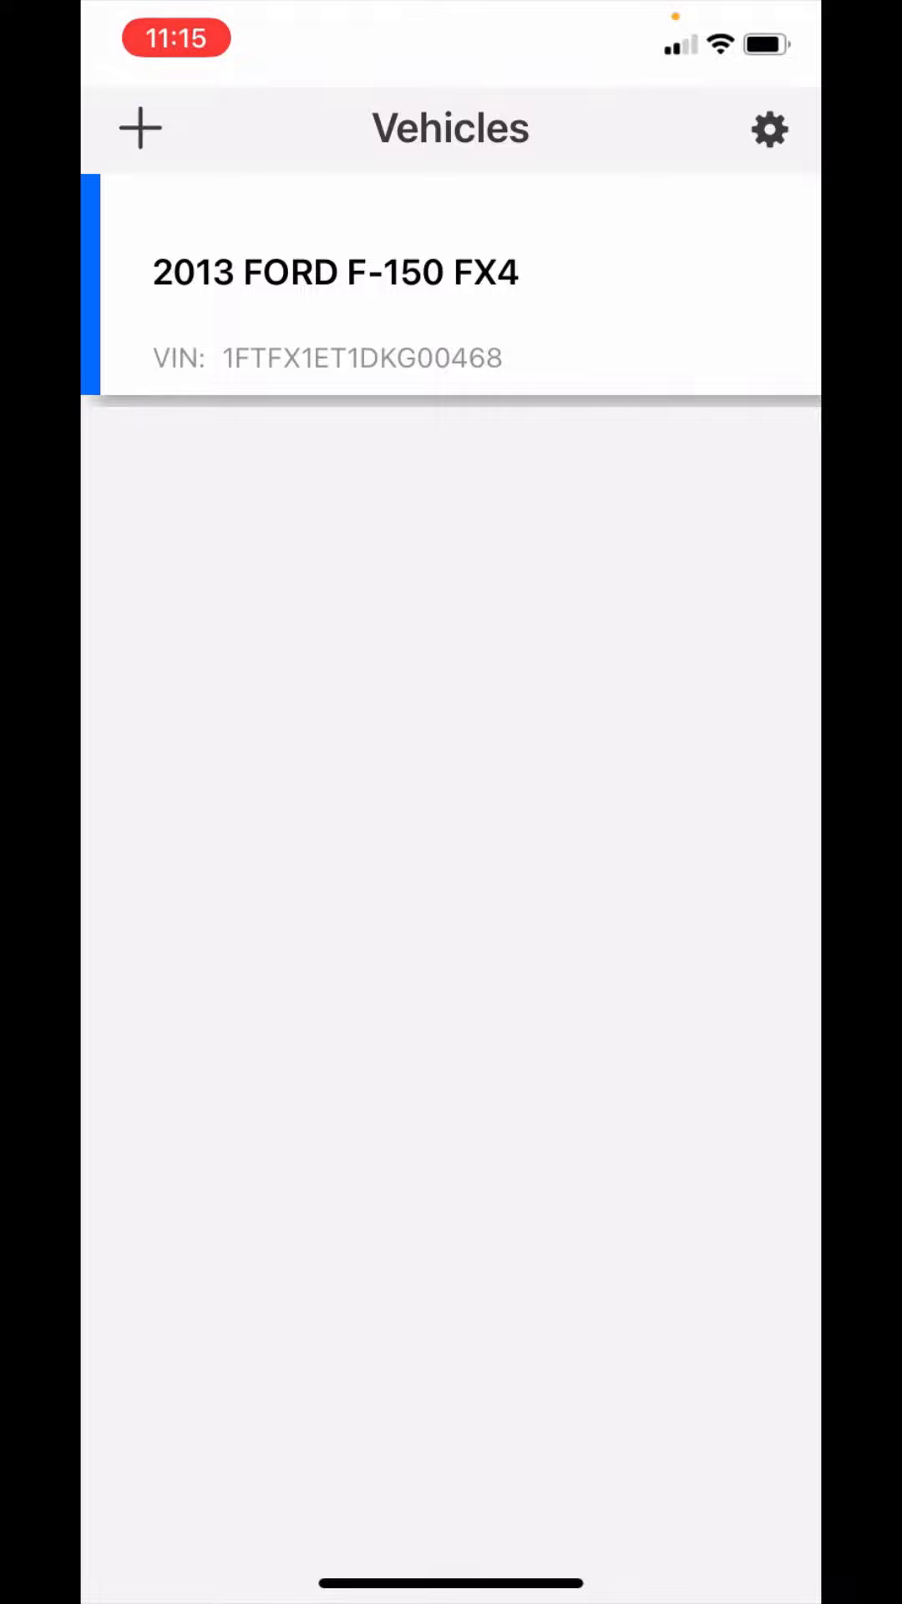
Step: Show the add-vehicle options, dismiss them and reopen the 2013 Ford F-150 FX4 Smart Search
{"action": "left_click", "coordinate": [140, 129]}
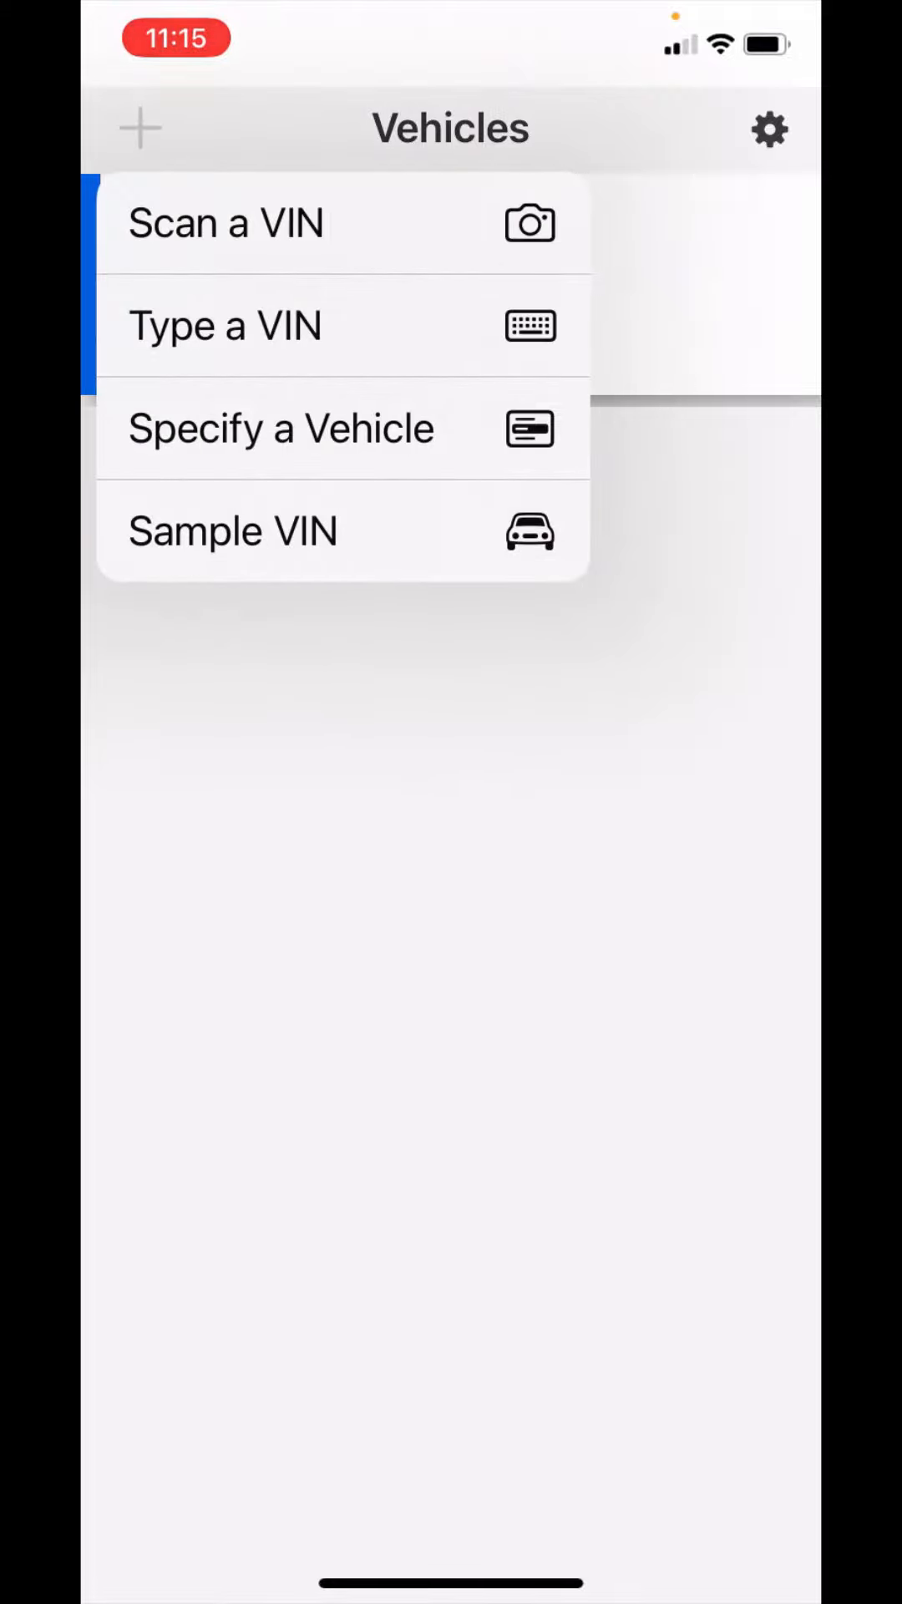
{"action": "left_click", "coordinate": [234, 529]}
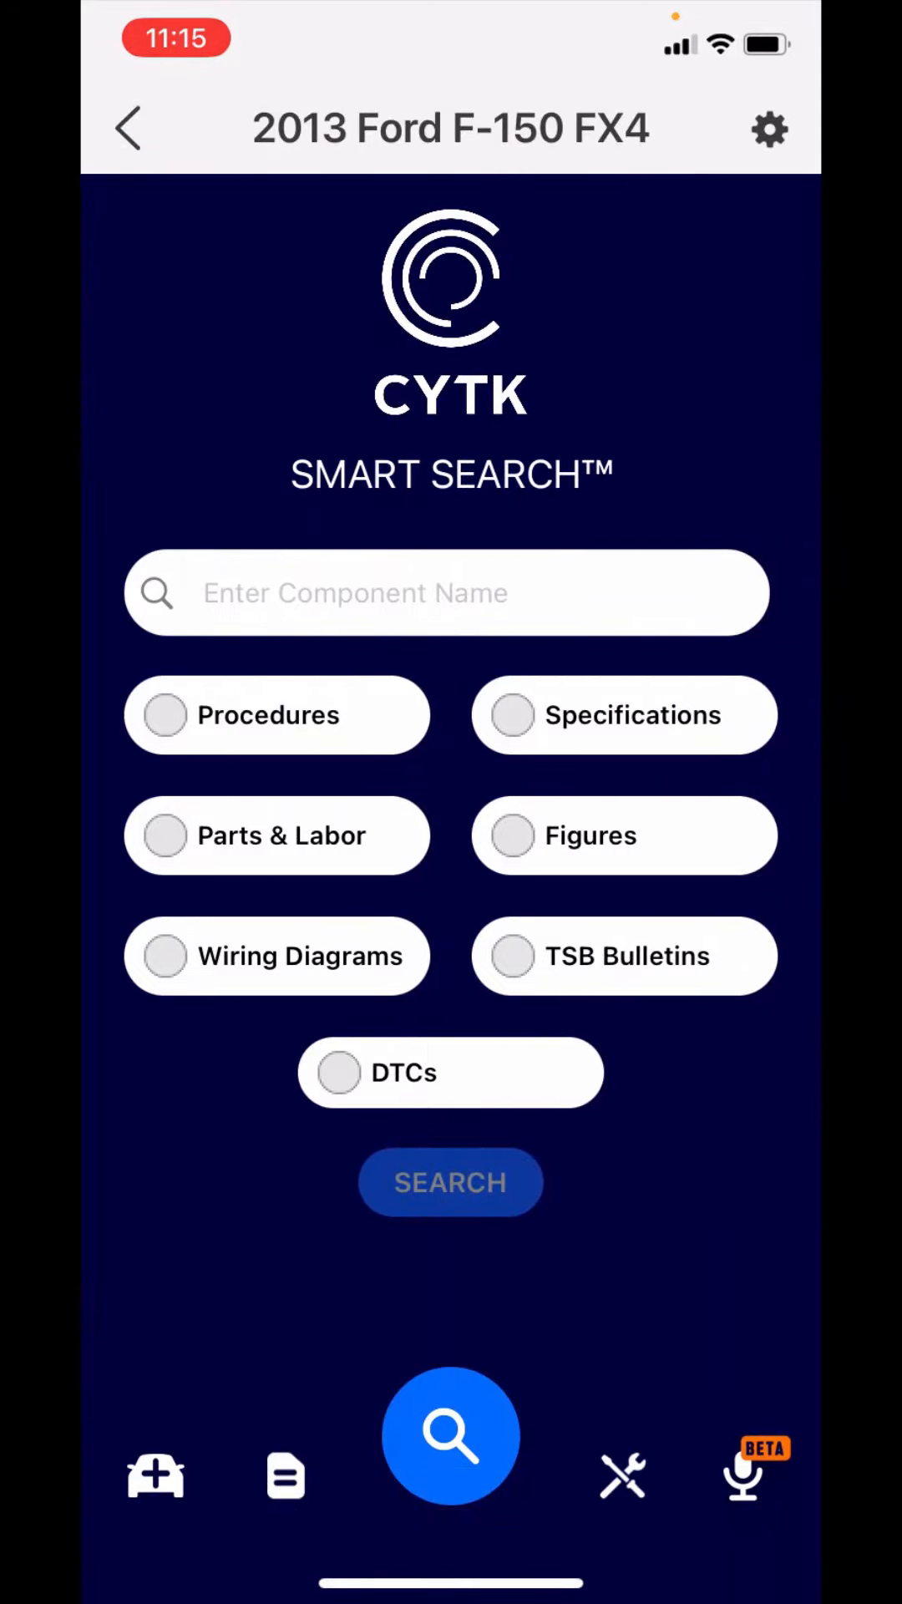
Step: Bring up the History of earlier assistant requests
{"action": "left_click", "coordinate": [156, 1476]}
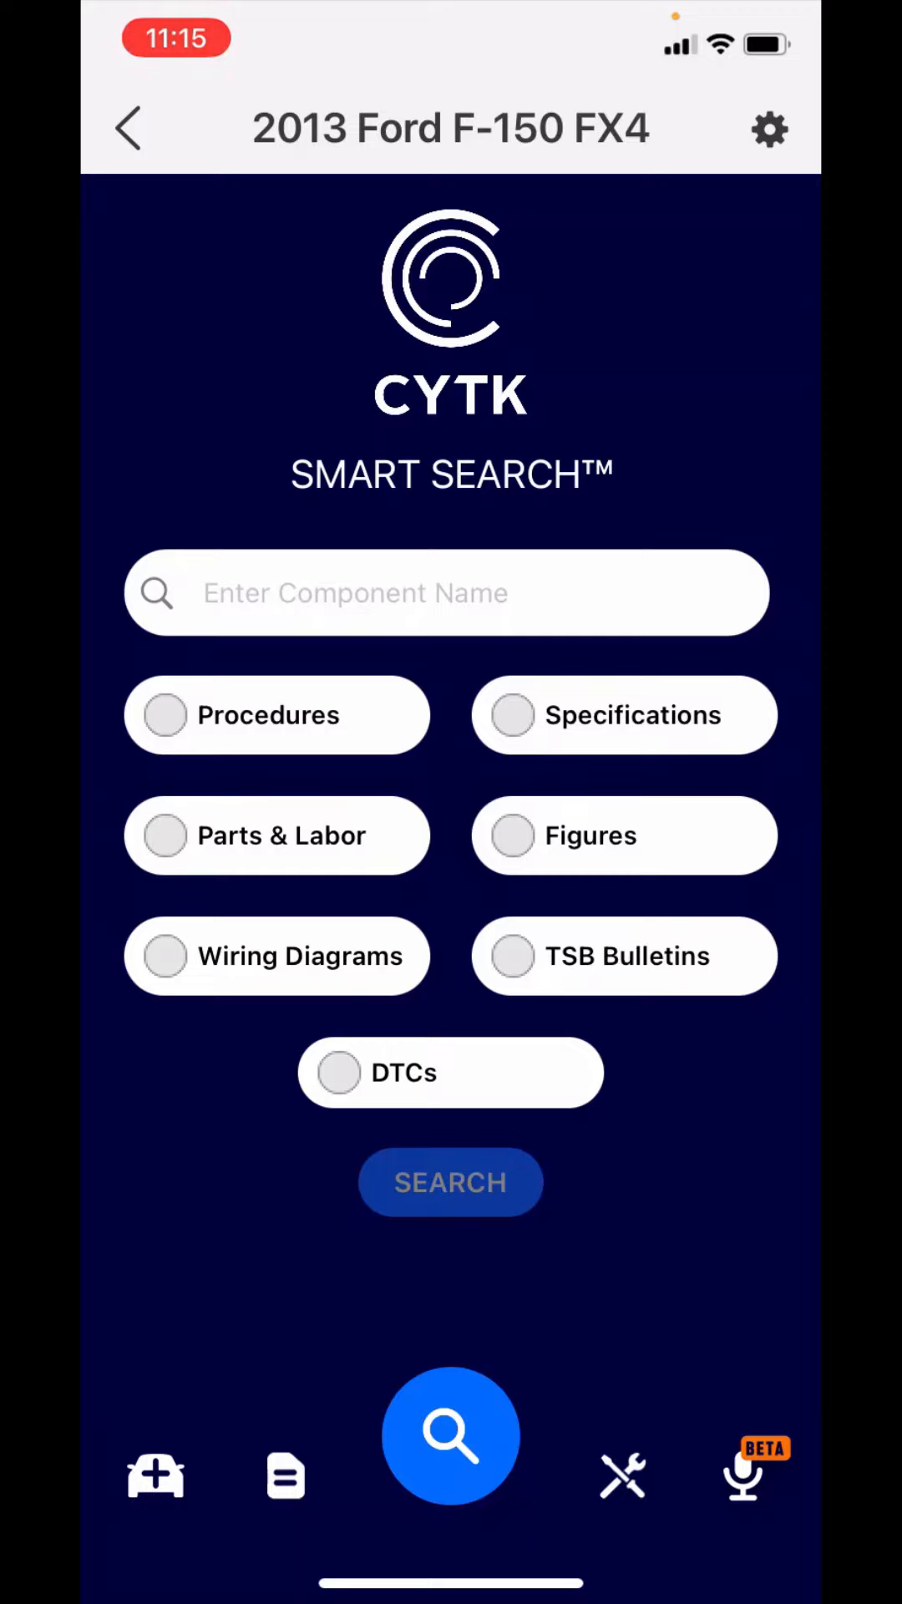
{"action": "left_click", "coordinate": [284, 1474]}
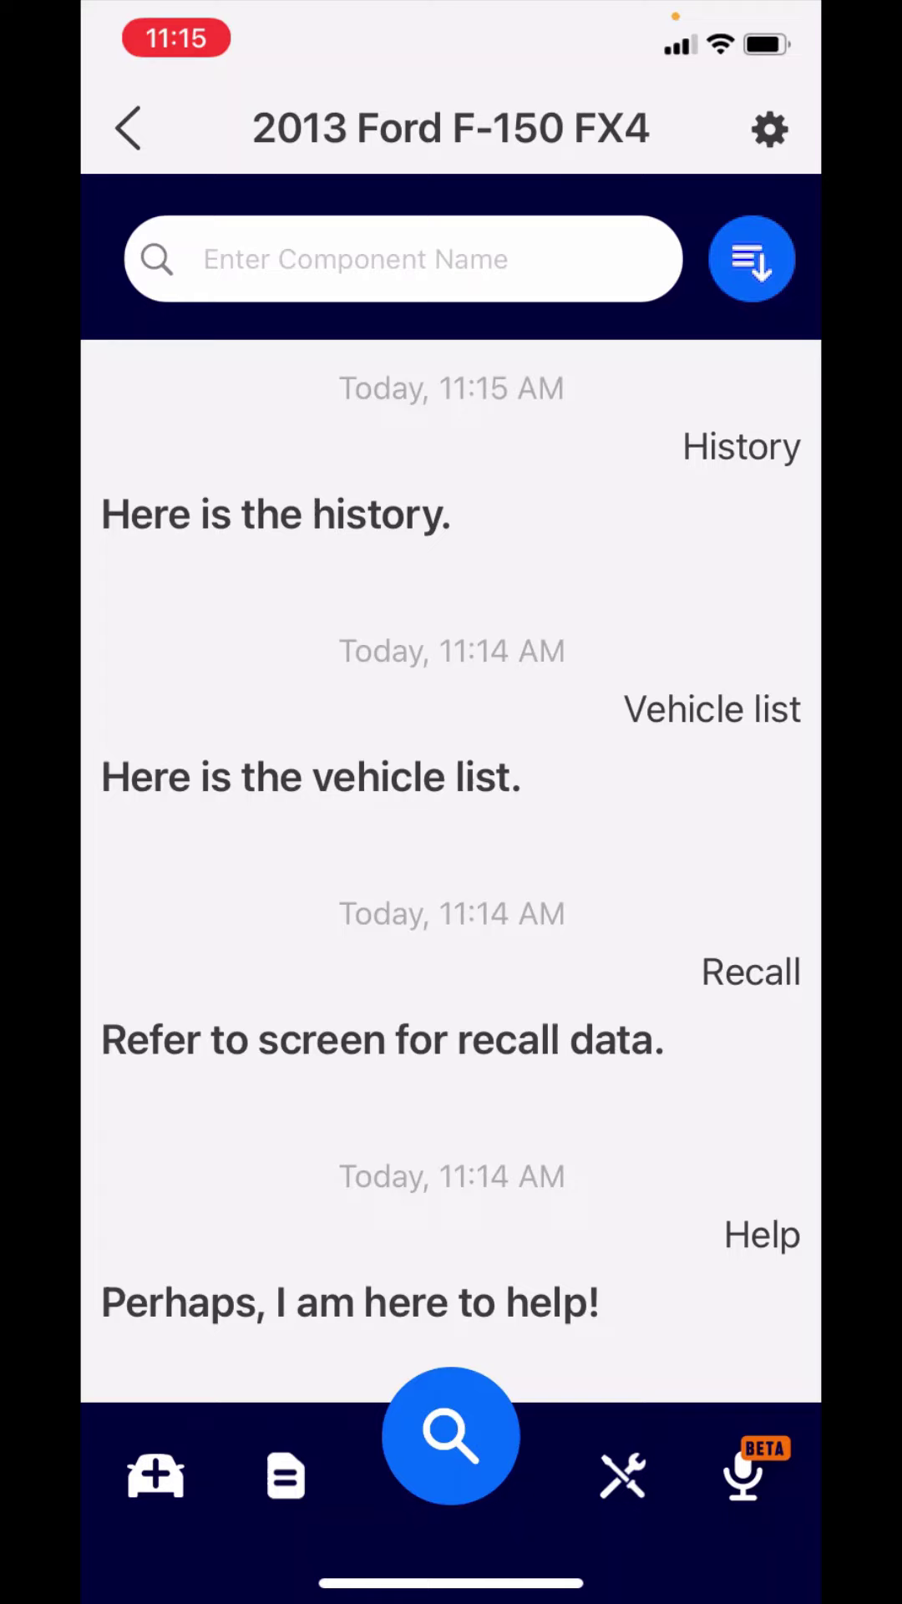
Step: Reveal the search categories above the past replies
{"action": "left_click", "coordinate": [750, 257]}
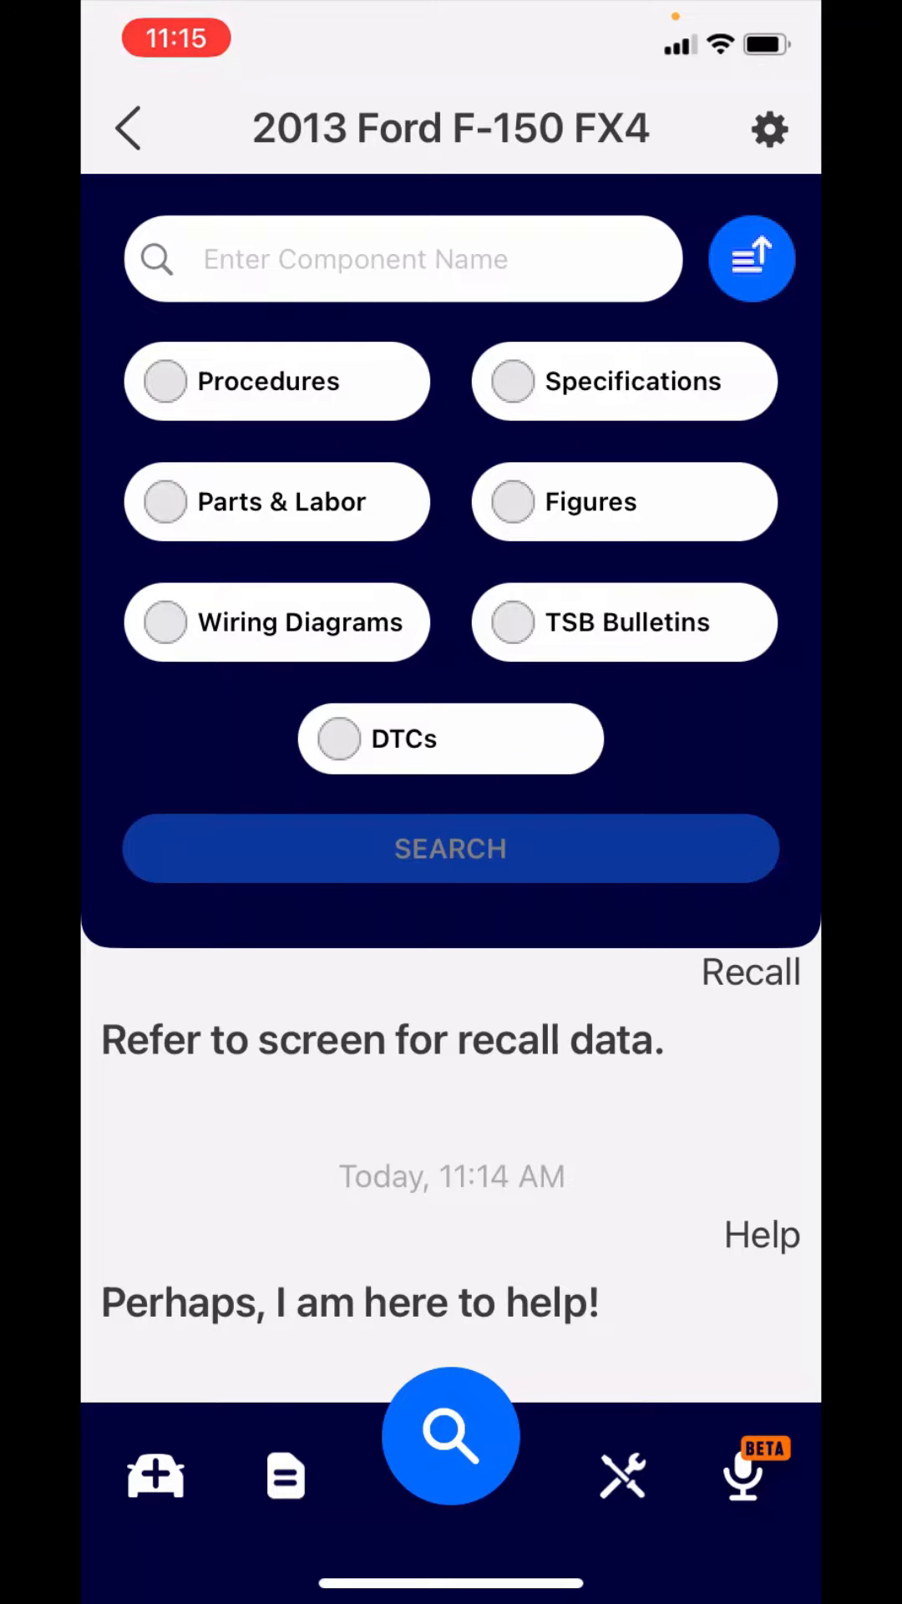
{"action": "left_click", "coordinate": [621, 1476]}
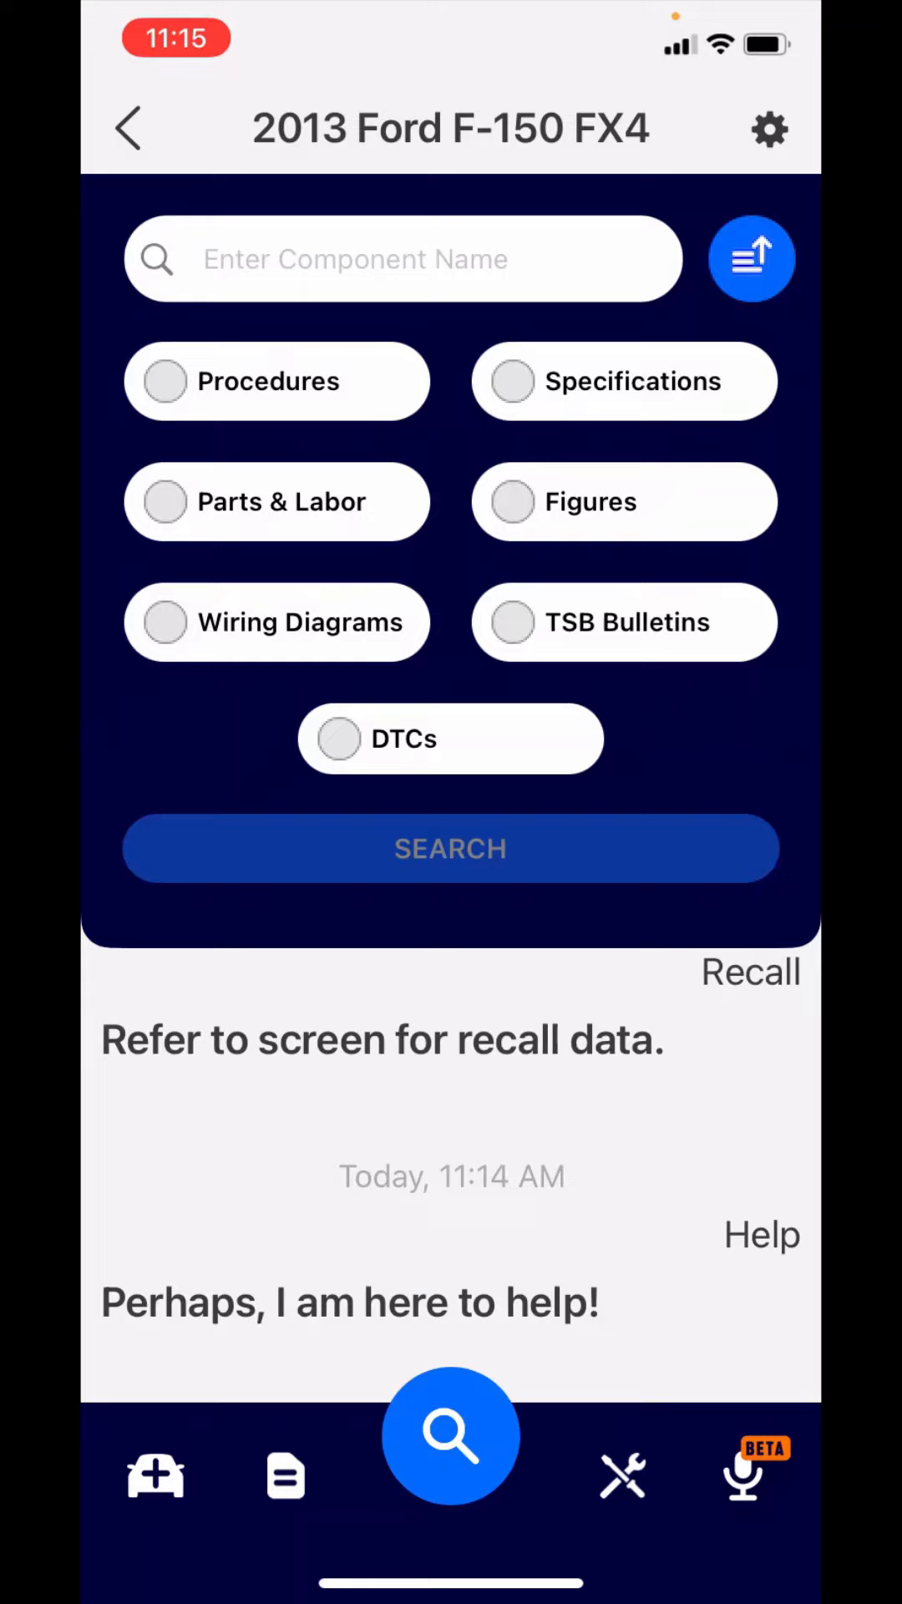
Step: Show the quick service specifications and scroll past oil drain plug torque and coolant to Transmission Fluid Type
{"action": "left_click", "coordinate": [752, 257]}
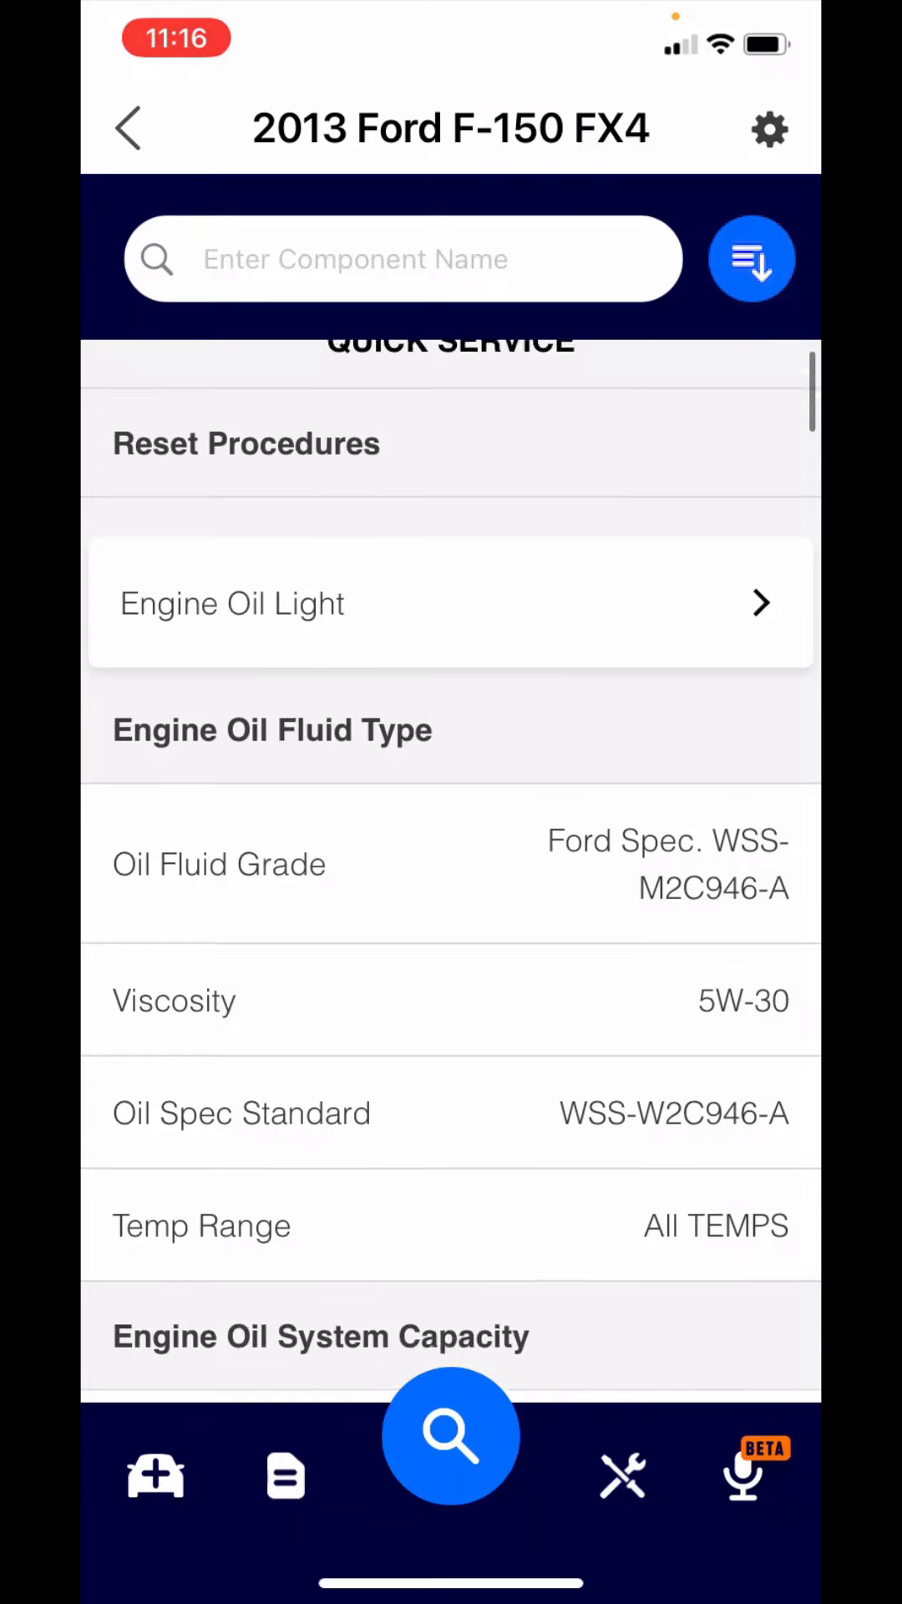
{"action": "scroll", "scroll_direction": "up", "scroll_amount": 3}
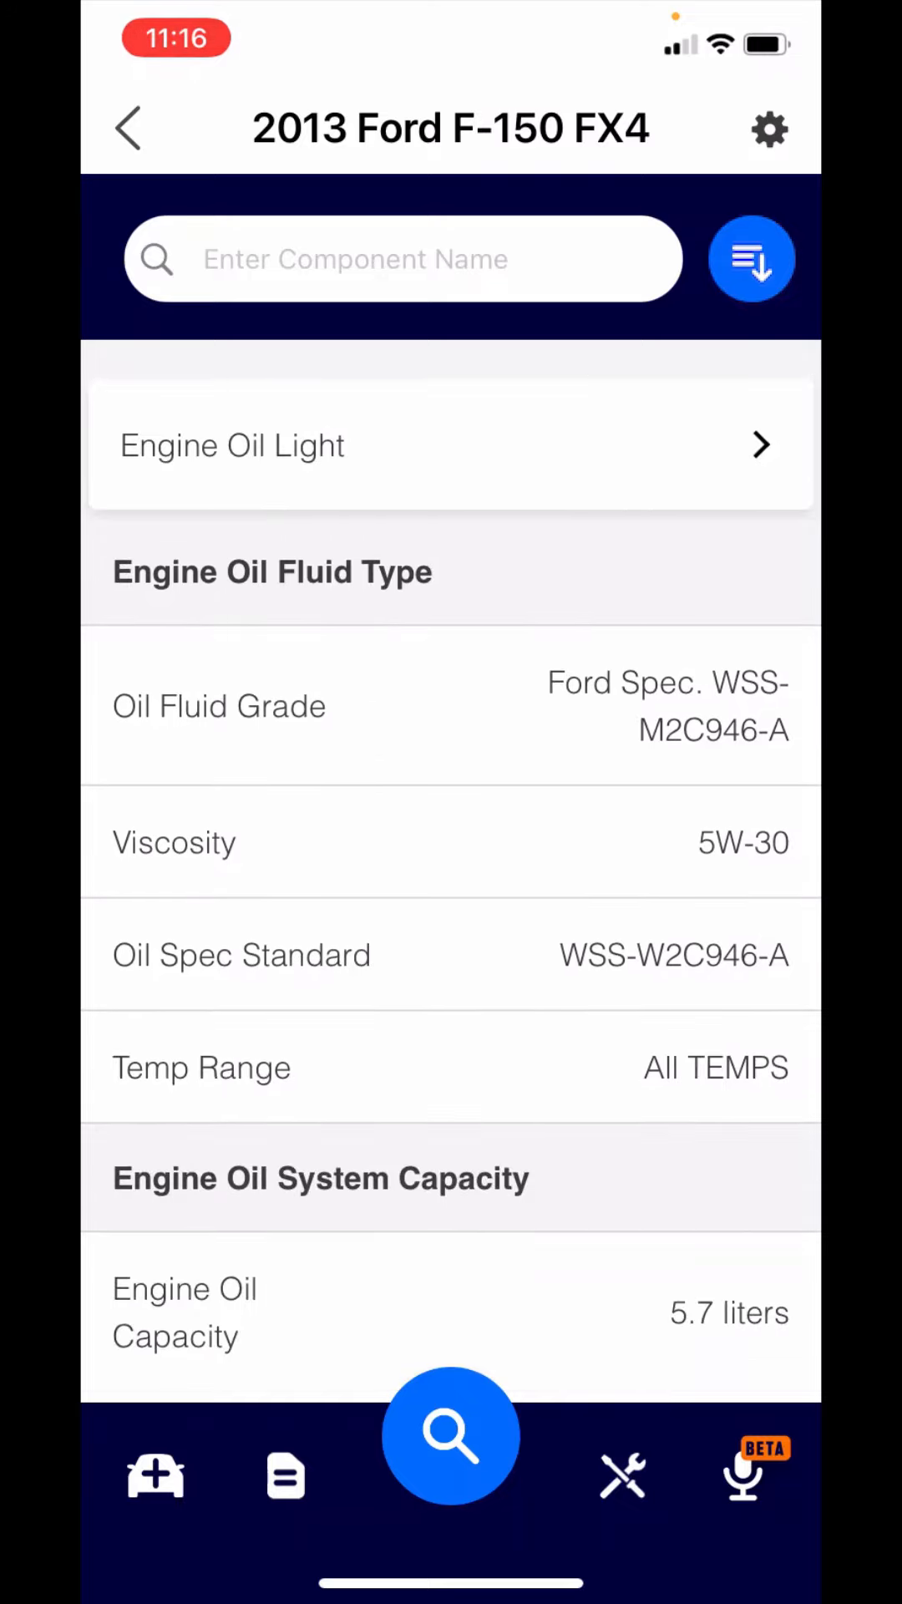
{"action": "scroll", "scroll_direction": "down", "scroll_amount": 3}
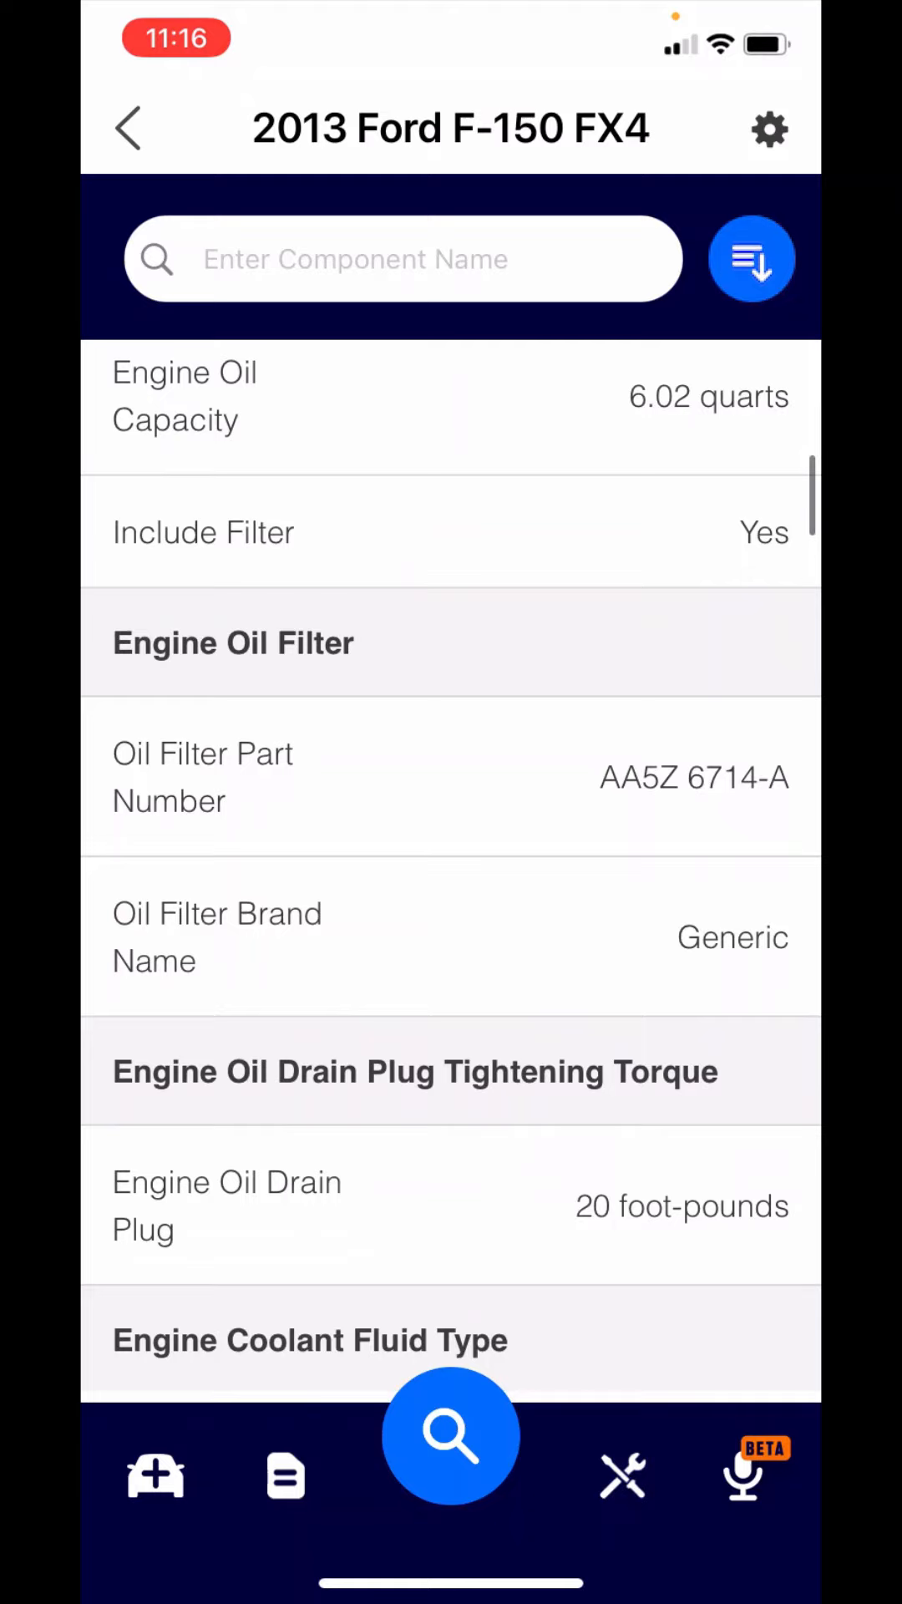
{"action": "scroll", "scroll_direction": "down", "scroll_amount": 3}
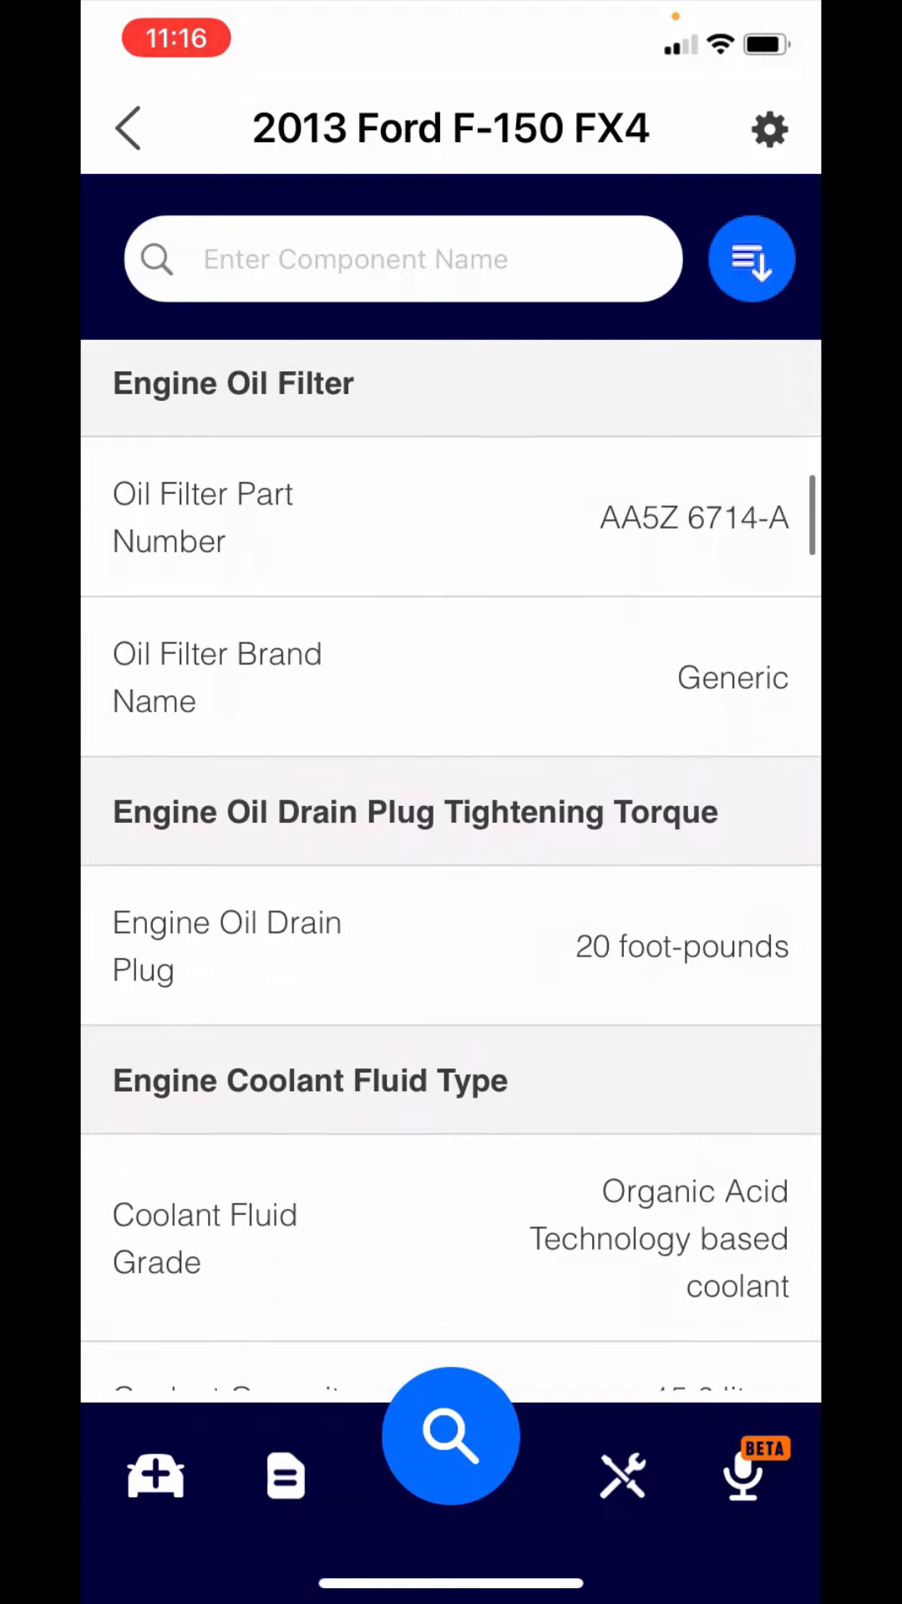
{"action": "scroll", "scroll_direction": "down", "scroll_amount": 3}
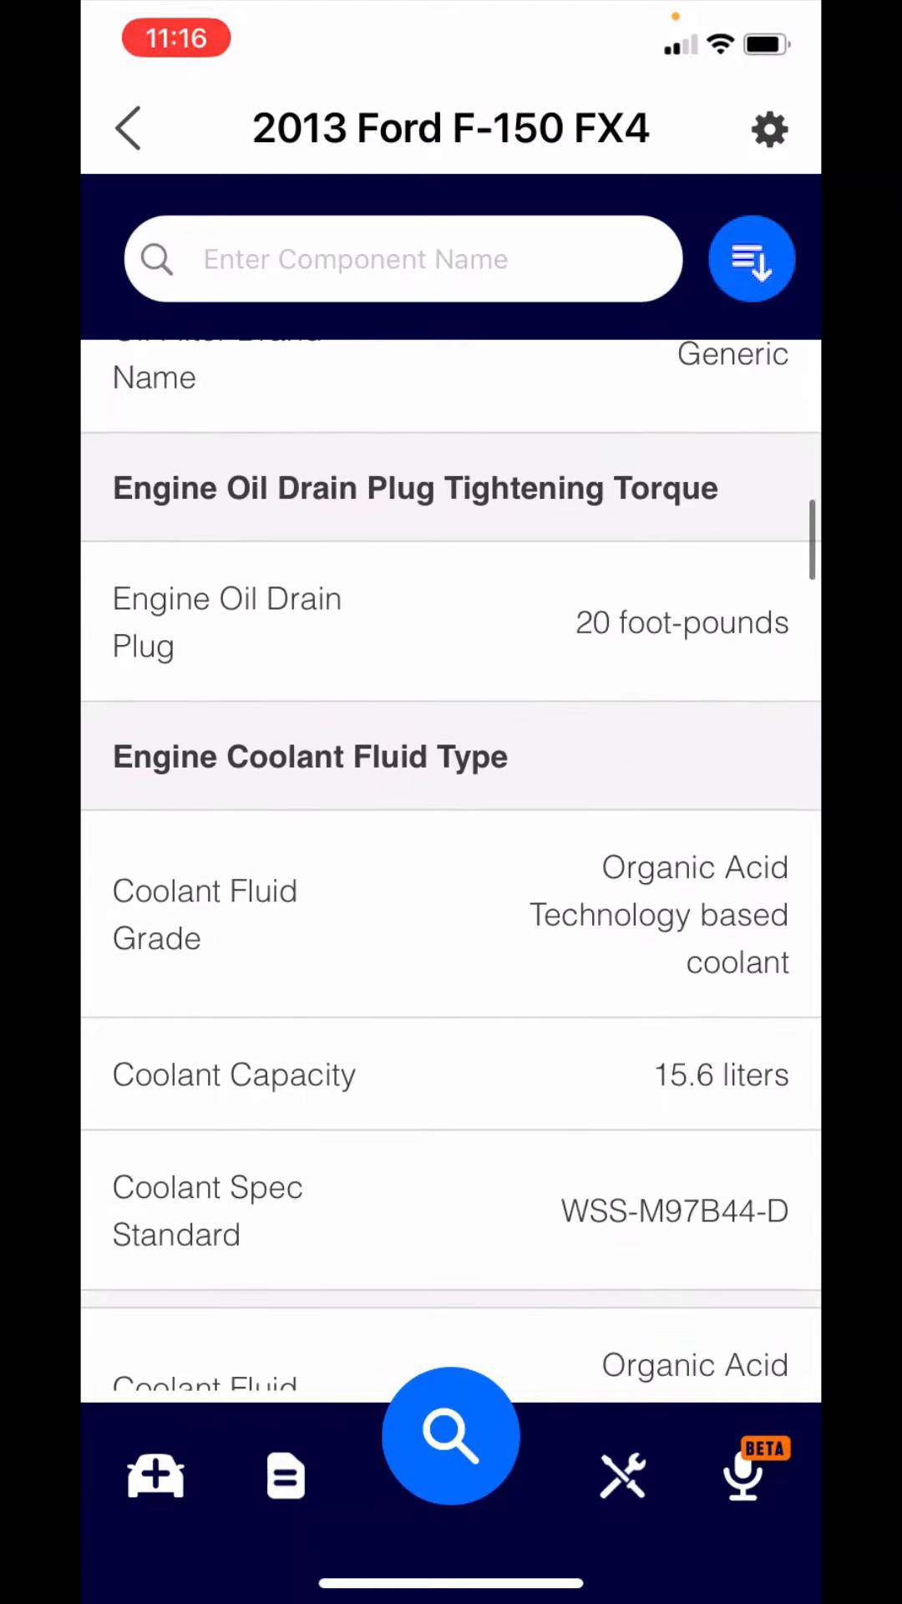
{"action": "scroll", "scroll_direction": "down", "scroll_amount": 3}
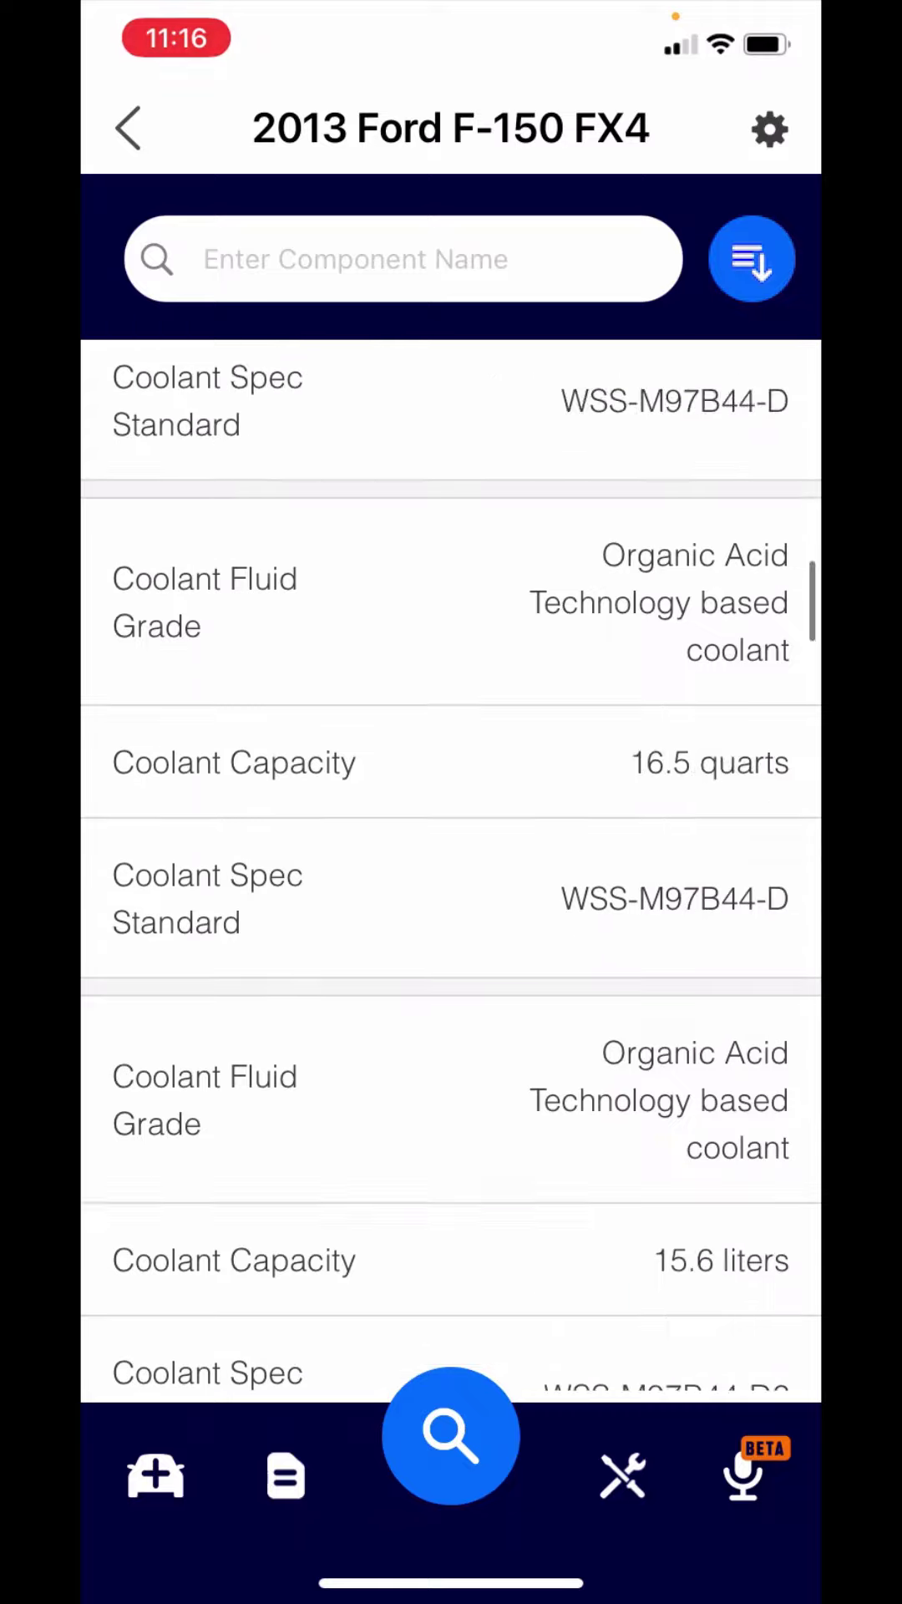
{"action": "scroll", "scroll_direction": "down", "scroll_amount": 3}
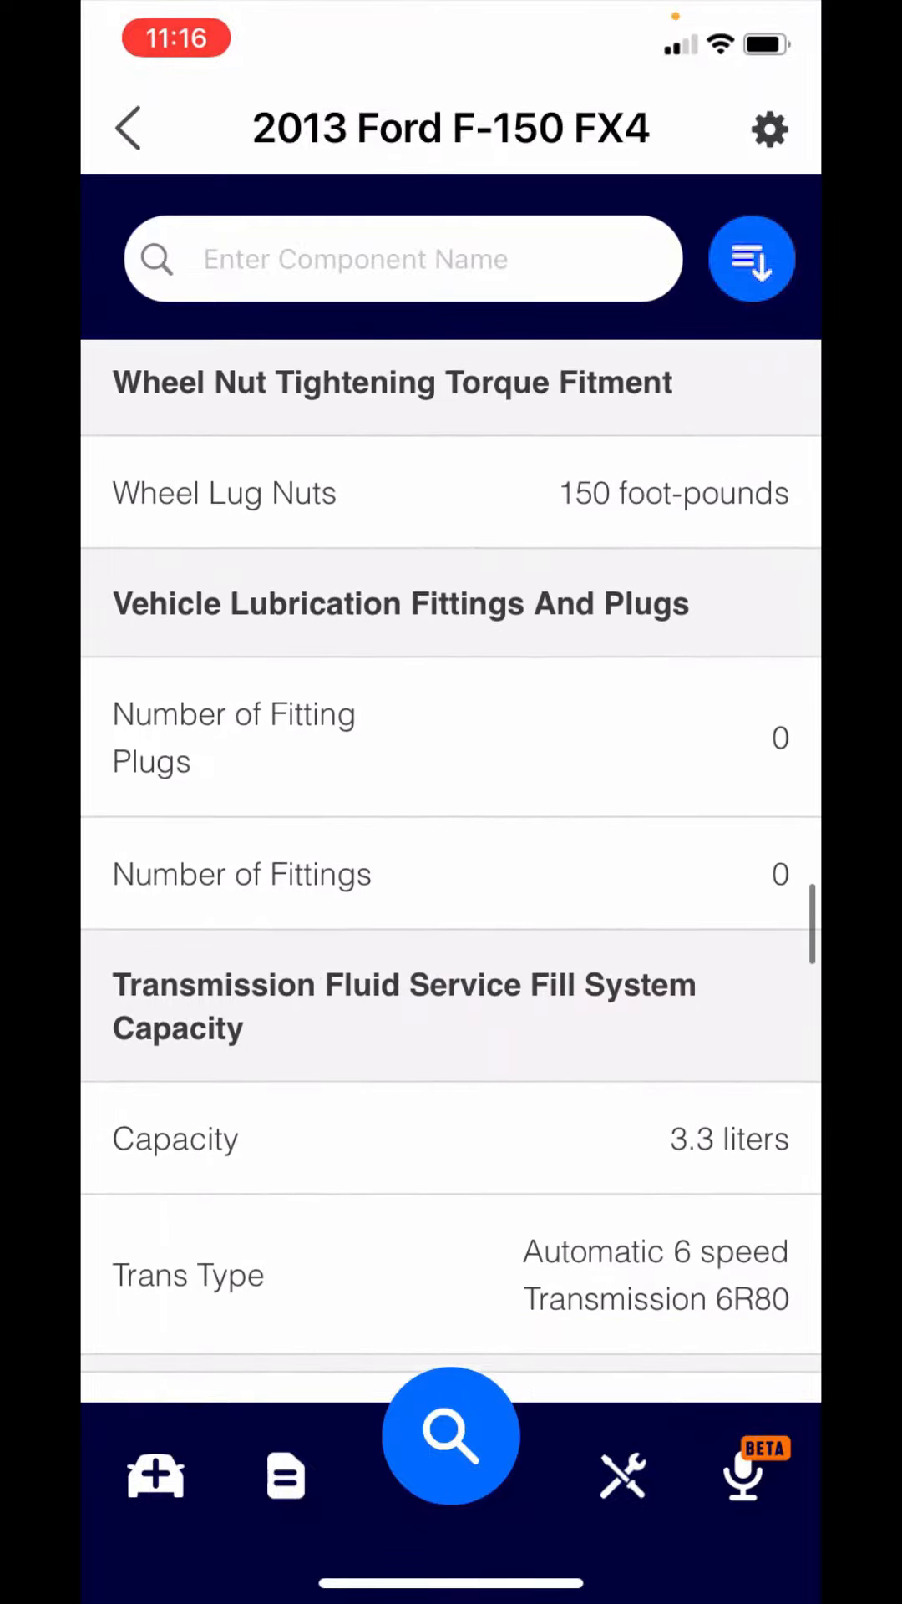
{"action": "scroll", "scroll_direction": "down", "scroll_amount": 3}
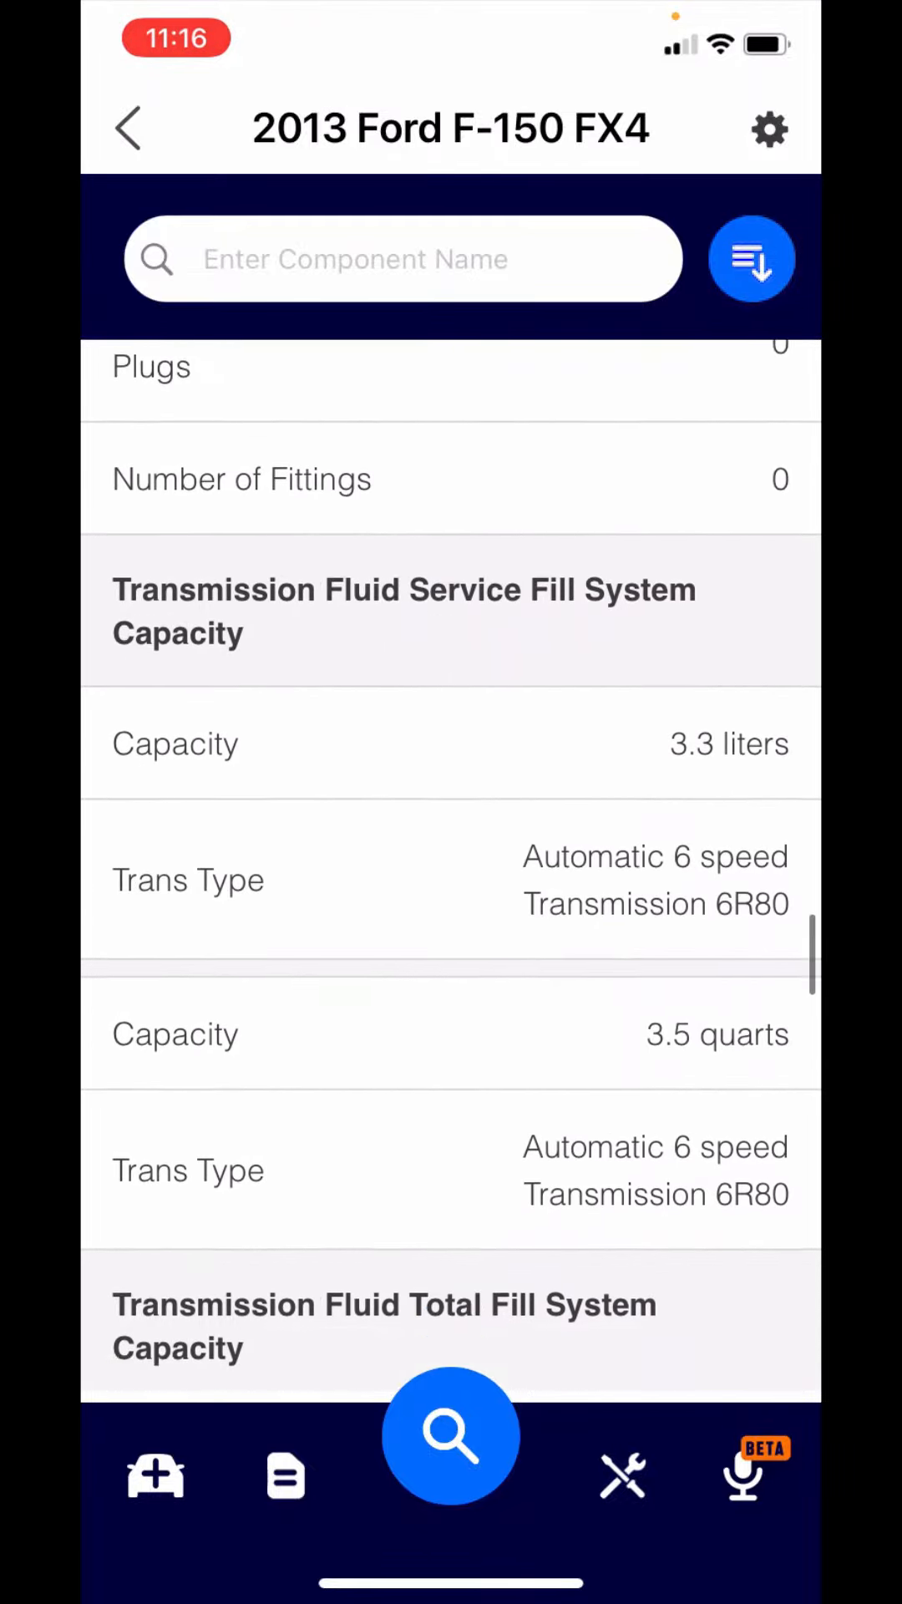
{"action": "scroll", "scroll_direction": "up", "scroll_amount": 3}
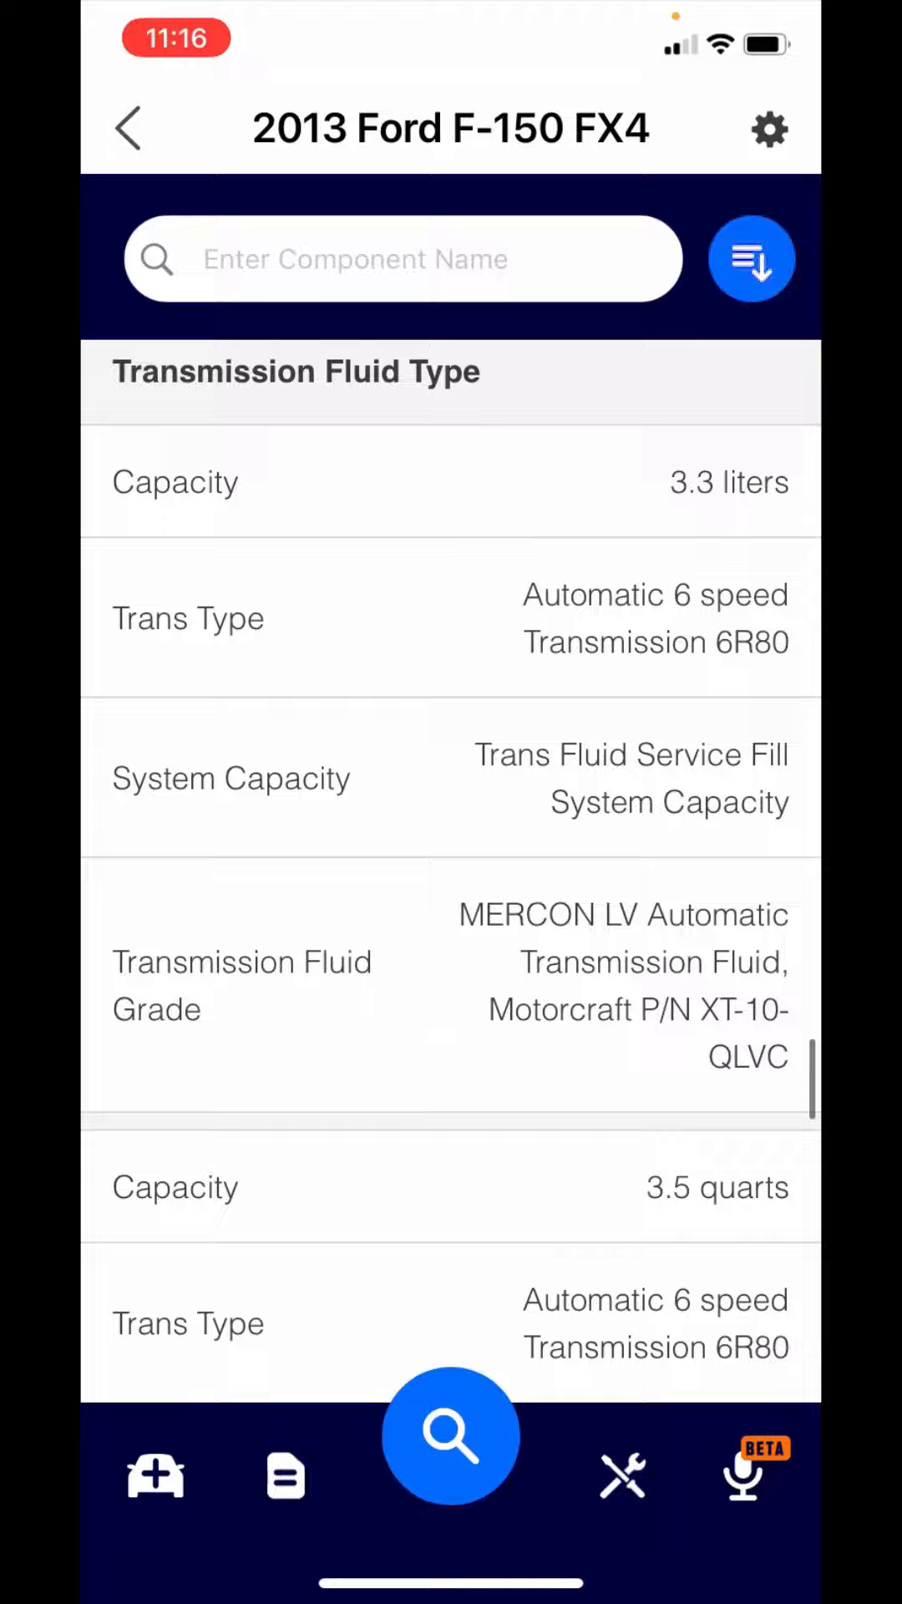
{"action": "scroll", "scroll_direction": "down", "scroll_amount": 3}
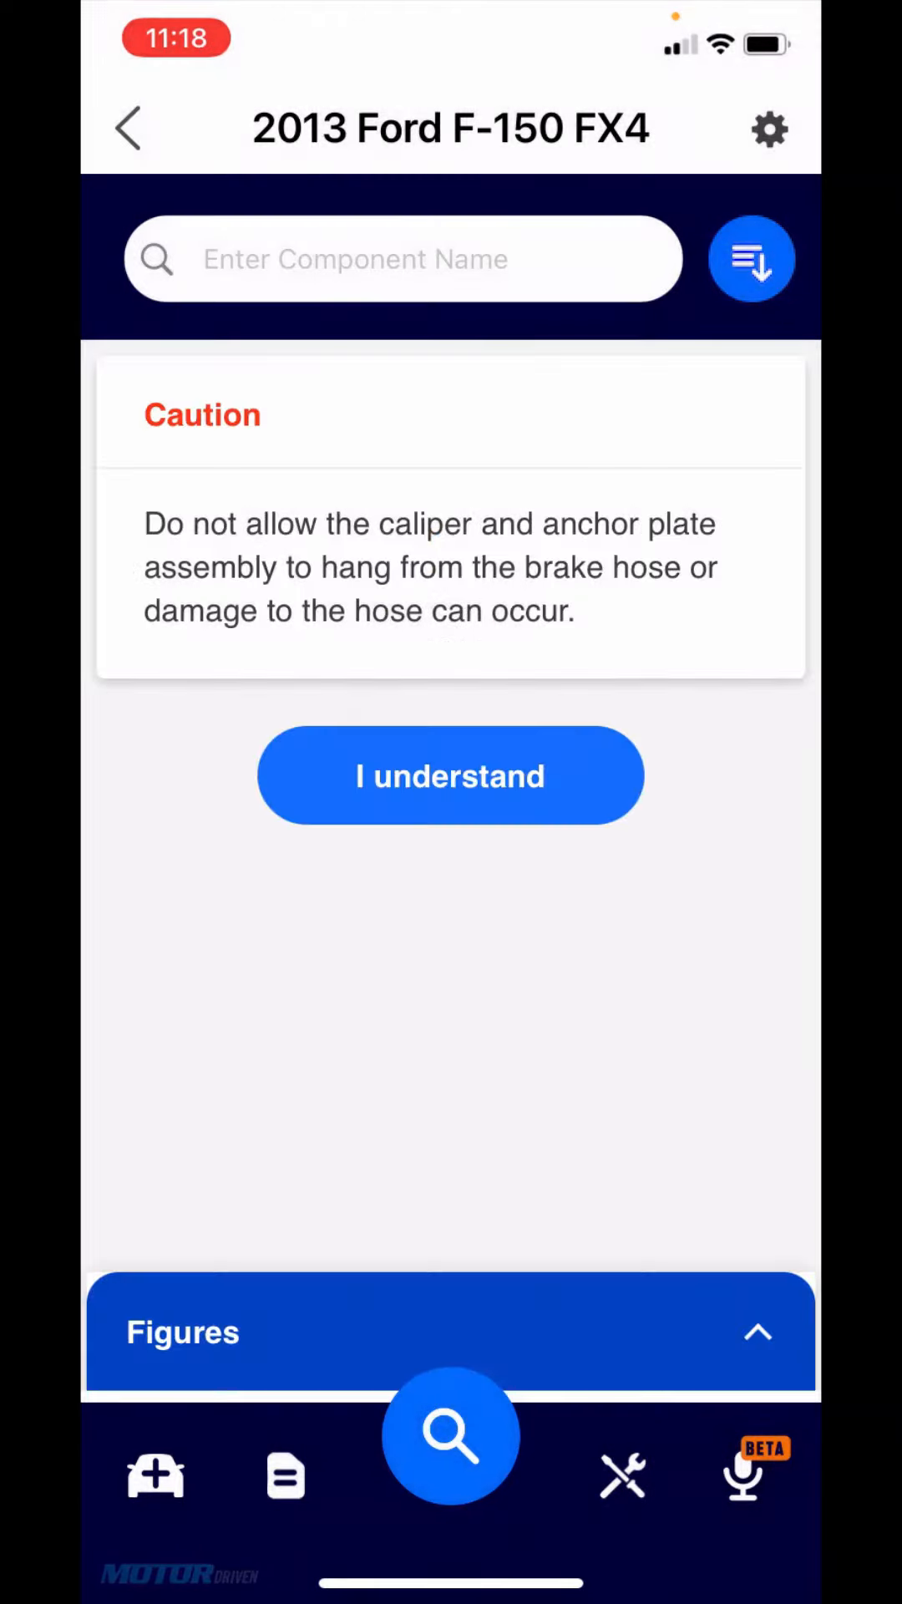
Step: Acknowledge the brake hose caution with I understand and show the search category choices
{"action": "left_click", "coordinate": [450, 774]}
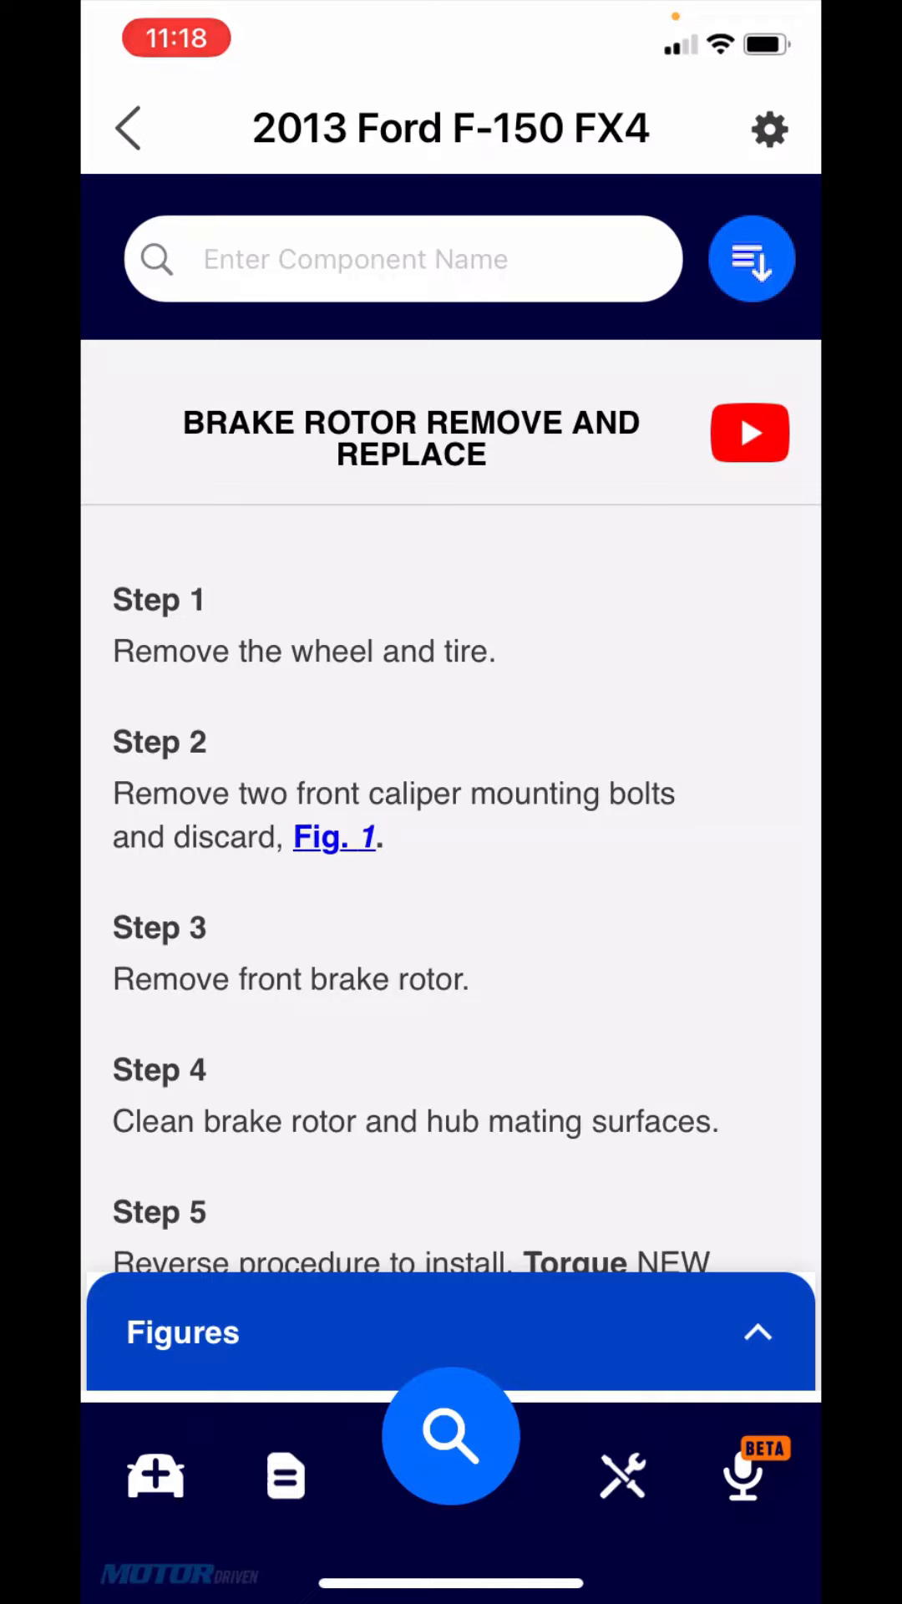
{"action": "left_click", "coordinate": [752, 257]}
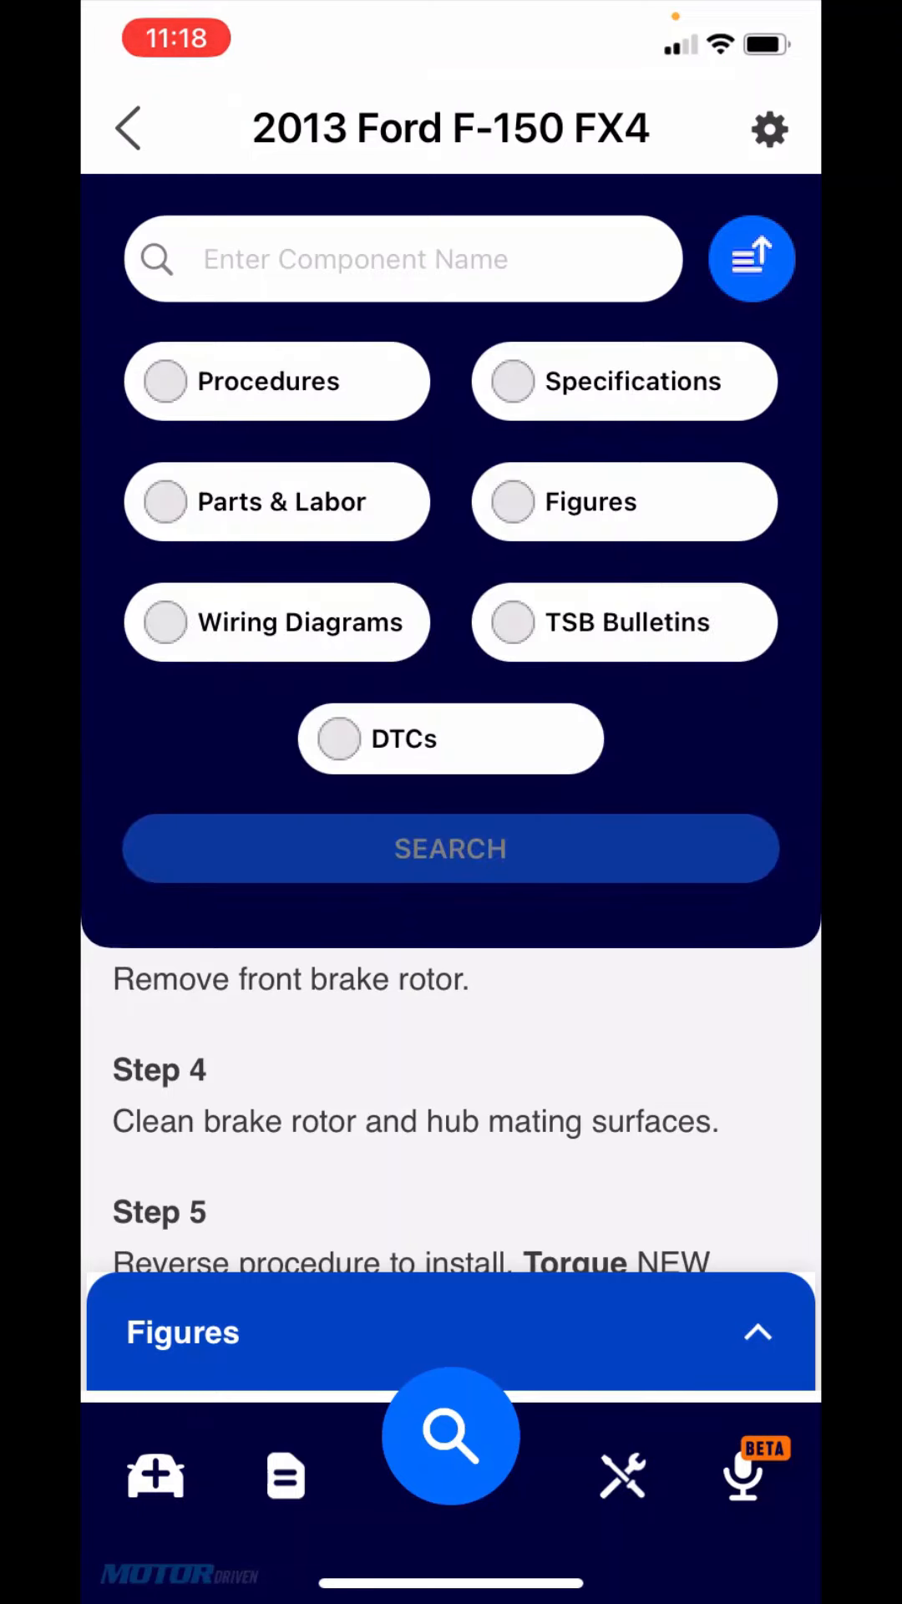
Step: Search the F-150 Specifications for 'engine oil' to get oil capacity and drain plug torque results
{"action": "left_click", "coordinate": [624, 381]}
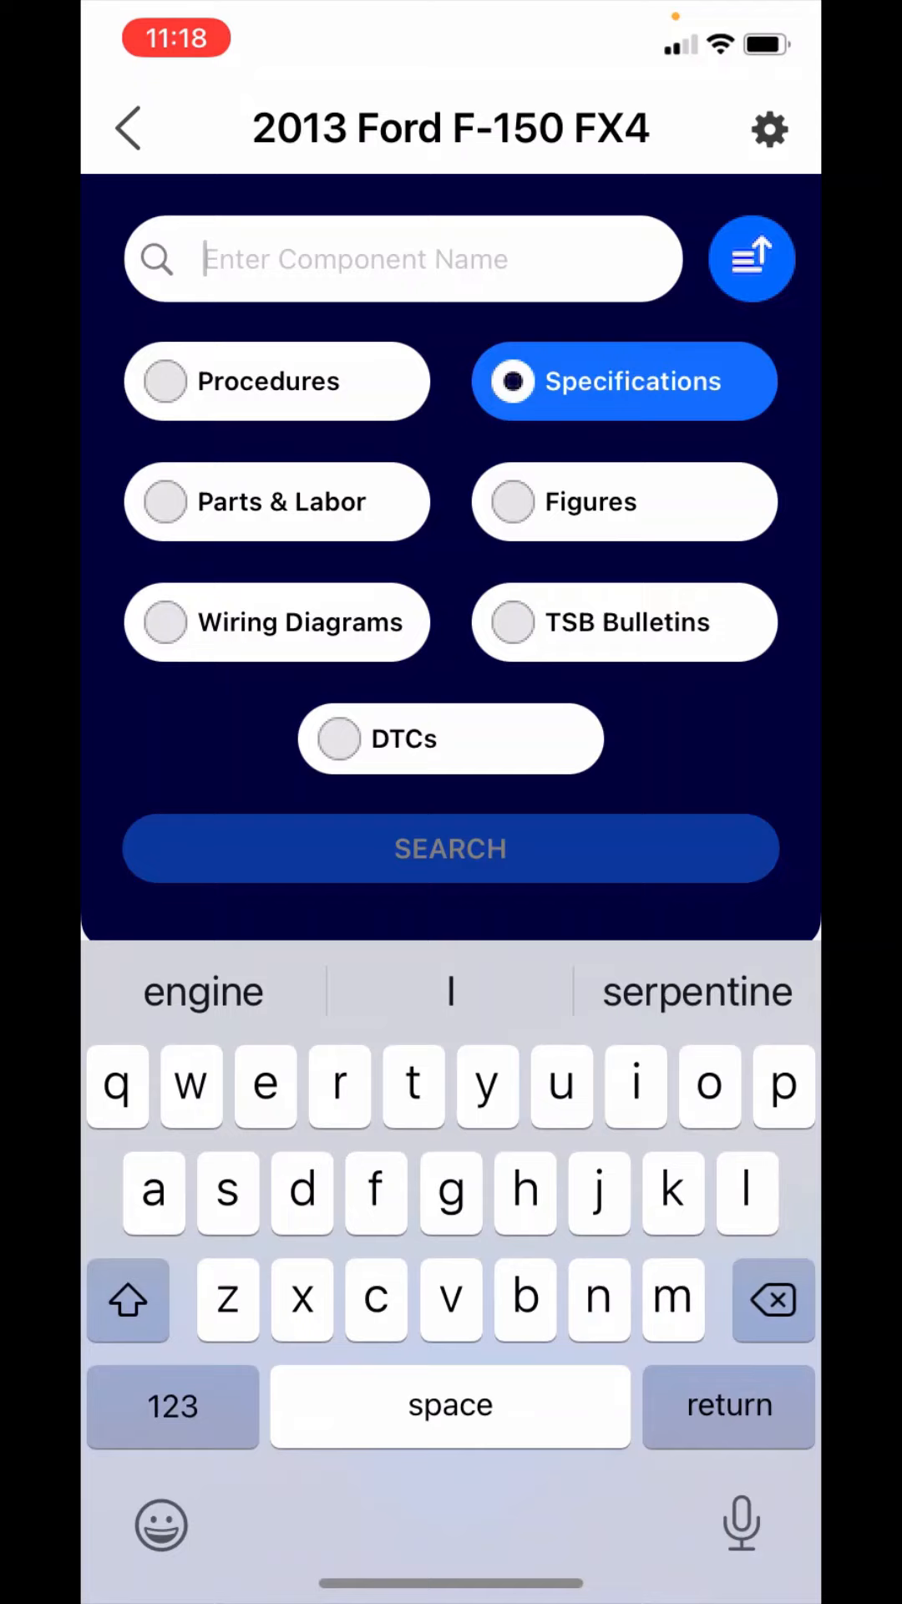
{"action": "type", "text": "engine oil"}
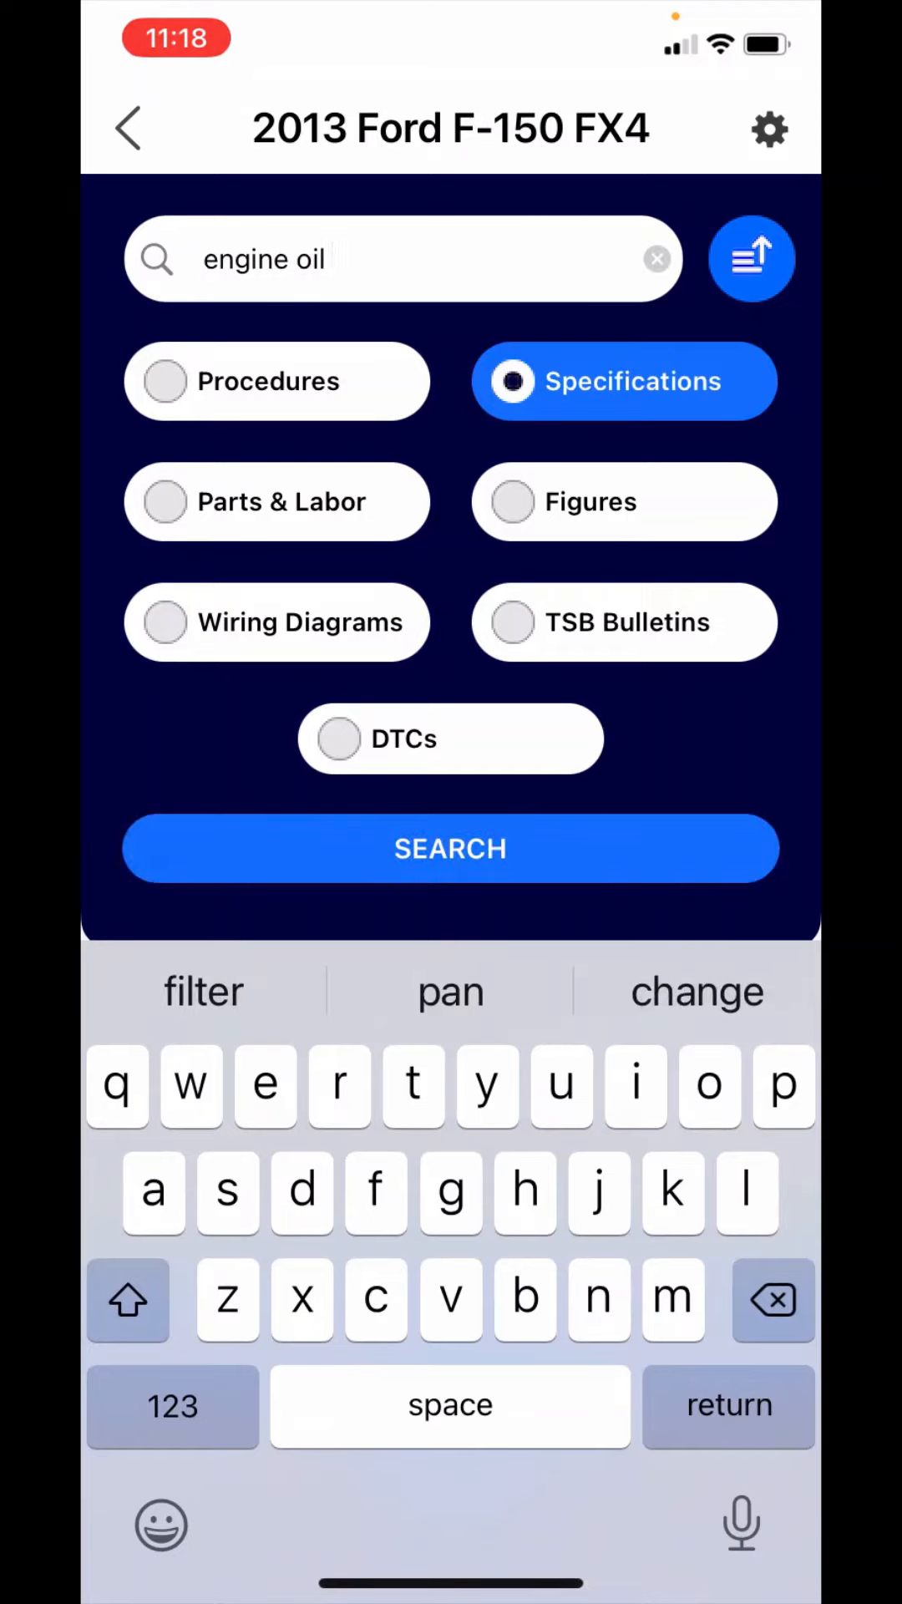
{"action": "left_click", "coordinate": [449, 847]}
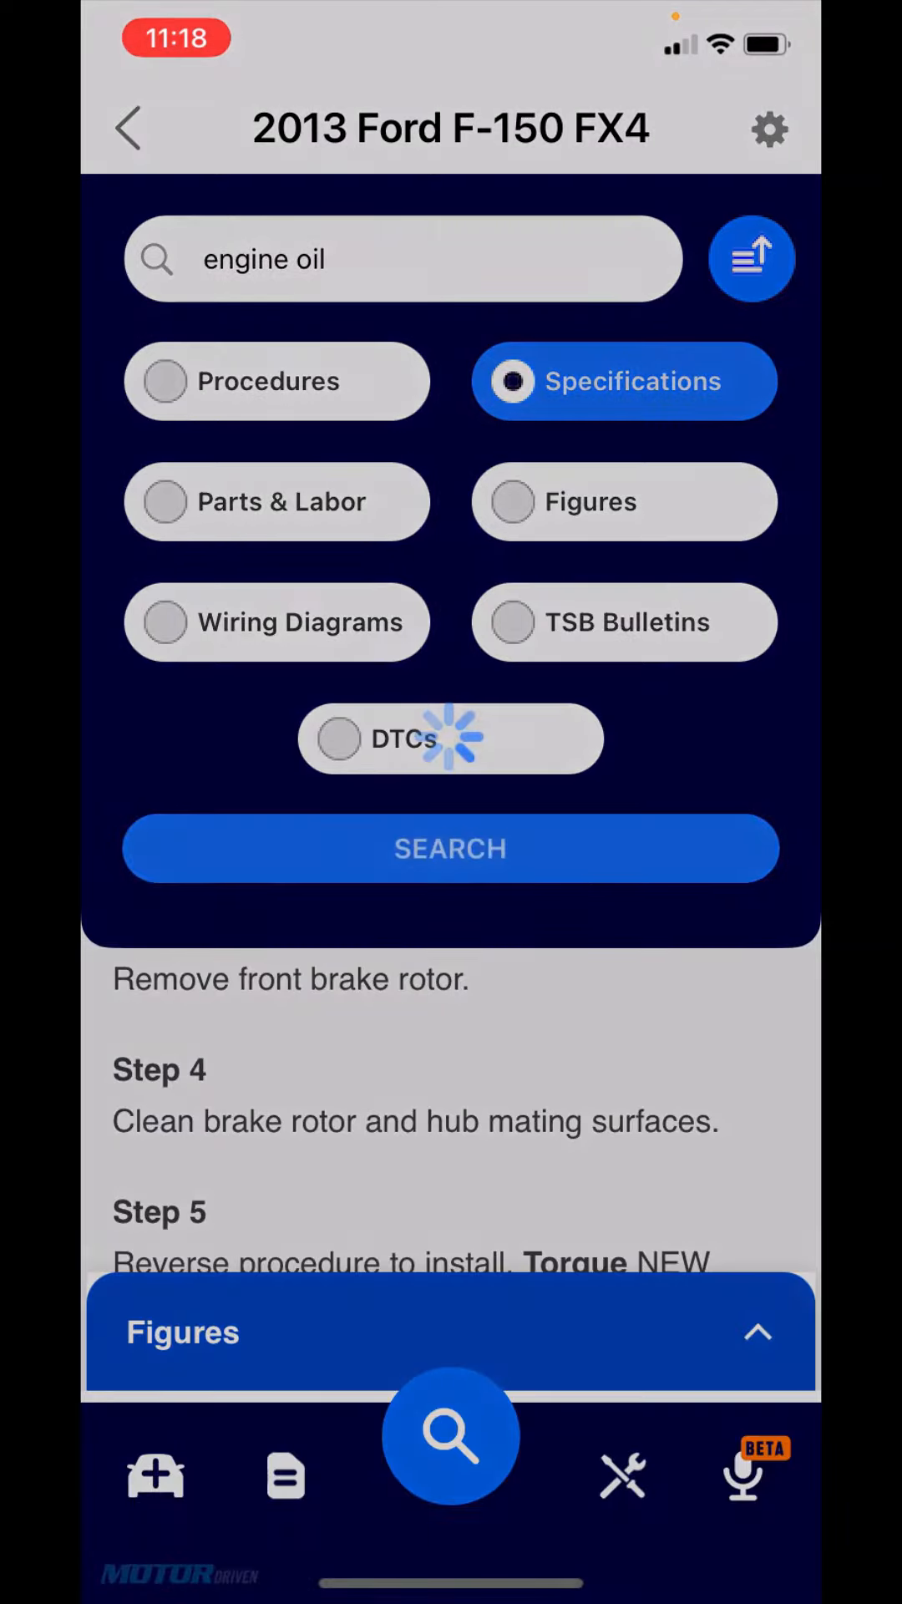
{"action": "left_click", "coordinate": [449, 849]}
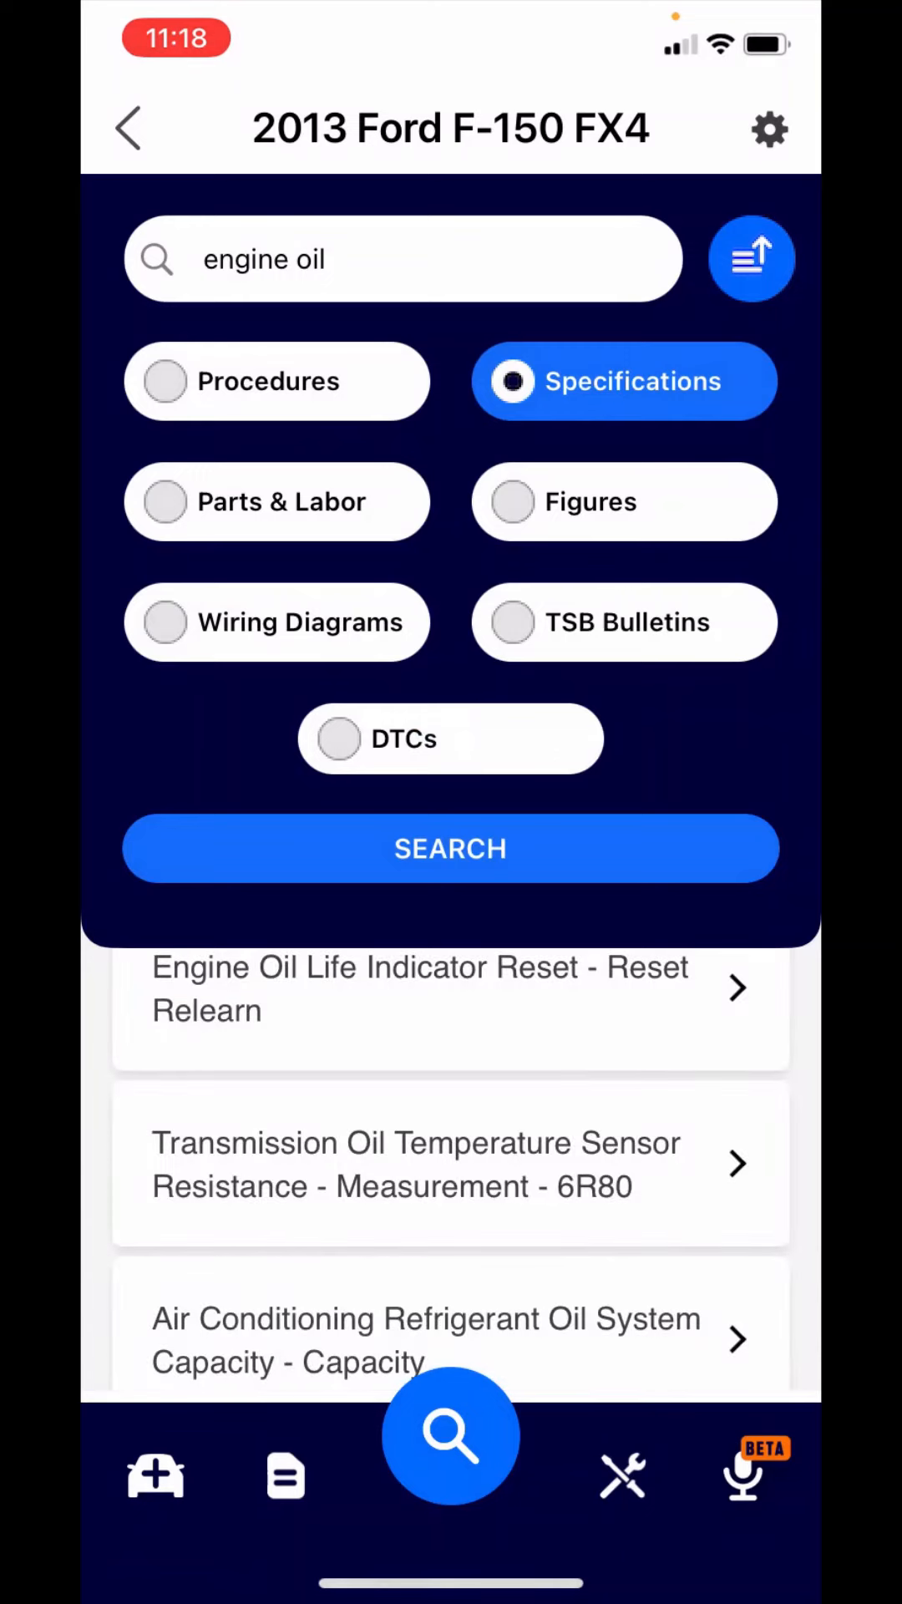
Step: Hide the search options and scroll through the engine oil specification results
{"action": "left_click", "coordinate": [752, 258]}
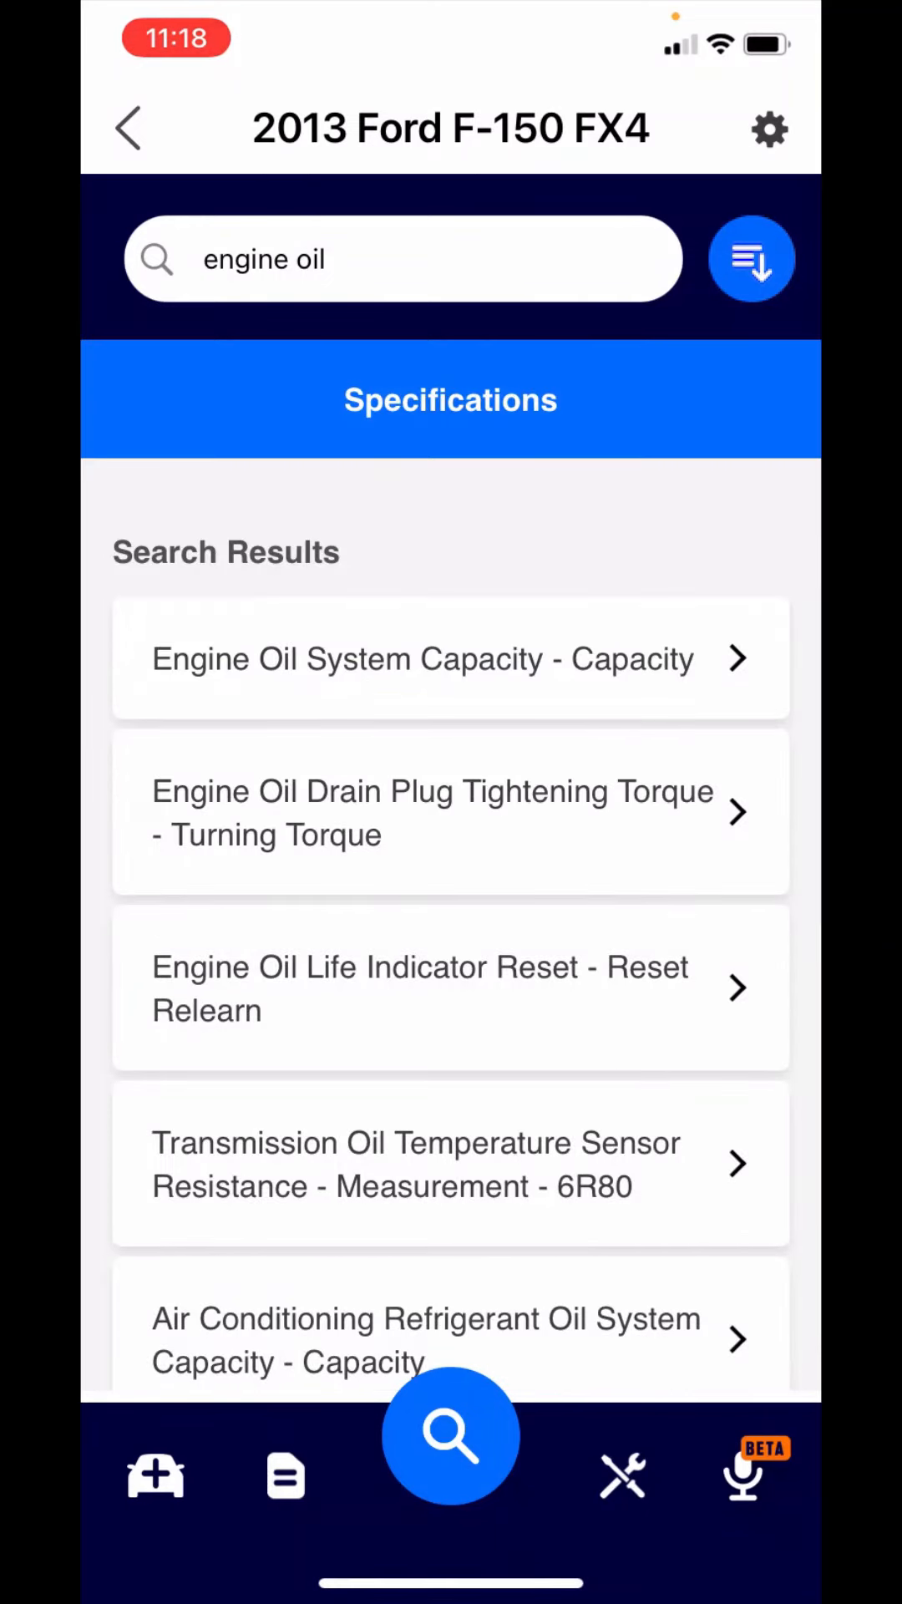
{"action": "scroll", "scroll_direction": "up", "scroll_amount": 3}
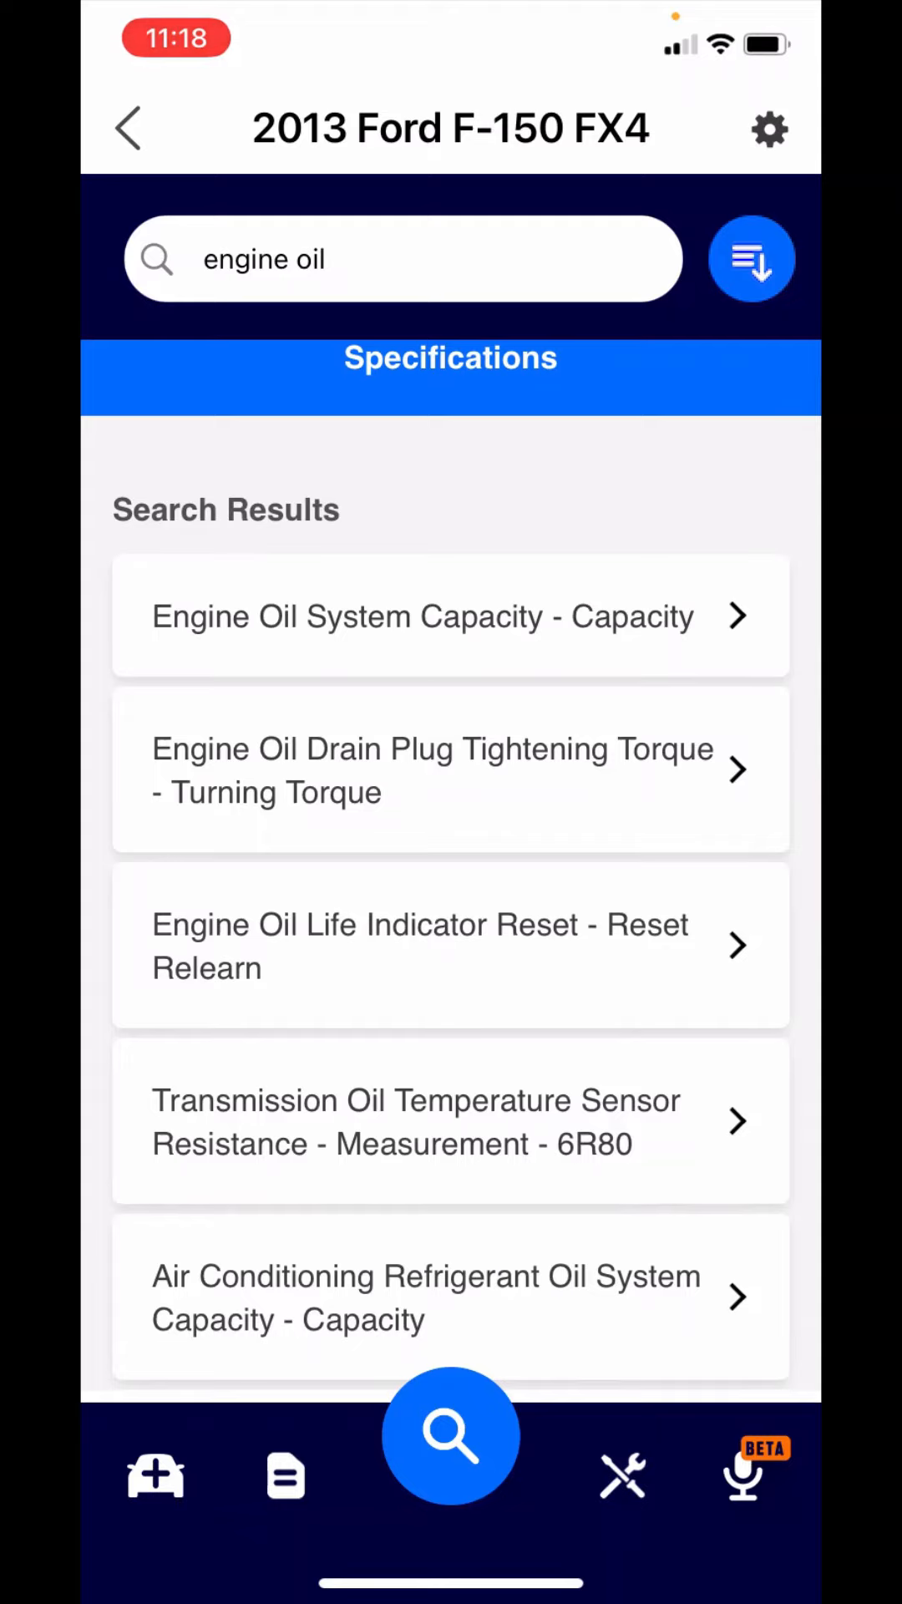
{"action": "scroll", "scroll_direction": "down", "scroll_amount": 3}
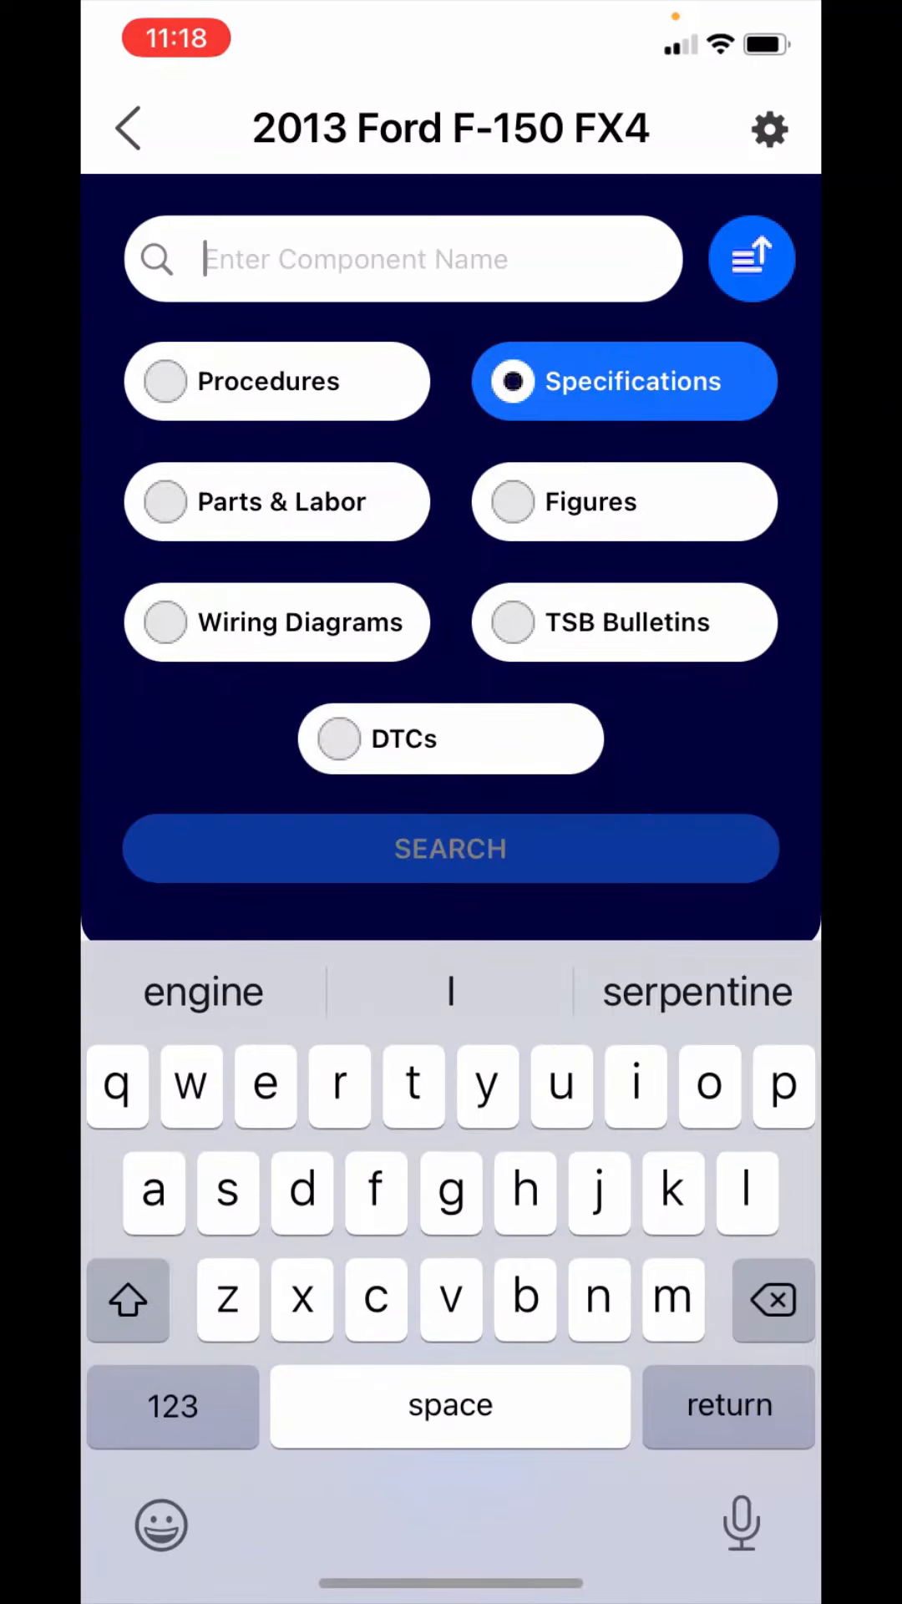
Step: Search 'serpentine' and show the F-150 serpentine belt routing diagram
{"action": "type", "text": "serpentine"}
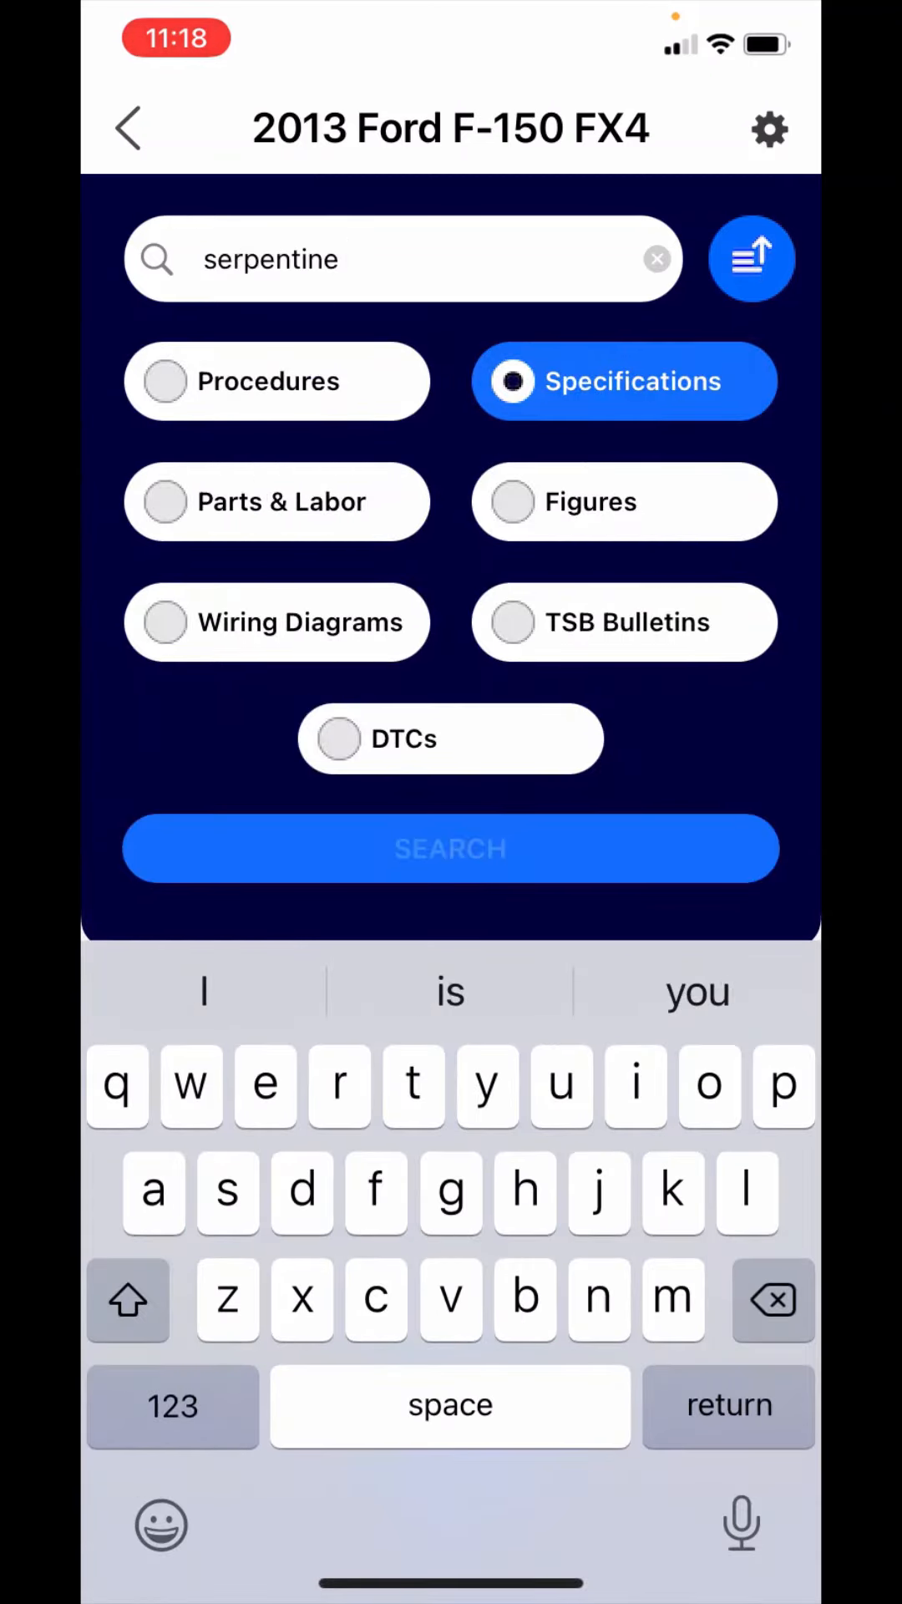
{"action": "left_click", "coordinate": [449, 849]}
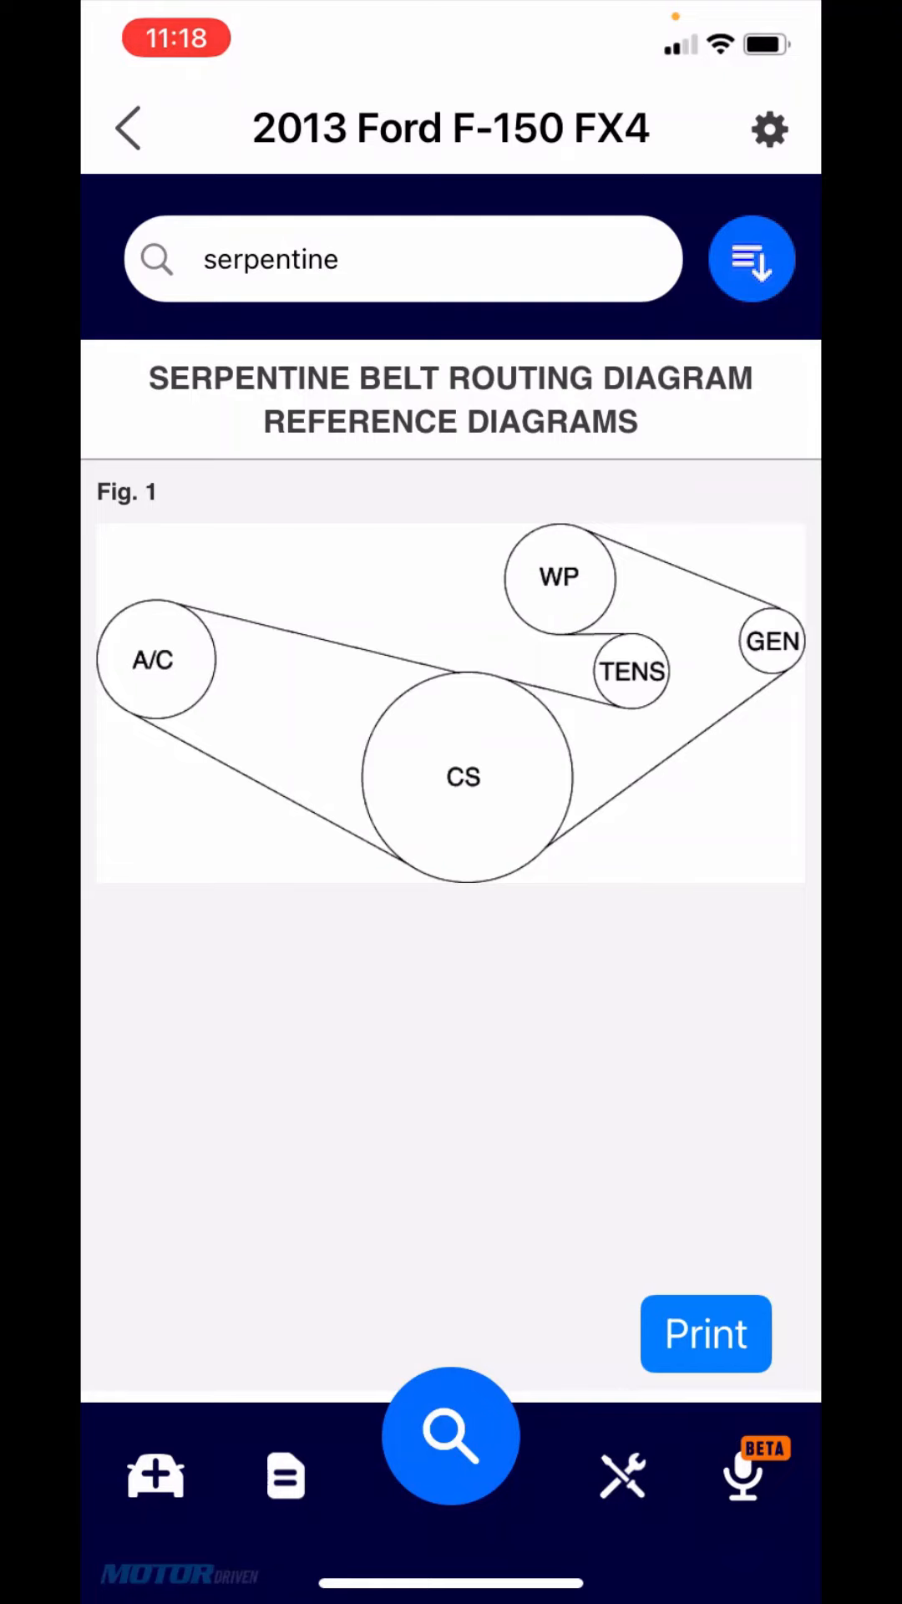
Step: Start a new Specifications lookup for 'lift' to reach the F-150 chassis lift diagram
{"action": "left_click", "coordinate": [402, 257]}
{"action": "type", "text": "lift"}
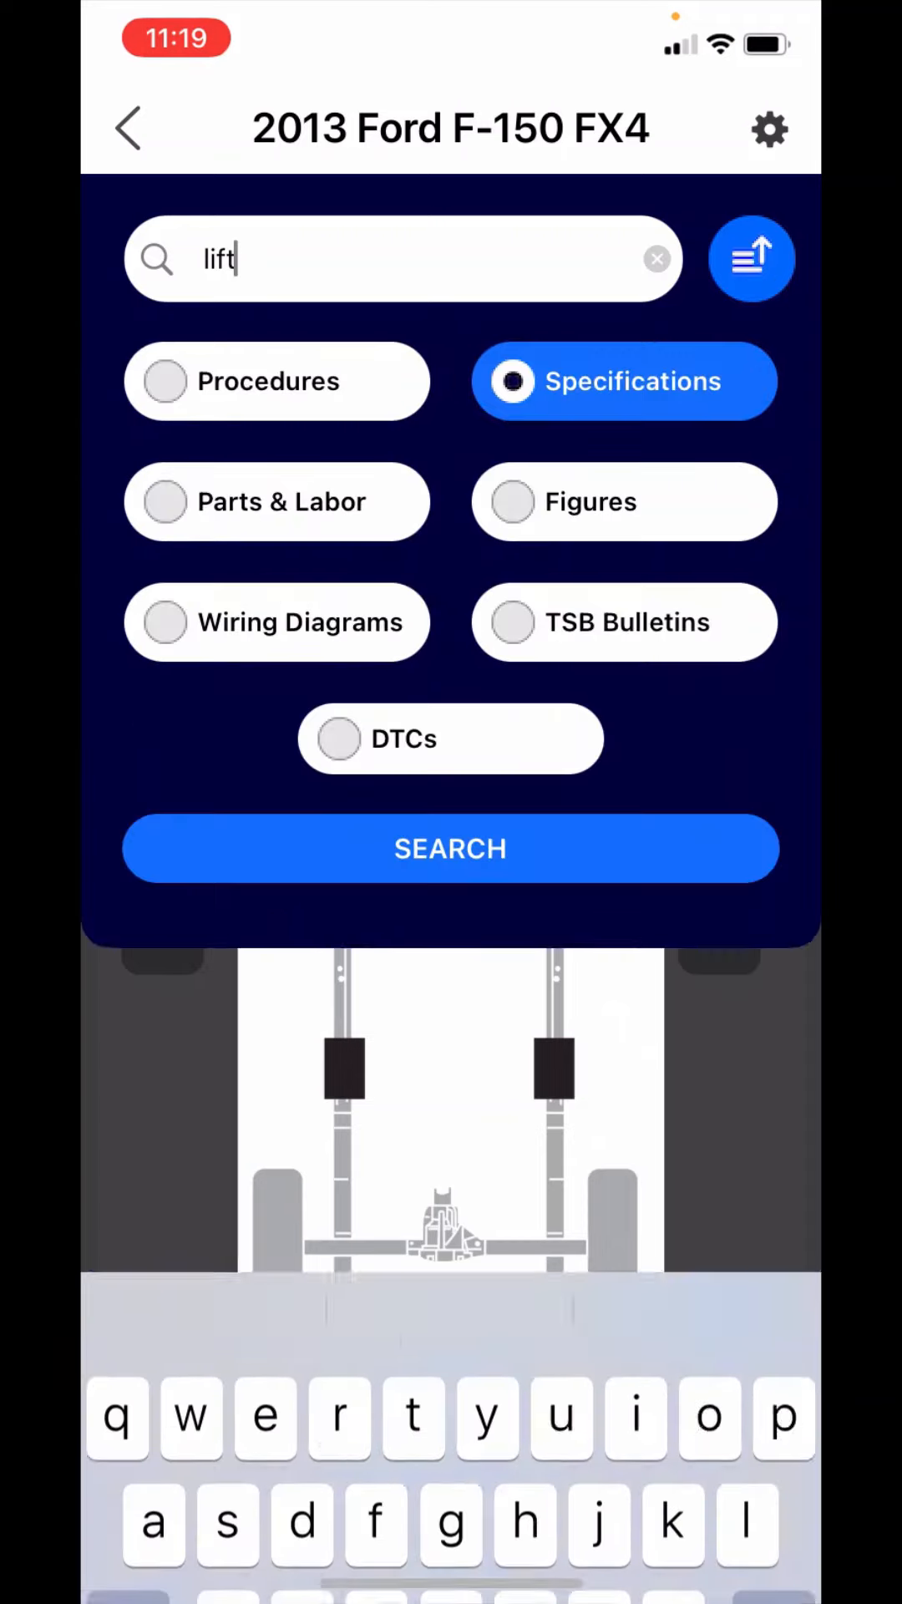
Step: Search 'cylinder' via the 'cy' suggestion, then reopen an empty search form
{"action": "left_click", "coordinate": [657, 258]}
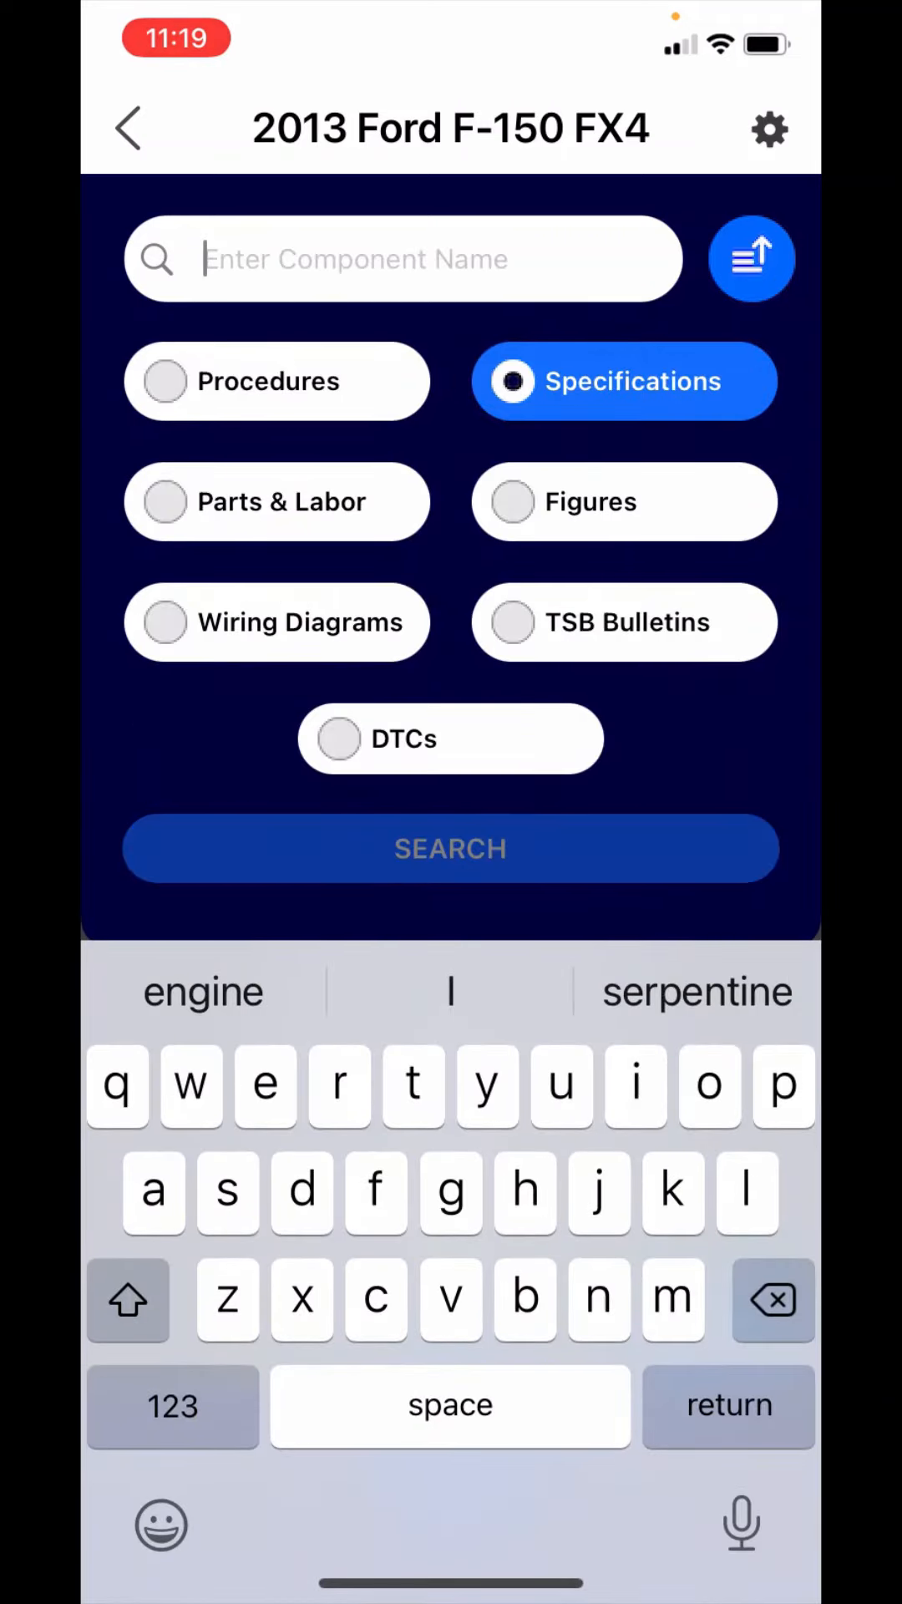
{"action": "type", "text": "cy"}
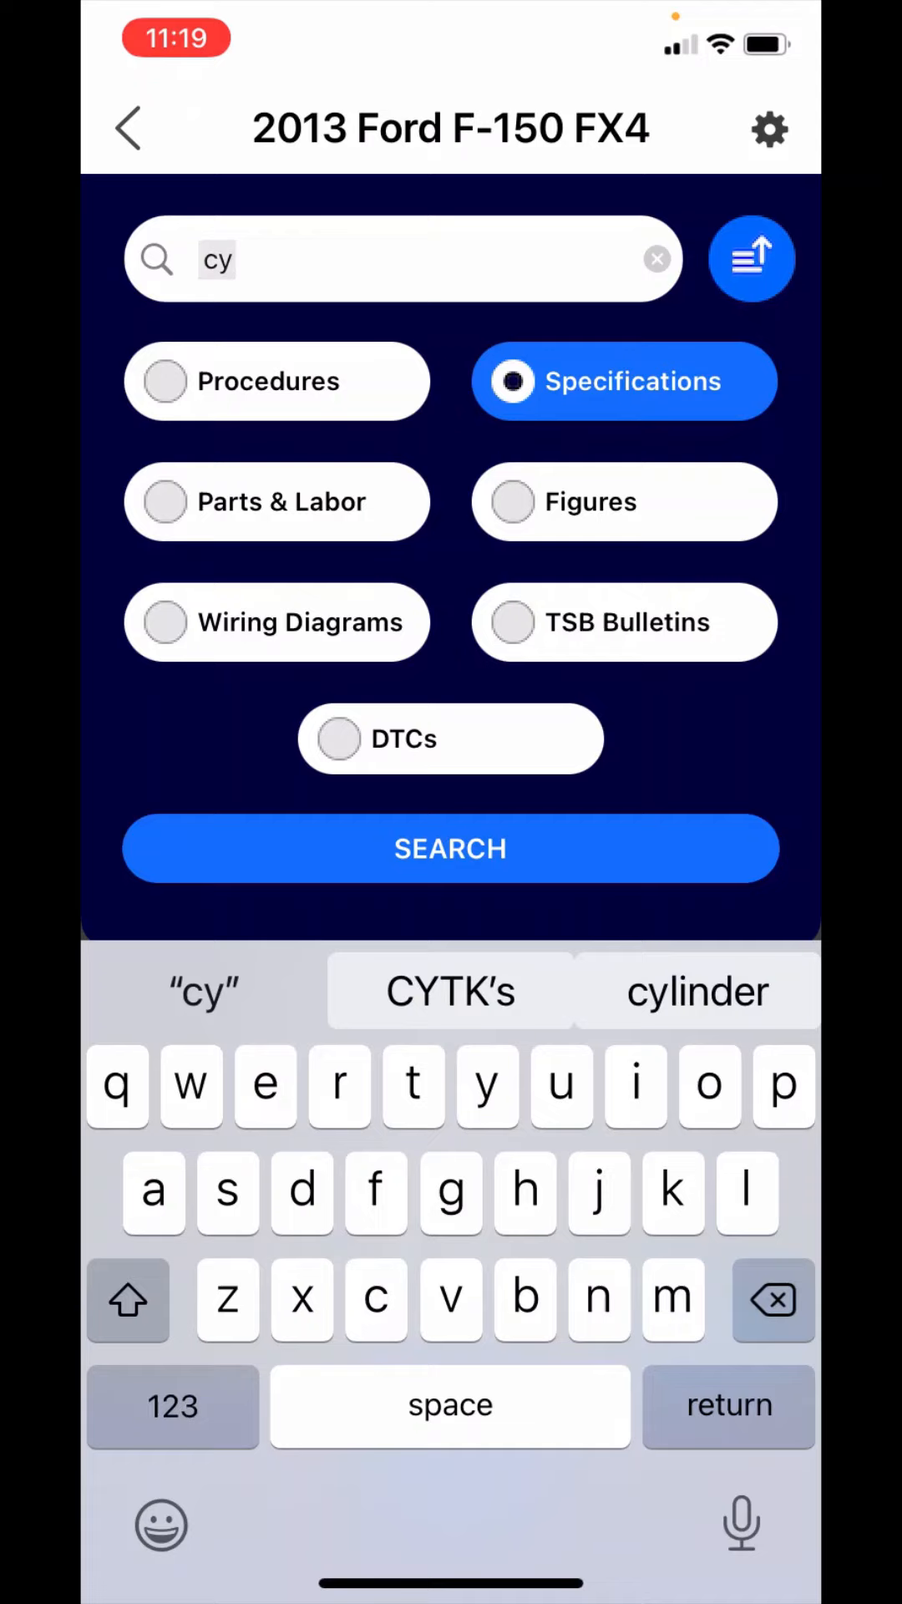
{"action": "left_click", "coordinate": [698, 991]}
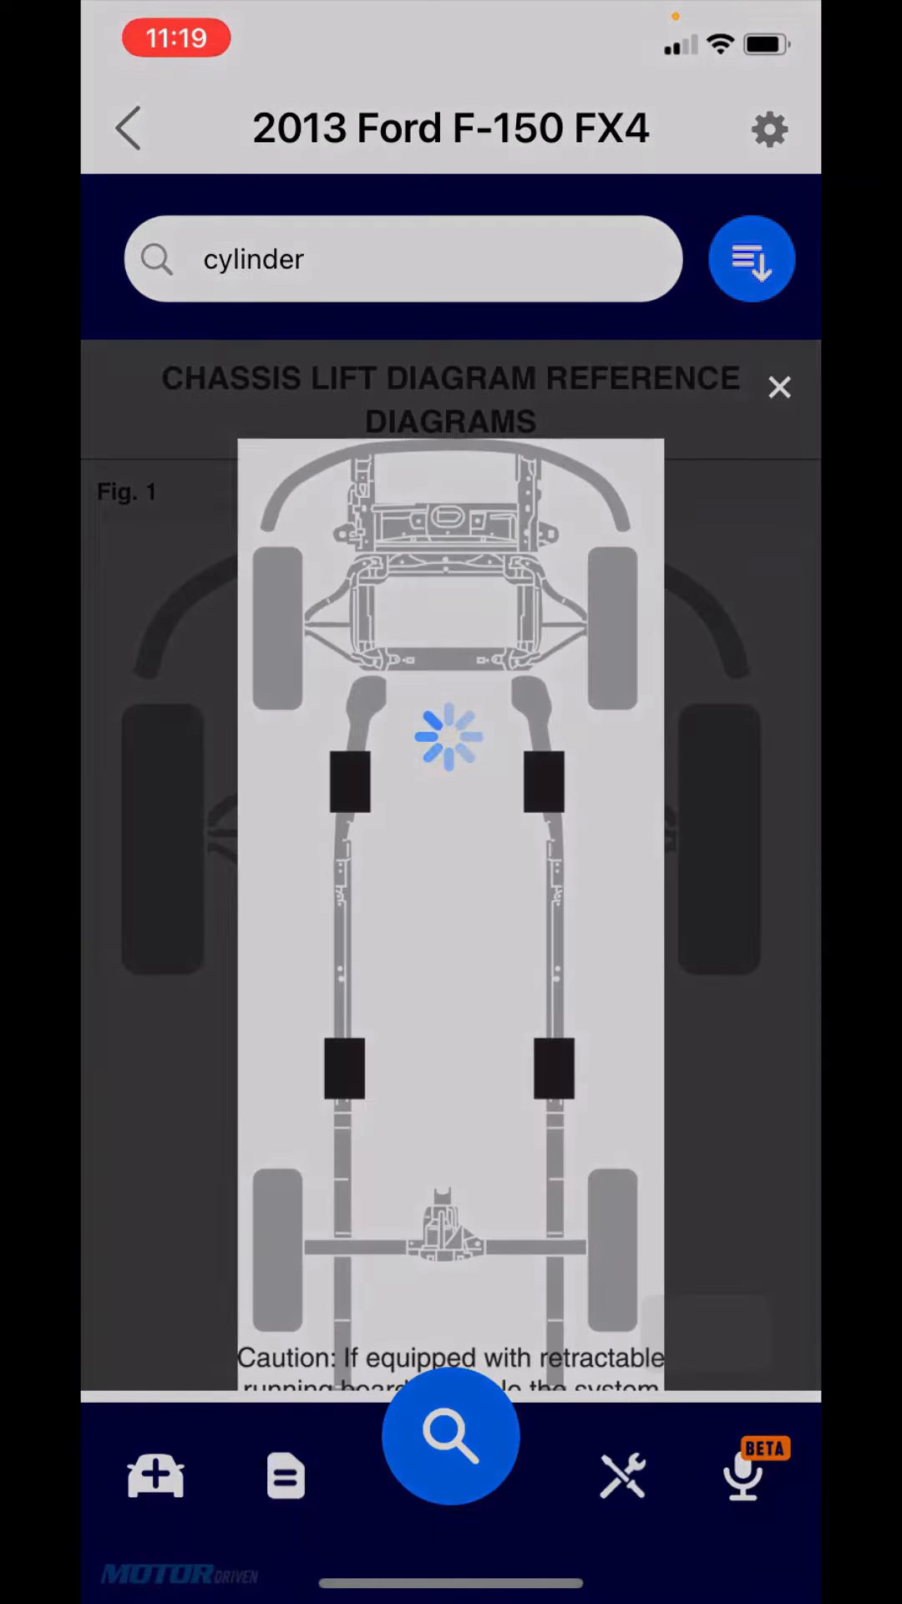
{"action": "left_click", "coordinate": [780, 388]}
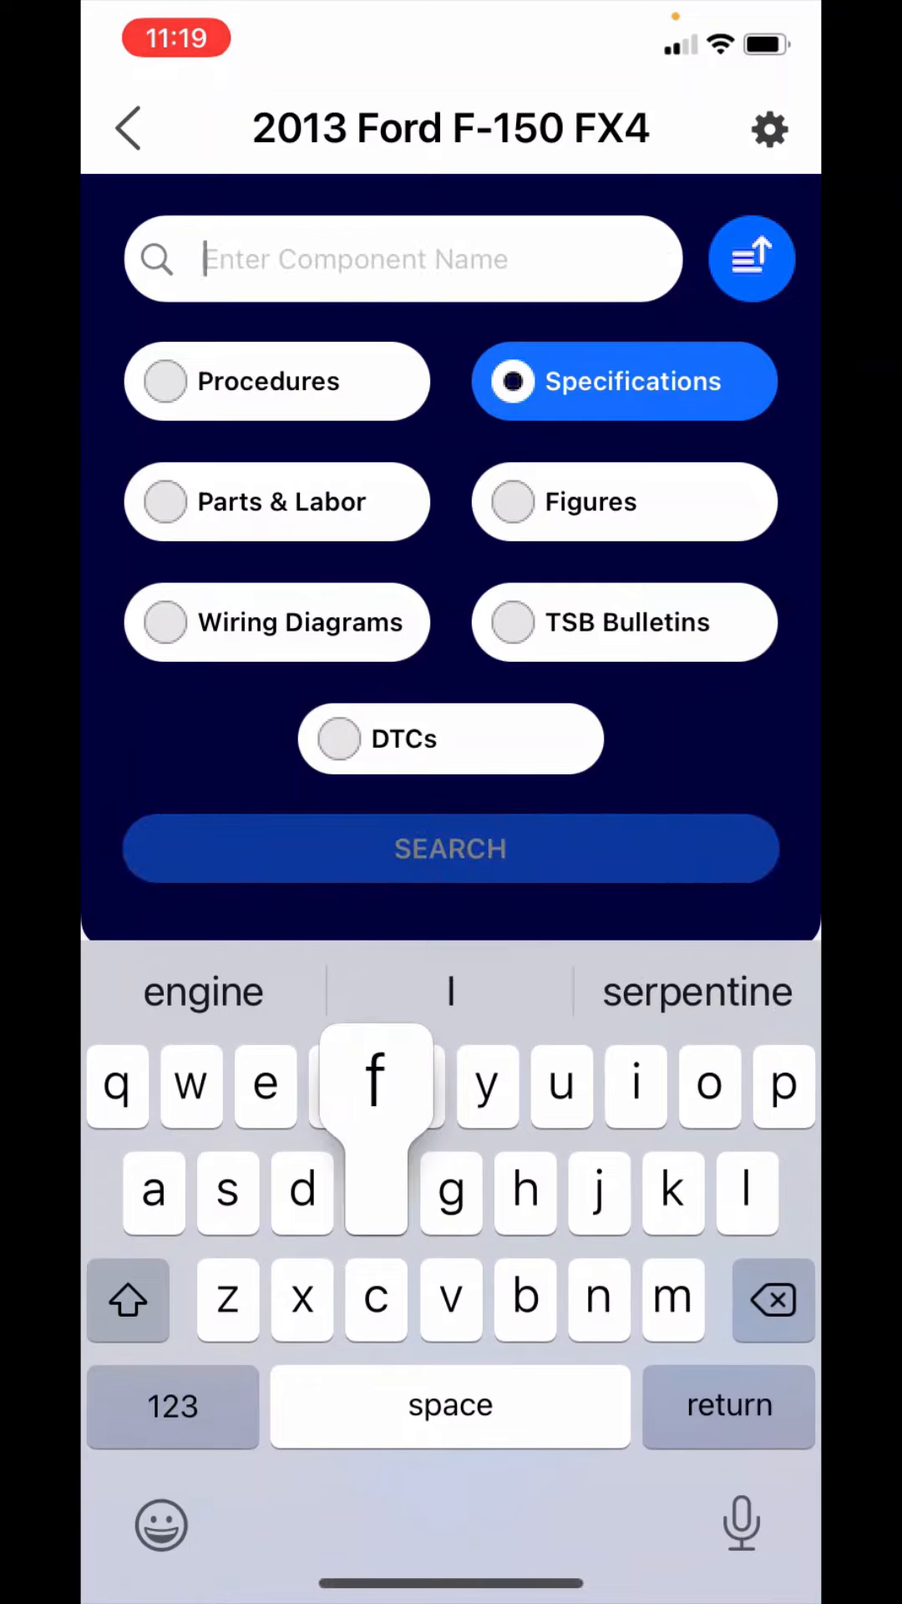
Step: Search 'firing', view the Engine Firing Order Sequence 1-4-2-5-3-6, then return to the engine results
{"action": "type", "text": "firing"}
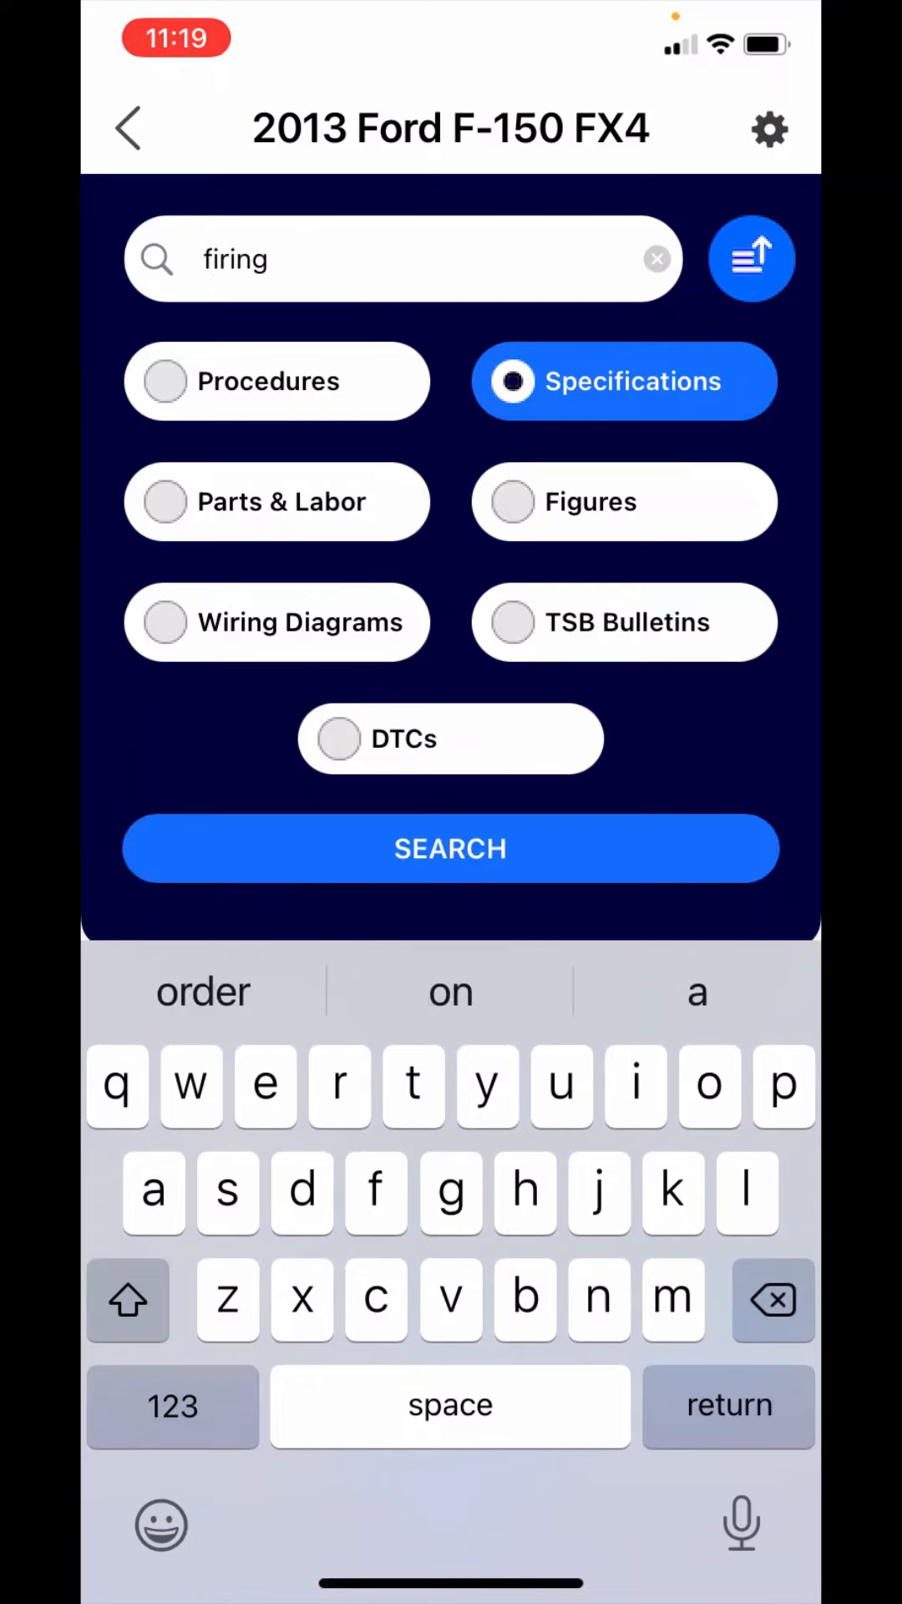
{"action": "left_click", "coordinate": [449, 849]}
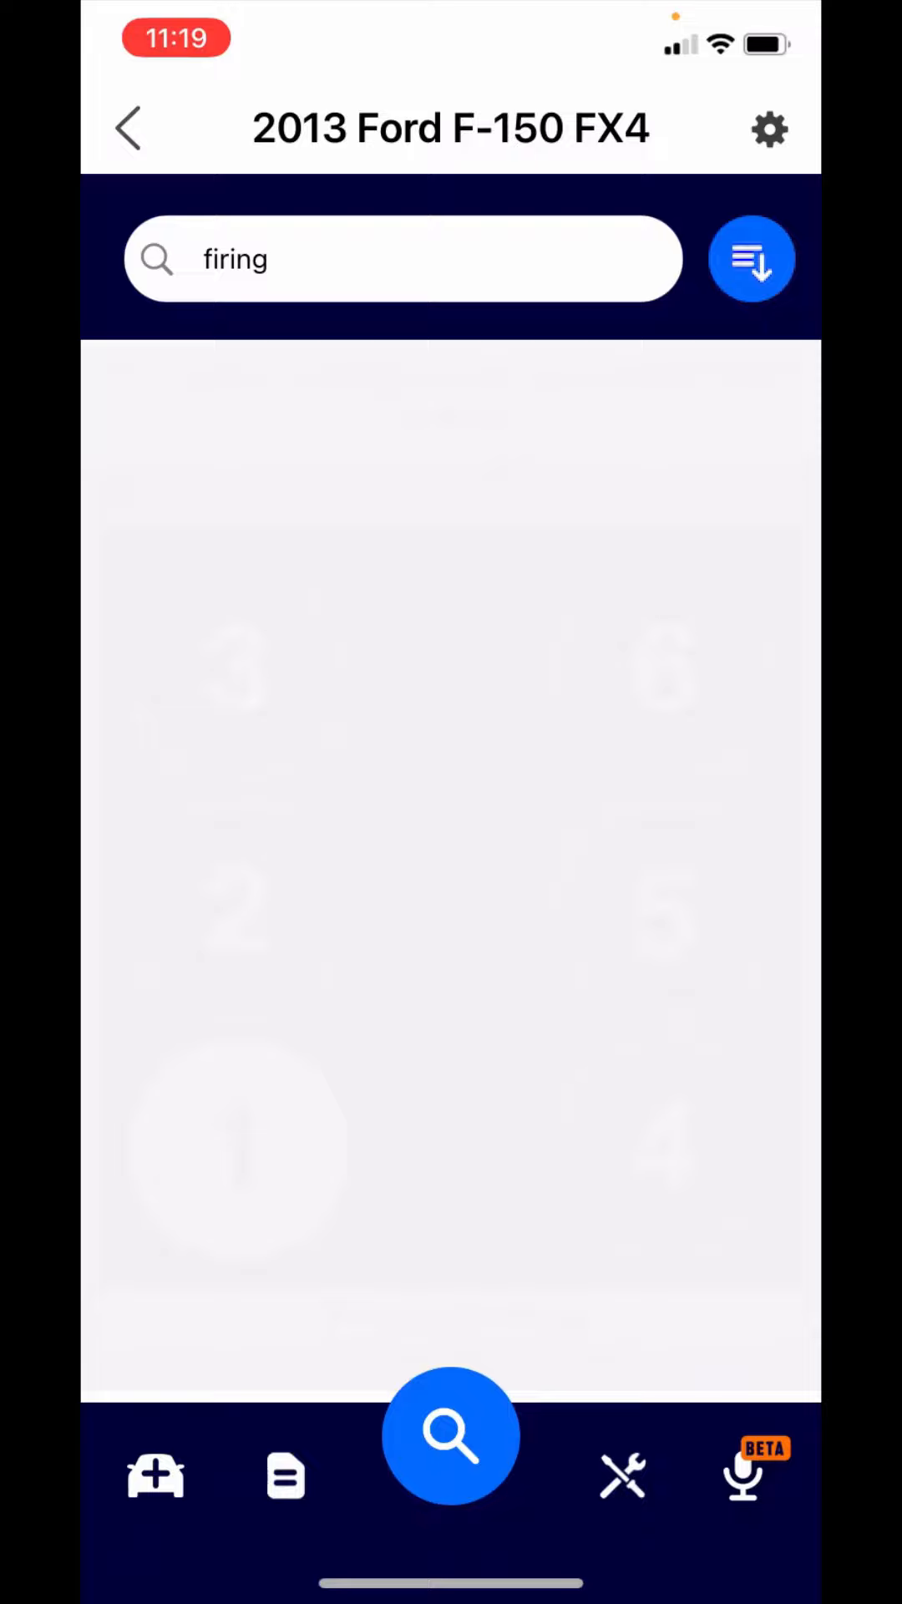
{"action": "left_click", "coordinate": [450, 1437]}
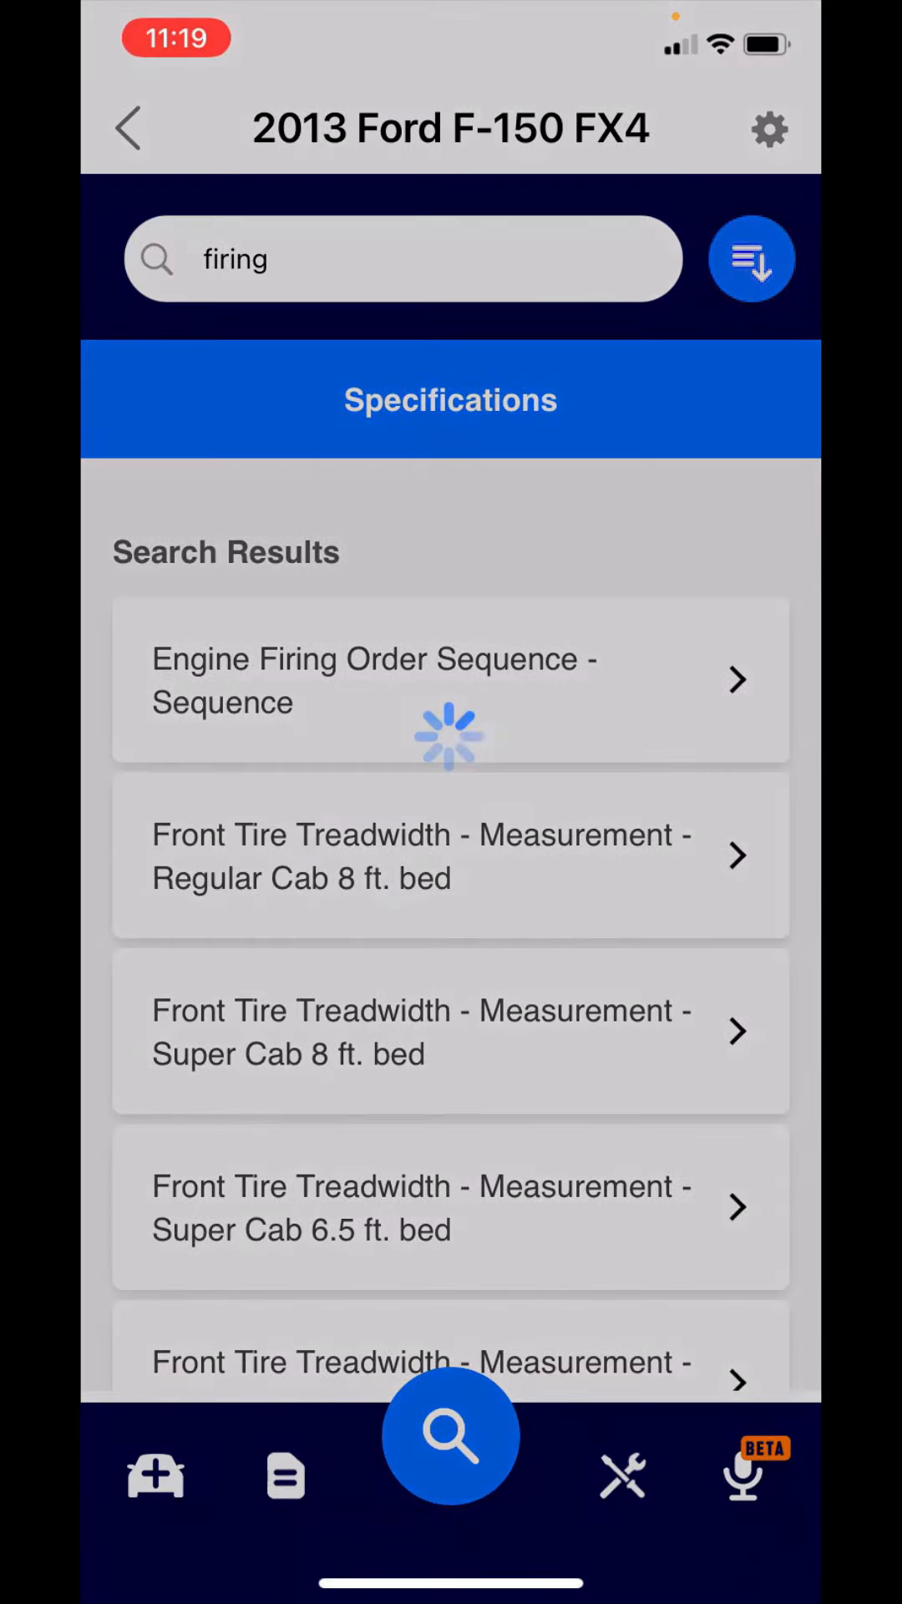
{"action": "left_click", "coordinate": [750, 257]}
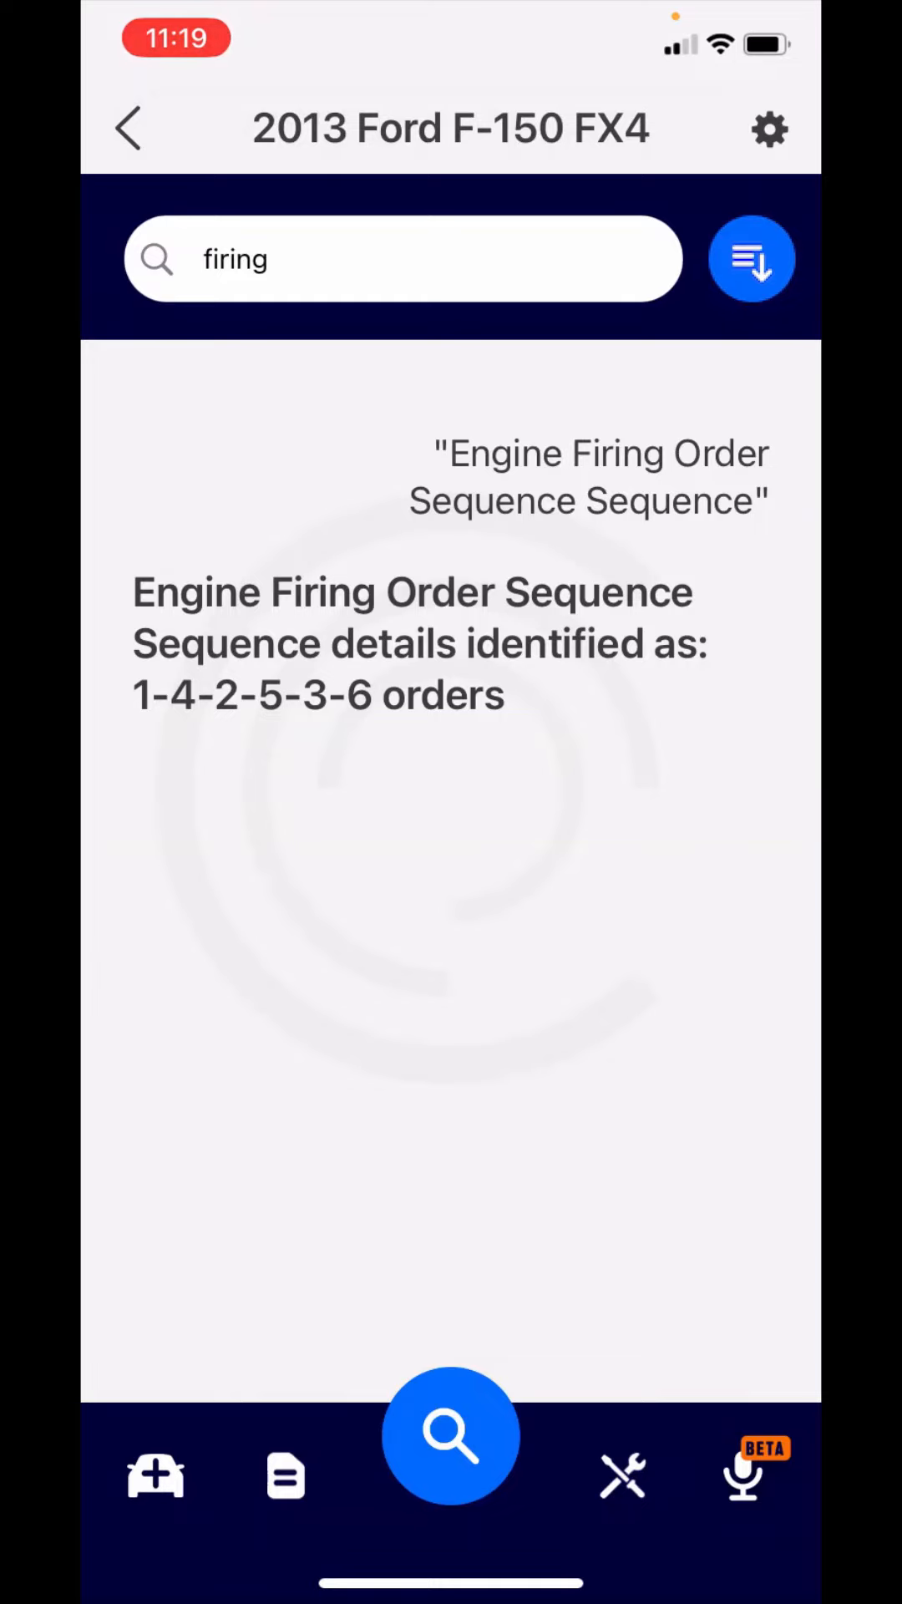
{"action": "left_click", "coordinate": [752, 257]}
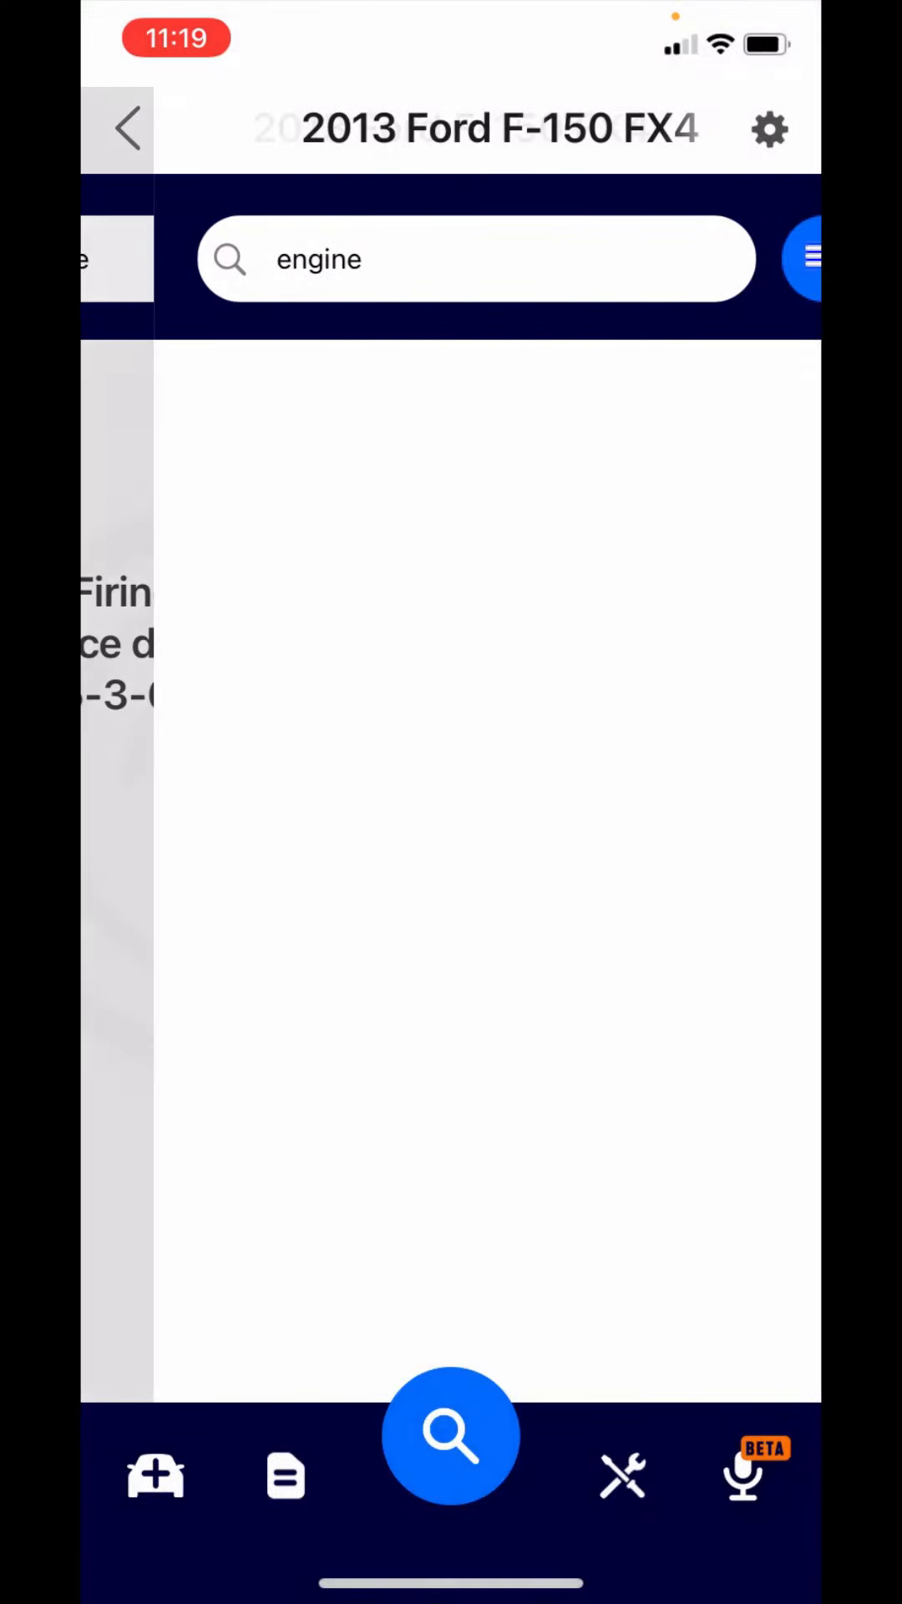
{"action": "left_click", "coordinate": [451, 1434]}
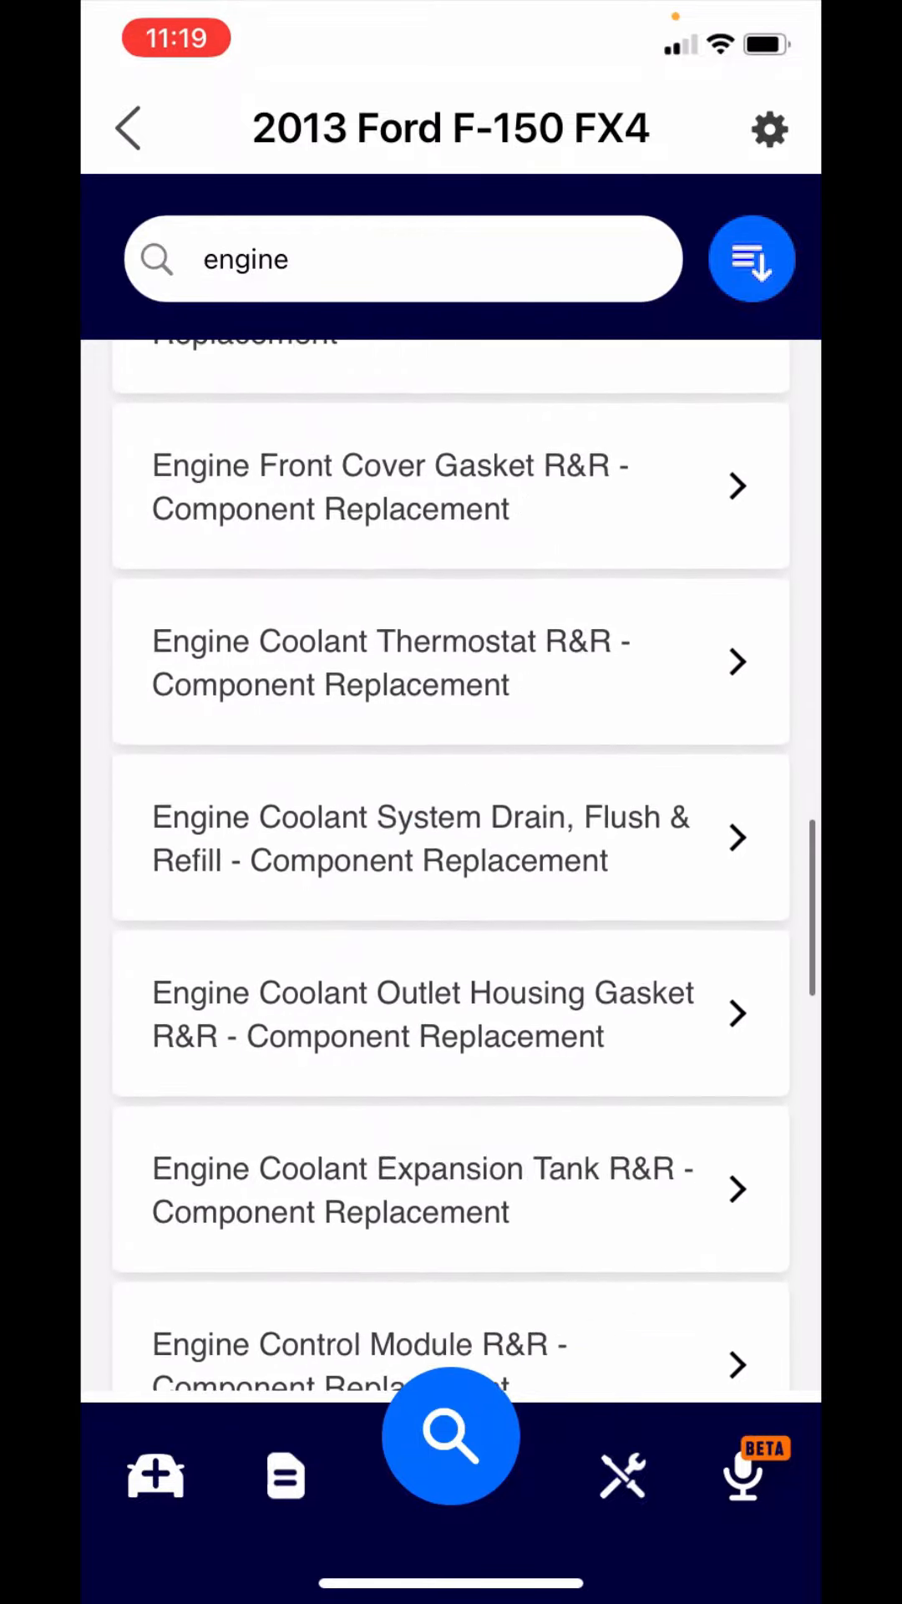
{"action": "scroll", "scroll_direction": "down", "scroll_amount": 3}
{"action": "type", "text": " gasket"}
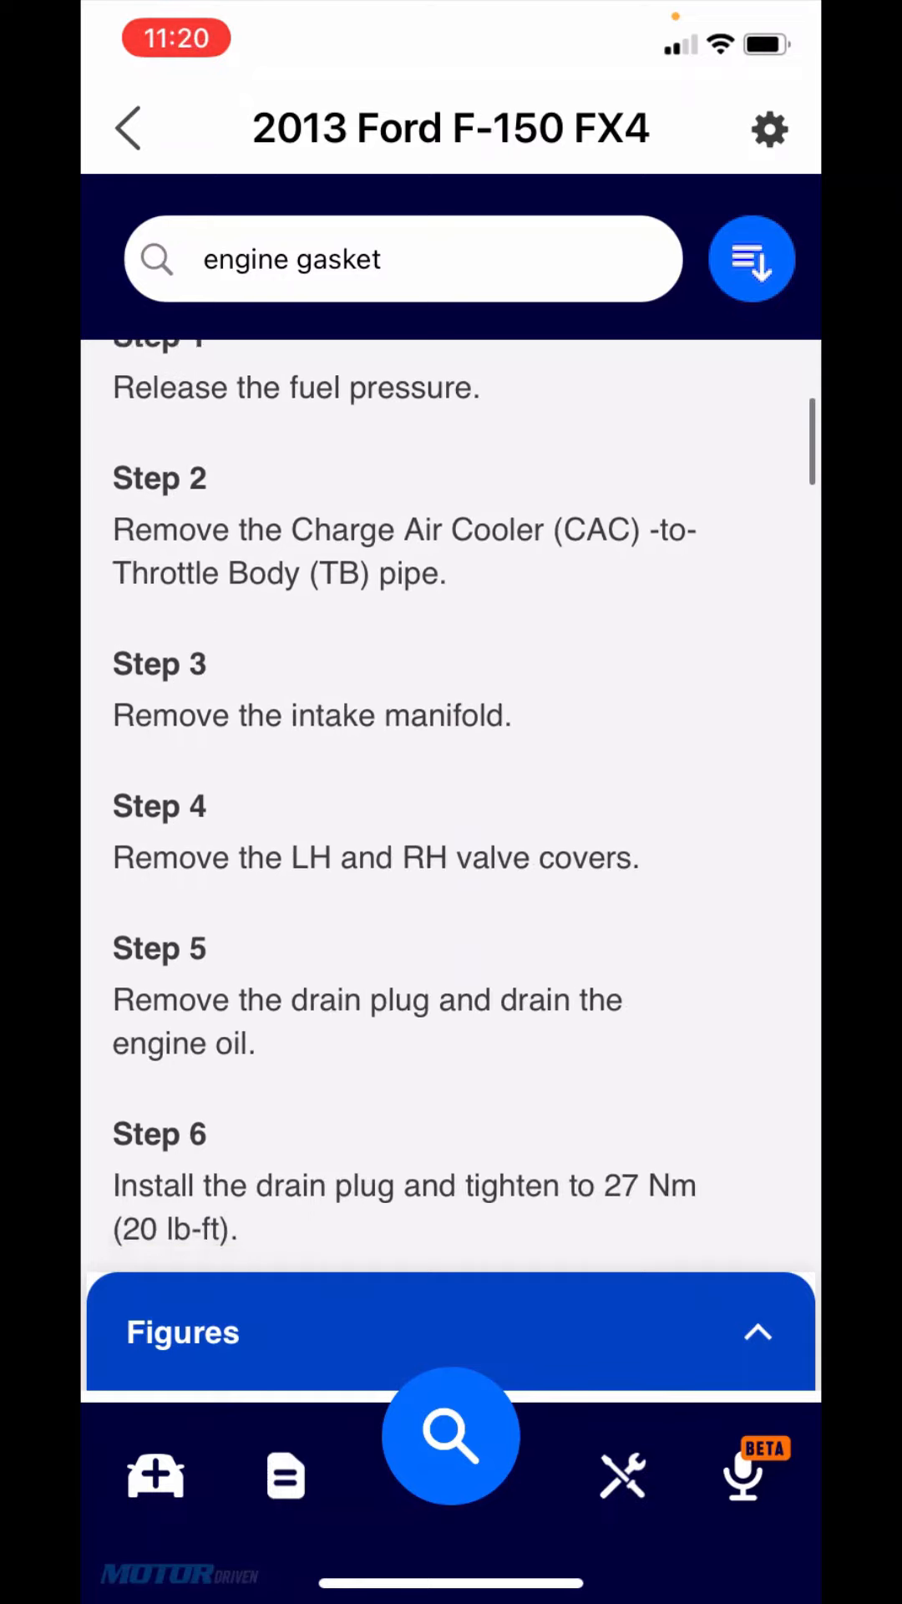
{"action": "scroll", "scroll_direction": "down", "scroll_amount": 3}
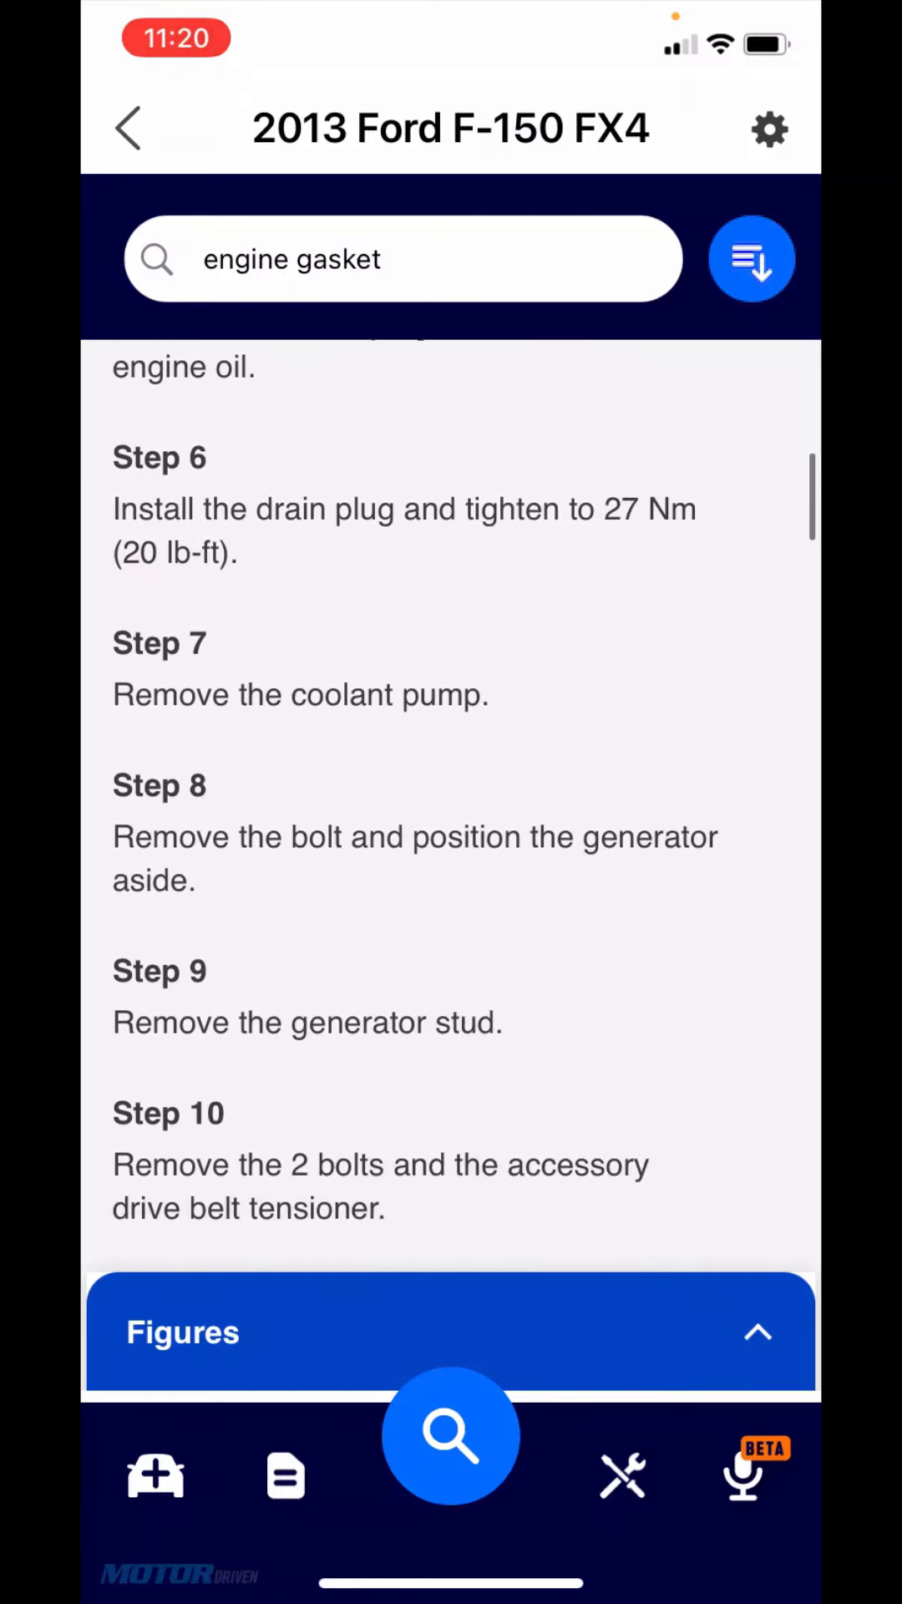
{"action": "scroll", "scroll_direction": "up", "scroll_amount": 3}
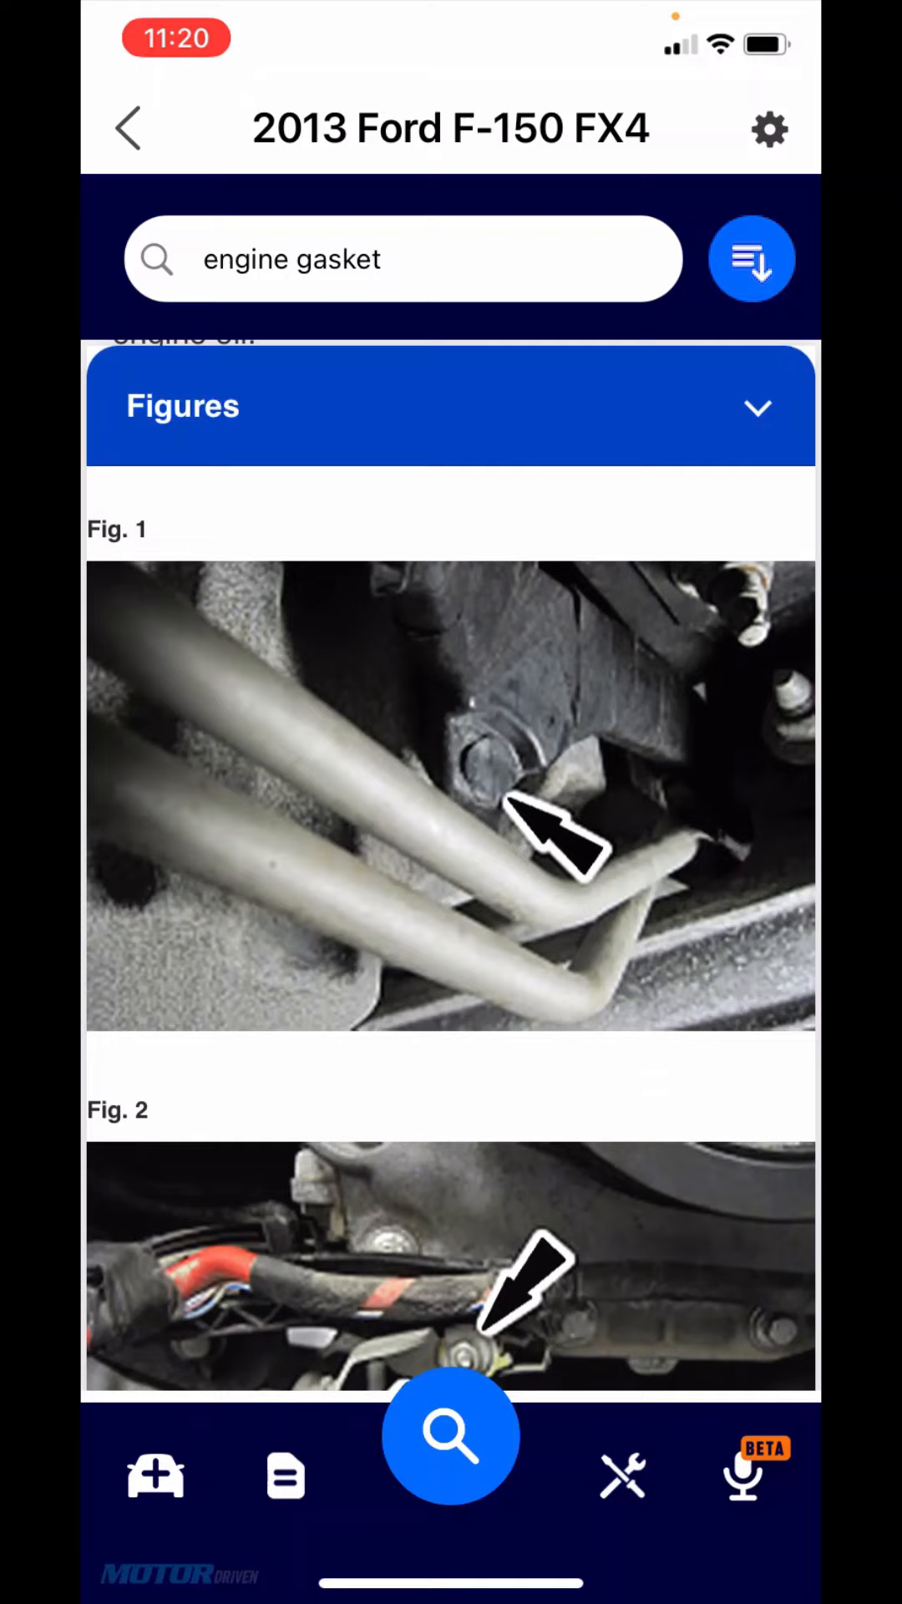
{"action": "scroll", "scroll_direction": "down", "scroll_amount": 3}
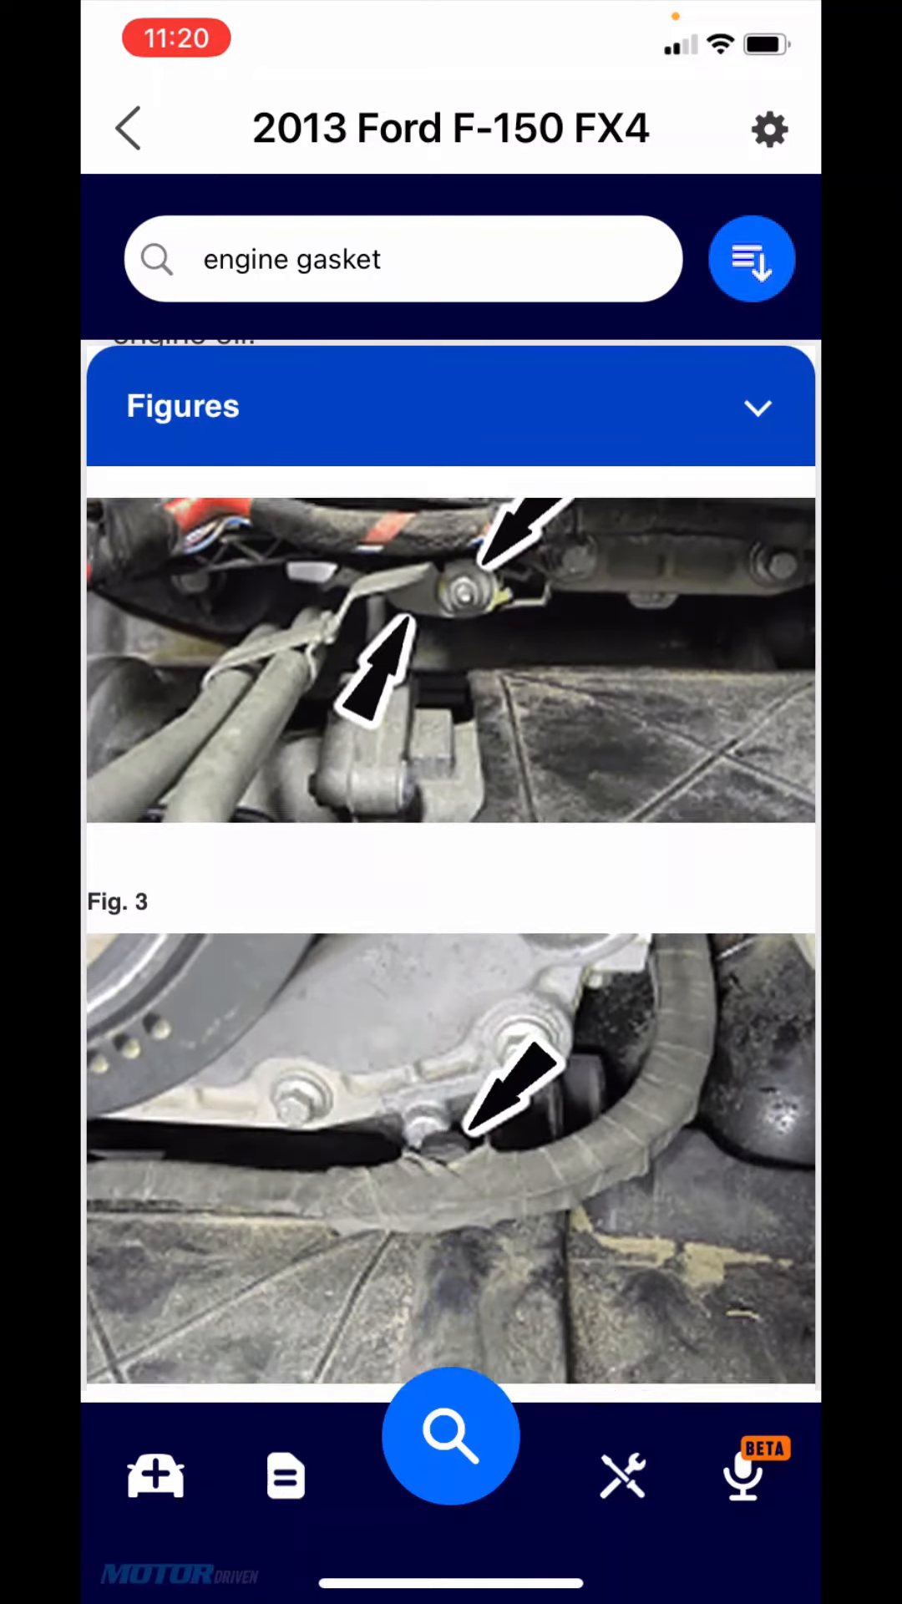
{"action": "scroll", "scroll_direction": "down", "scroll_amount": 3}
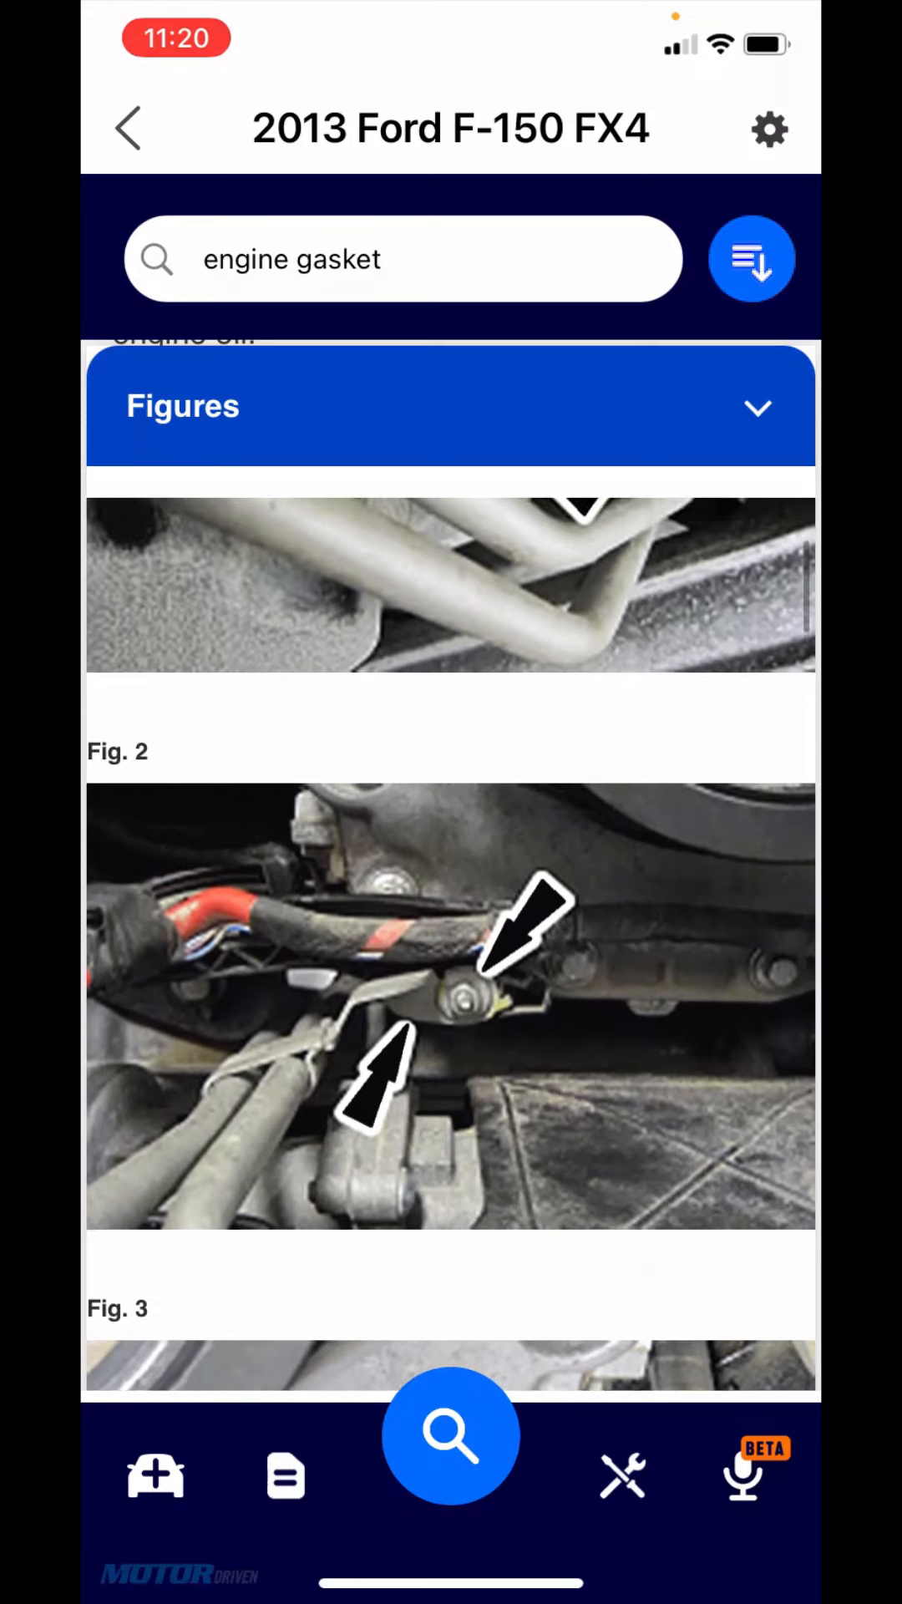
{"action": "scroll", "scroll_direction": "up", "scroll_amount": 3}
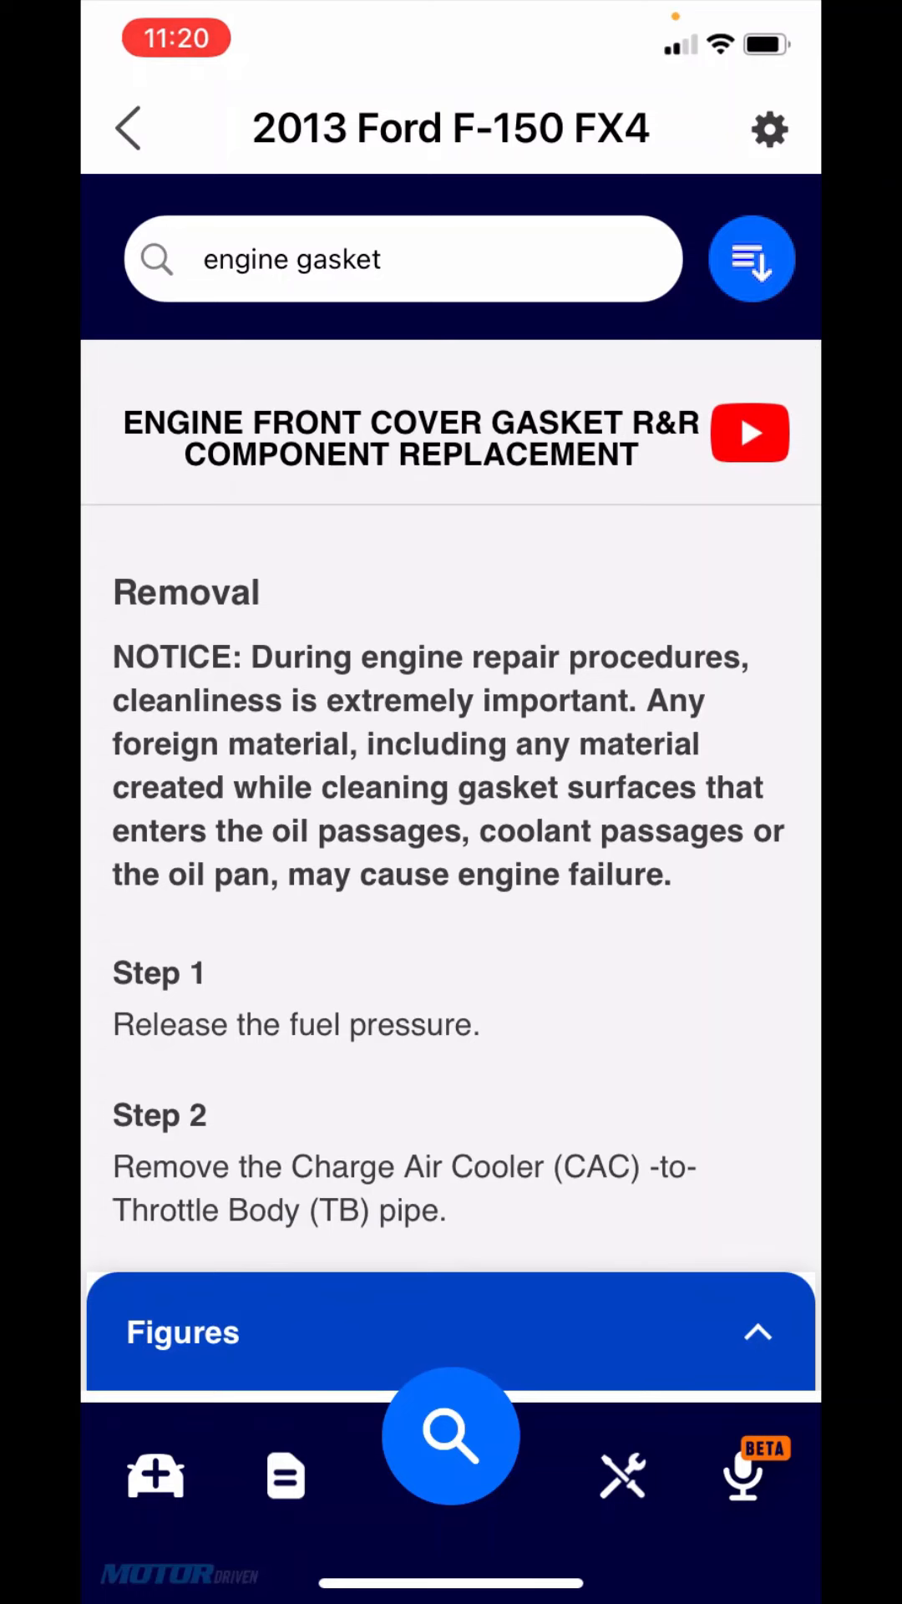
Step: Browse the related engine timing repair videos, then bring up the search categories
{"action": "left_click", "coordinate": [748, 433]}
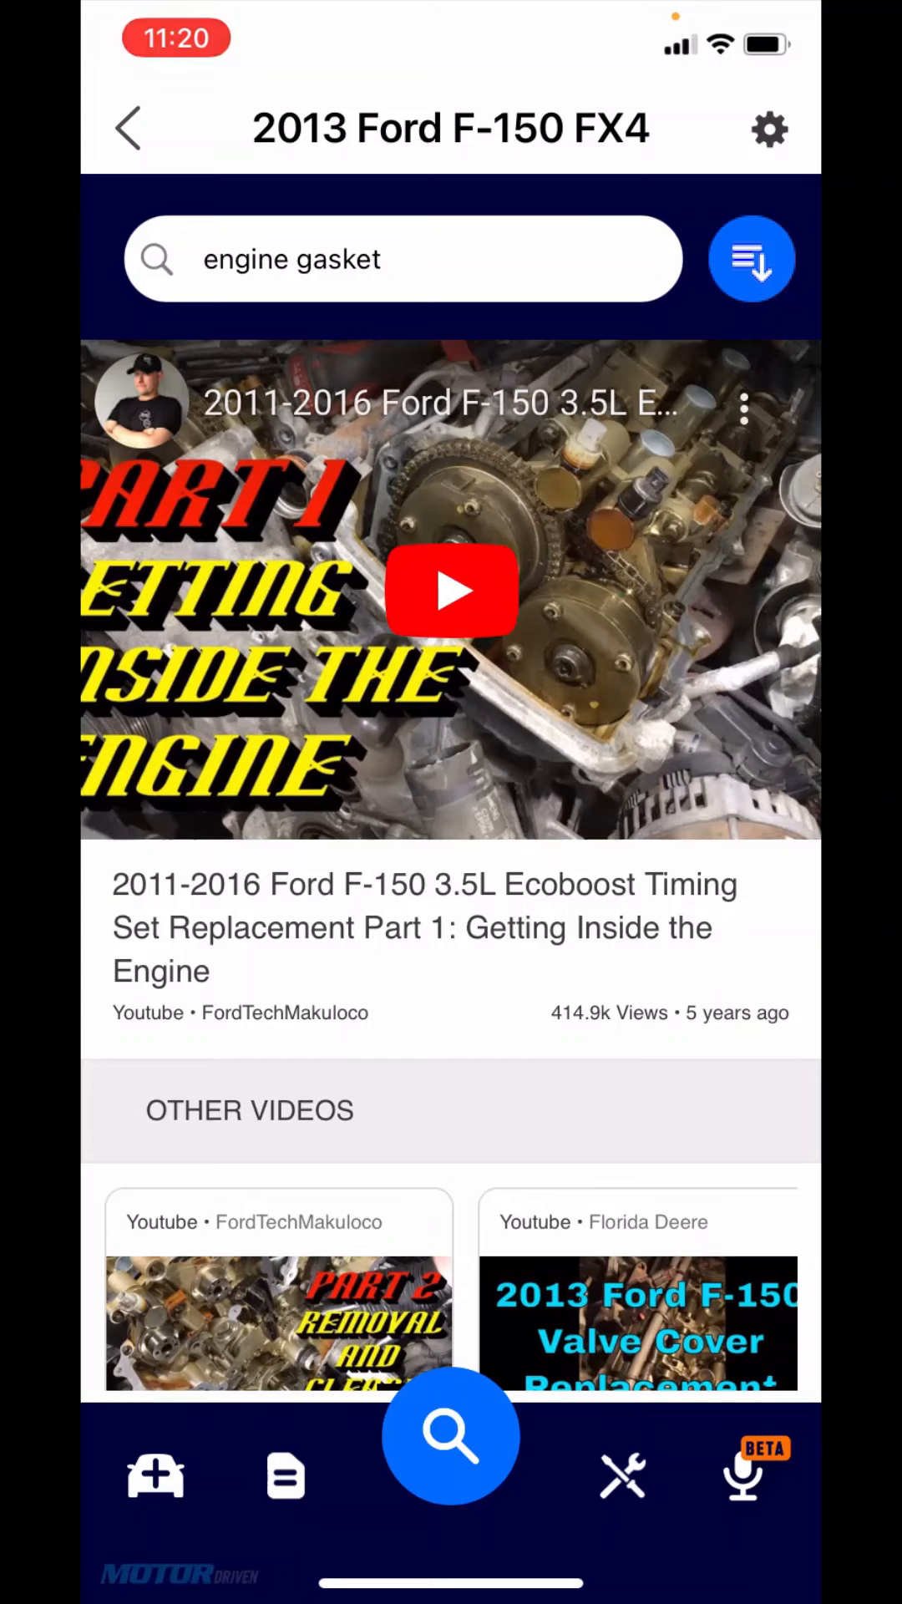
{"action": "scroll", "scroll_direction": "down", "scroll_amount": 3}
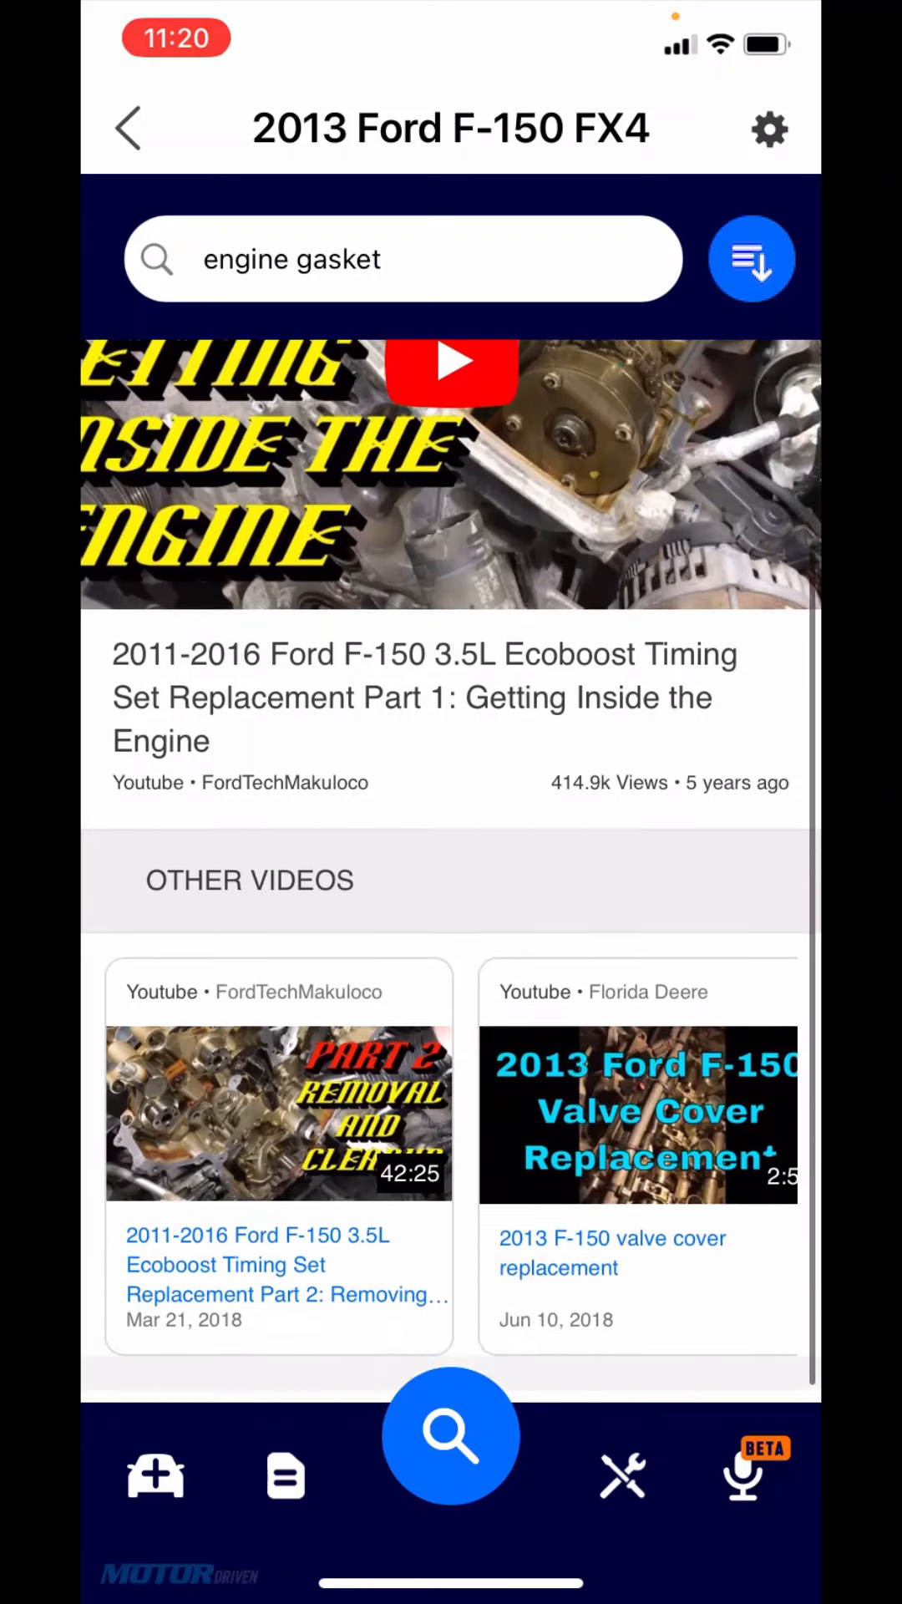
{"action": "scroll", "scroll_direction": "up", "scroll_amount": 3}
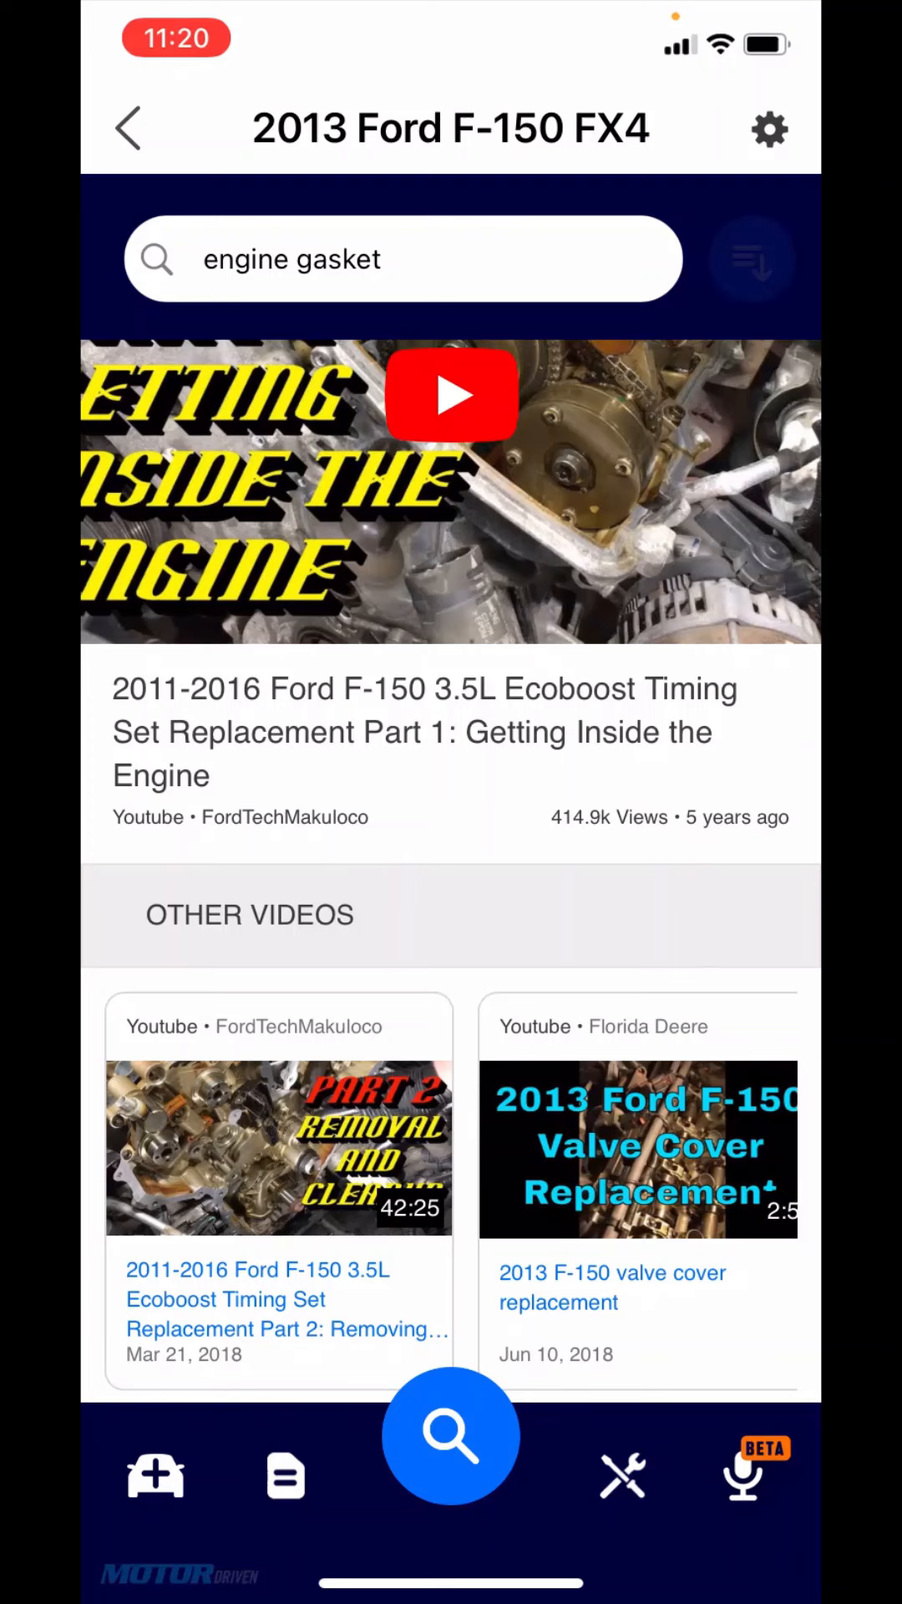
{"action": "left_click", "coordinate": [752, 257]}
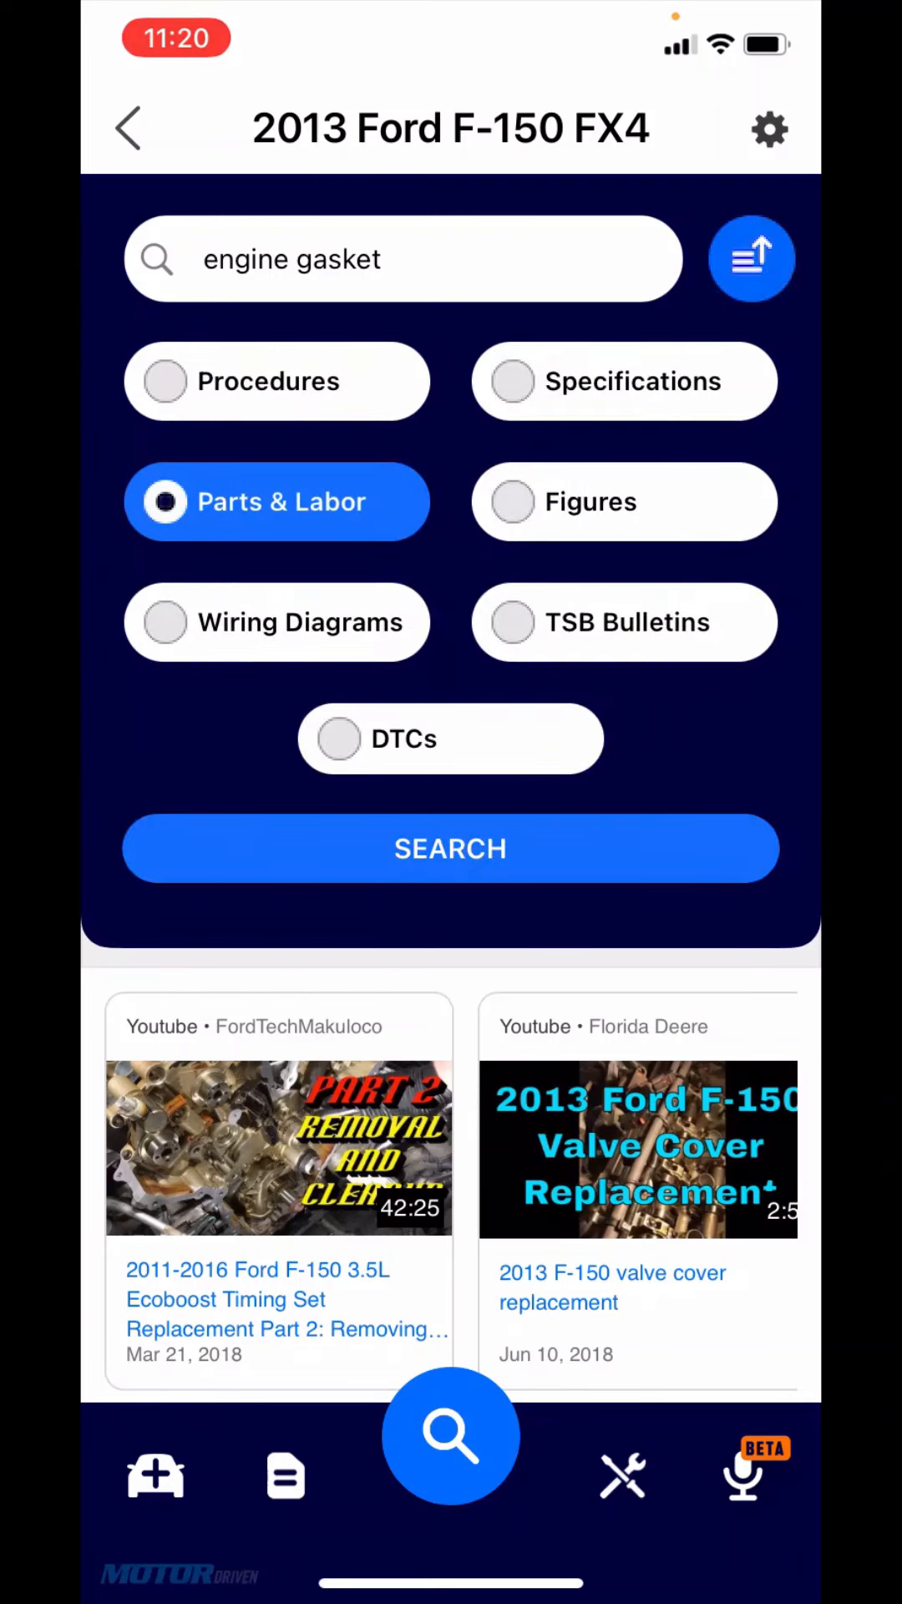
Step: Run the engine gasket Parts & Labor search and open Engine Front Cover Gasket R&R at 11.8 hours
{"action": "left_click", "coordinate": [752, 257]}
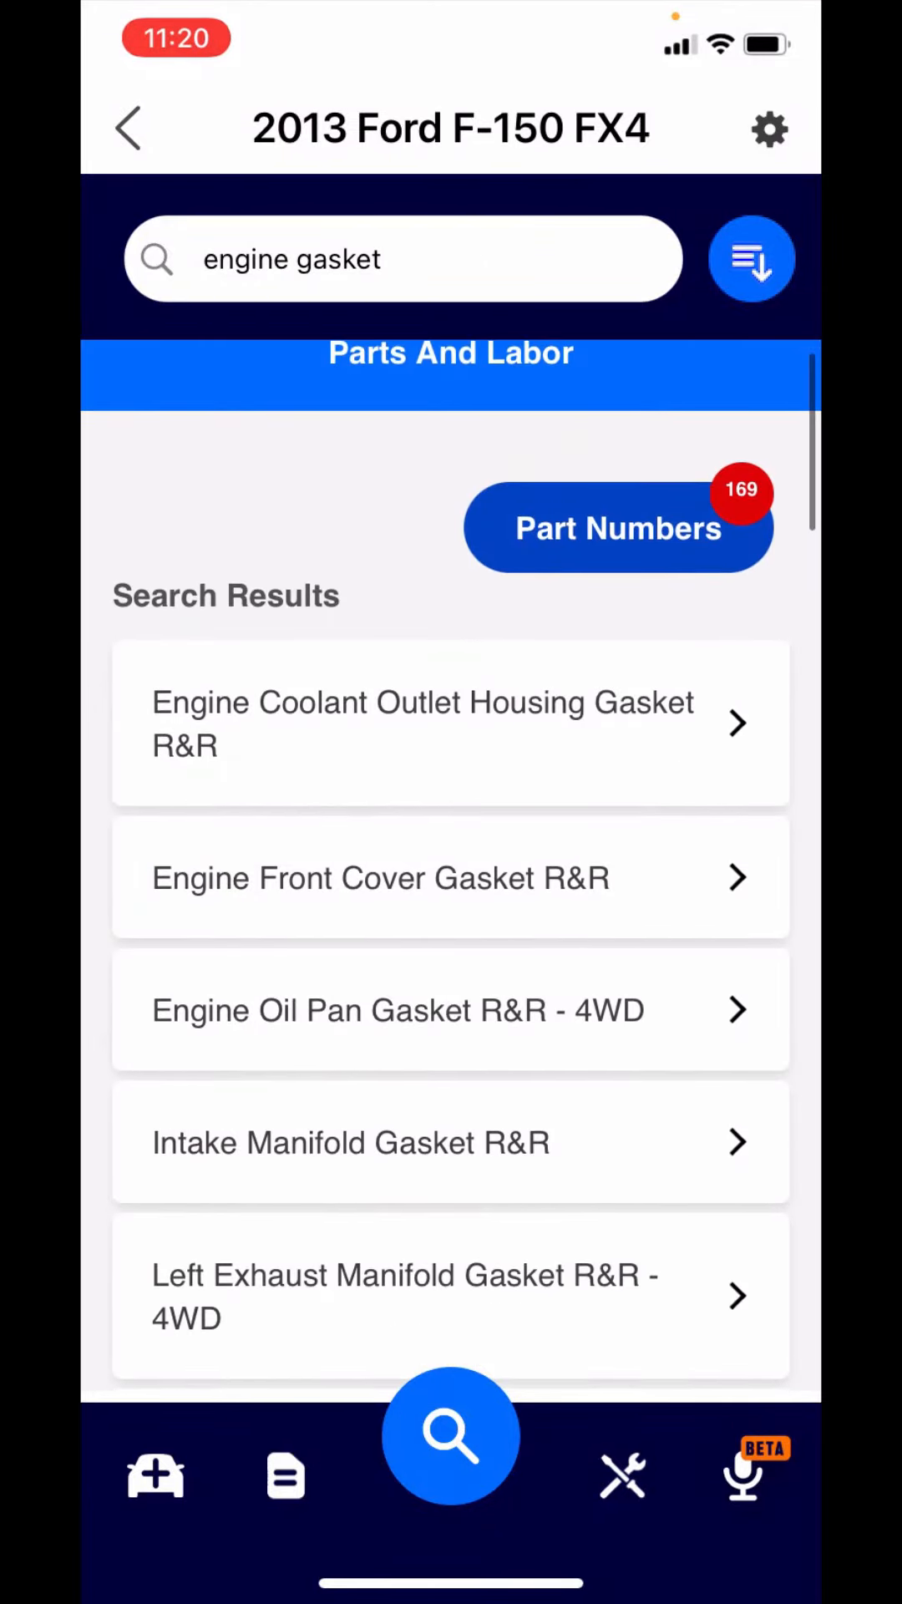
{"action": "scroll", "scroll_direction": "up", "scroll_amount": 3}
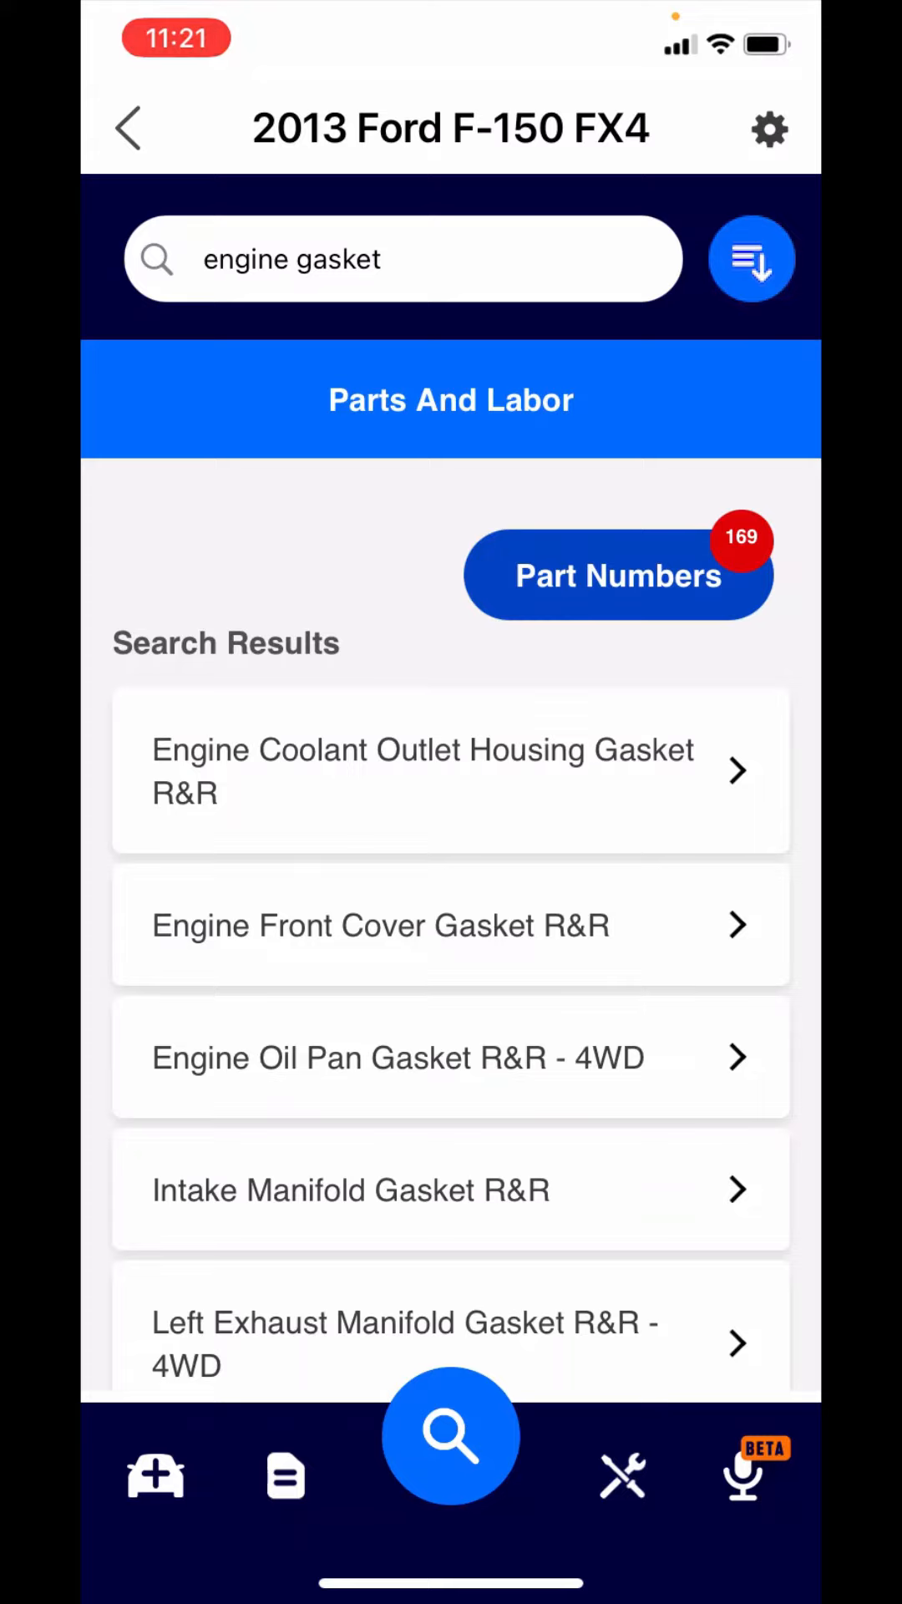
{"action": "left_click", "coordinate": [450, 770]}
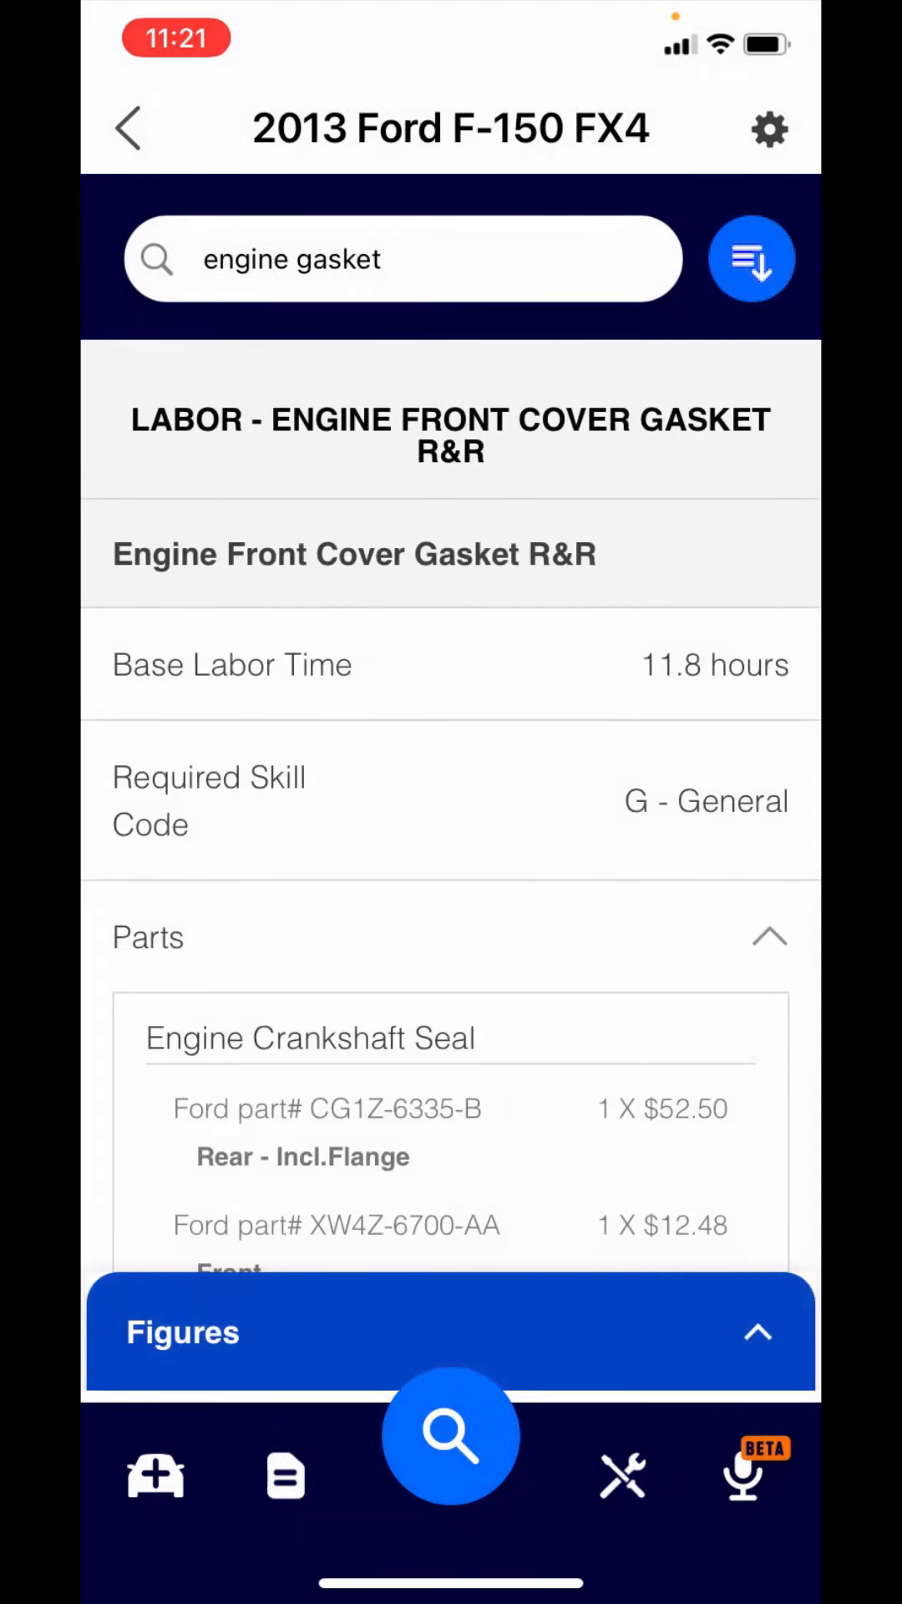
Step: Review the Fig. 1 exploded view with its parts legend, close it and start a new search
{"action": "scroll", "scroll_direction": "down", "scroll_amount": 3}
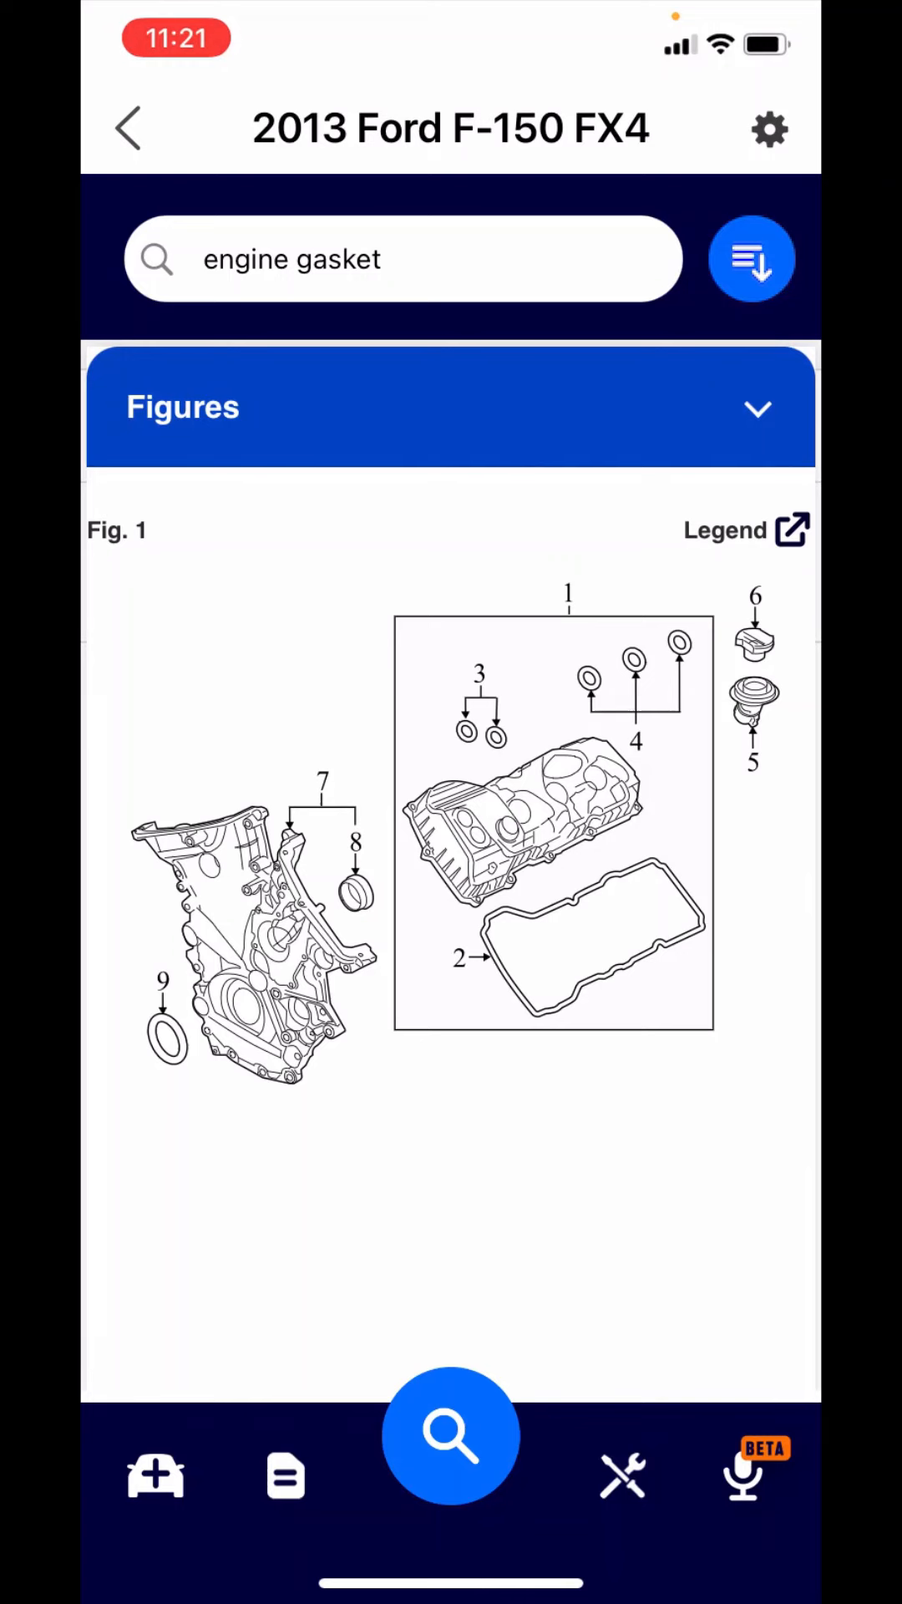
{"action": "left_click", "coordinate": [747, 529]}
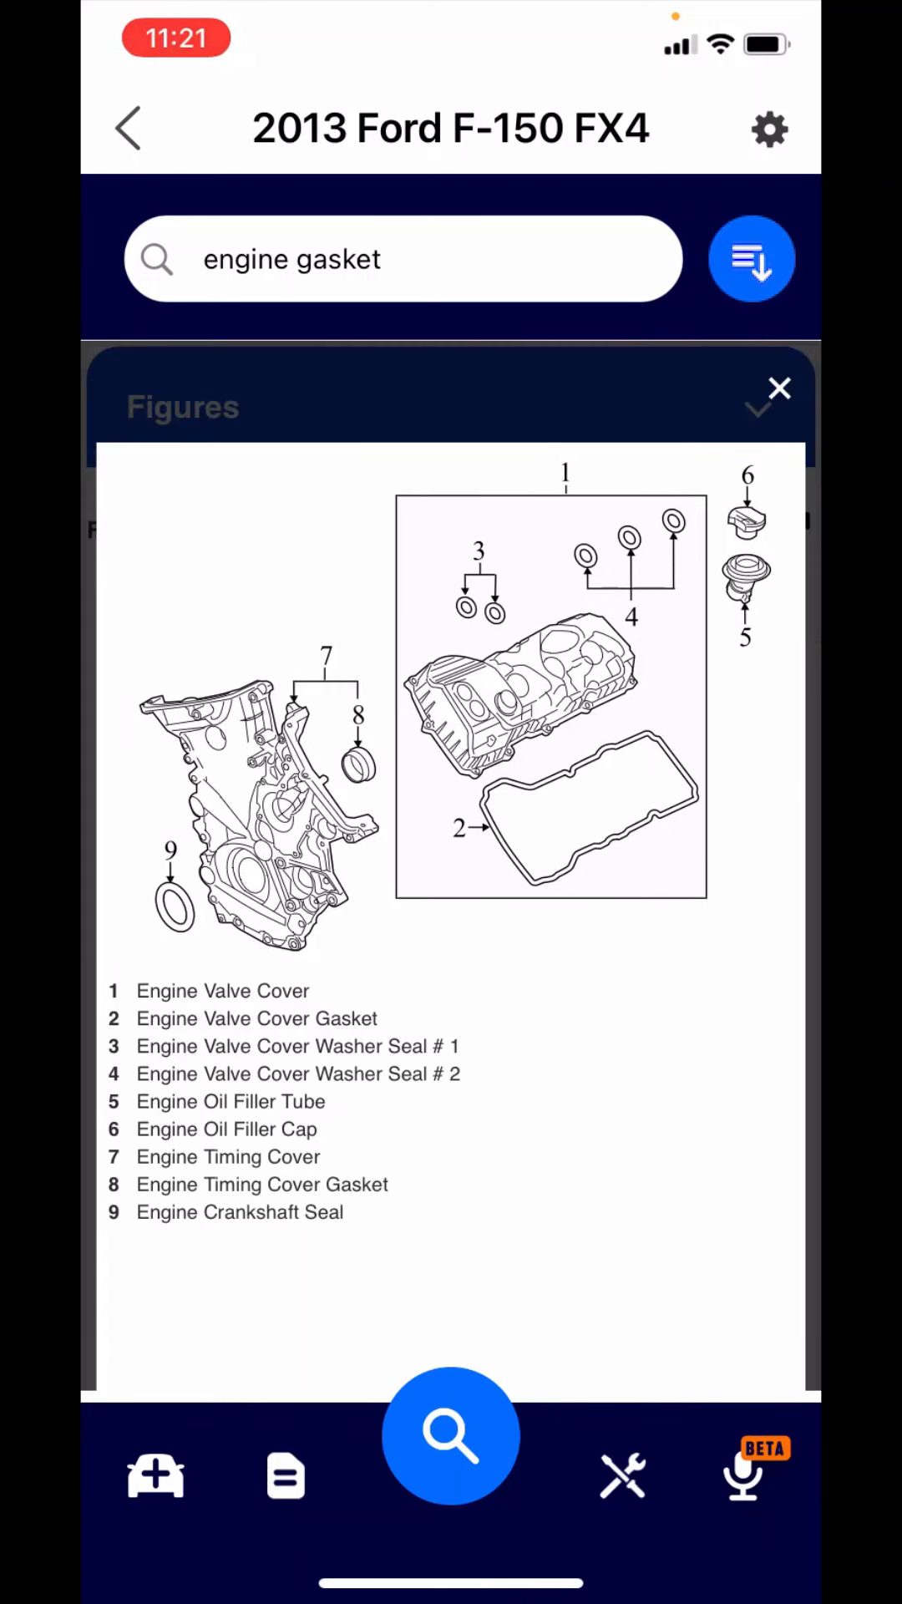
{"action": "left_click", "coordinate": [777, 389]}
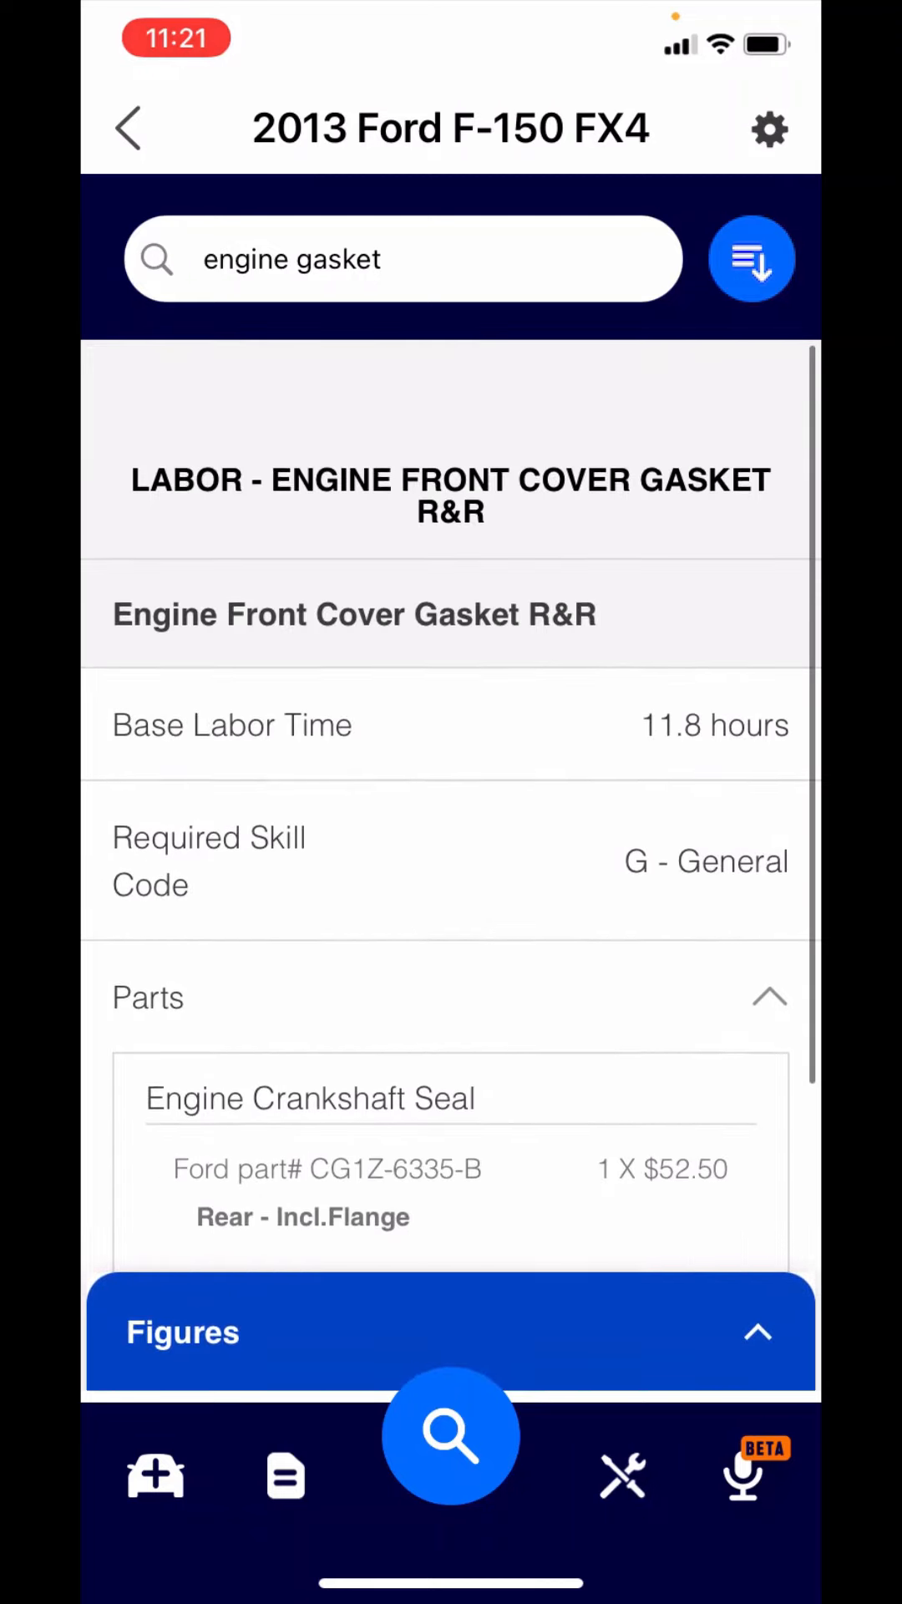
{"action": "left_click", "coordinate": [399, 257]}
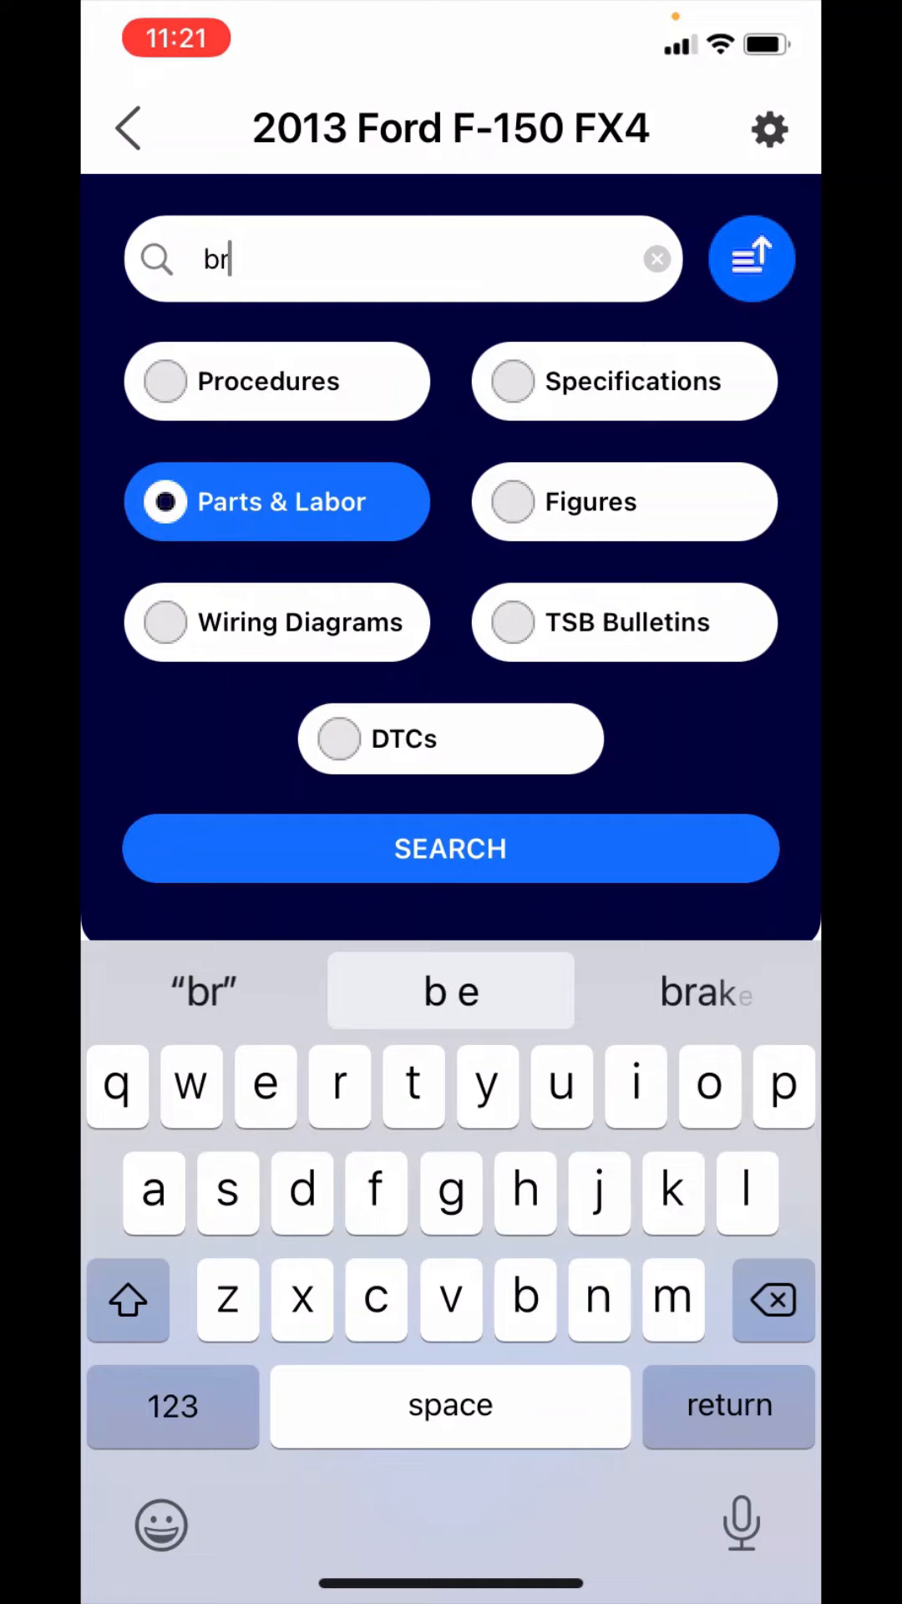
Step: Search Parts & Labor for 'brake pads' and open the Front Brake Pads R&R entry at 0.9 hours
{"action": "type", "text": "brake pads"}
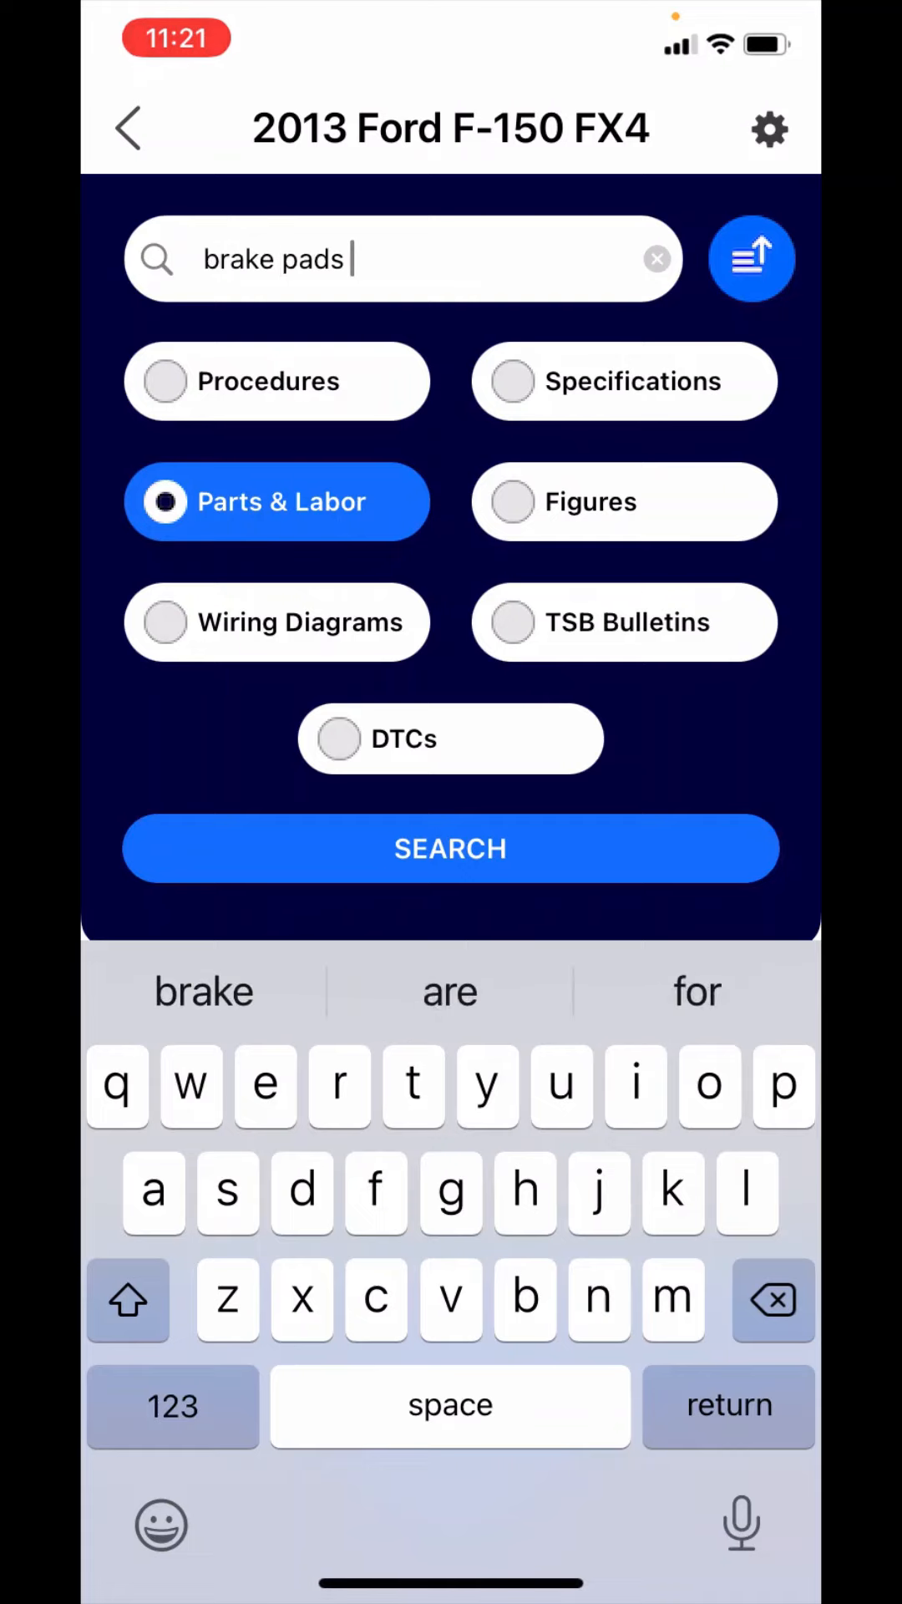
{"action": "left_click", "coordinate": [449, 849]}
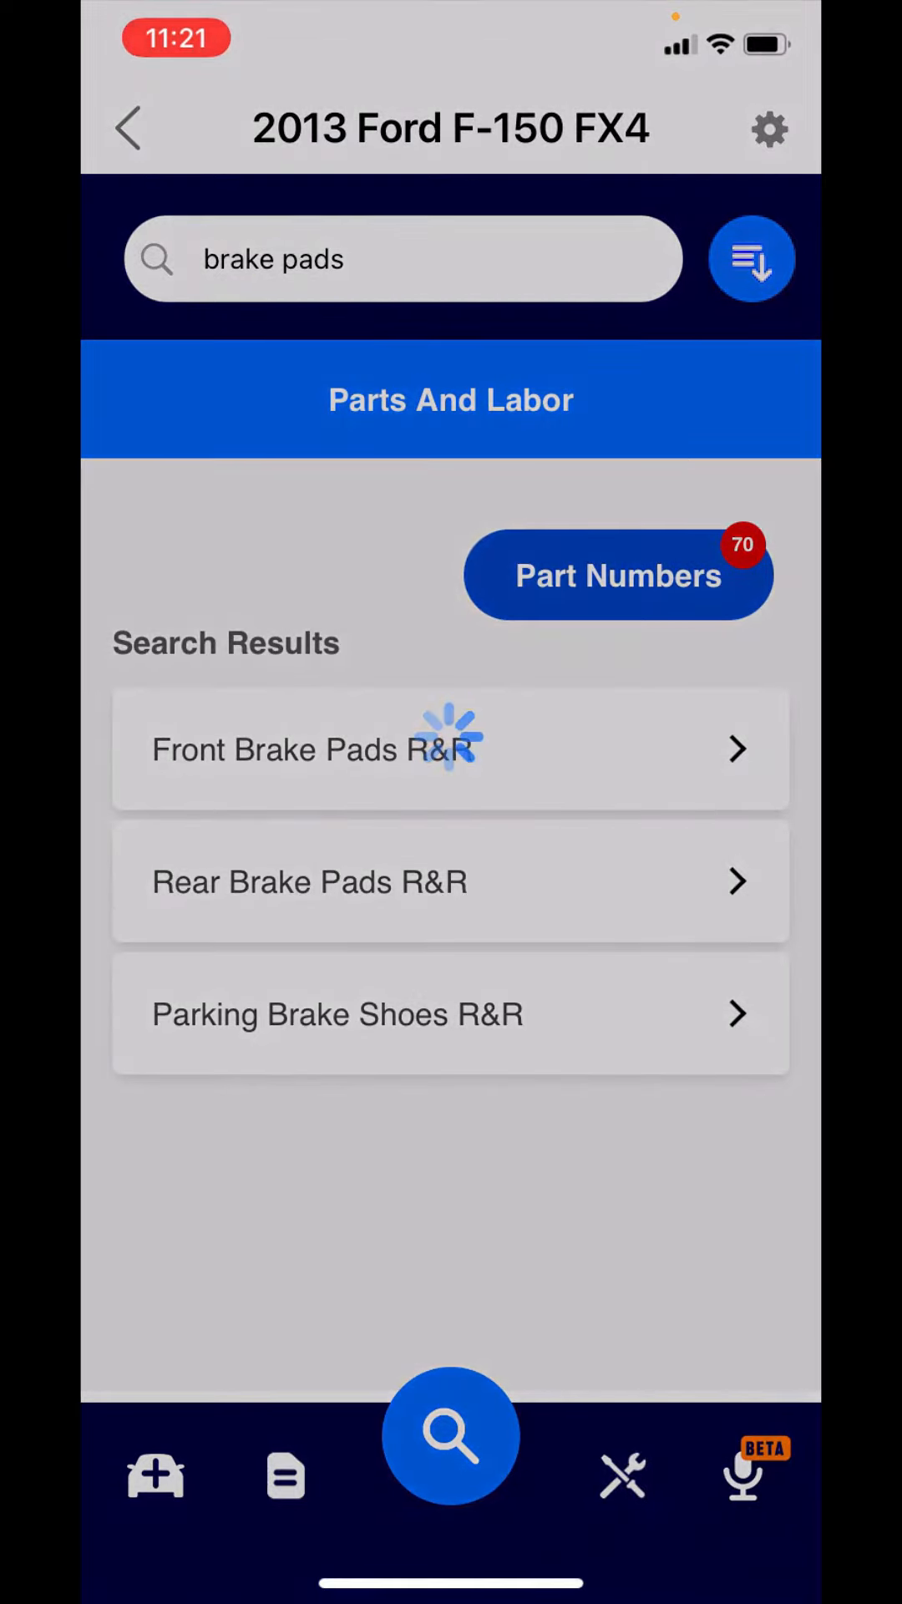
{"action": "left_click", "coordinate": [312, 749]}
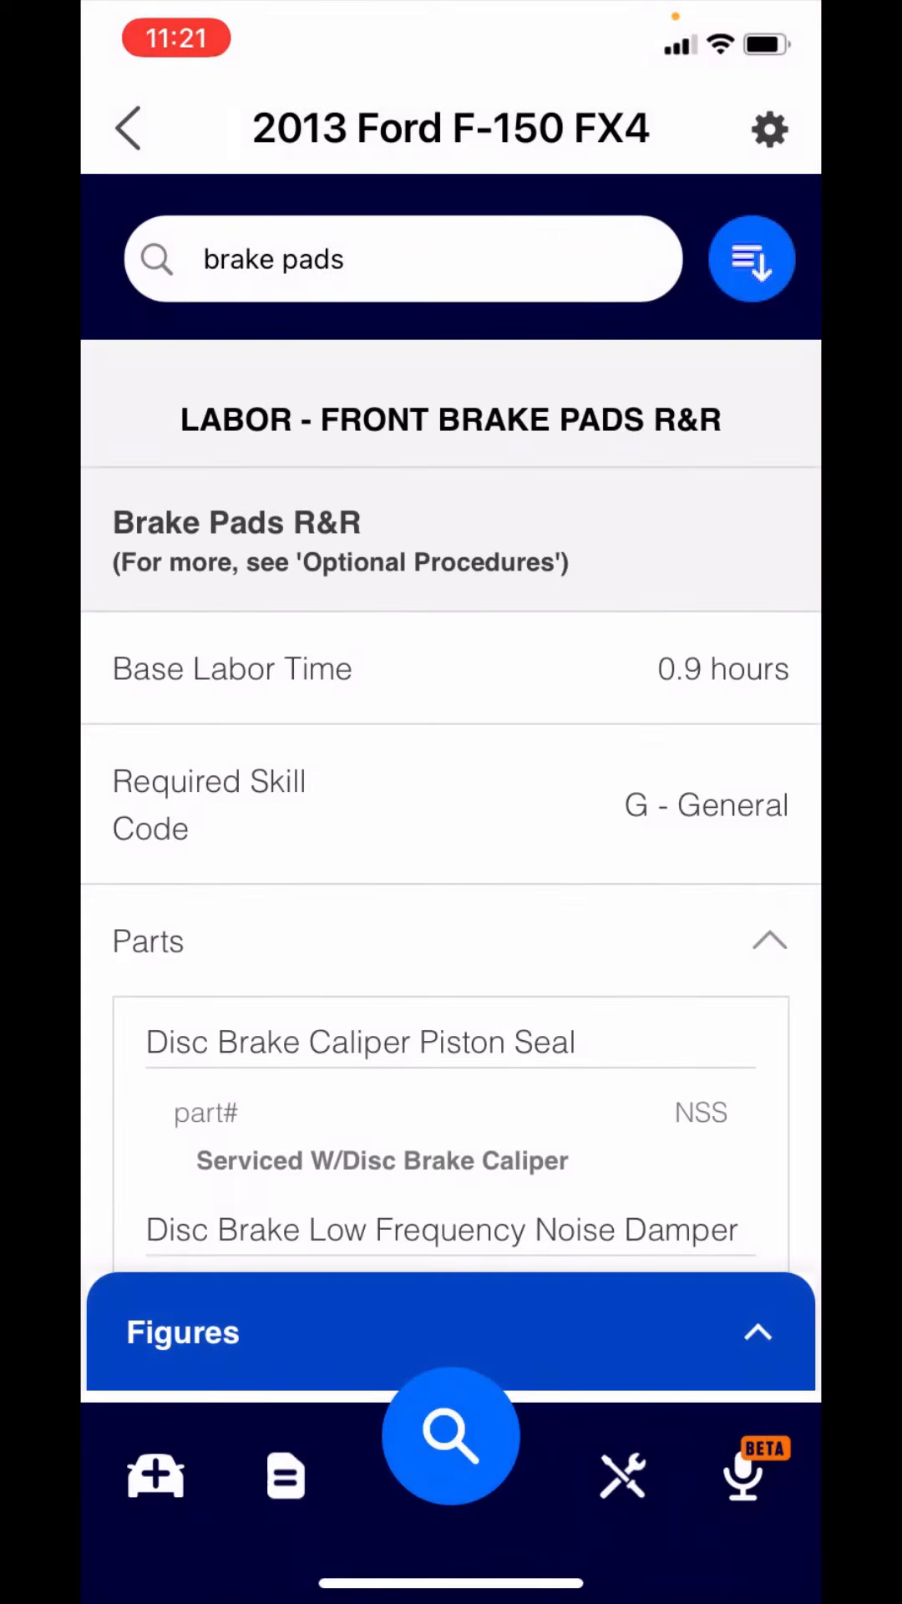
Step: Scroll through the brake pads labor details, then start a new engine wiring diagram search
{"action": "scroll", "scroll_direction": "down", "scroll_amount": 3}
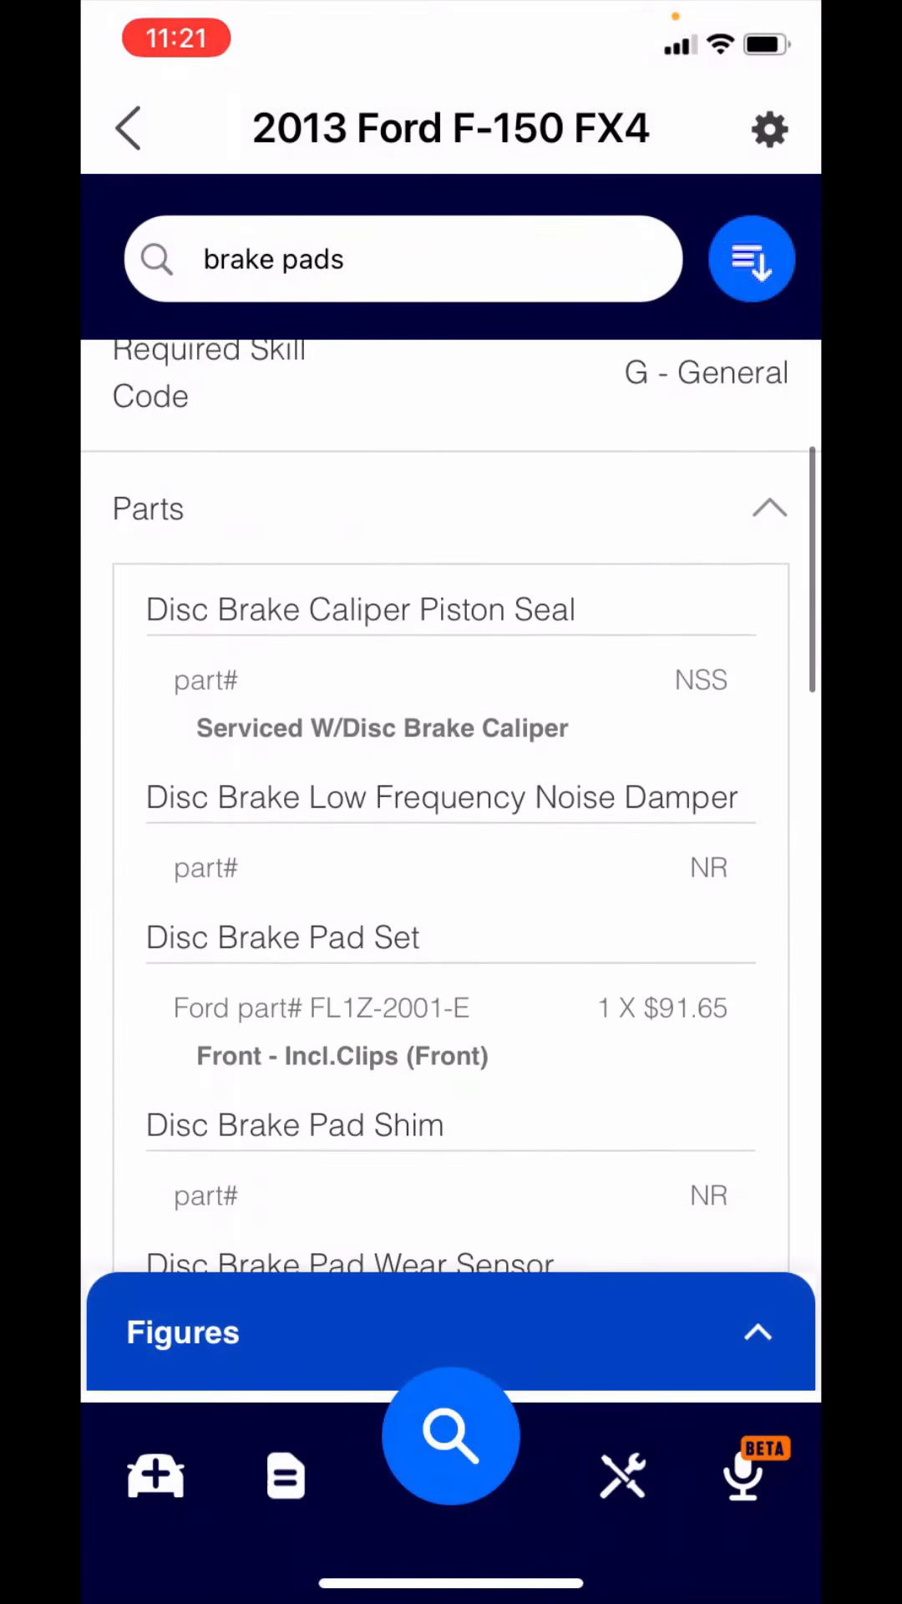
{"action": "scroll", "scroll_direction": "down", "scroll_amount": 3}
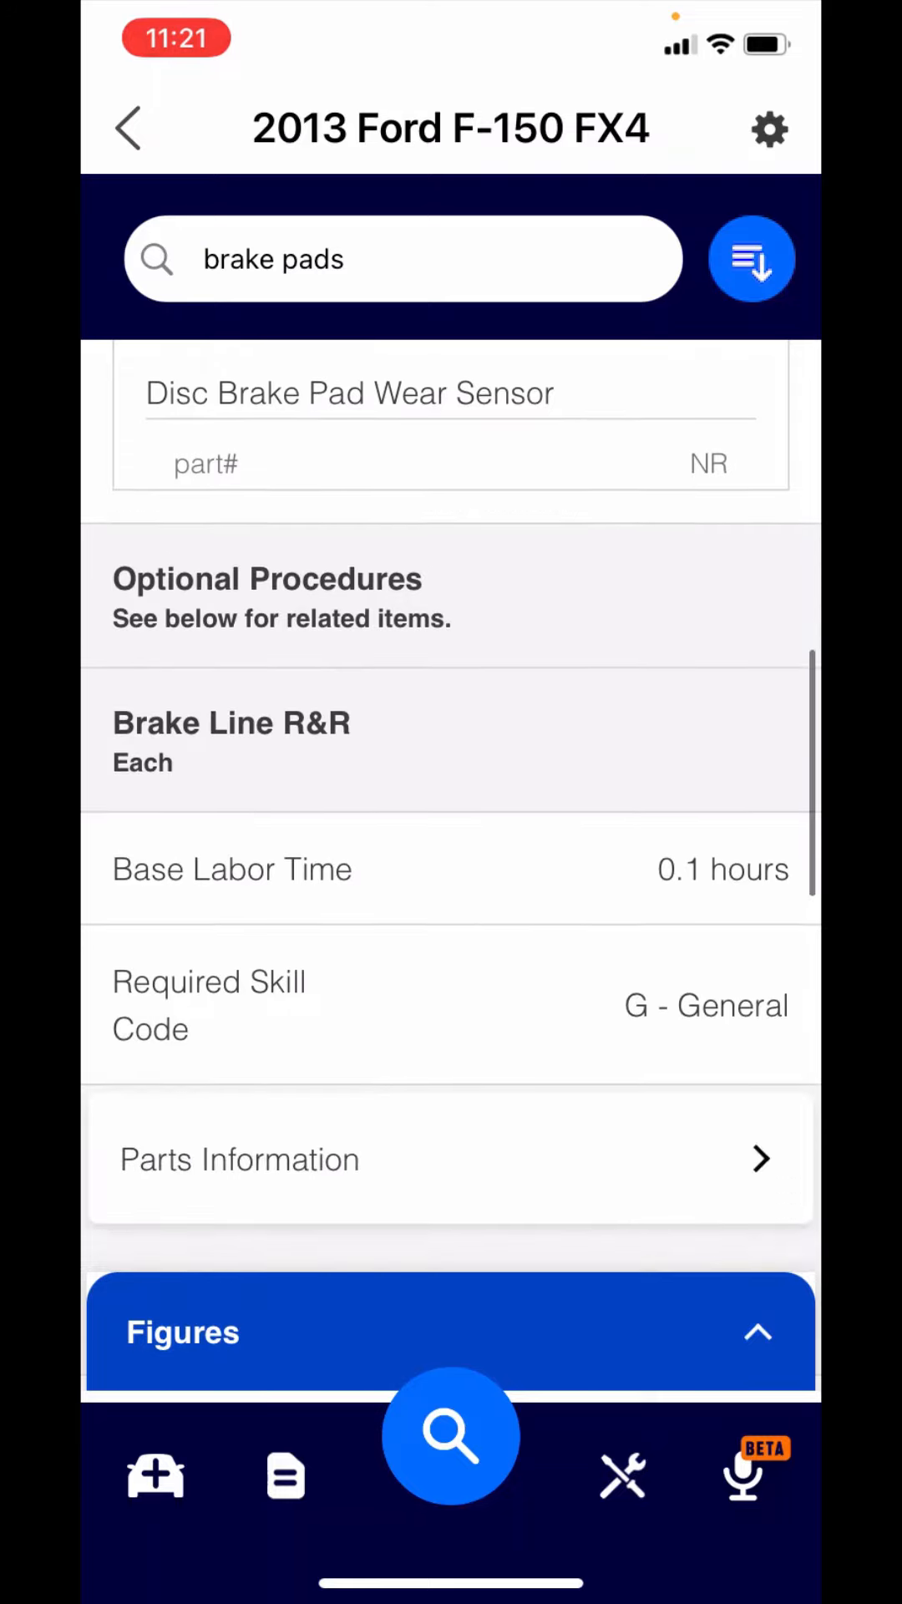
{"action": "scroll", "scroll_direction": "down", "scroll_amount": 3}
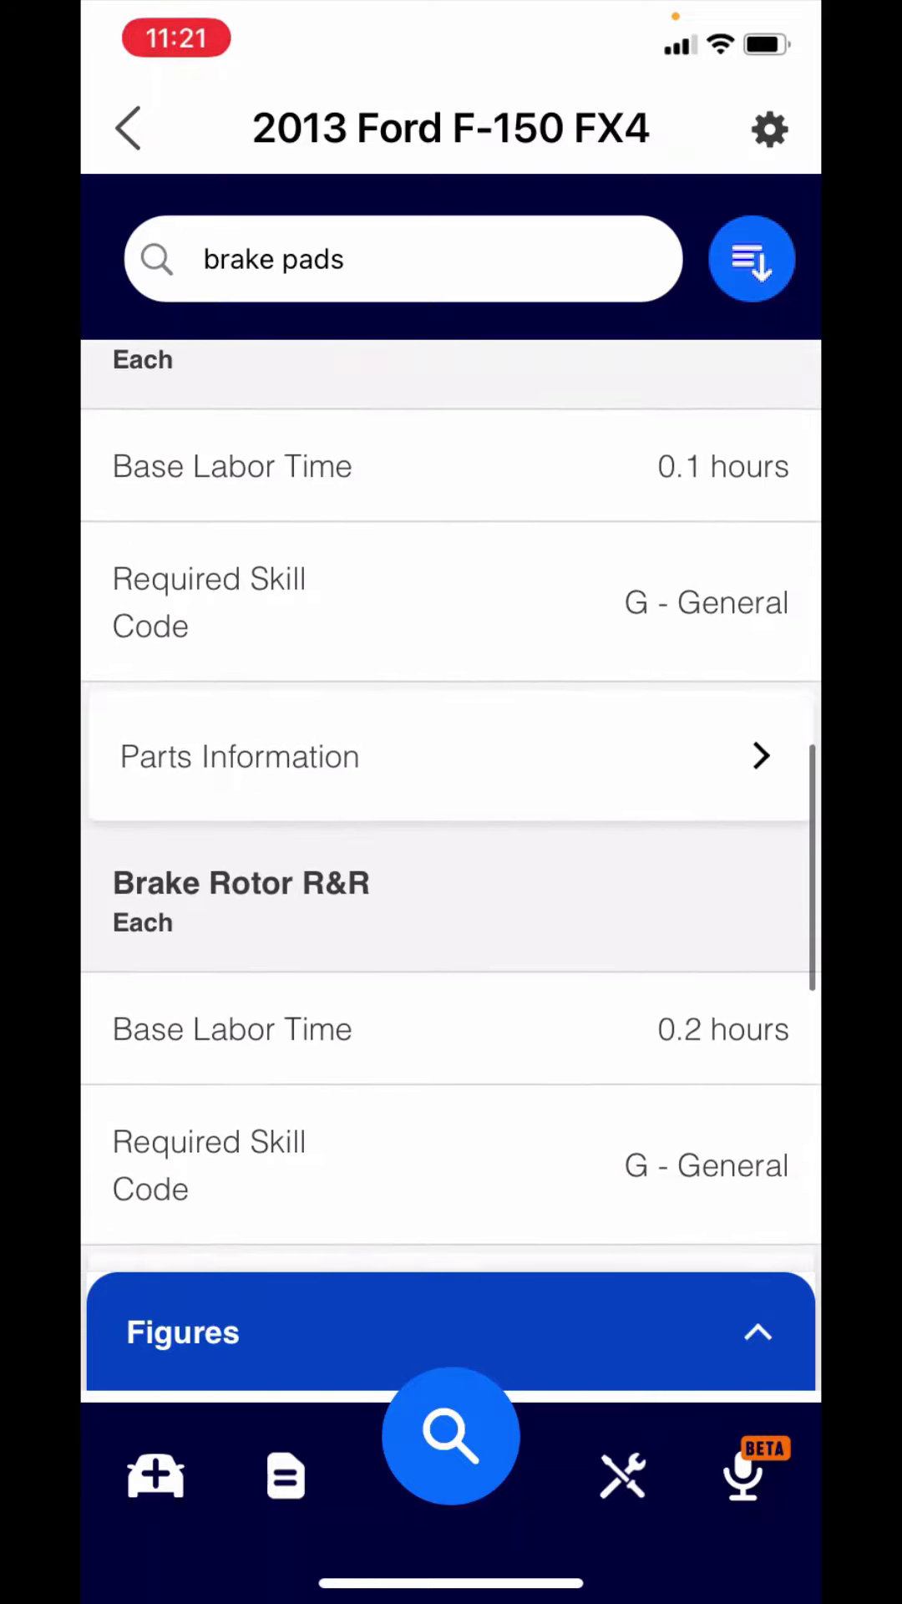
{"action": "scroll", "scroll_direction": "down", "scroll_amount": 3}
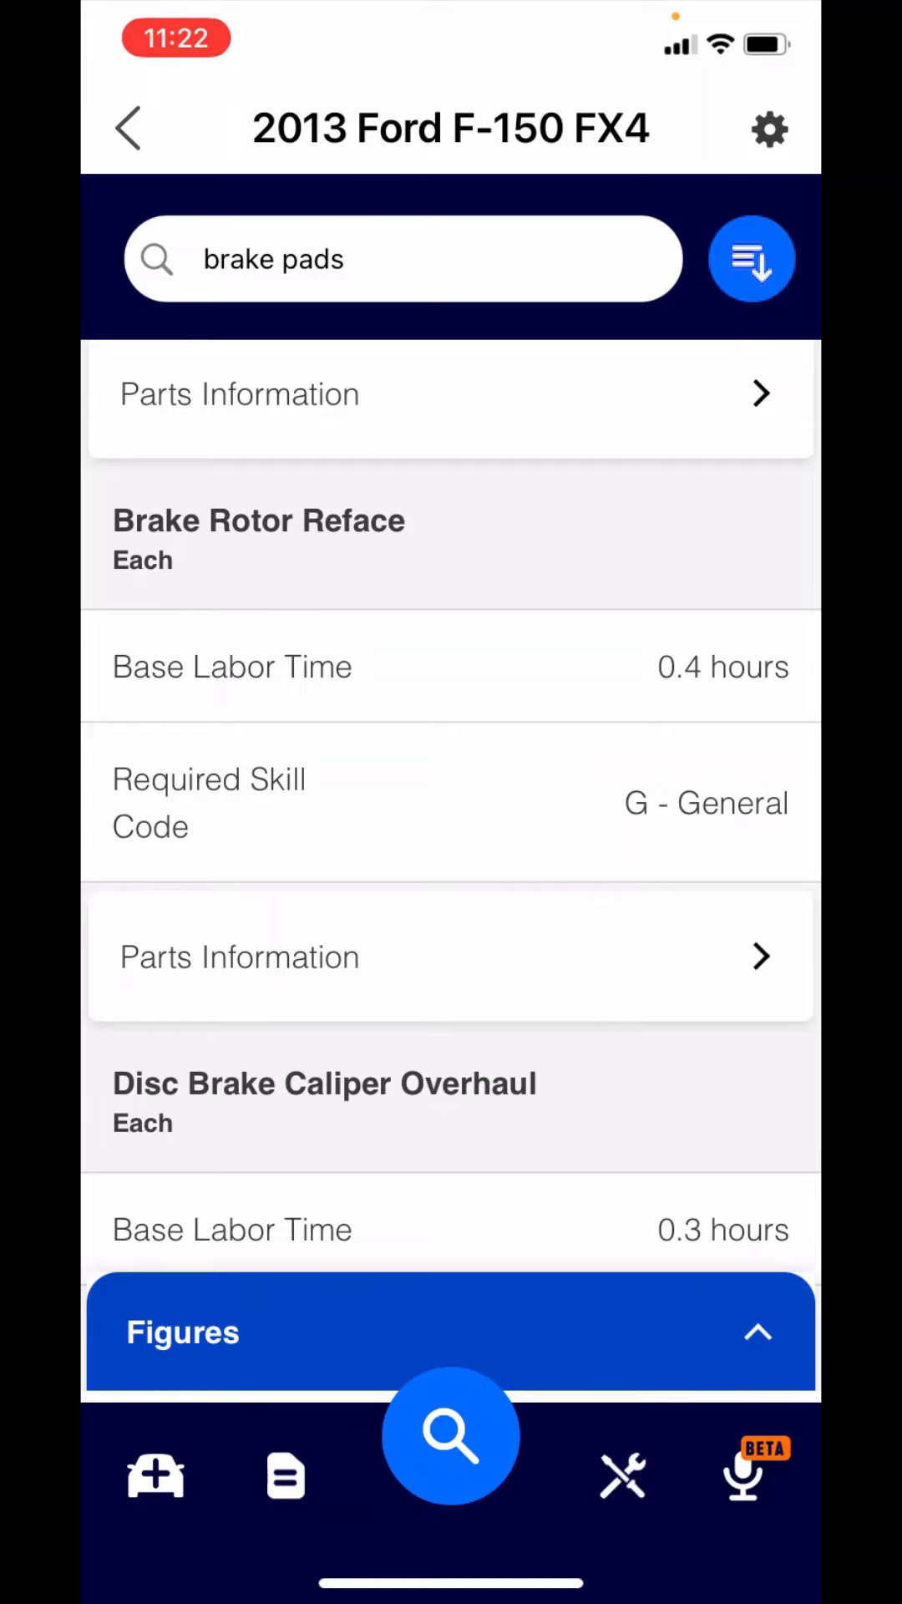
{"action": "left_click", "coordinate": [752, 257]}
{"action": "type", "text": "engine"}
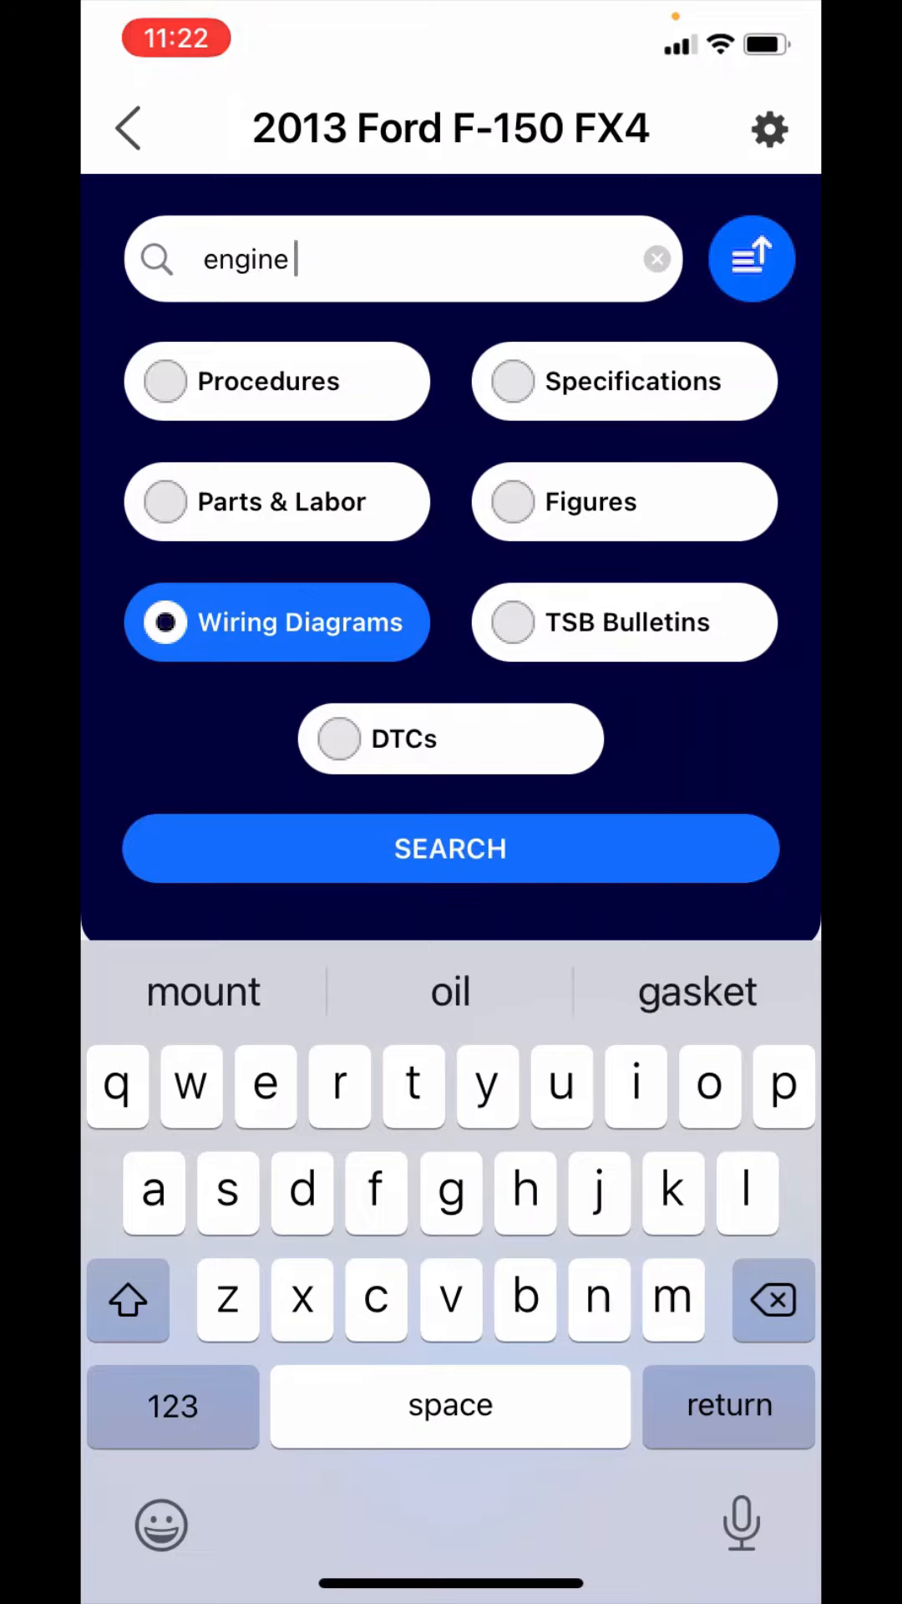
Step: Run the 'engine' Wiring Diagrams search to show the Engine Speed Controls diagram, then reopen the categories
{"action": "left_click", "coordinate": [450, 849]}
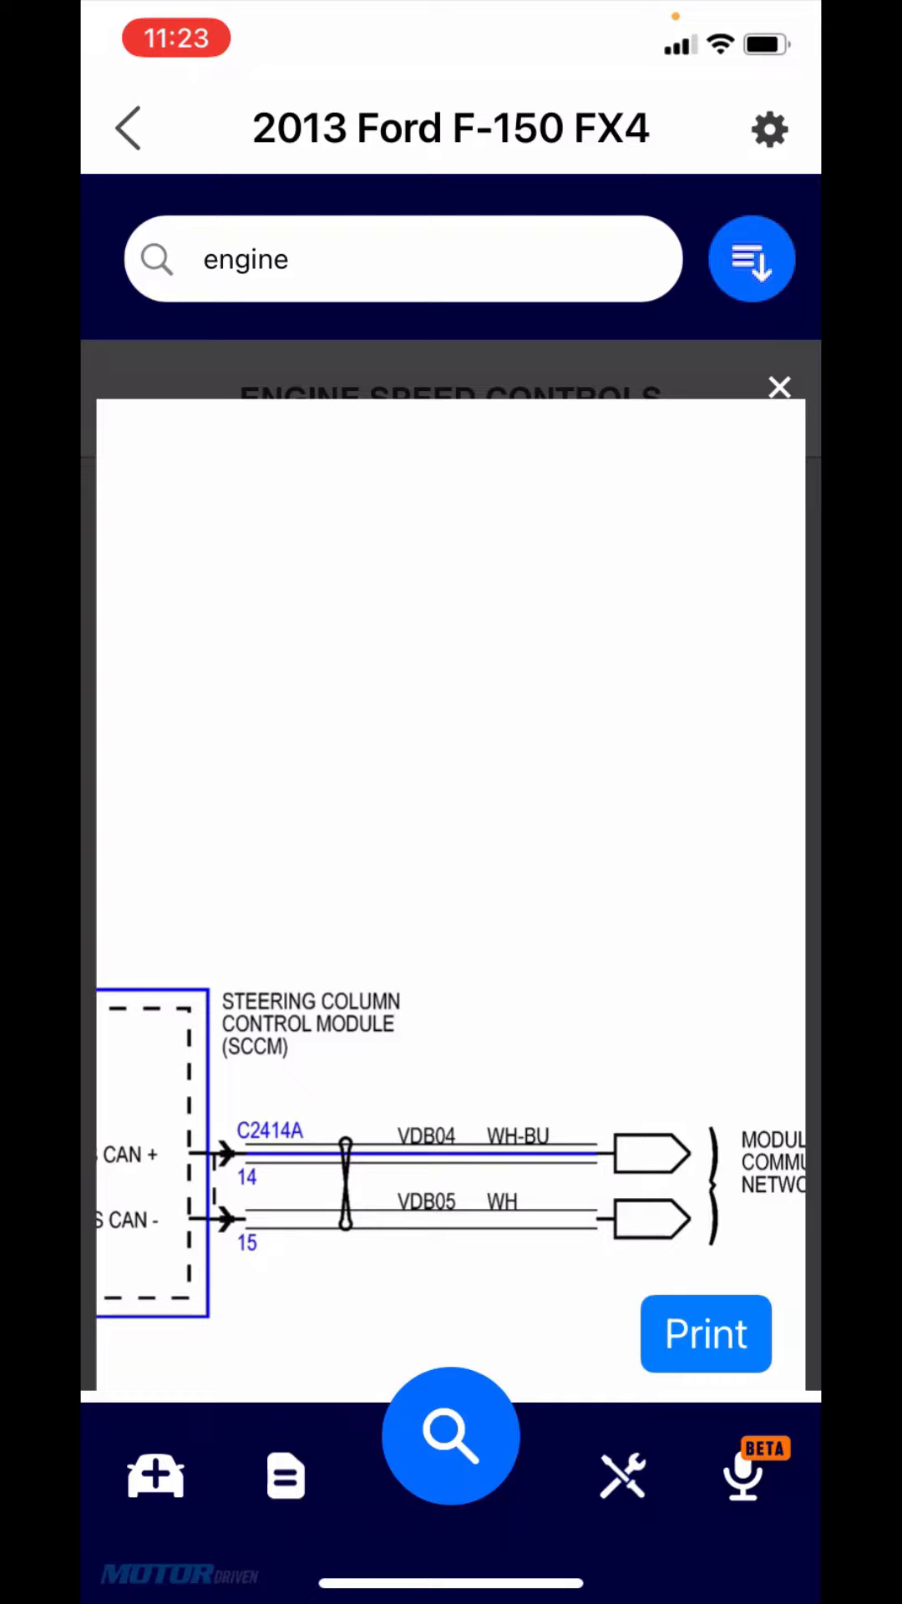
{"action": "left_click", "coordinate": [752, 258]}
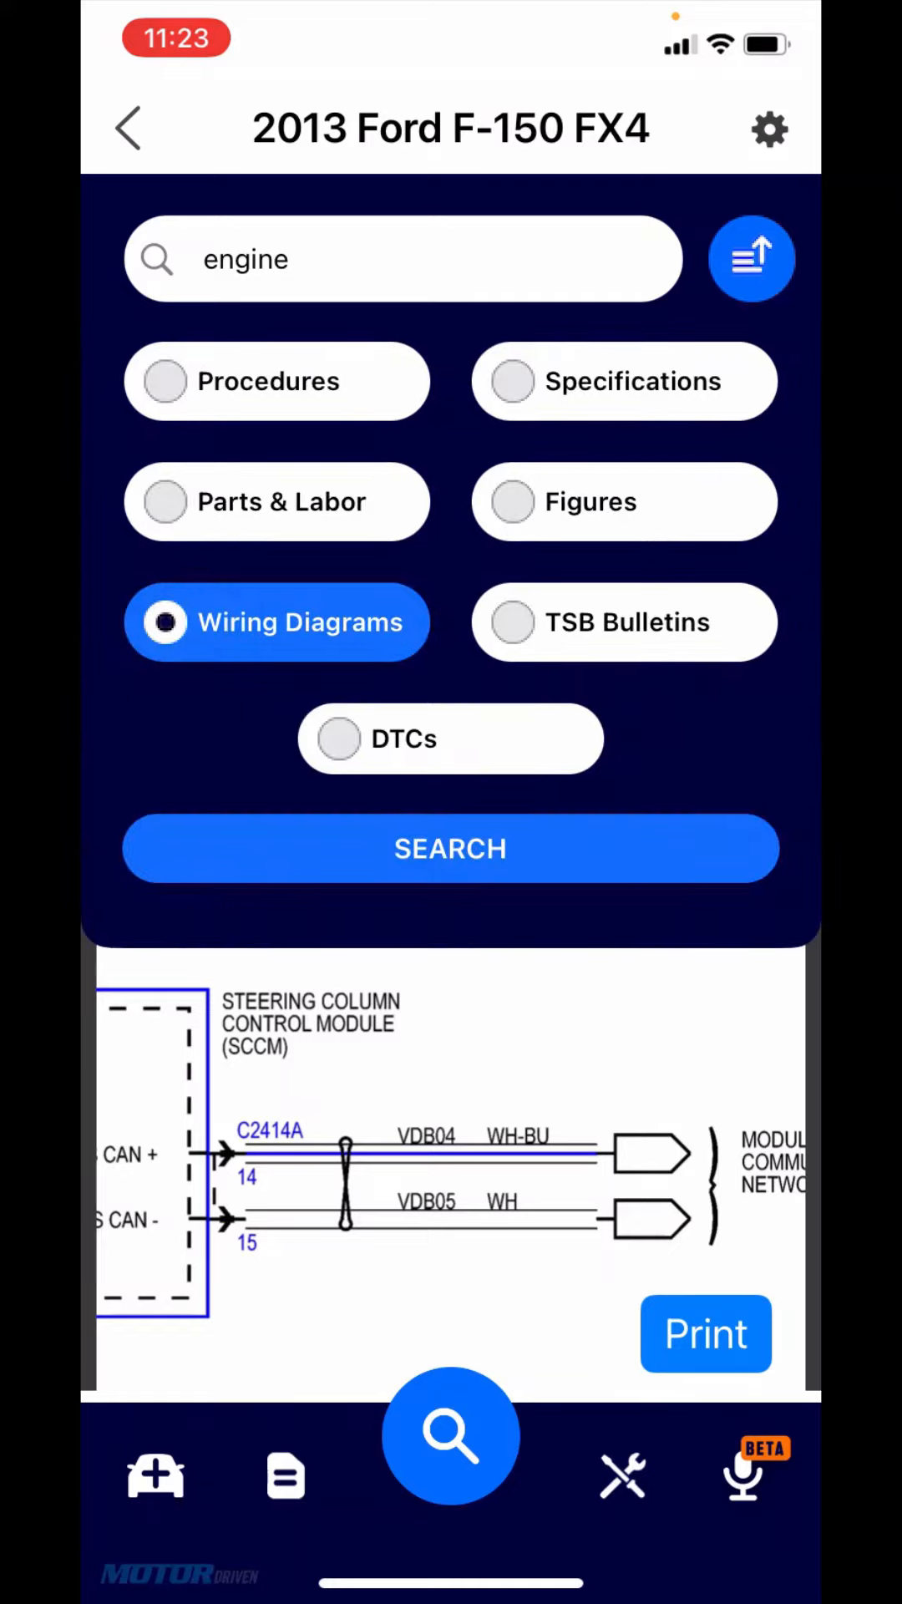
{"action": "left_click", "coordinate": [624, 501]}
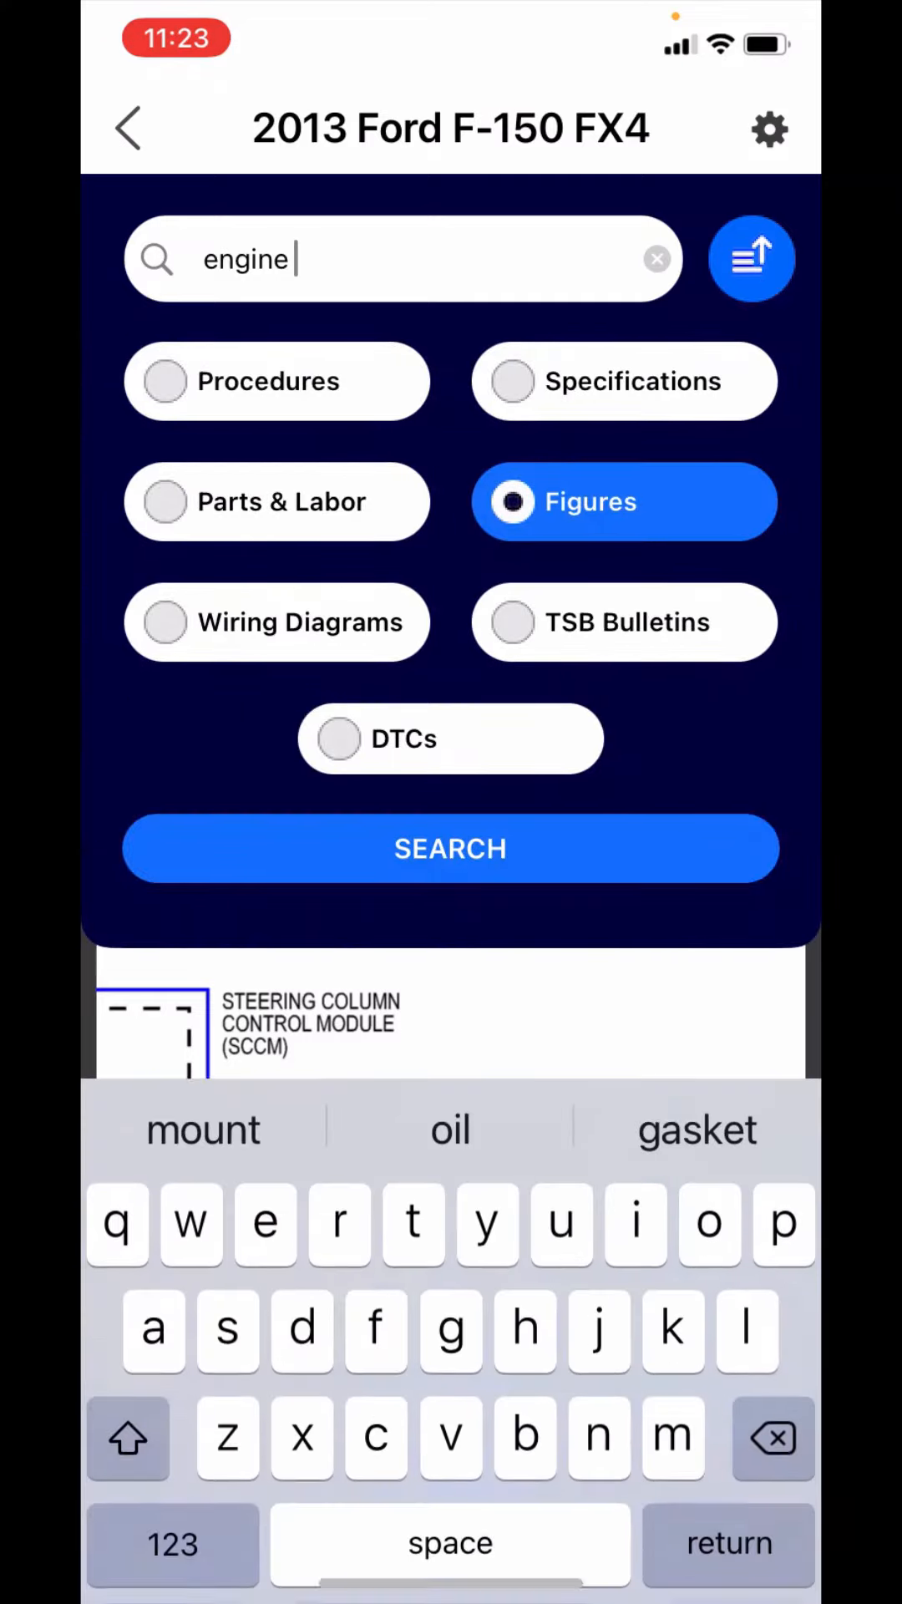
{"action": "left_click", "coordinate": [657, 259]}
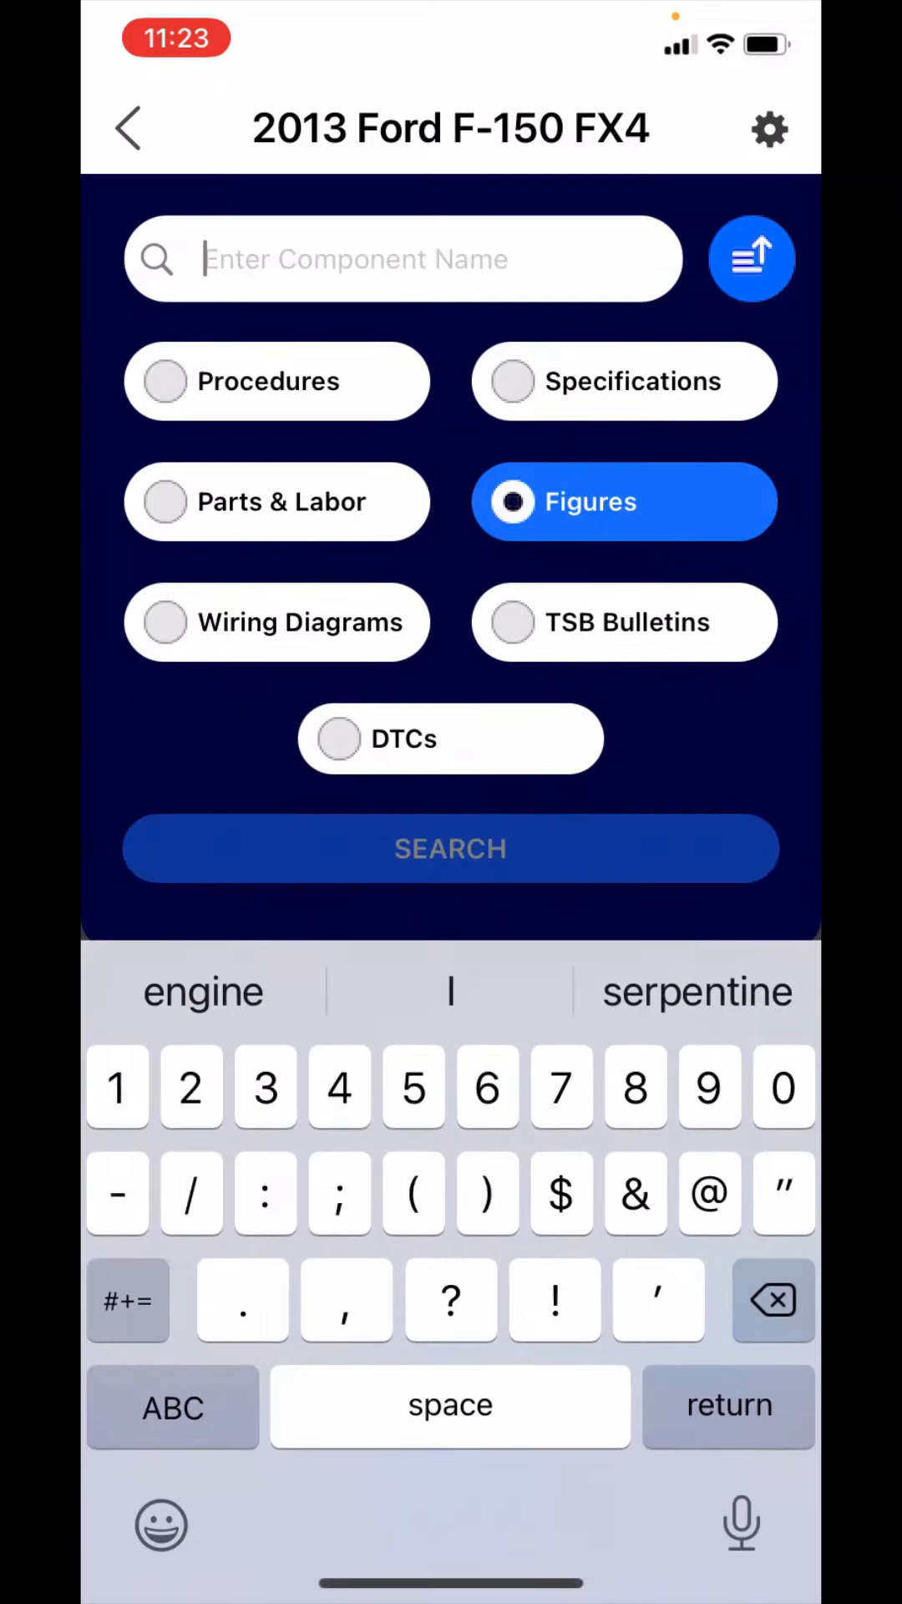
{"action": "type", "text": "c"}
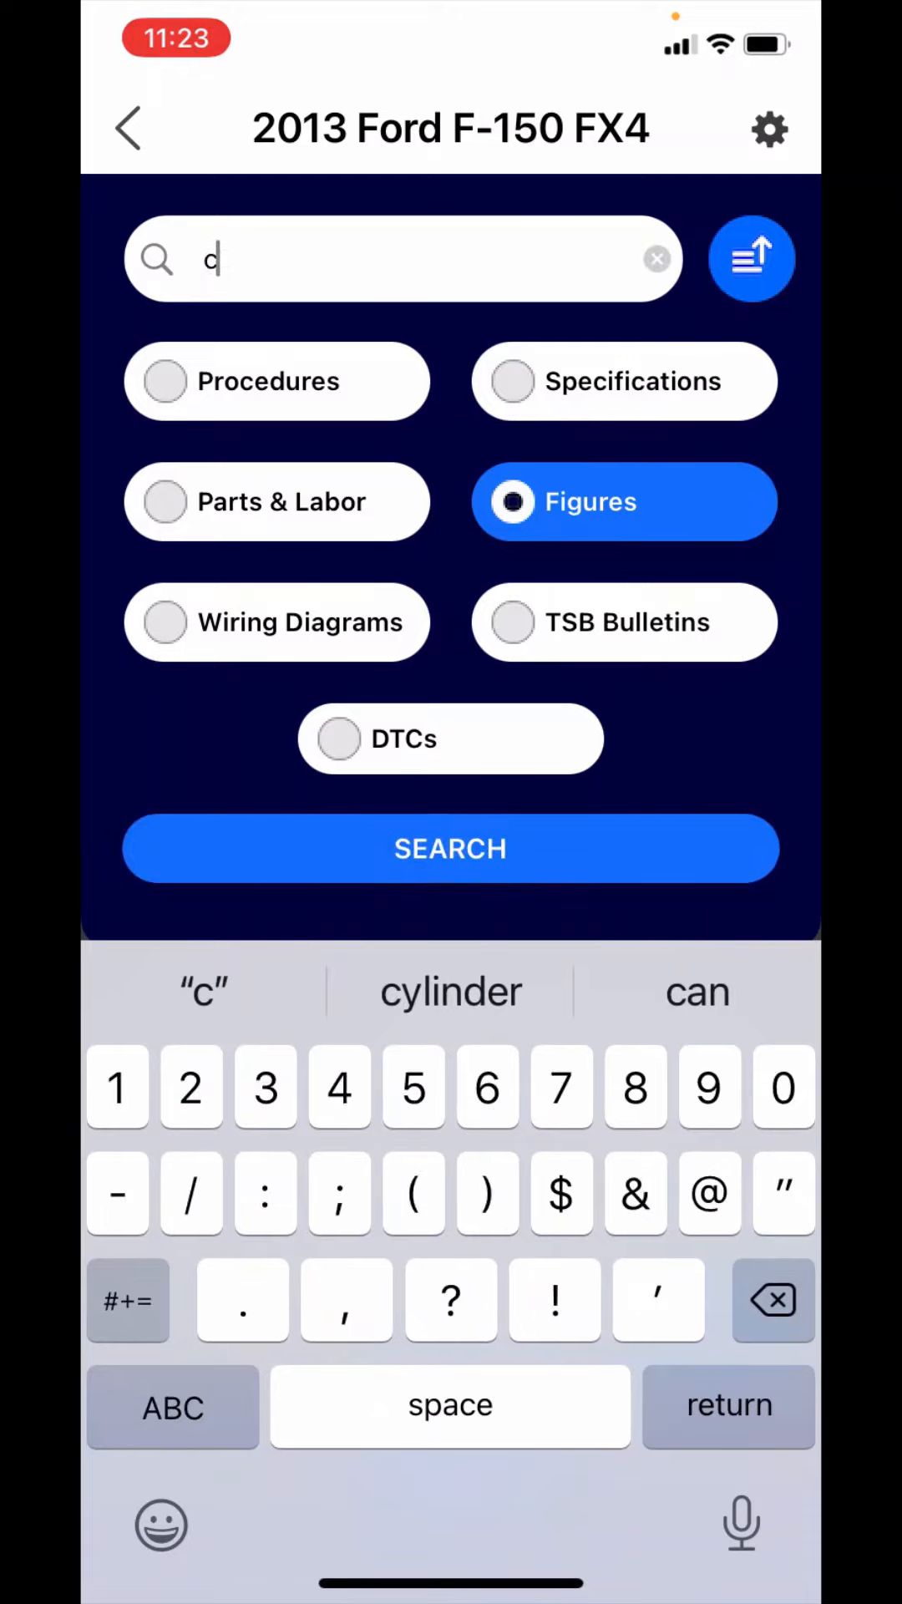
{"action": "type", "text": "2414a"}
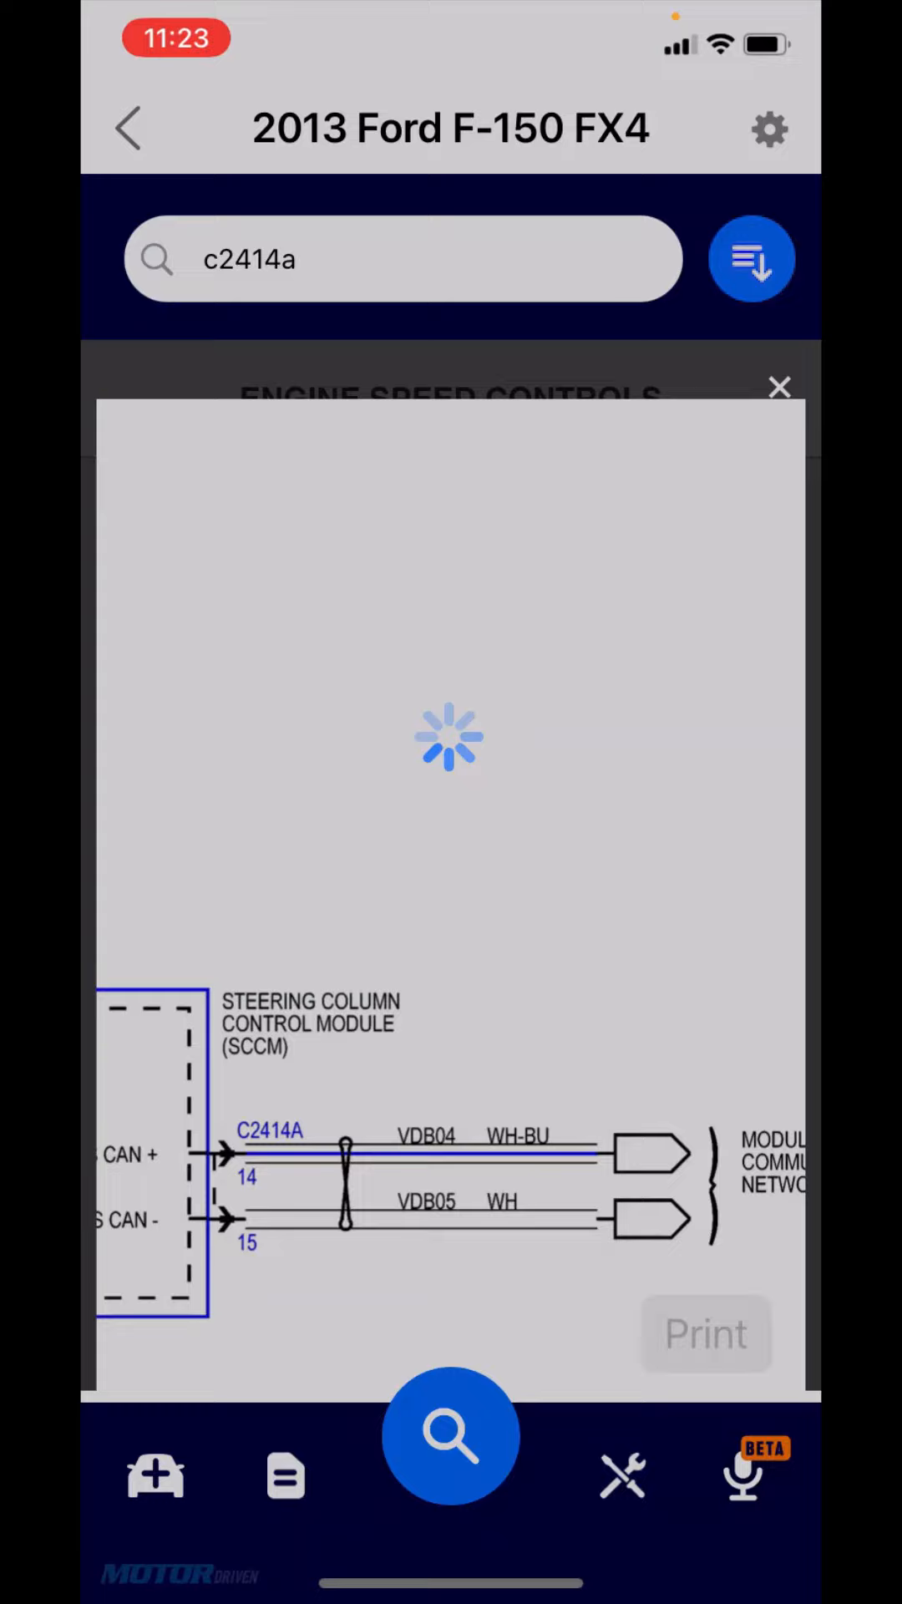
{"action": "left_click", "coordinate": [780, 388]}
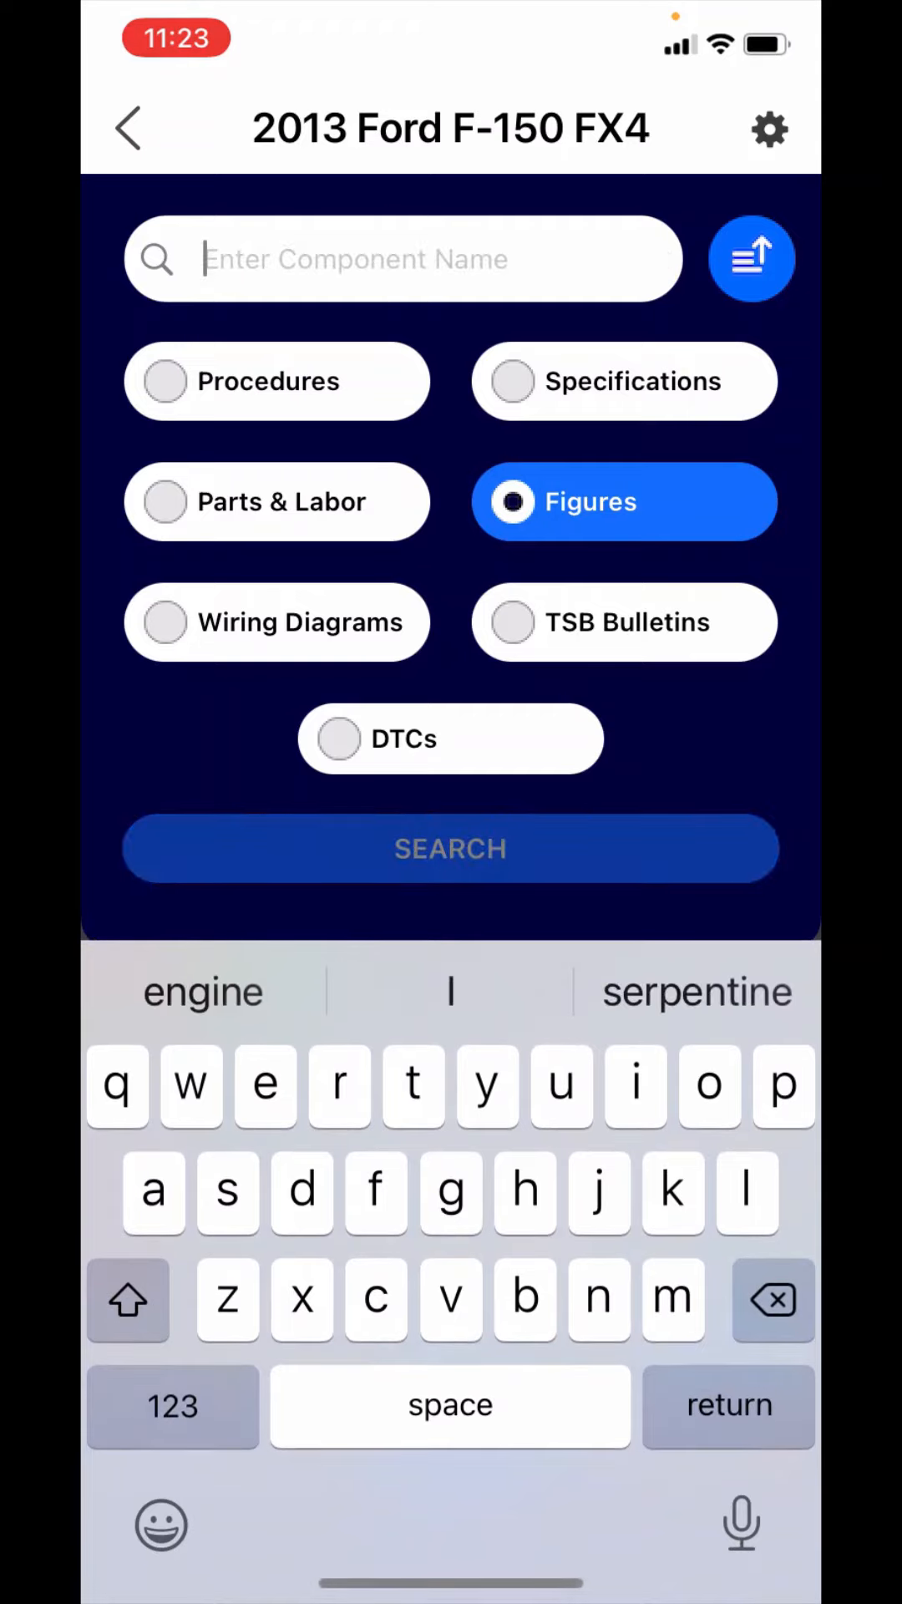
Step: Search Figures for 'steering column' to show the Steering Column Control Module connectors C2414A, C2414C, C250
{"action": "type", "text": "s"}
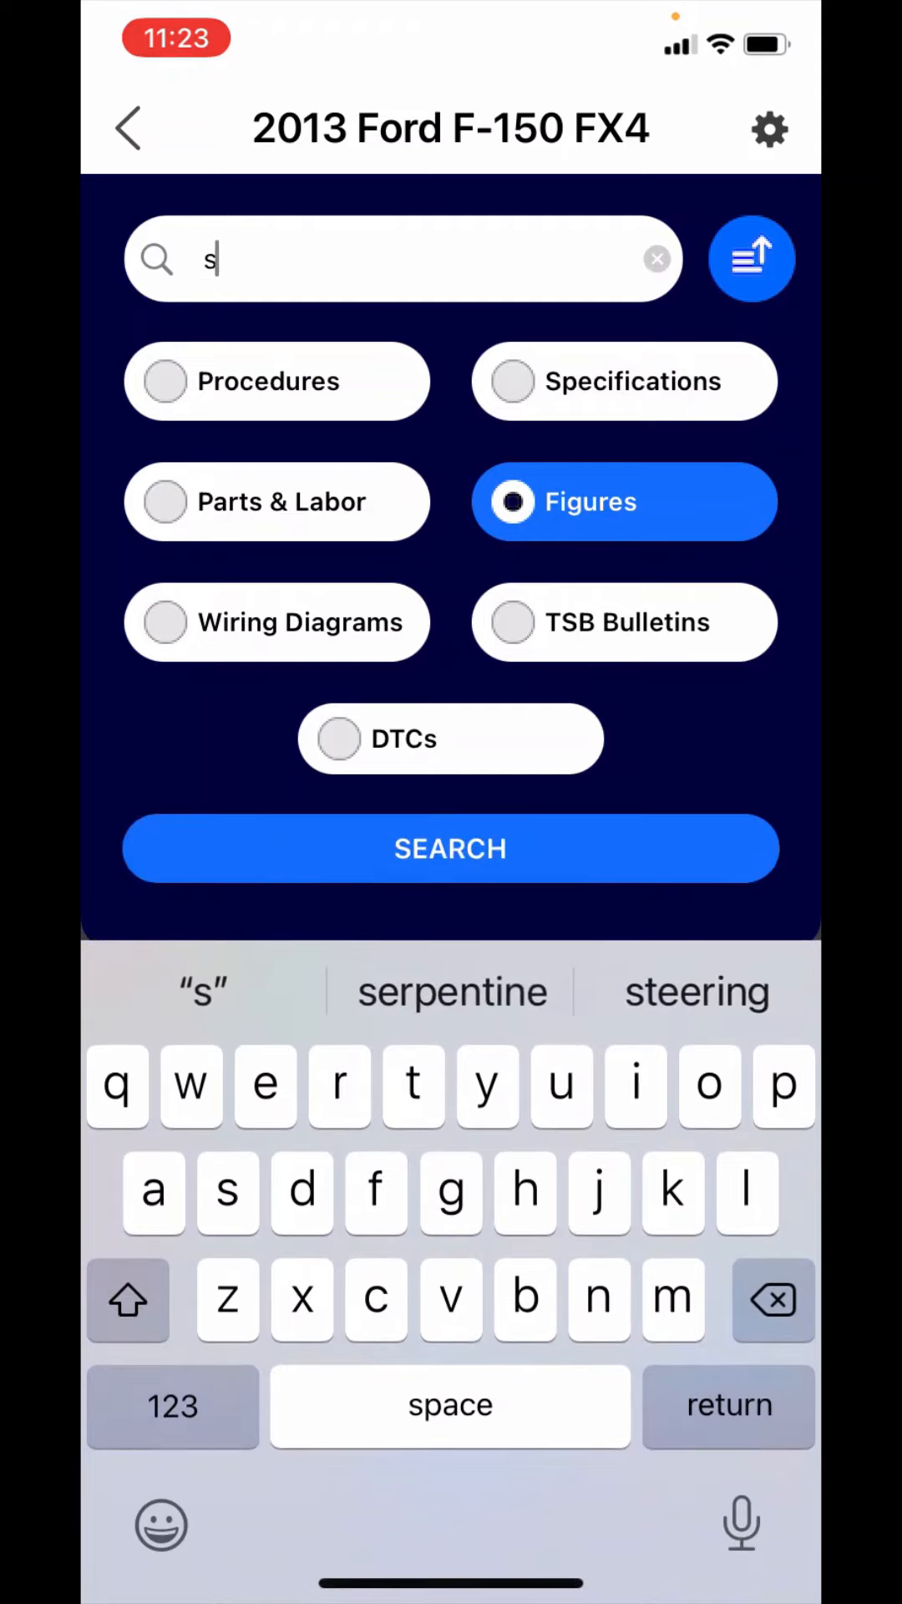
{"action": "left_click", "coordinate": [695, 991]}
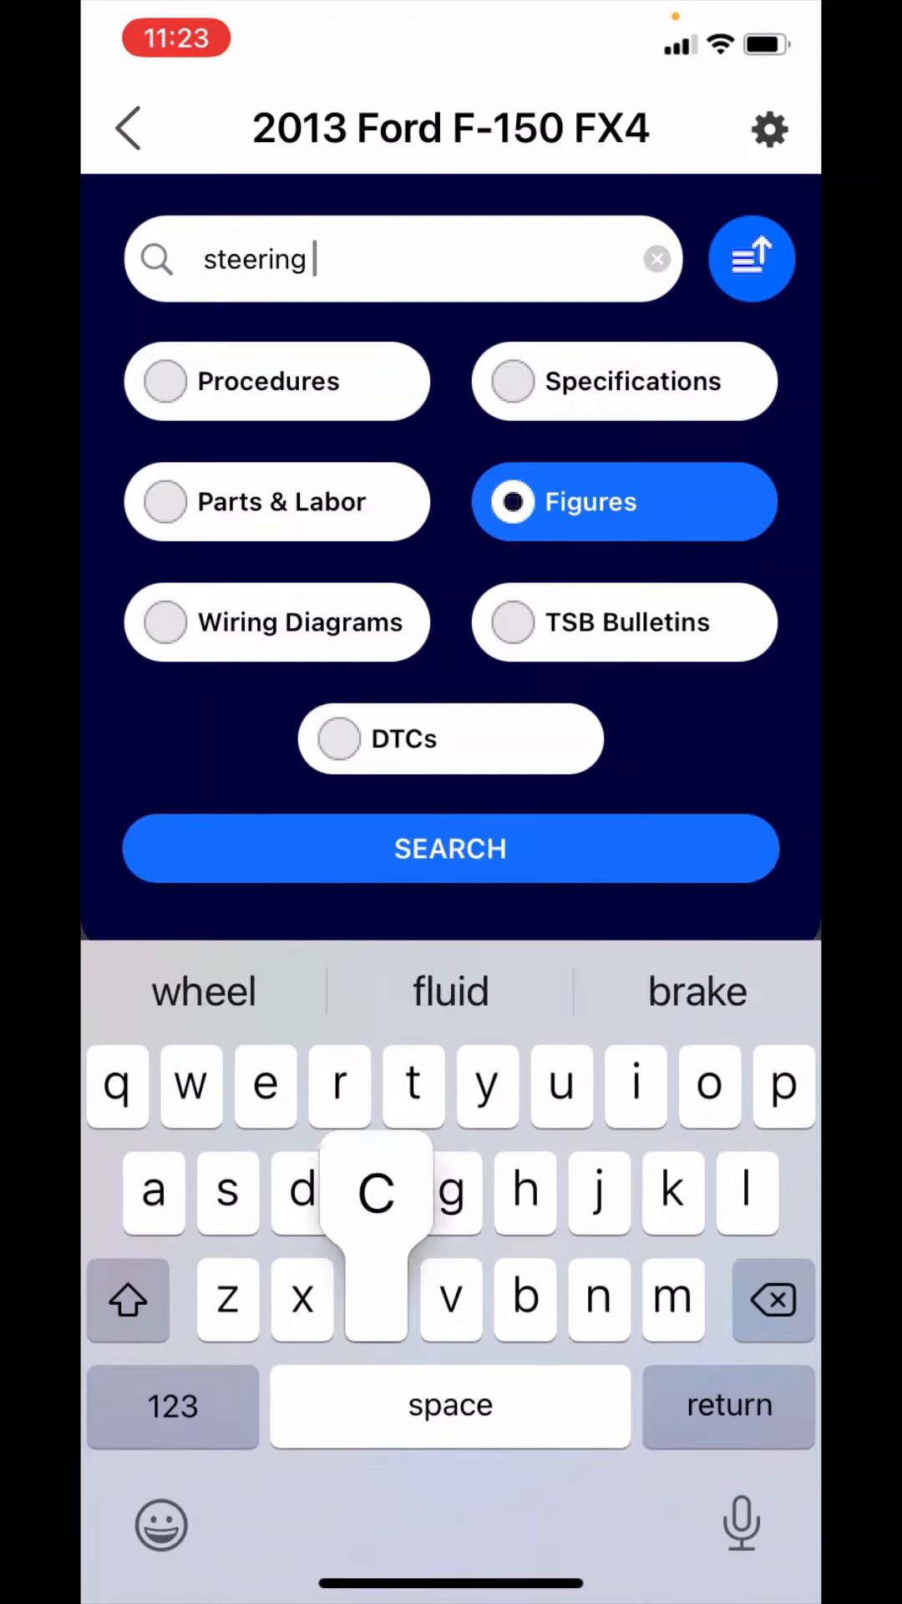
{"action": "type", "text": "column"}
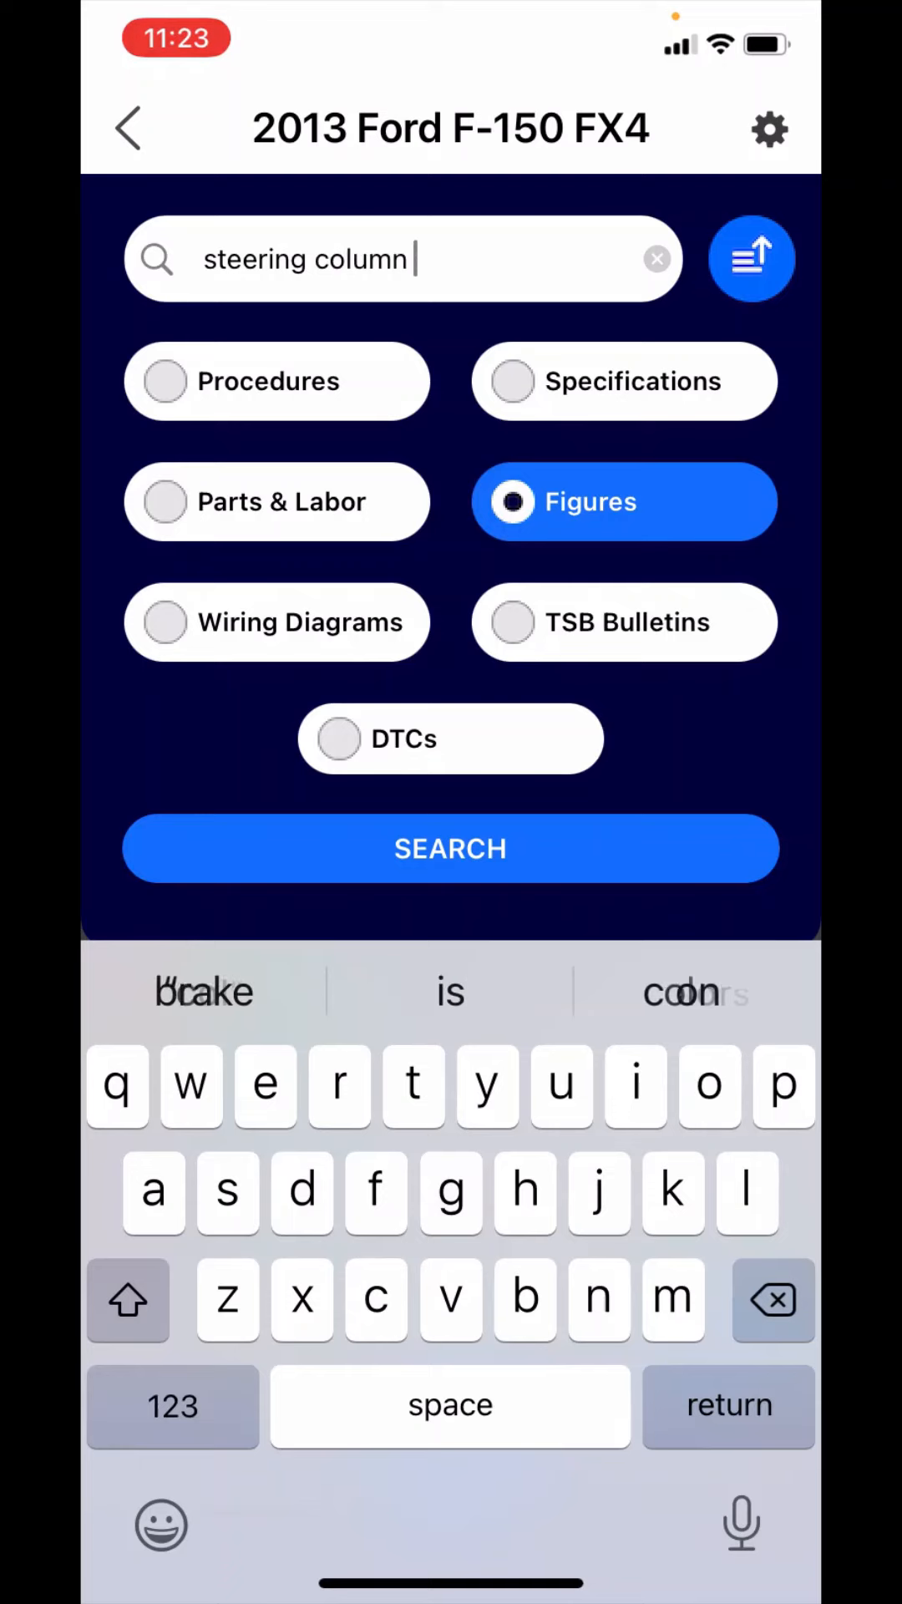
{"action": "left_click", "coordinate": [449, 849]}
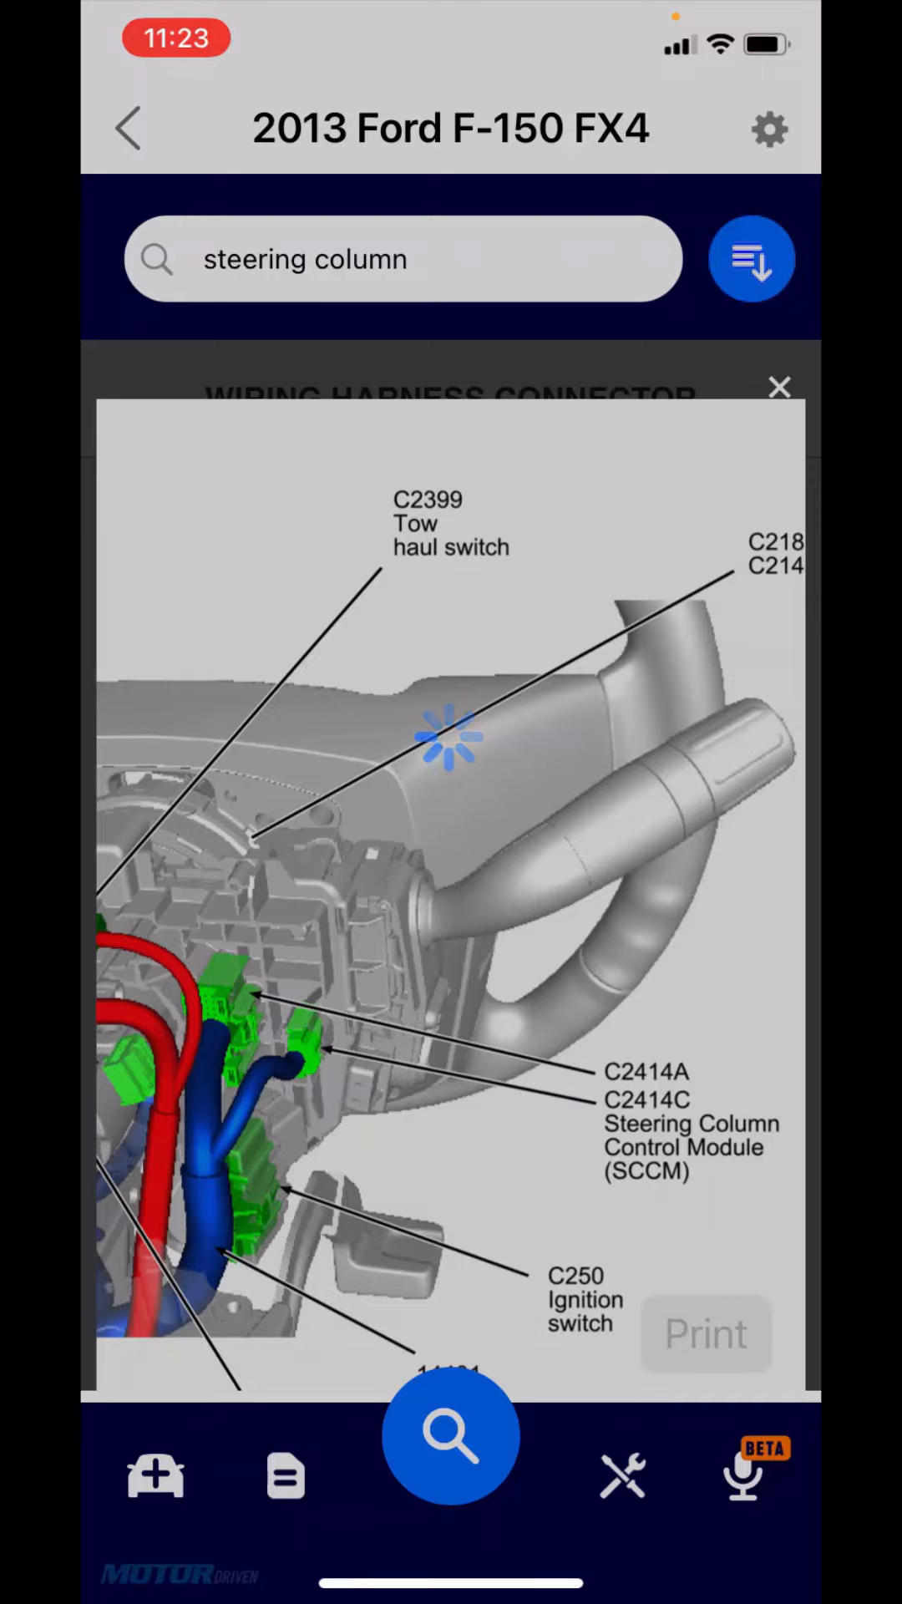
{"action": "left_click", "coordinate": [780, 387]}
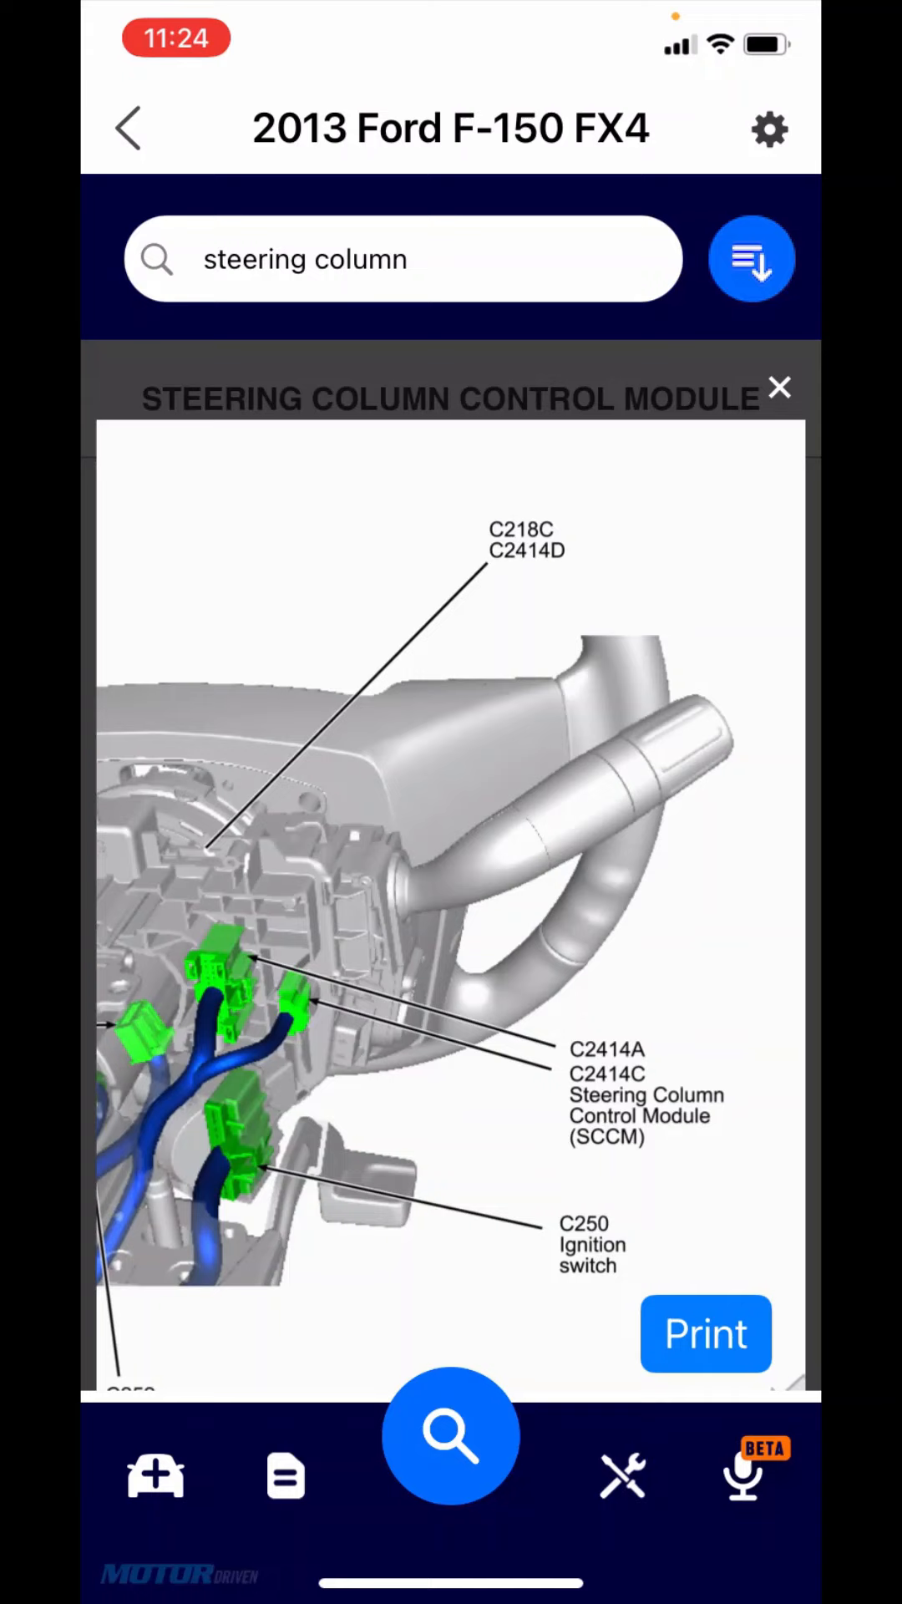
Step: Switch the category to Wiring Diagrams and search for 'o2'
{"action": "left_click", "coordinate": [752, 259]}
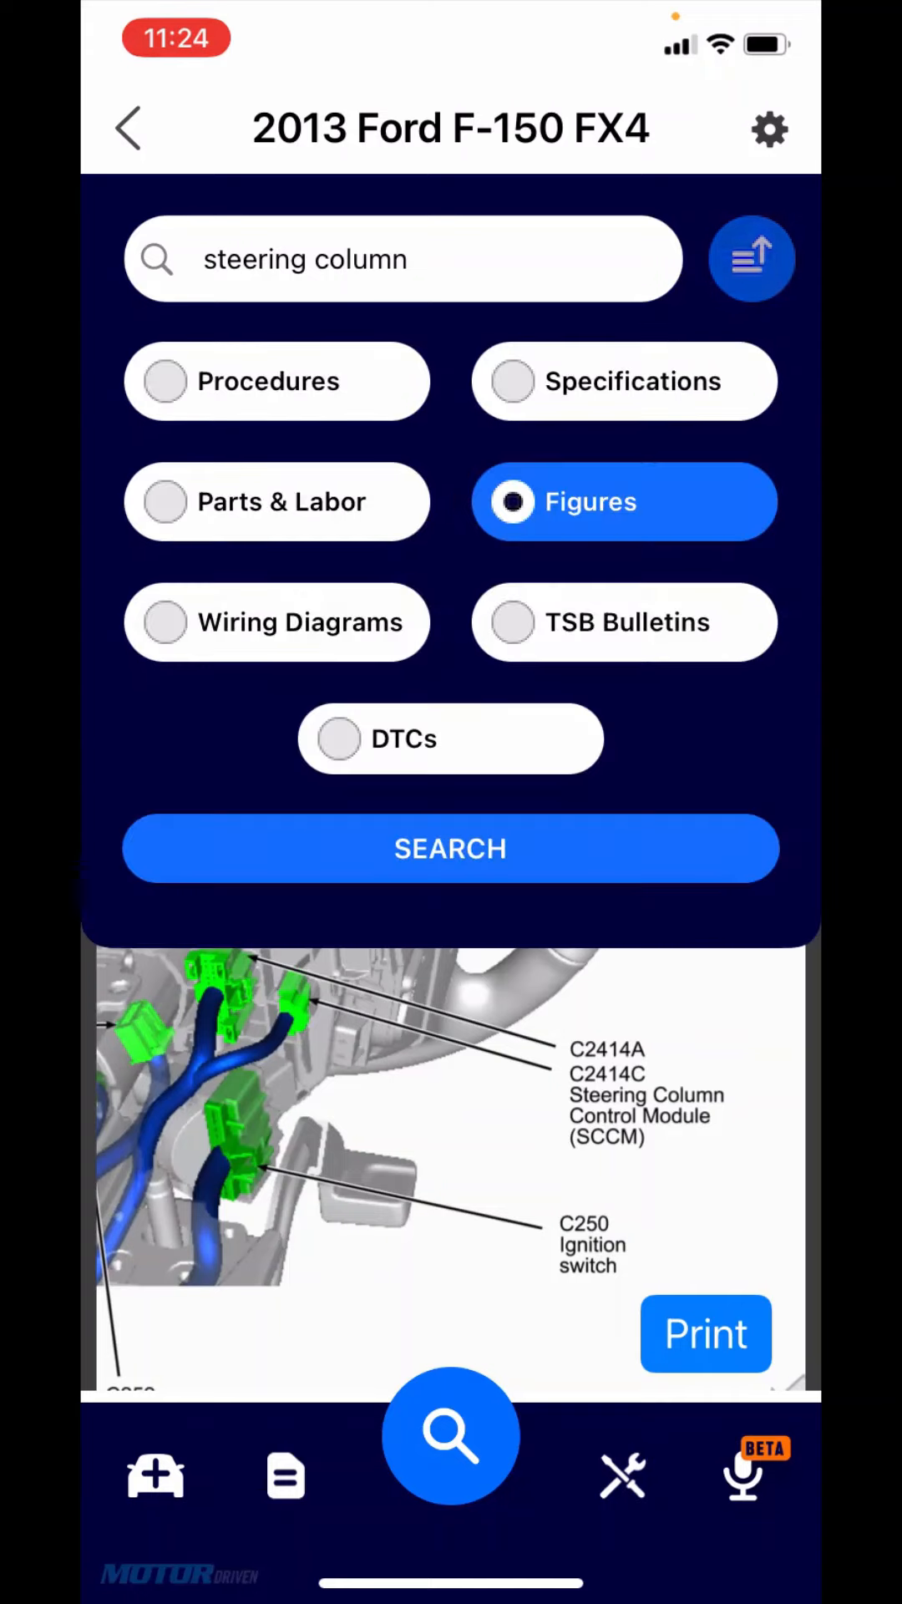
{"action": "left_click", "coordinate": [277, 622]}
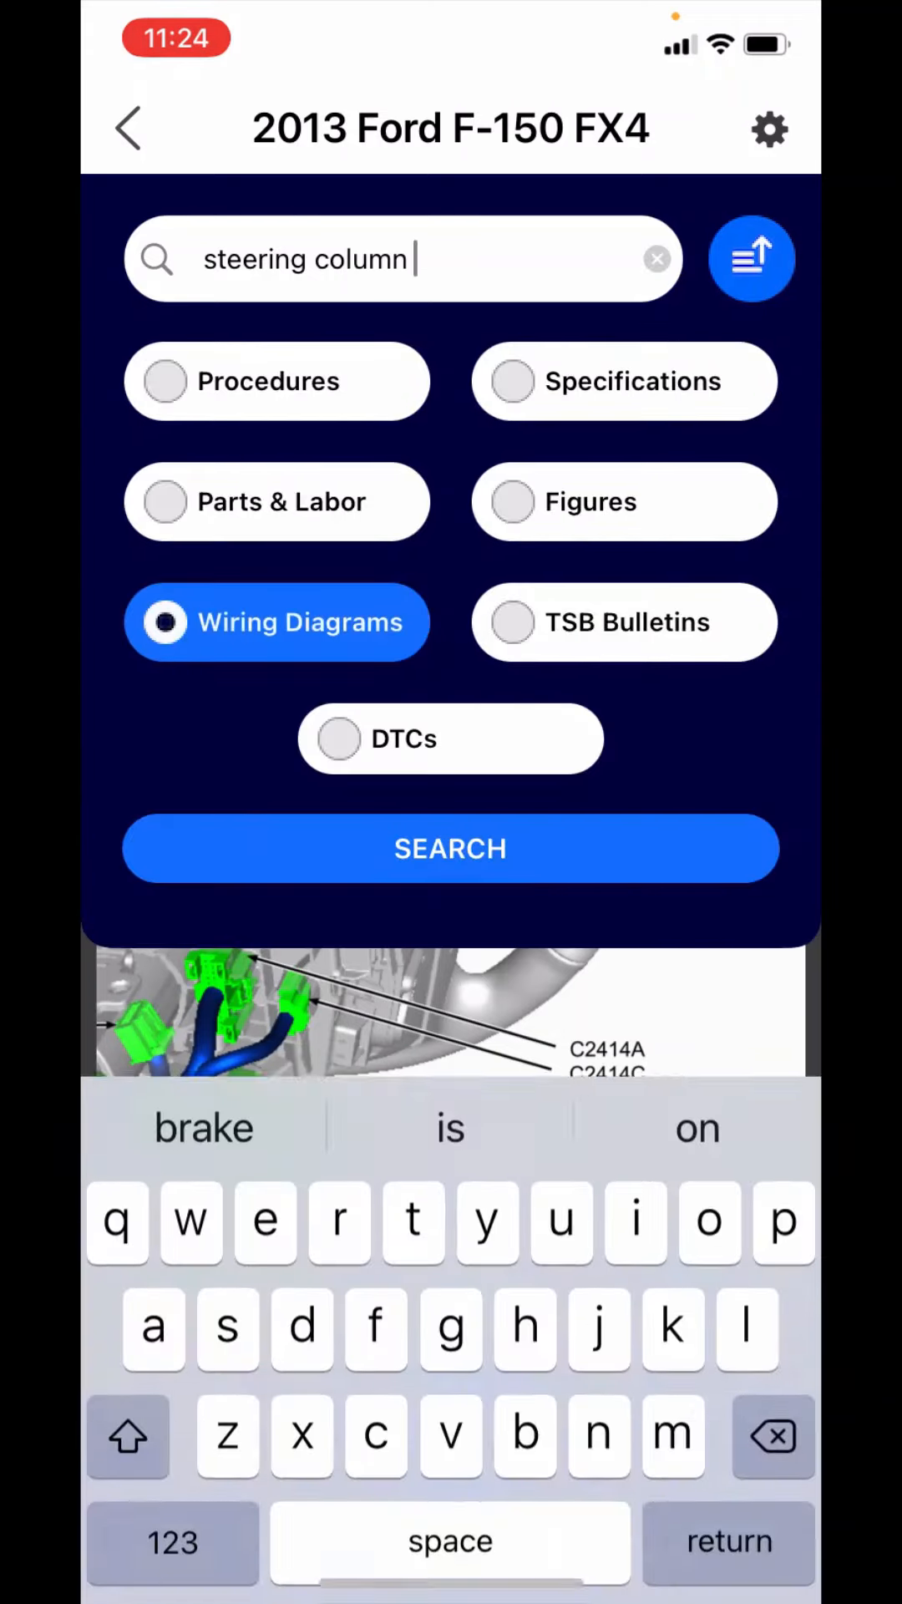
{"action": "left_click", "coordinate": [655, 257]}
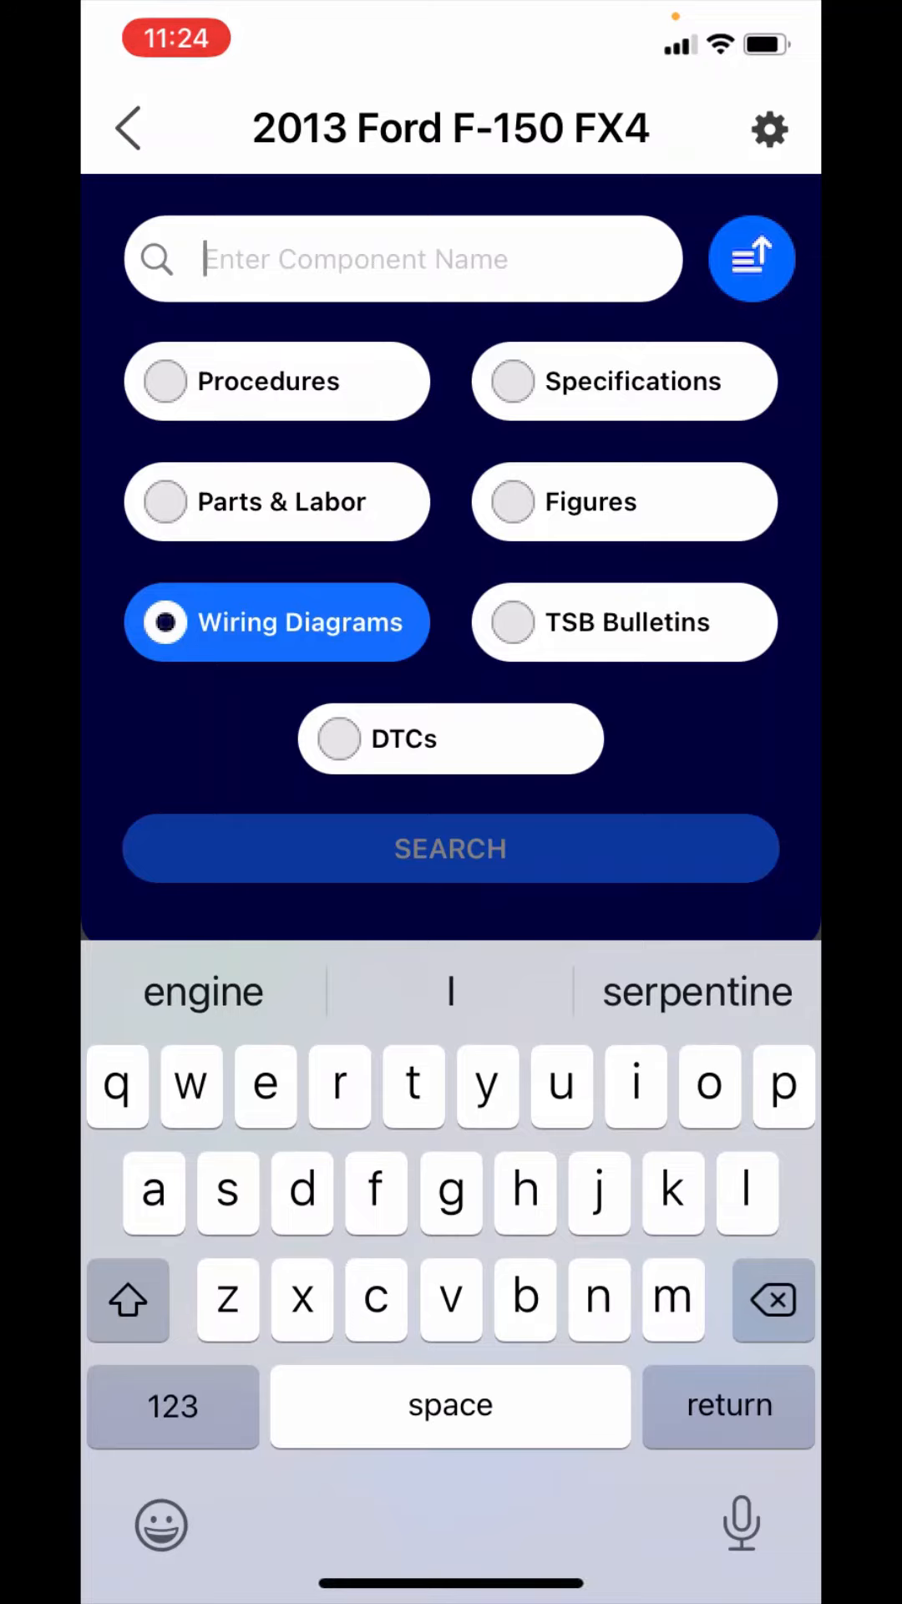
{"action": "type", "text": "o"}
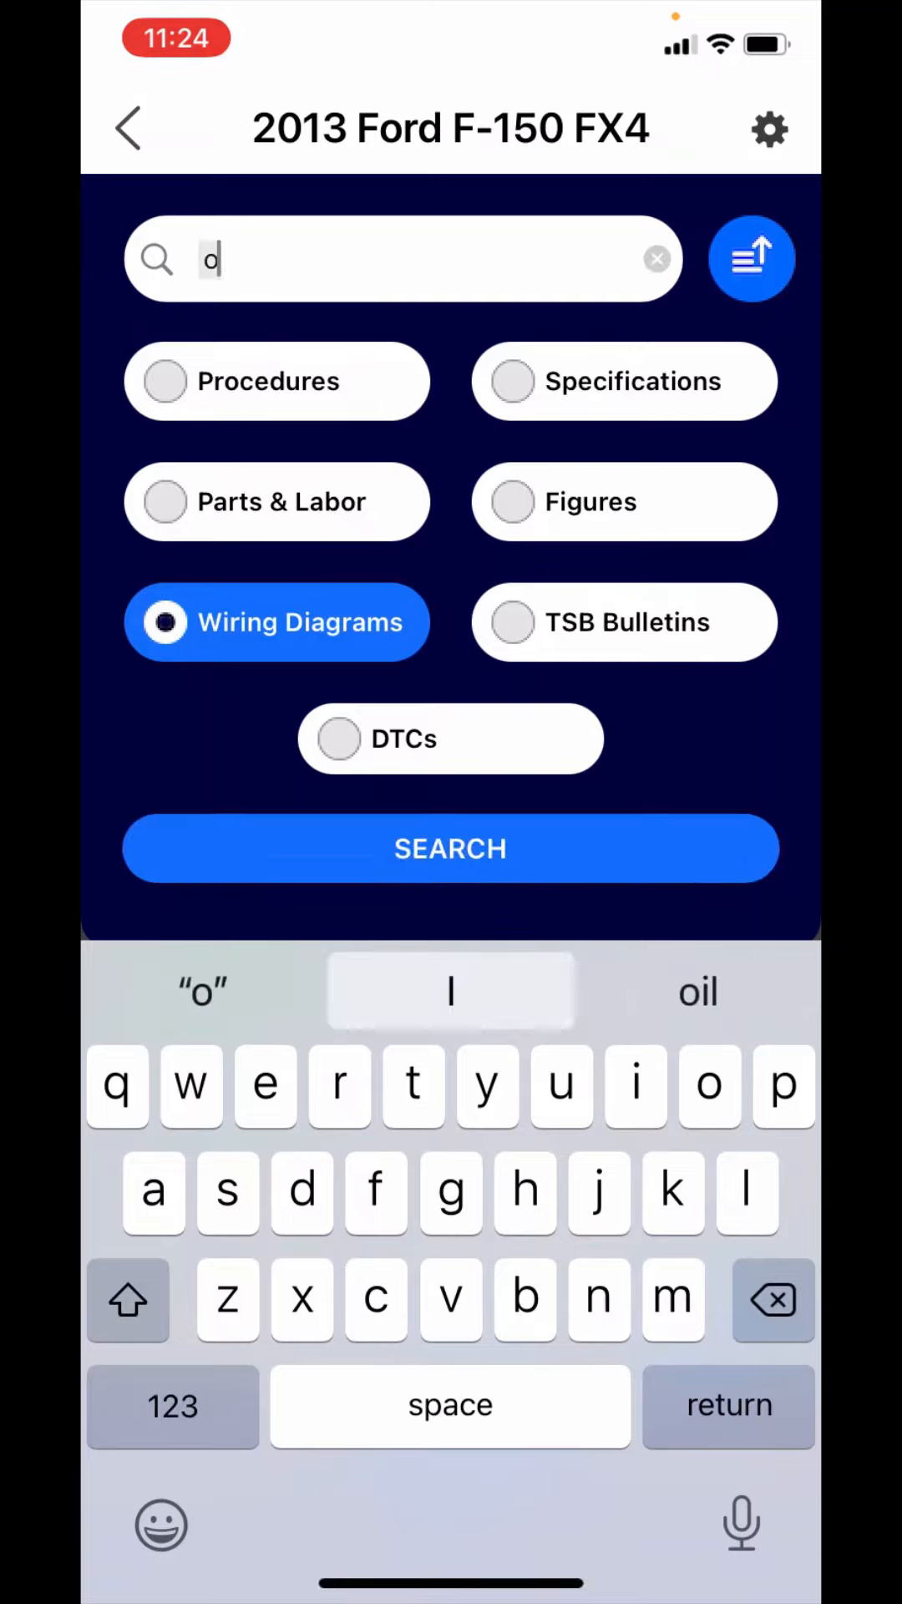
{"action": "type", "text": "2"}
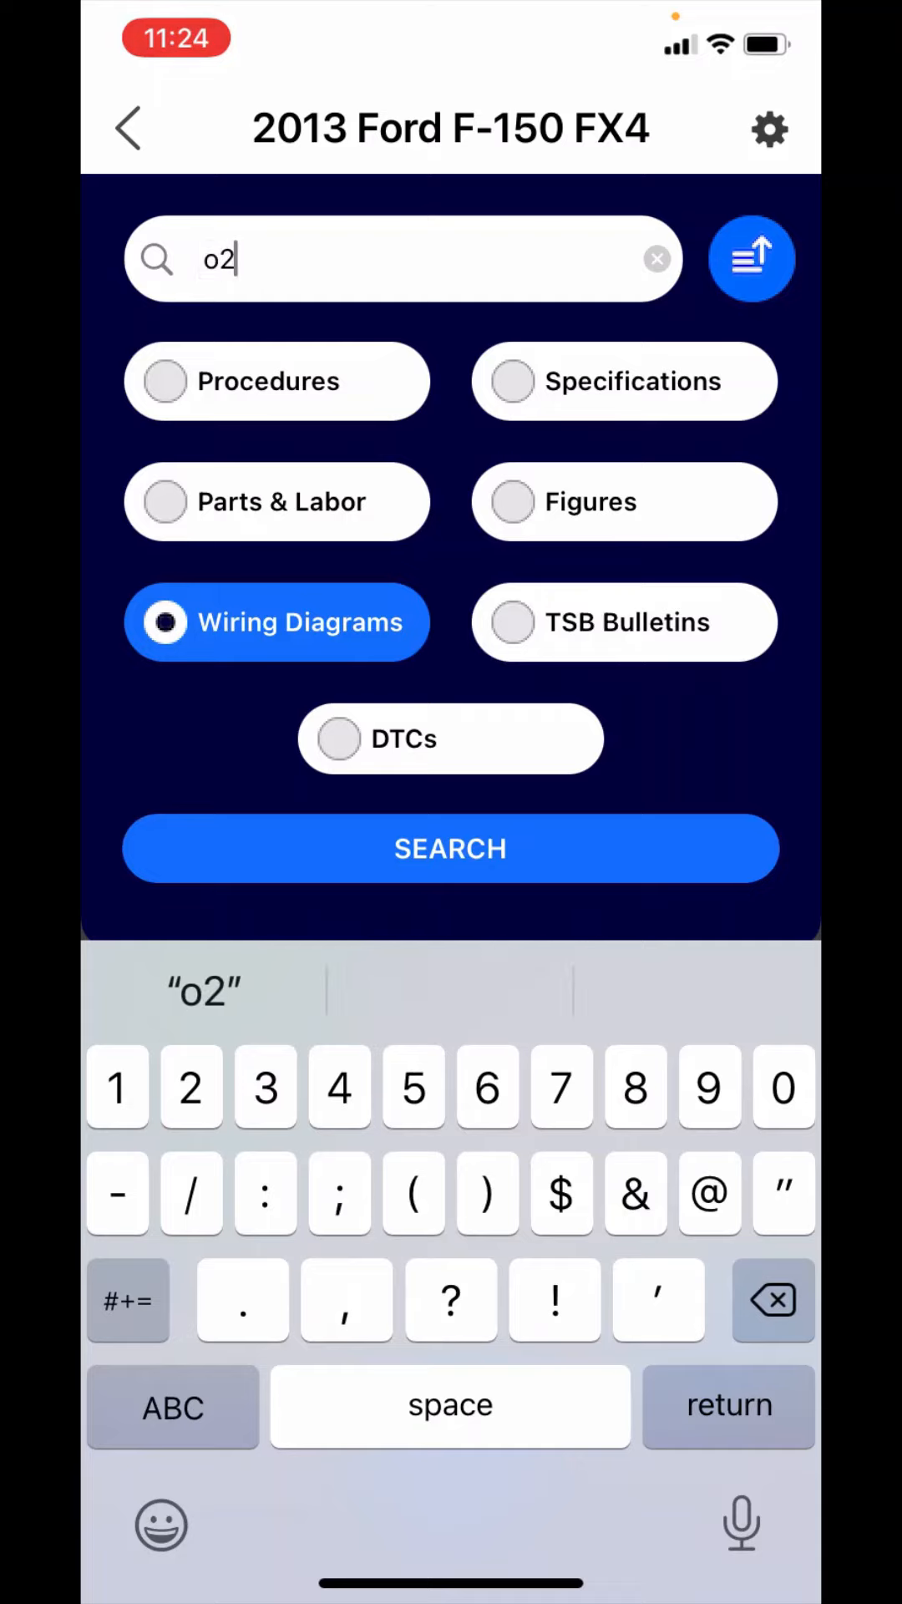
{"action": "left_click", "coordinate": [449, 849]}
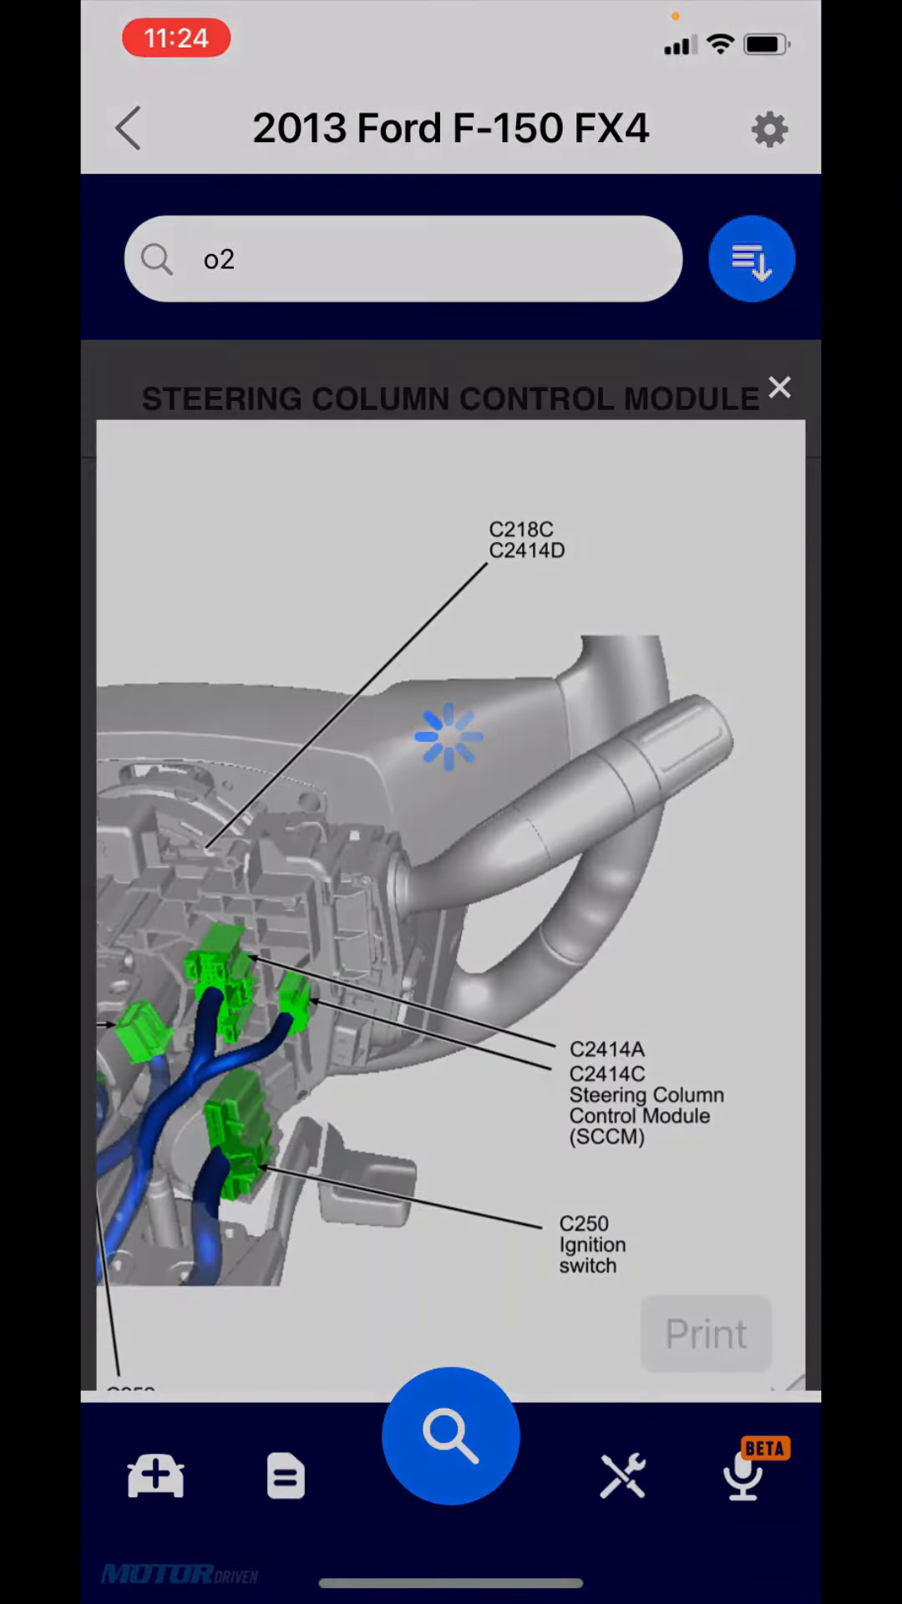
Step: Search Wiring Diagrams for 'bcm', listing Body Controls Underhood and Body Control Module
{"action": "left_click", "coordinate": [780, 388]}
{"action": "type", "text": "b"}
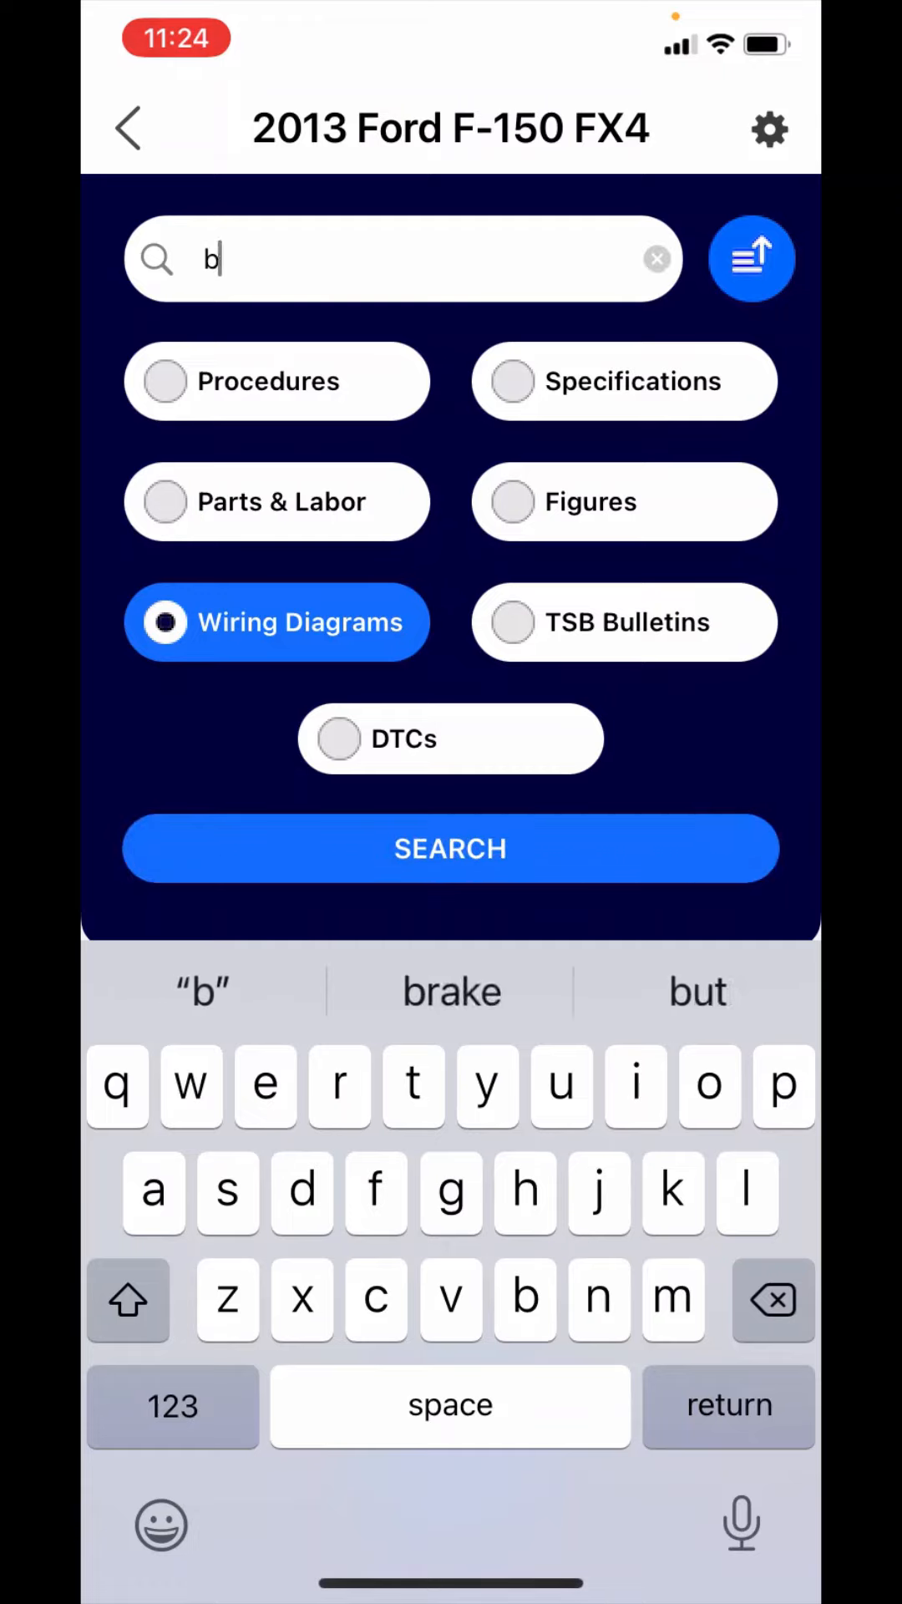
{"action": "left_click", "coordinate": [449, 849]}
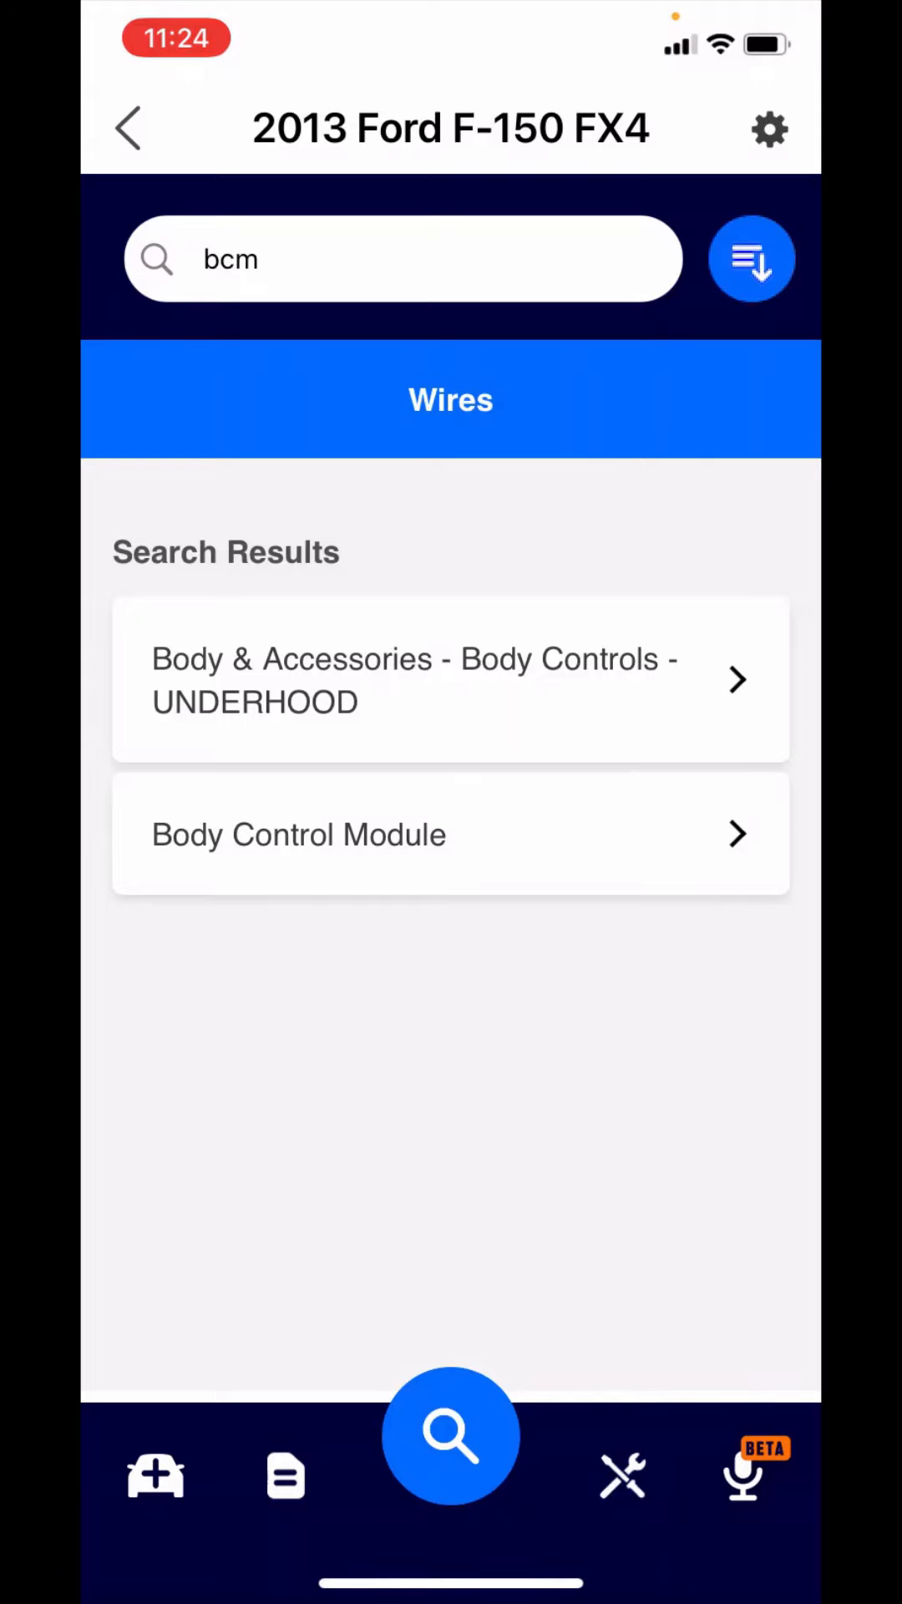
Step: Switch the category to TSBs and search 'misfire', bringing up bulletin 14-0017
{"action": "left_click", "coordinate": [752, 257]}
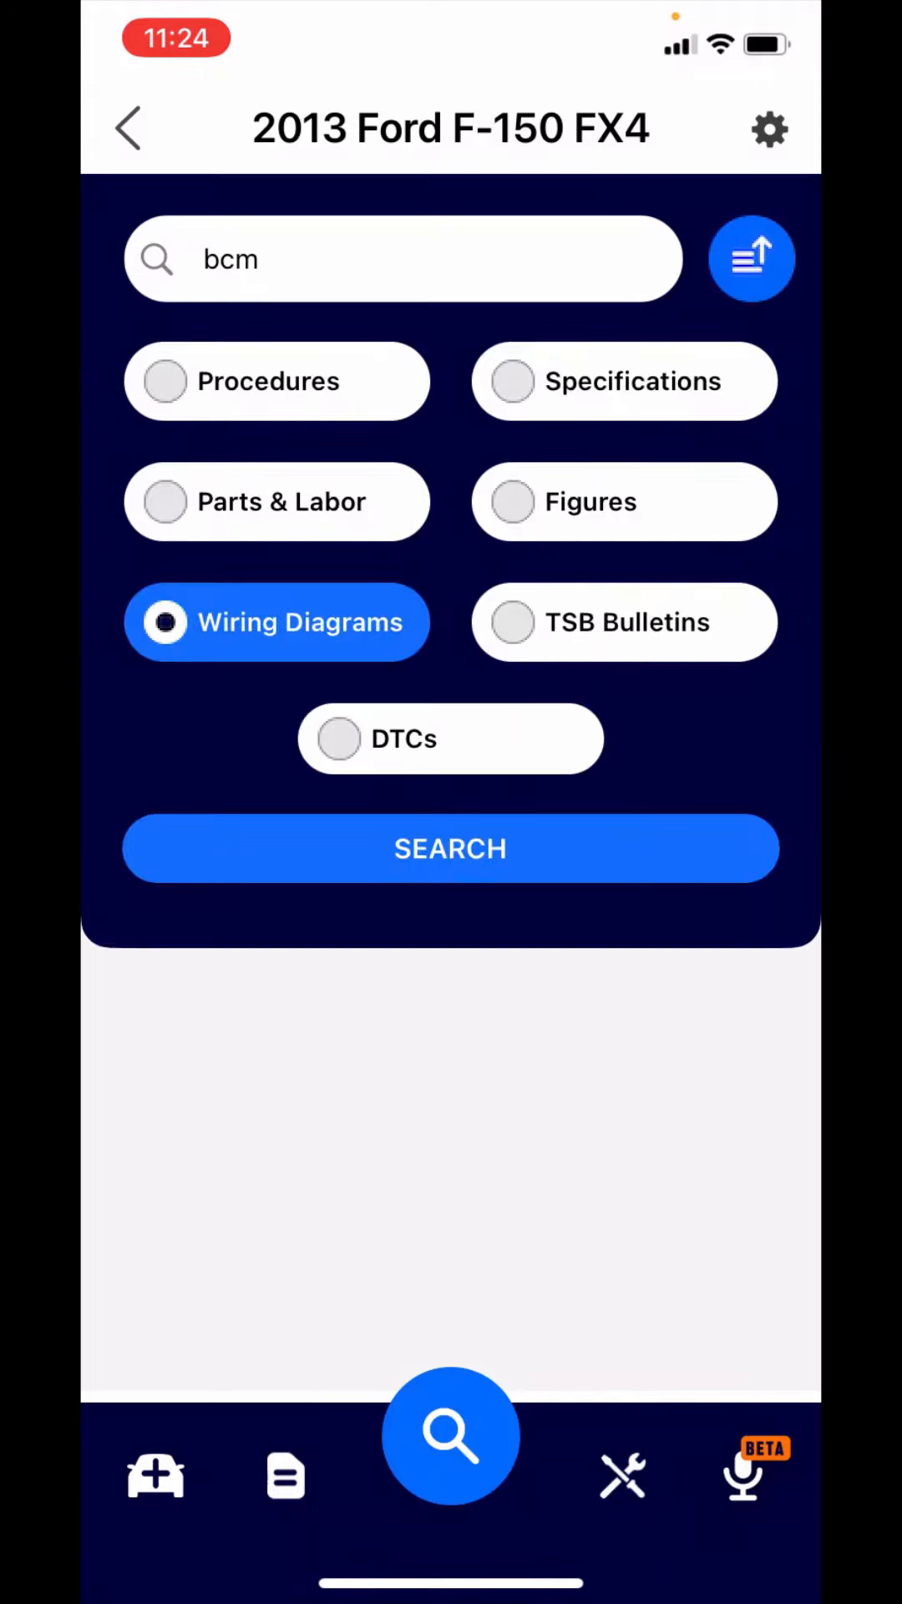
{"action": "left_click", "coordinate": [623, 622]}
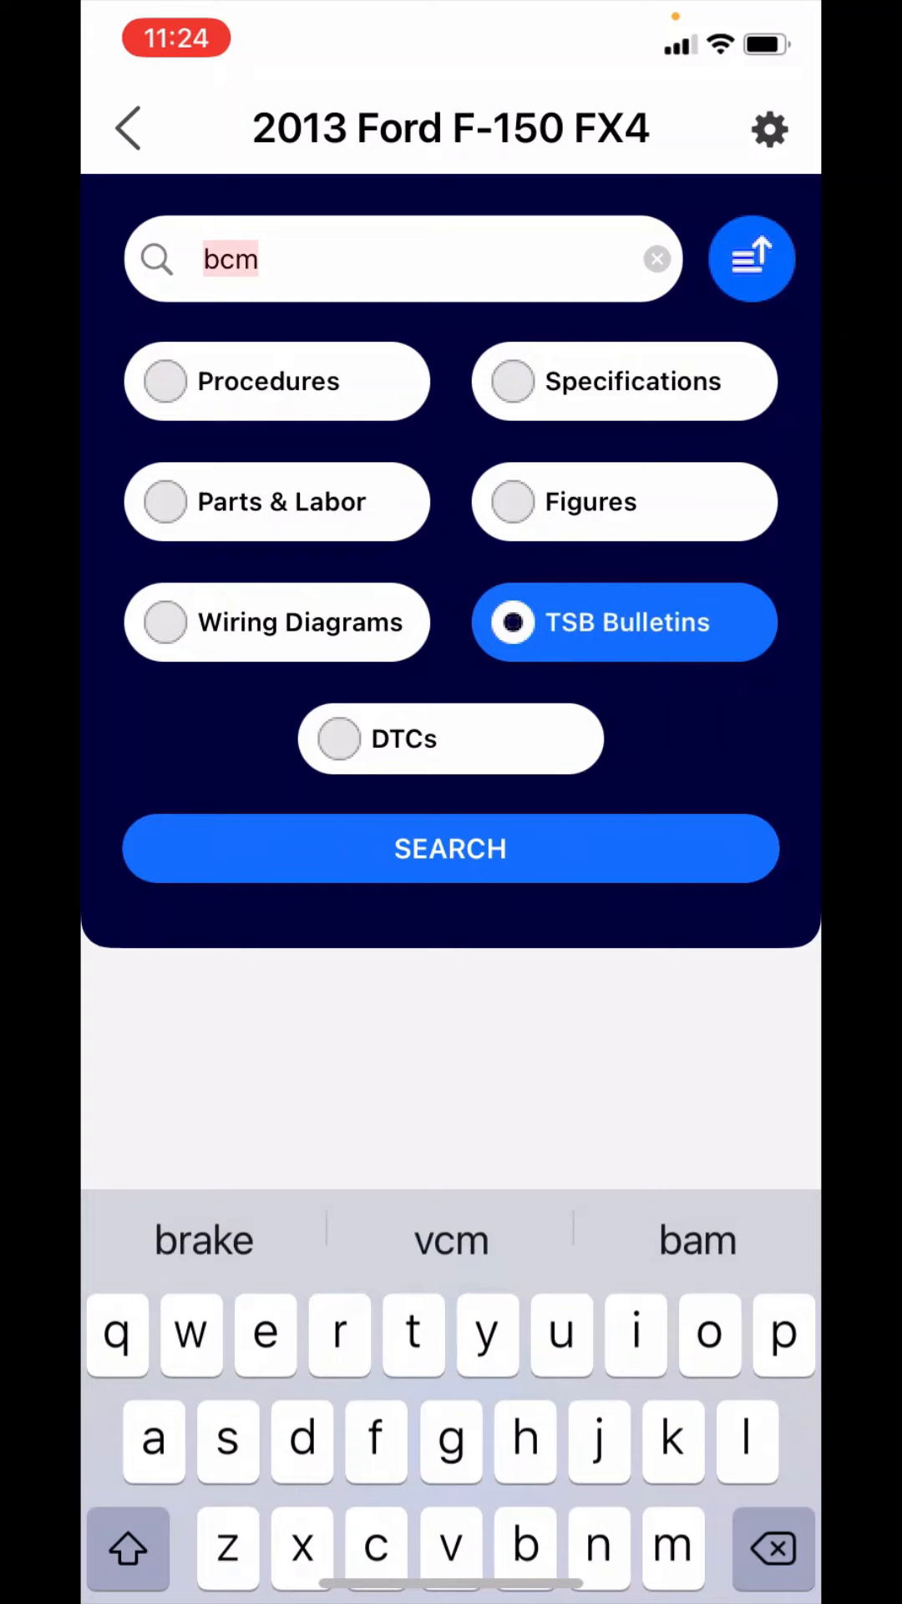
{"action": "left_click", "coordinate": [657, 259]}
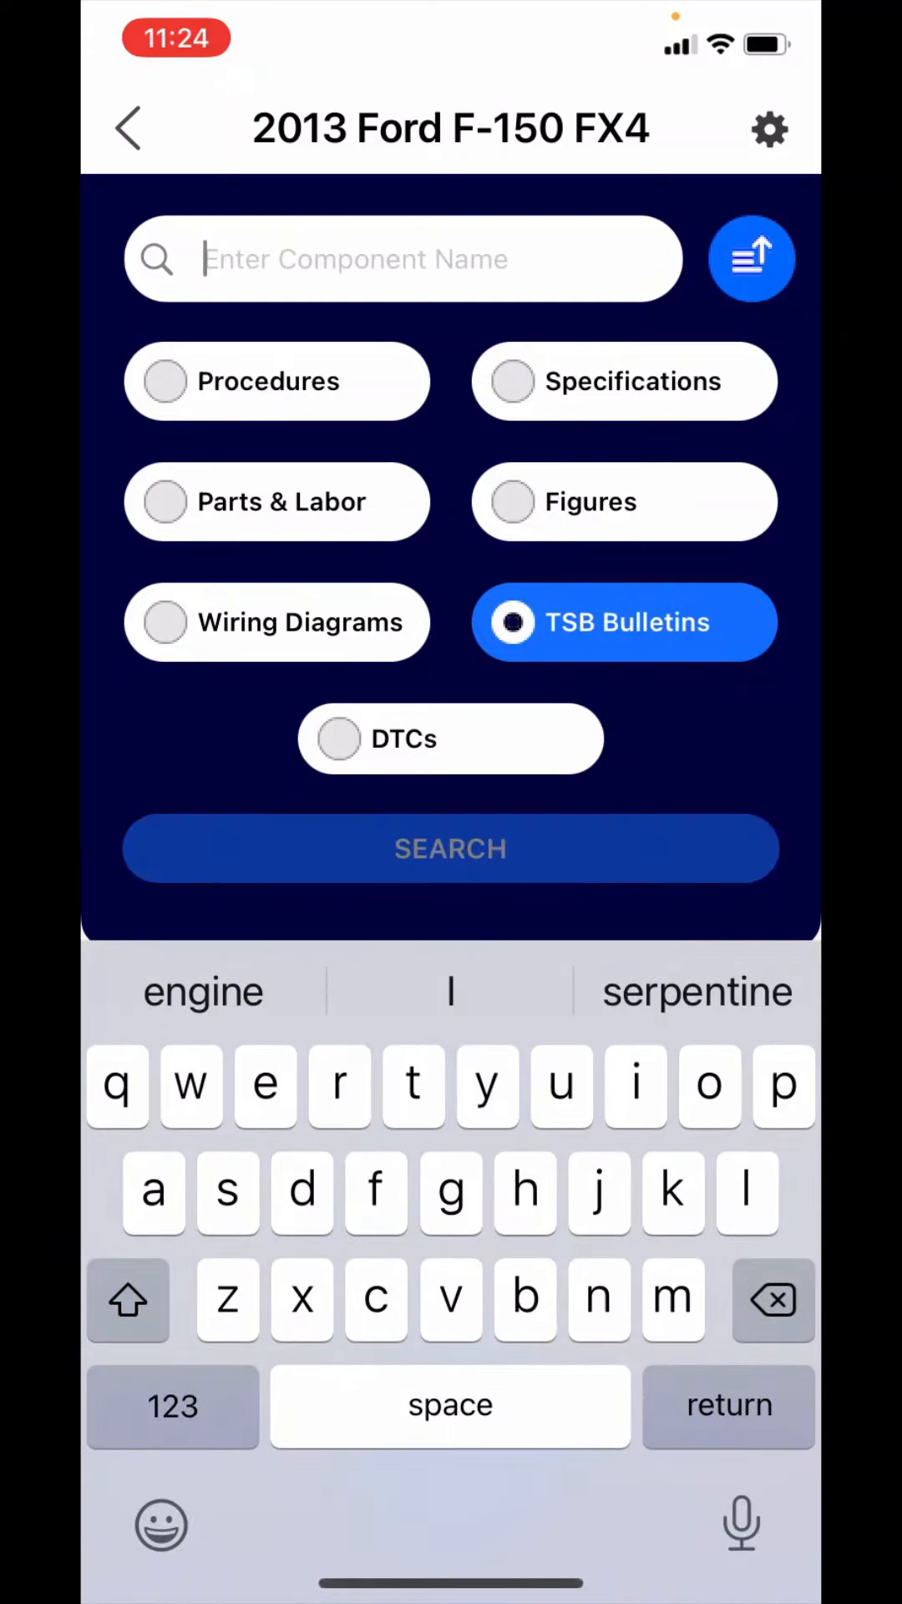
{"action": "type", "text": "m"}
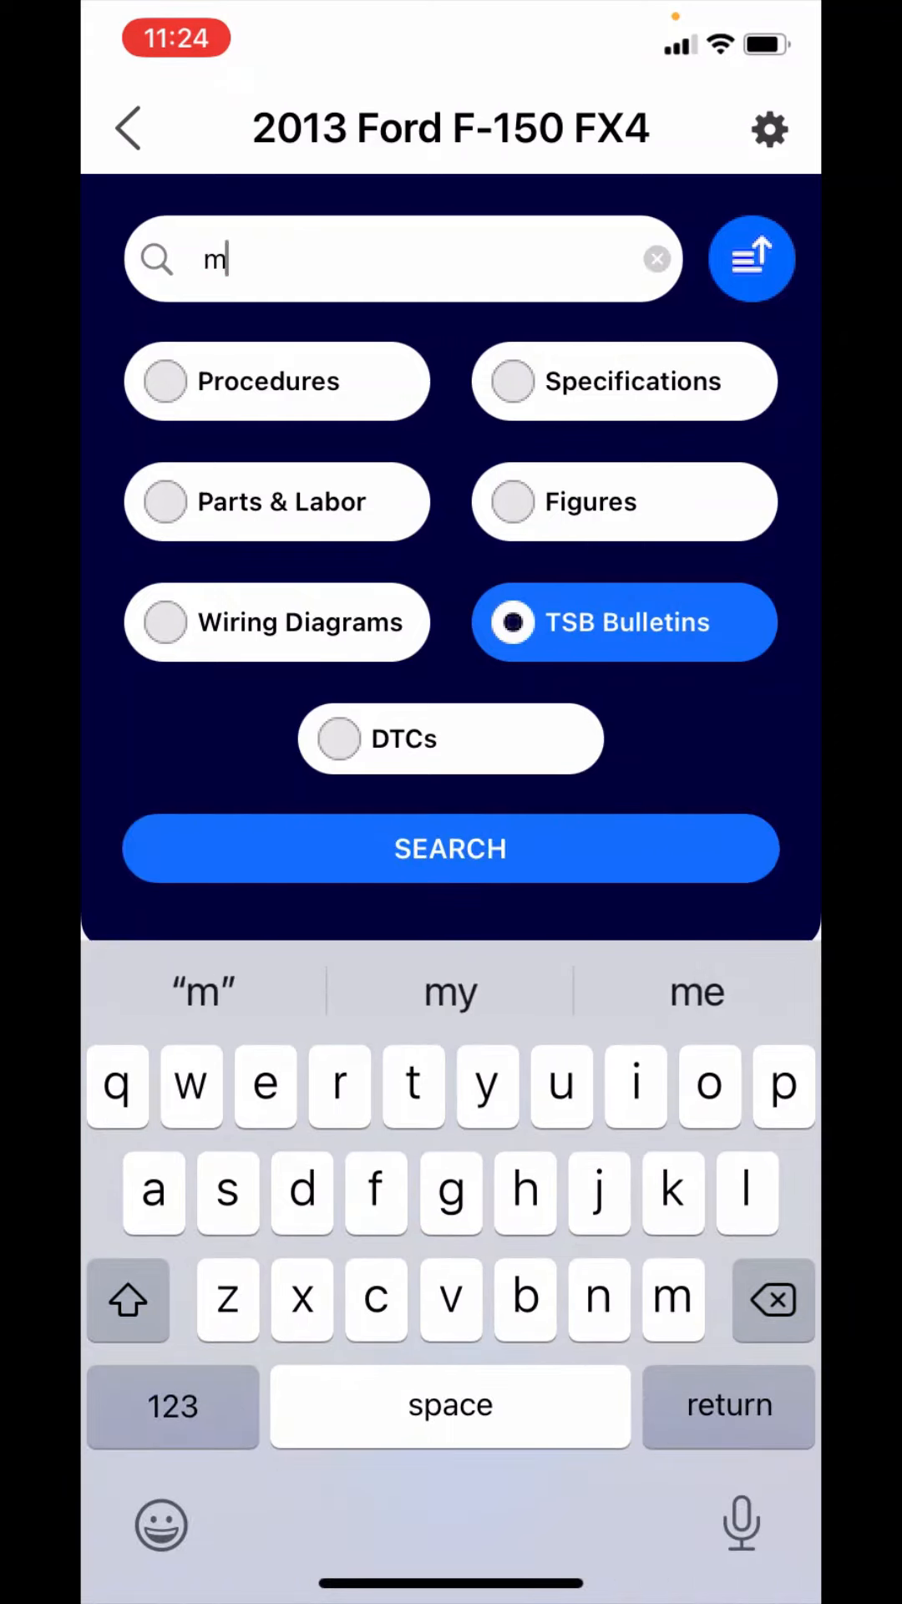
{"action": "type", "text": "s"}
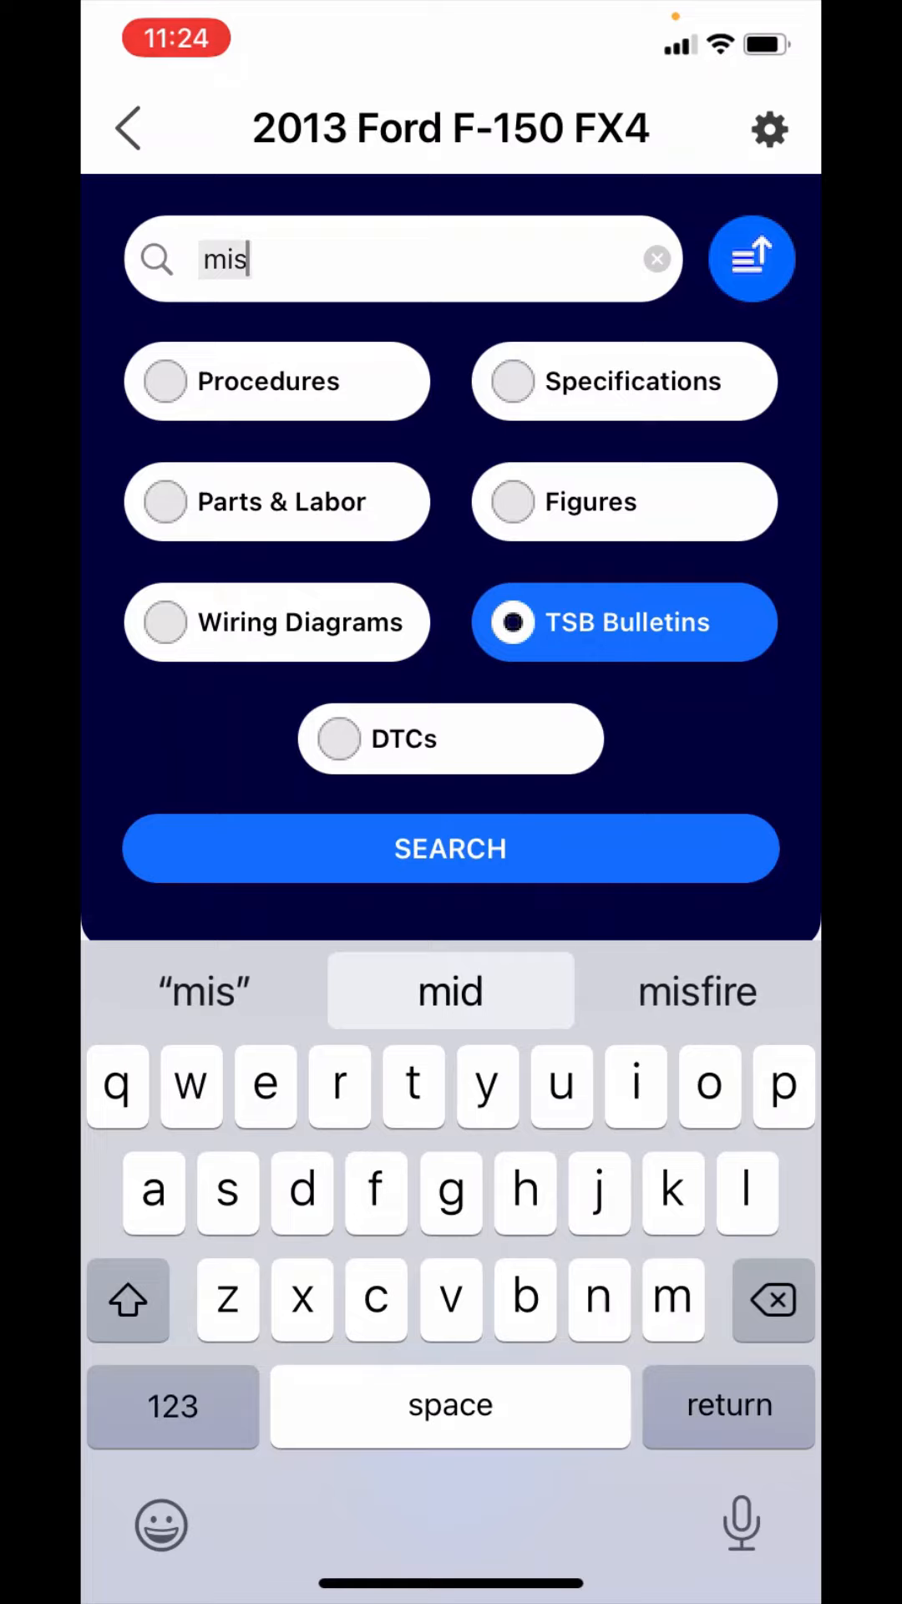
{"action": "left_click", "coordinate": [697, 991]}
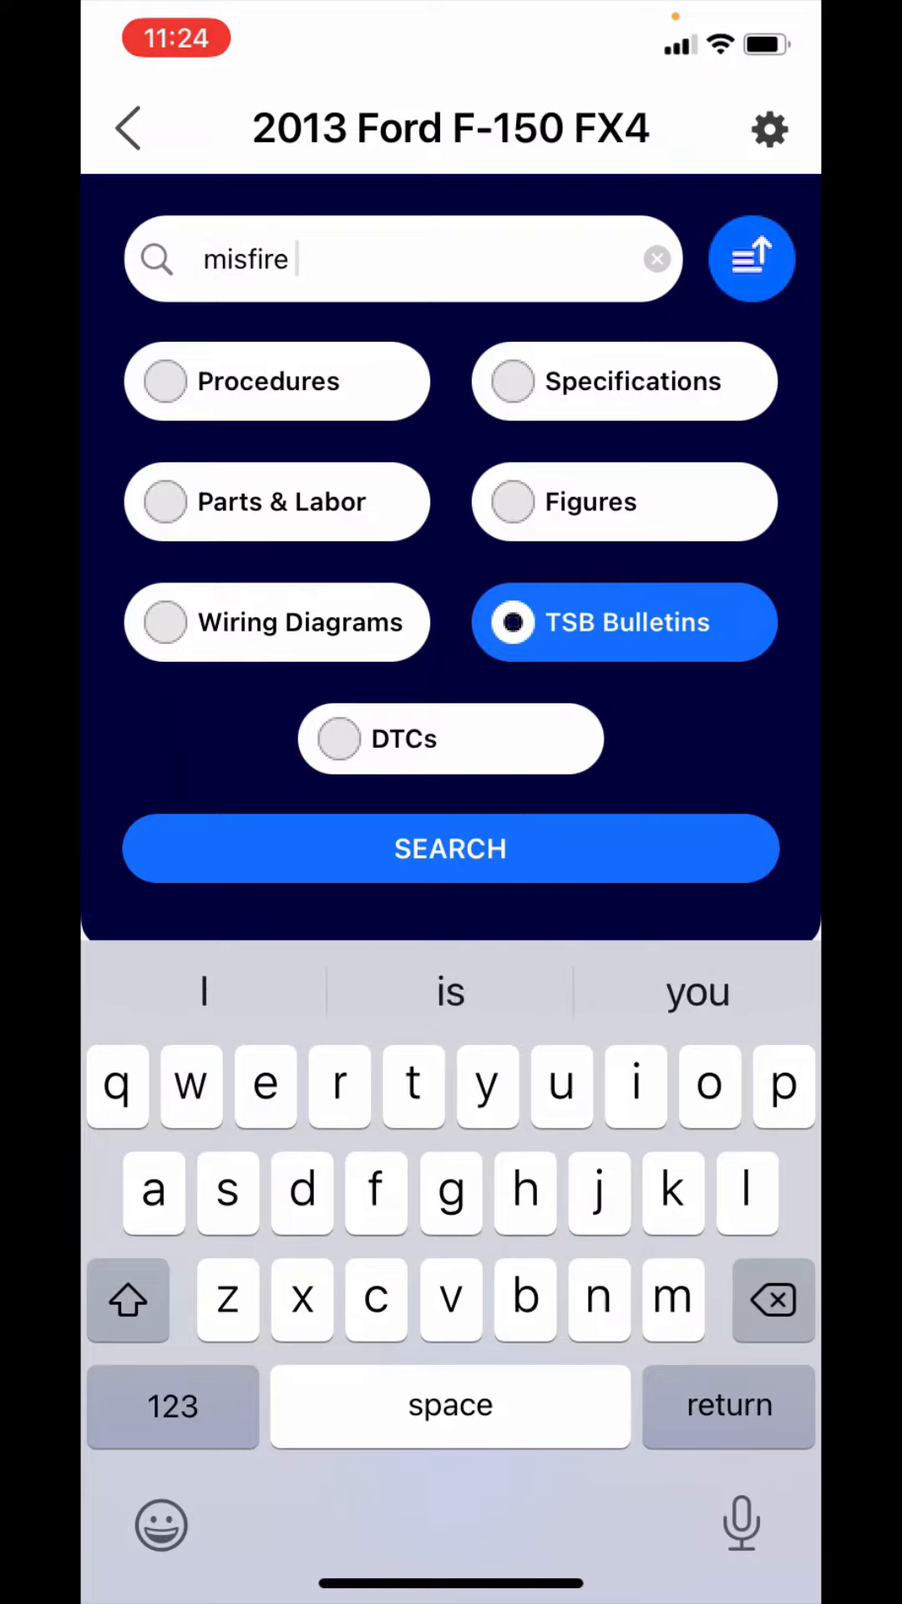
{"action": "left_click", "coordinate": [449, 849]}
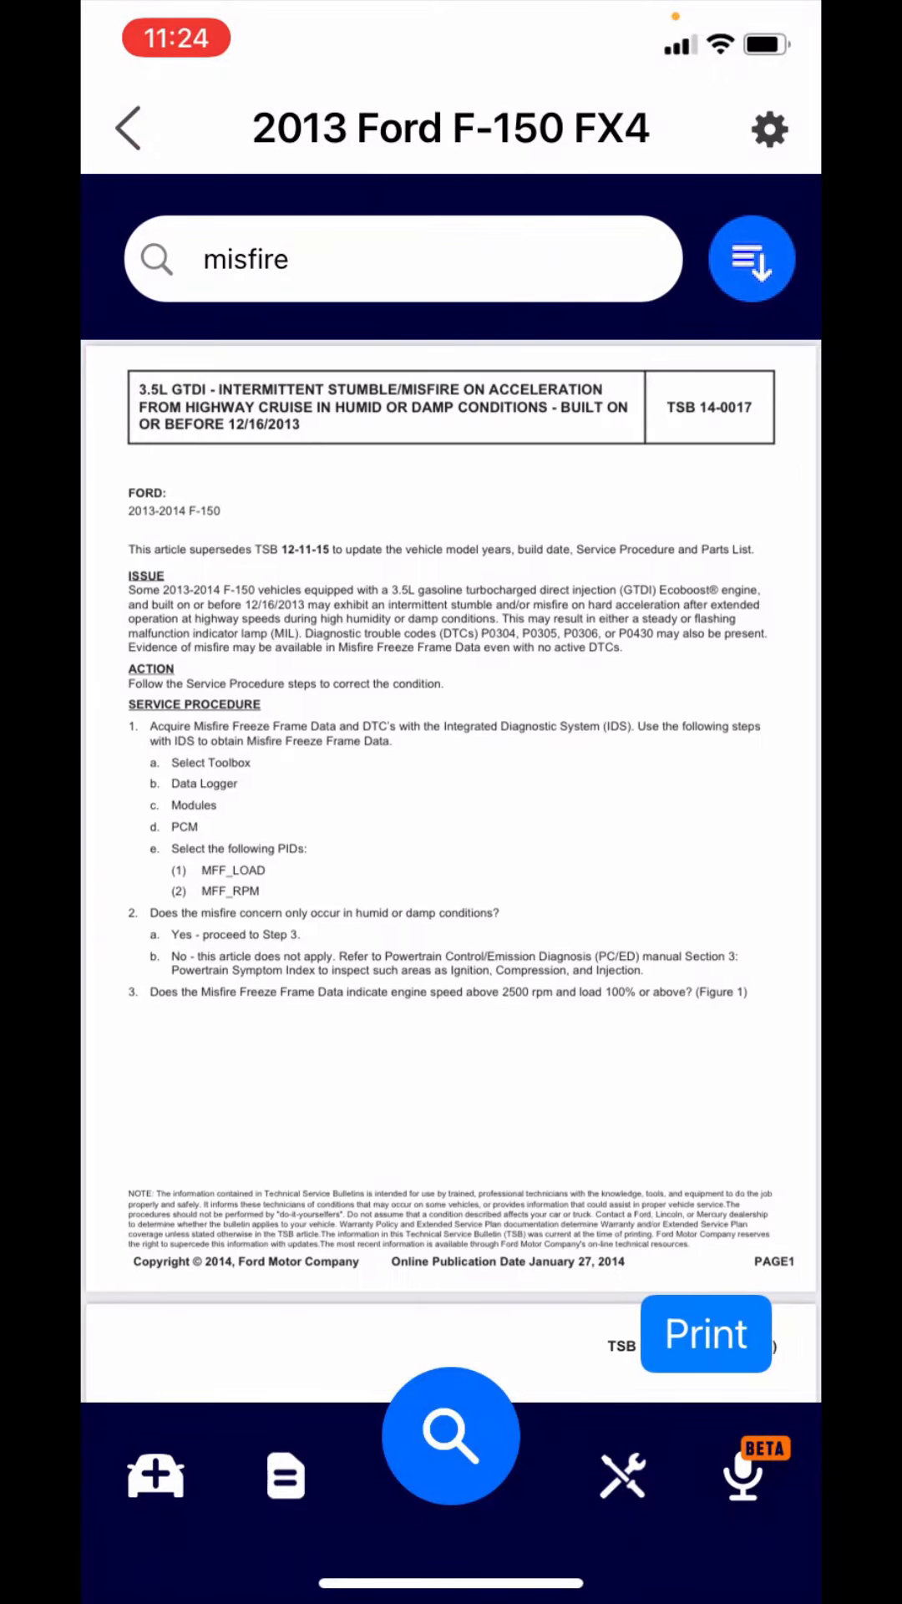
Step: Search TSBs for 'p0234', open bulletin 15-0182, then bring up the categories with DTCs chosen
{"action": "left_click", "coordinate": [752, 257]}
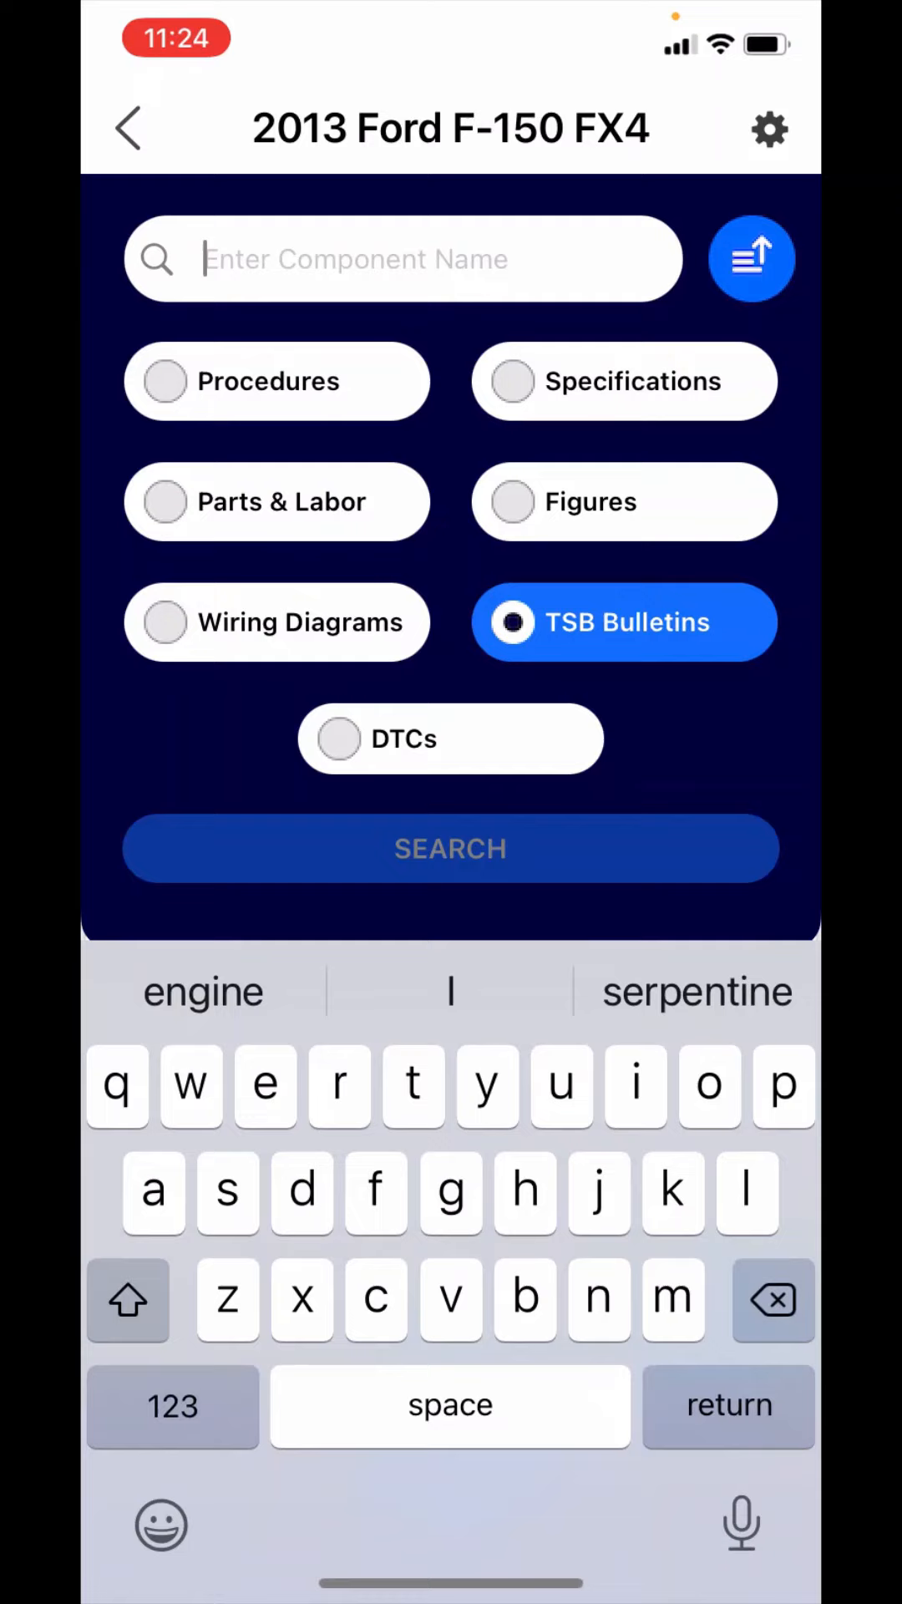
{"action": "type", "text": "p"}
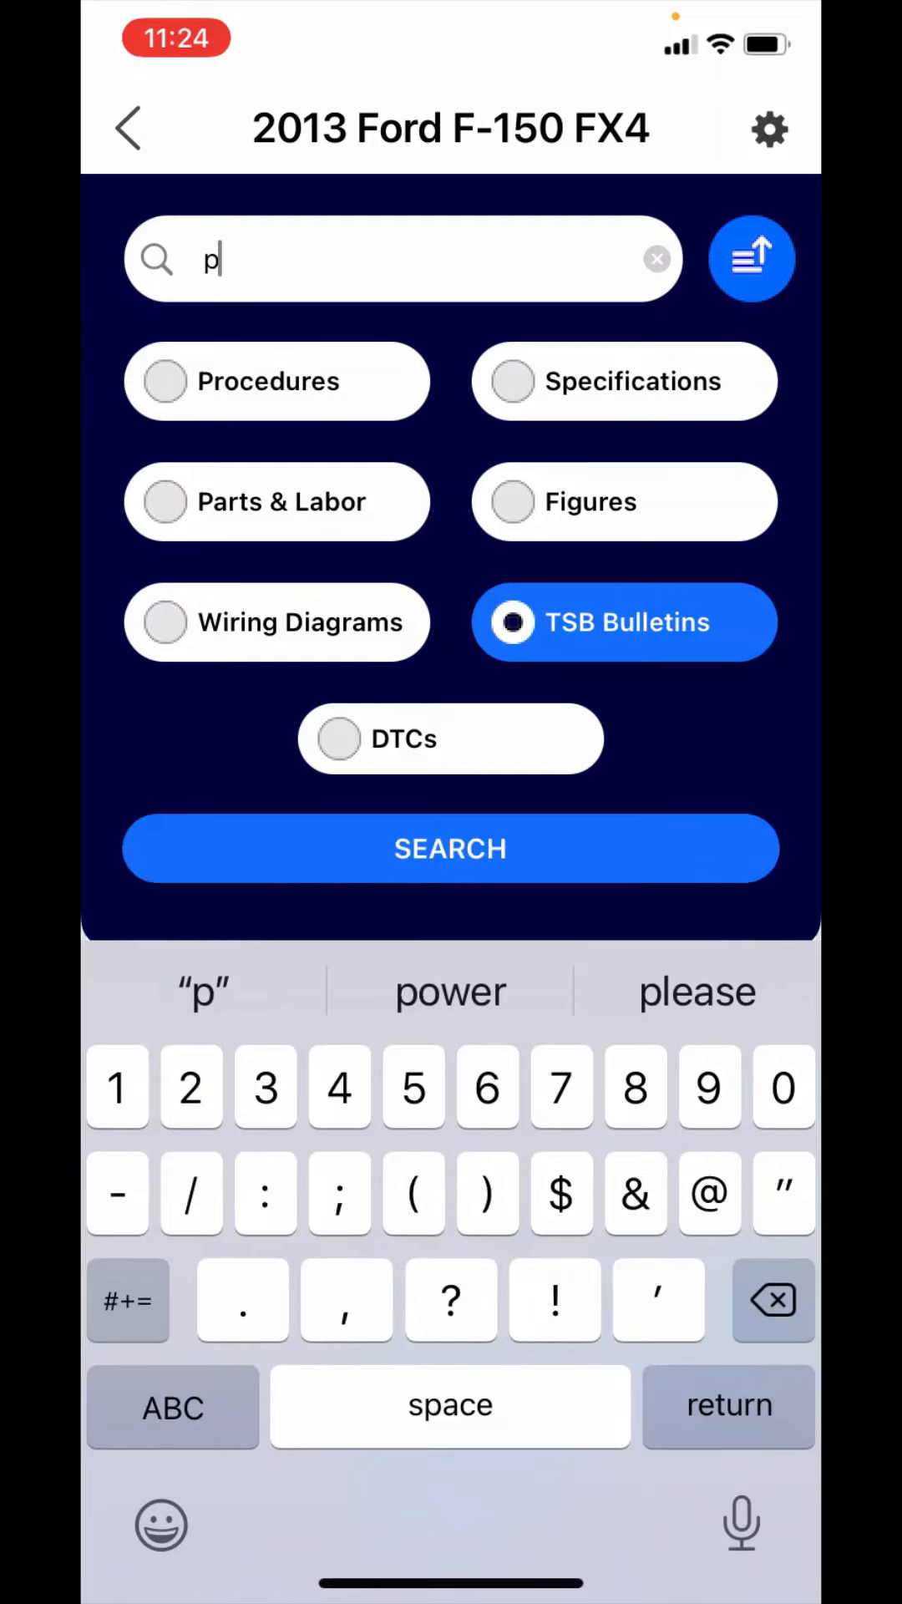
{"action": "type", "text": "0234"}
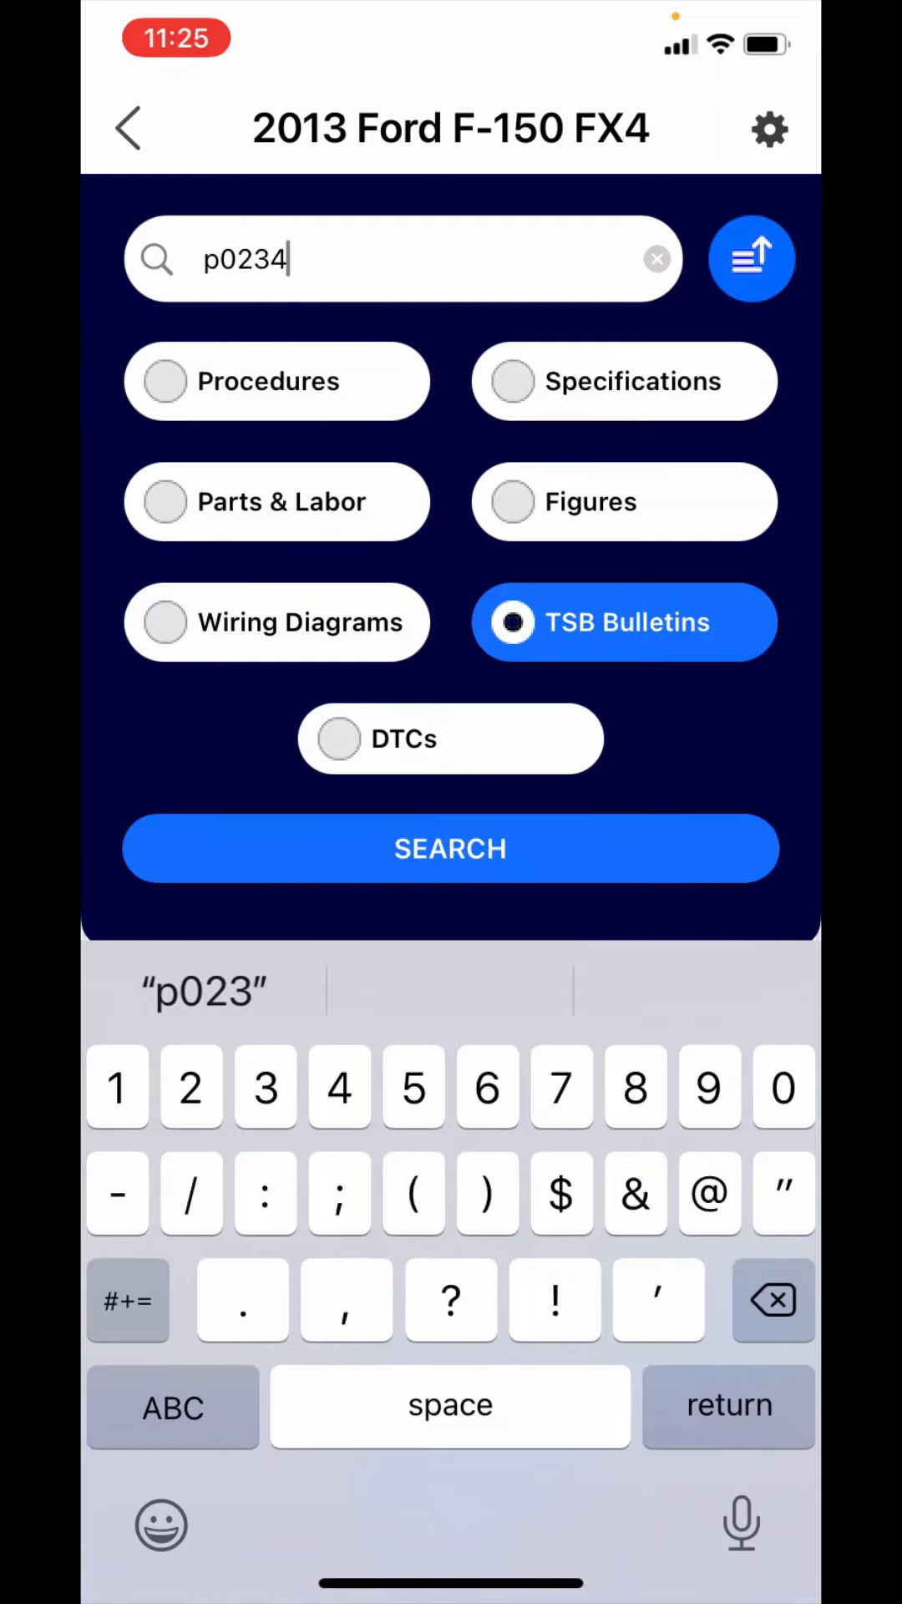
{"action": "left_click", "coordinate": [450, 849]}
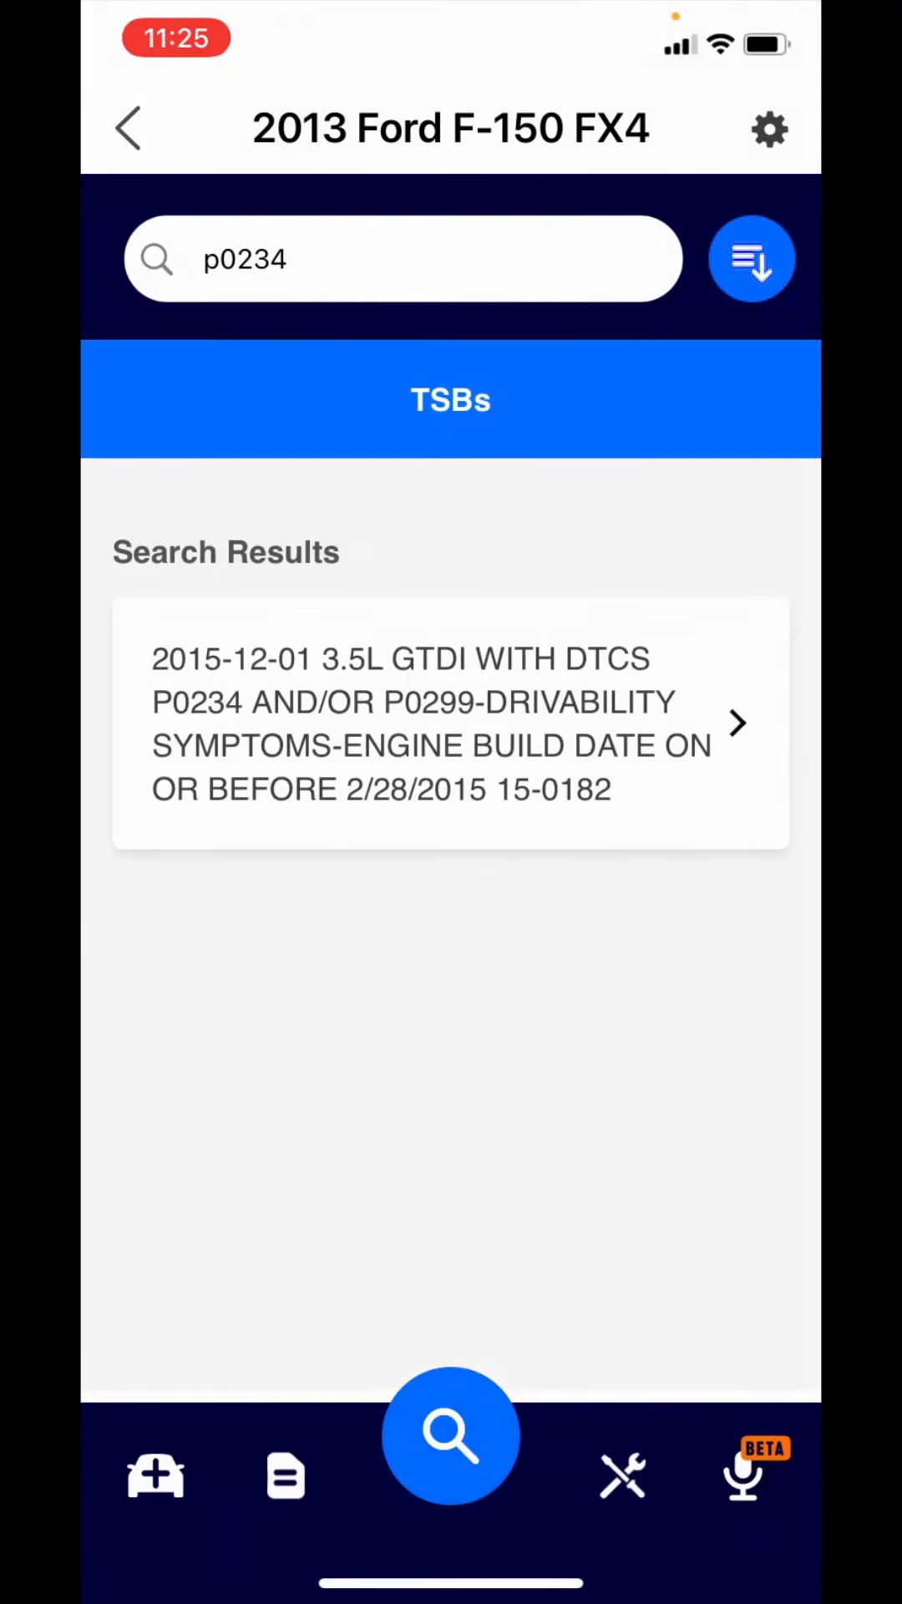
{"action": "left_click", "coordinate": [449, 723]}
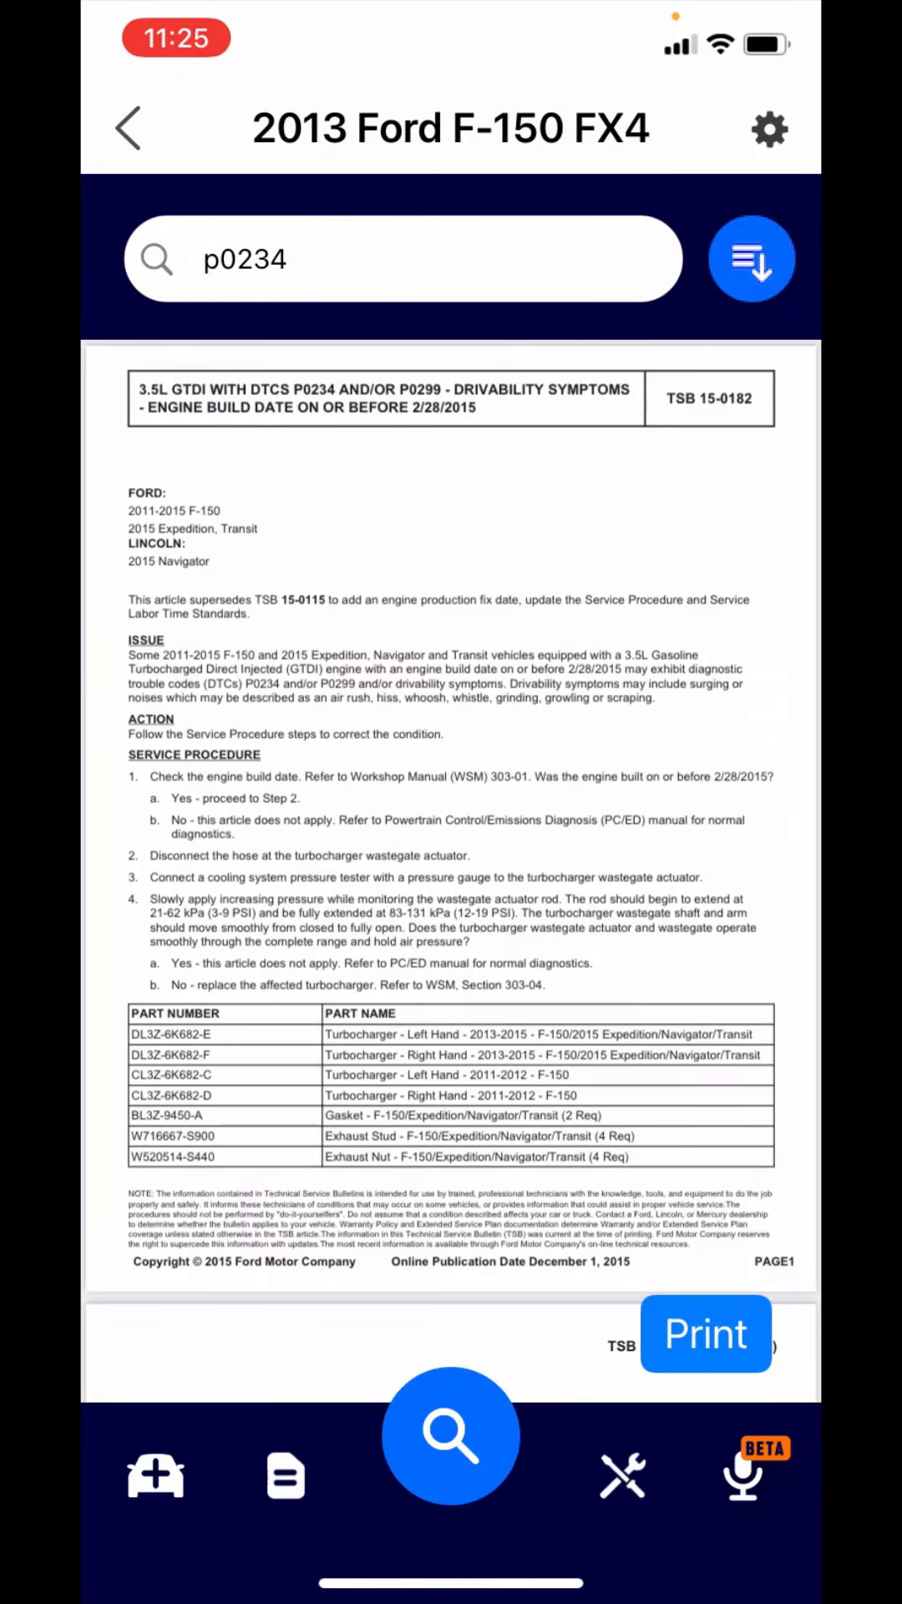
{"action": "left_click", "coordinate": [752, 258]}
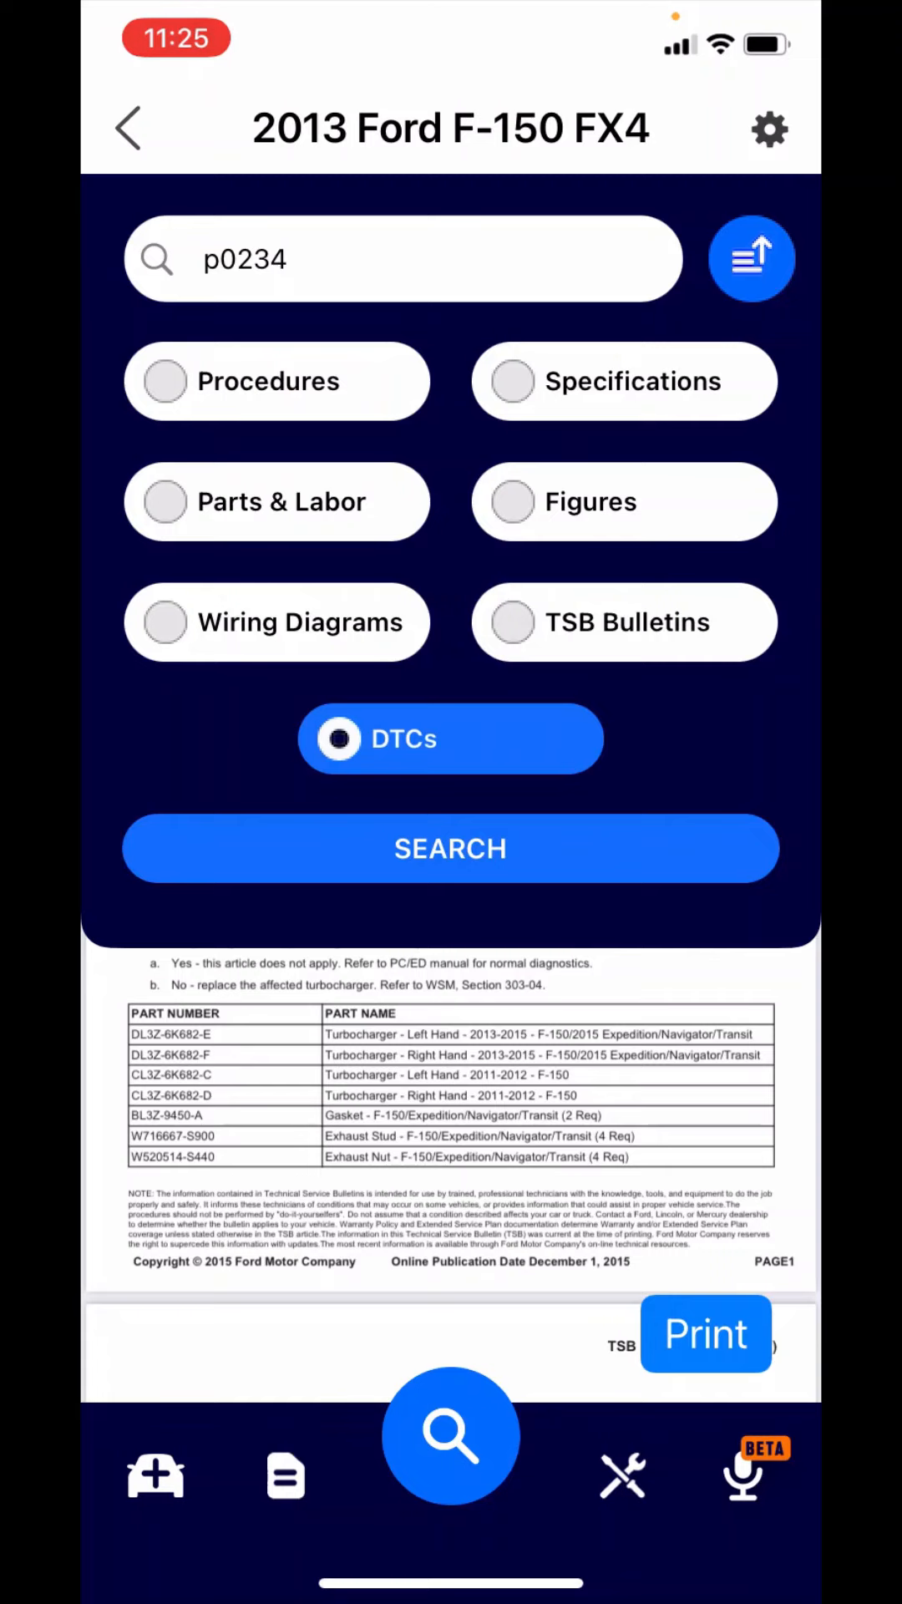
Step: Search DTCs for P0234 and view its overboost condition description figure
{"action": "left_click", "coordinate": [752, 257]}
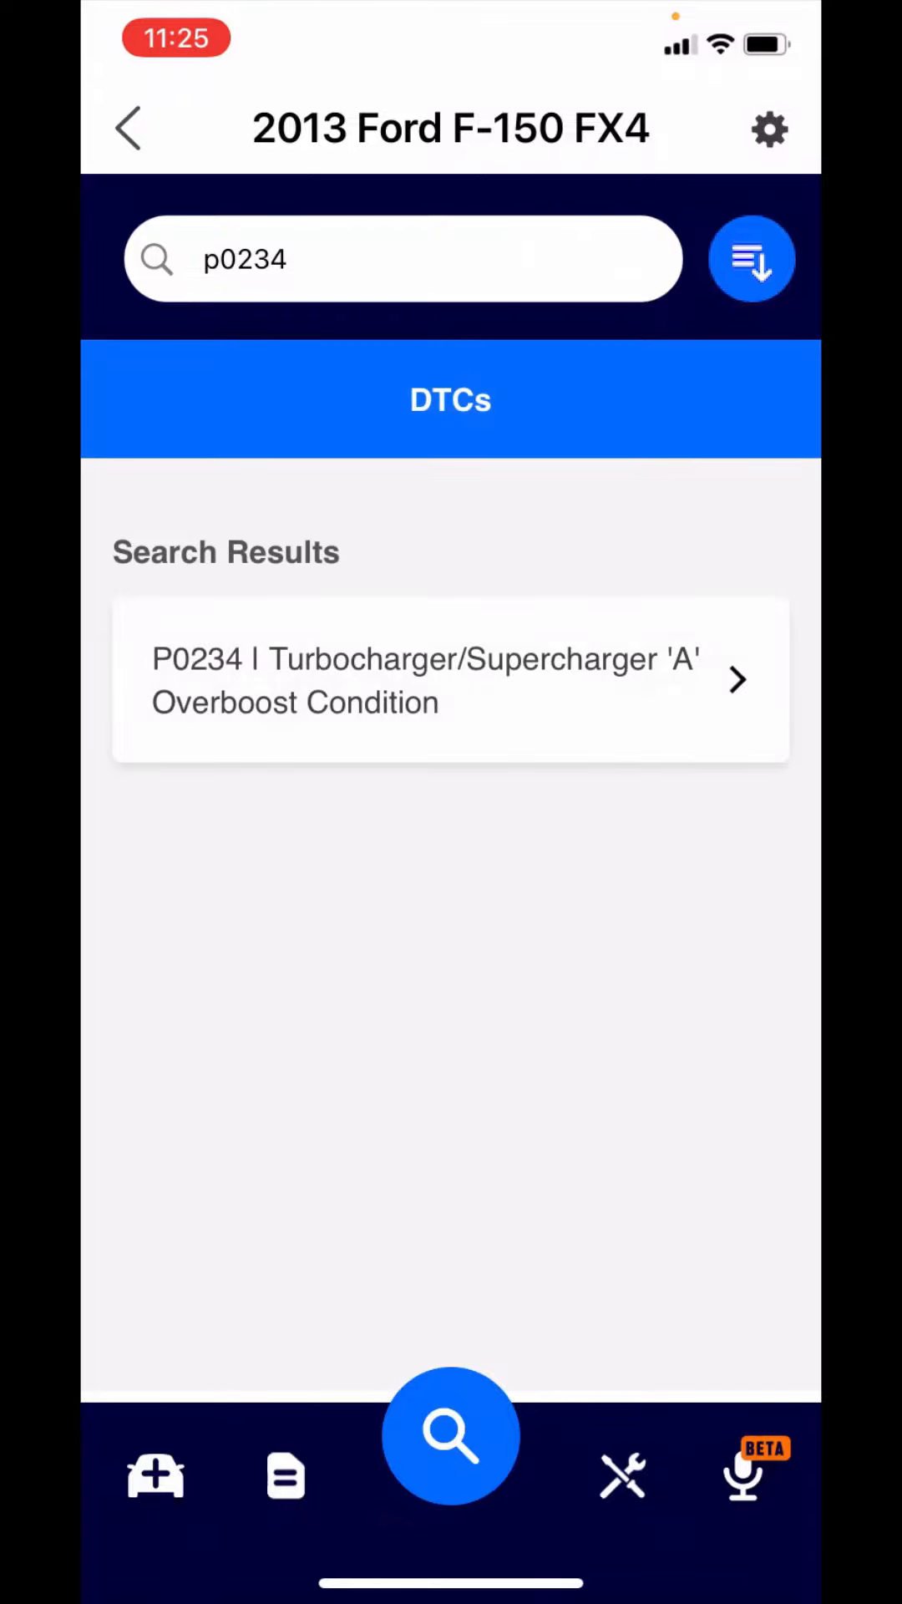
{"action": "left_click", "coordinate": [450, 680]}
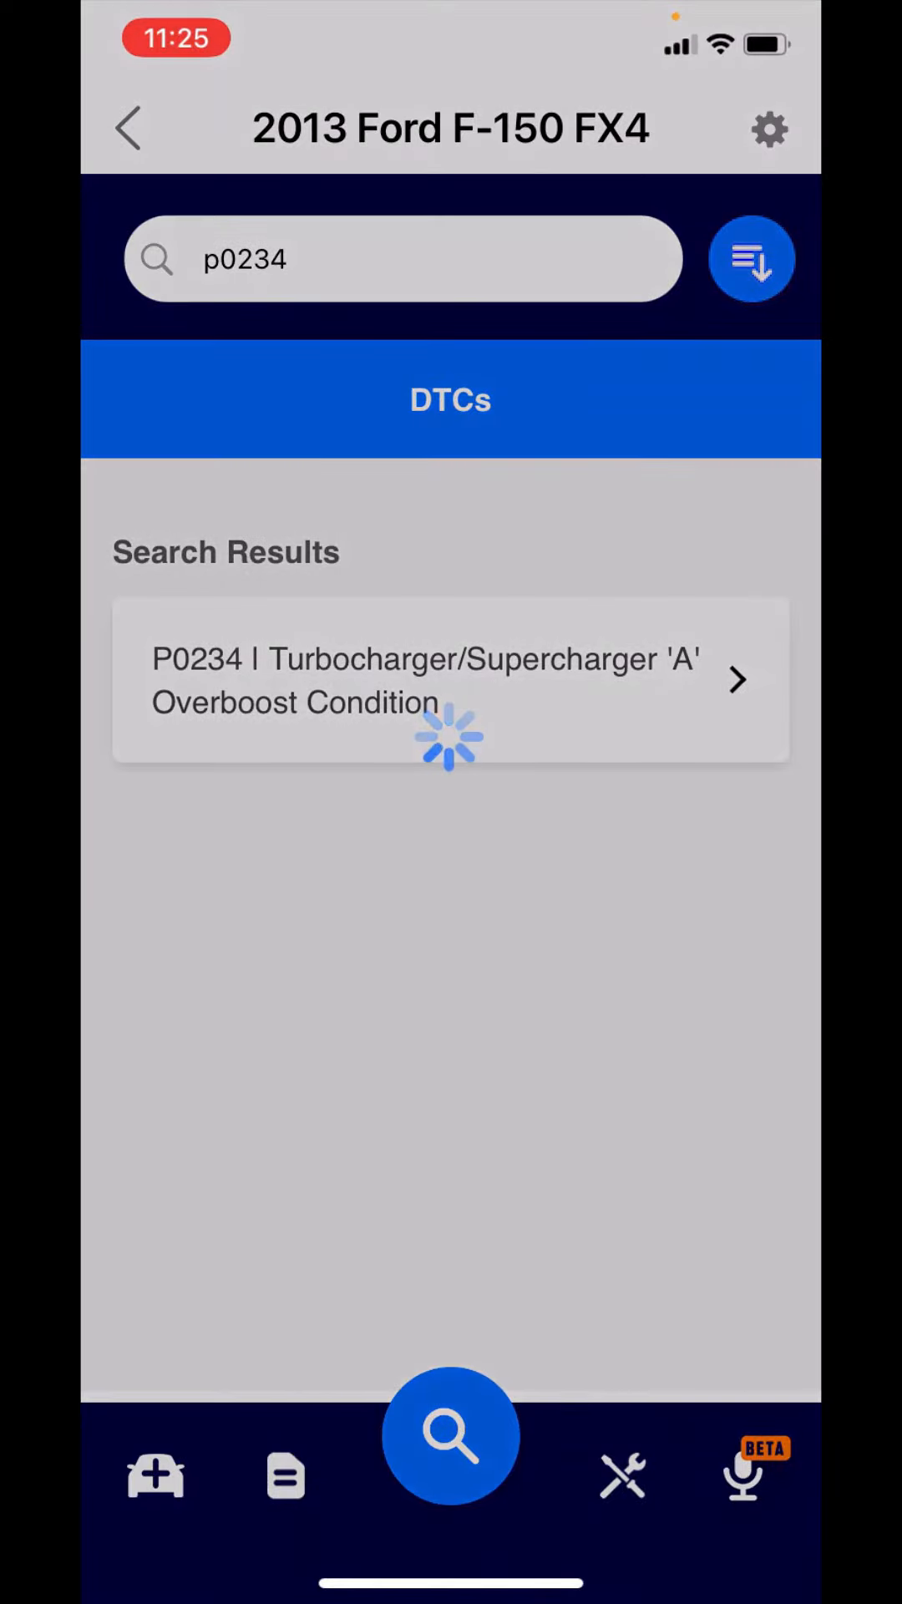
{"action": "left_click", "coordinate": [450, 680]}
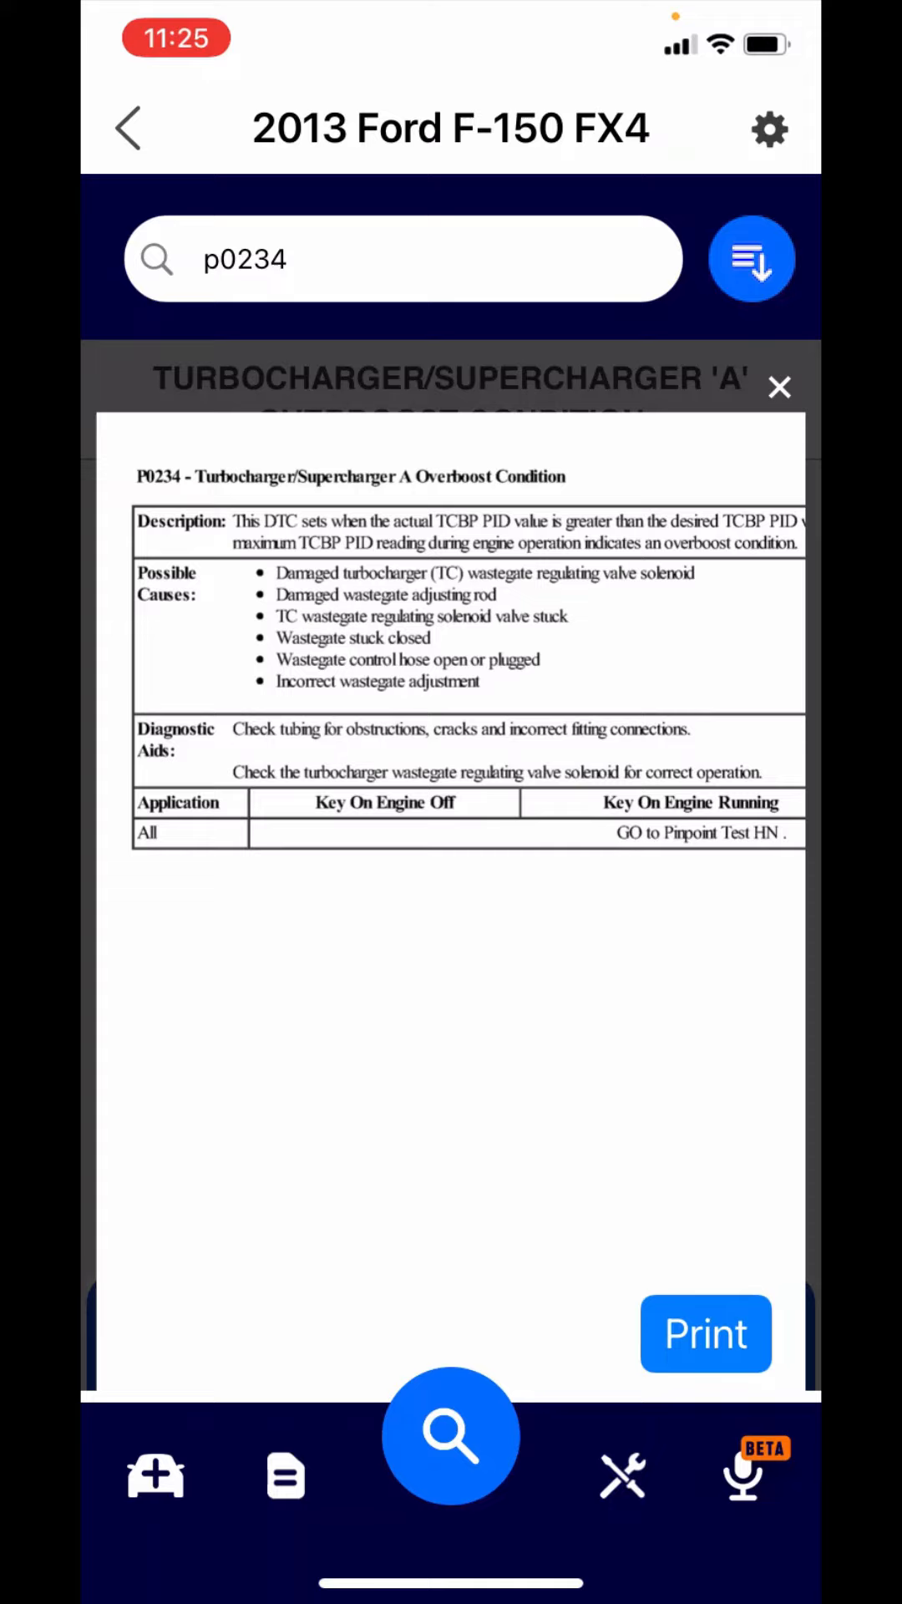
{"action": "left_click", "coordinate": [781, 387]}
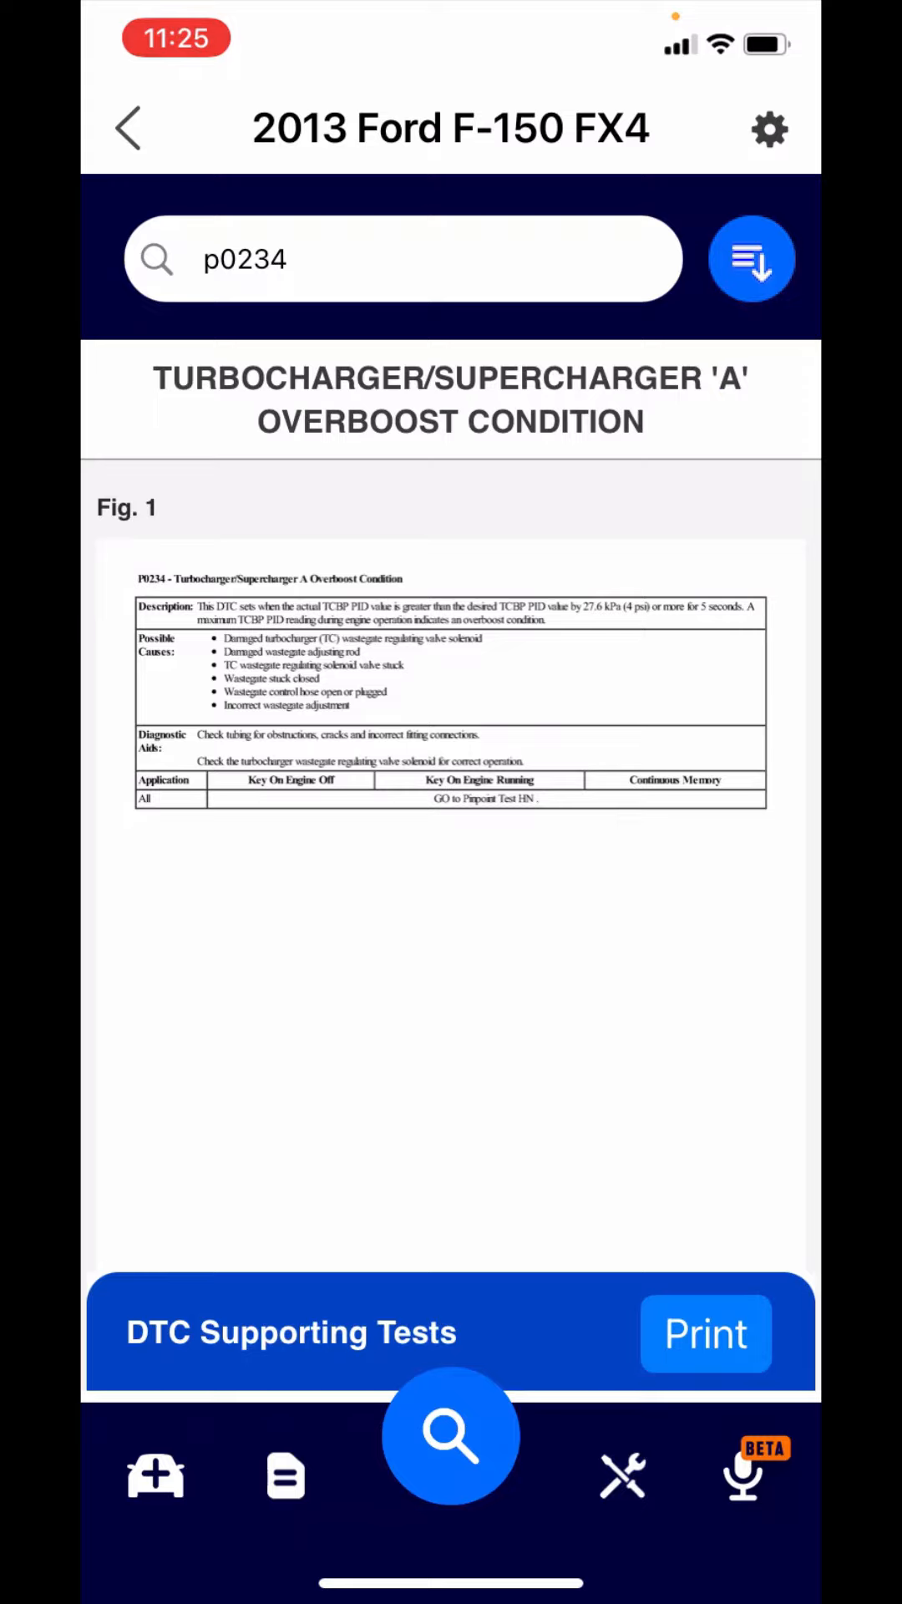
Step: Review P0234's supporting Pinpoint Test HN turbocharger pages, then return to the search categories
{"action": "left_click", "coordinate": [291, 1332]}
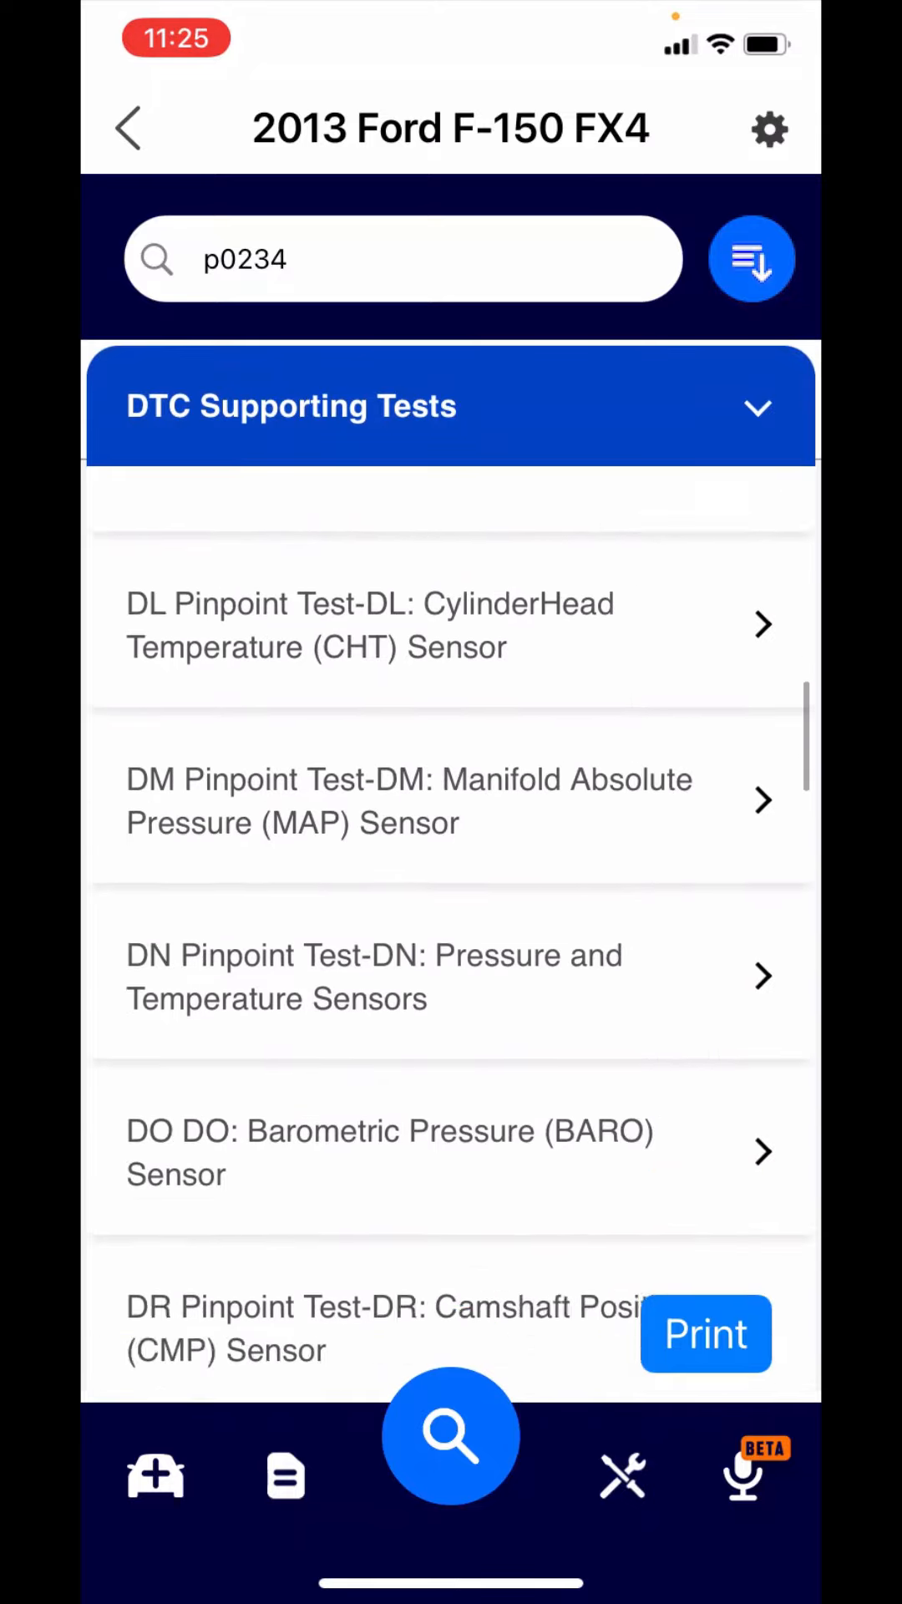
{"action": "scroll", "scroll_direction": "down", "scroll_amount": 3}
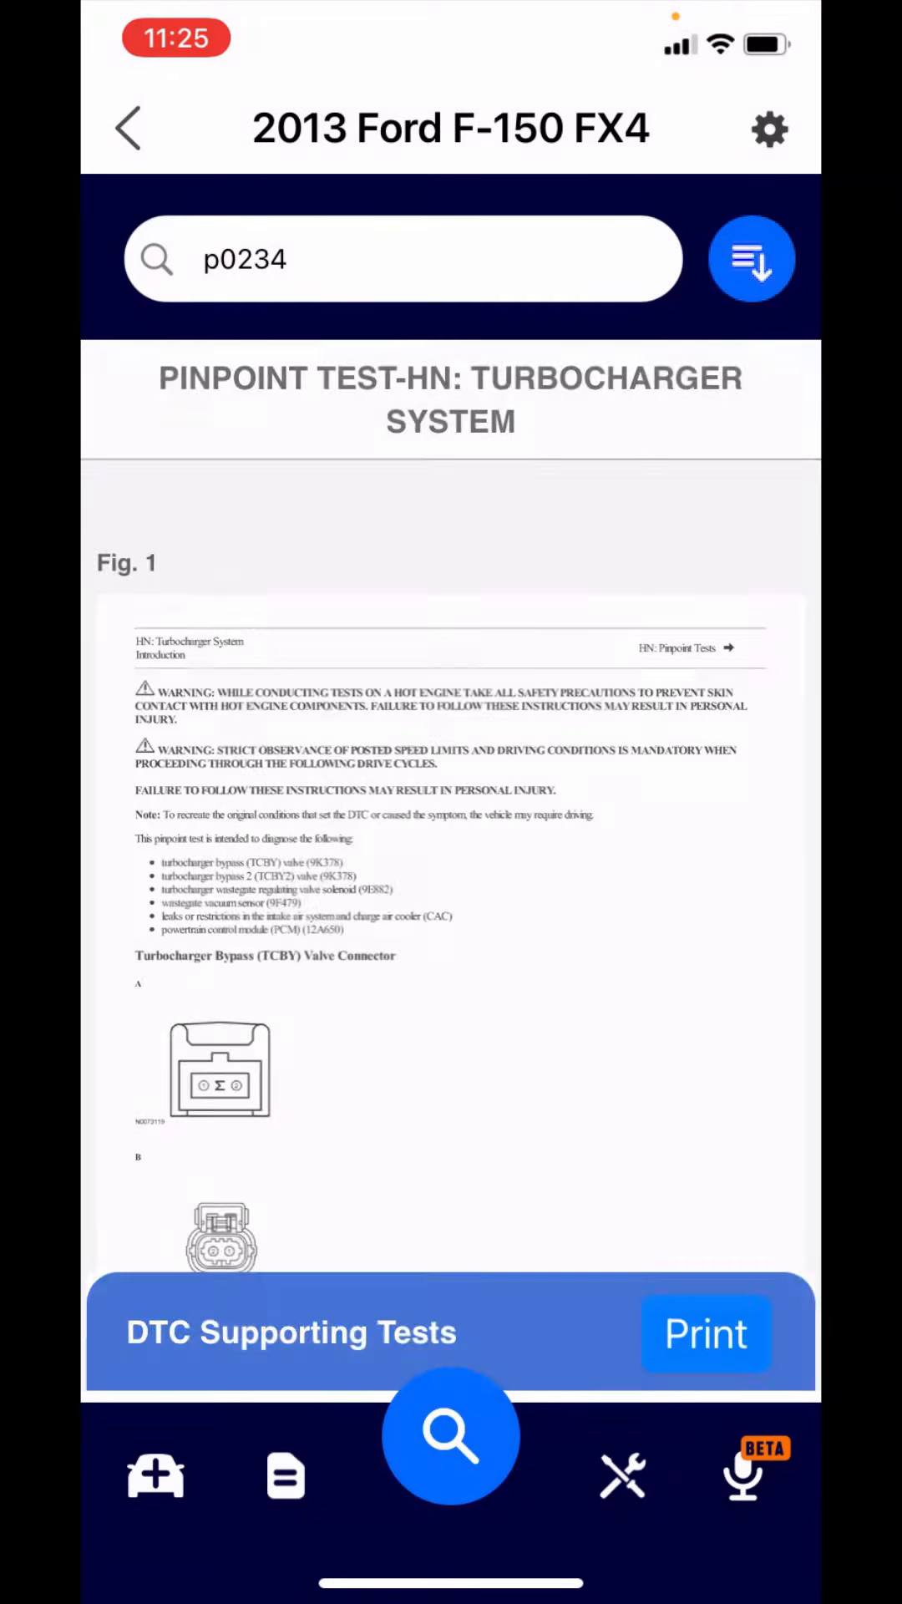
{"action": "scroll", "scroll_direction": "up", "scroll_amount": 3}
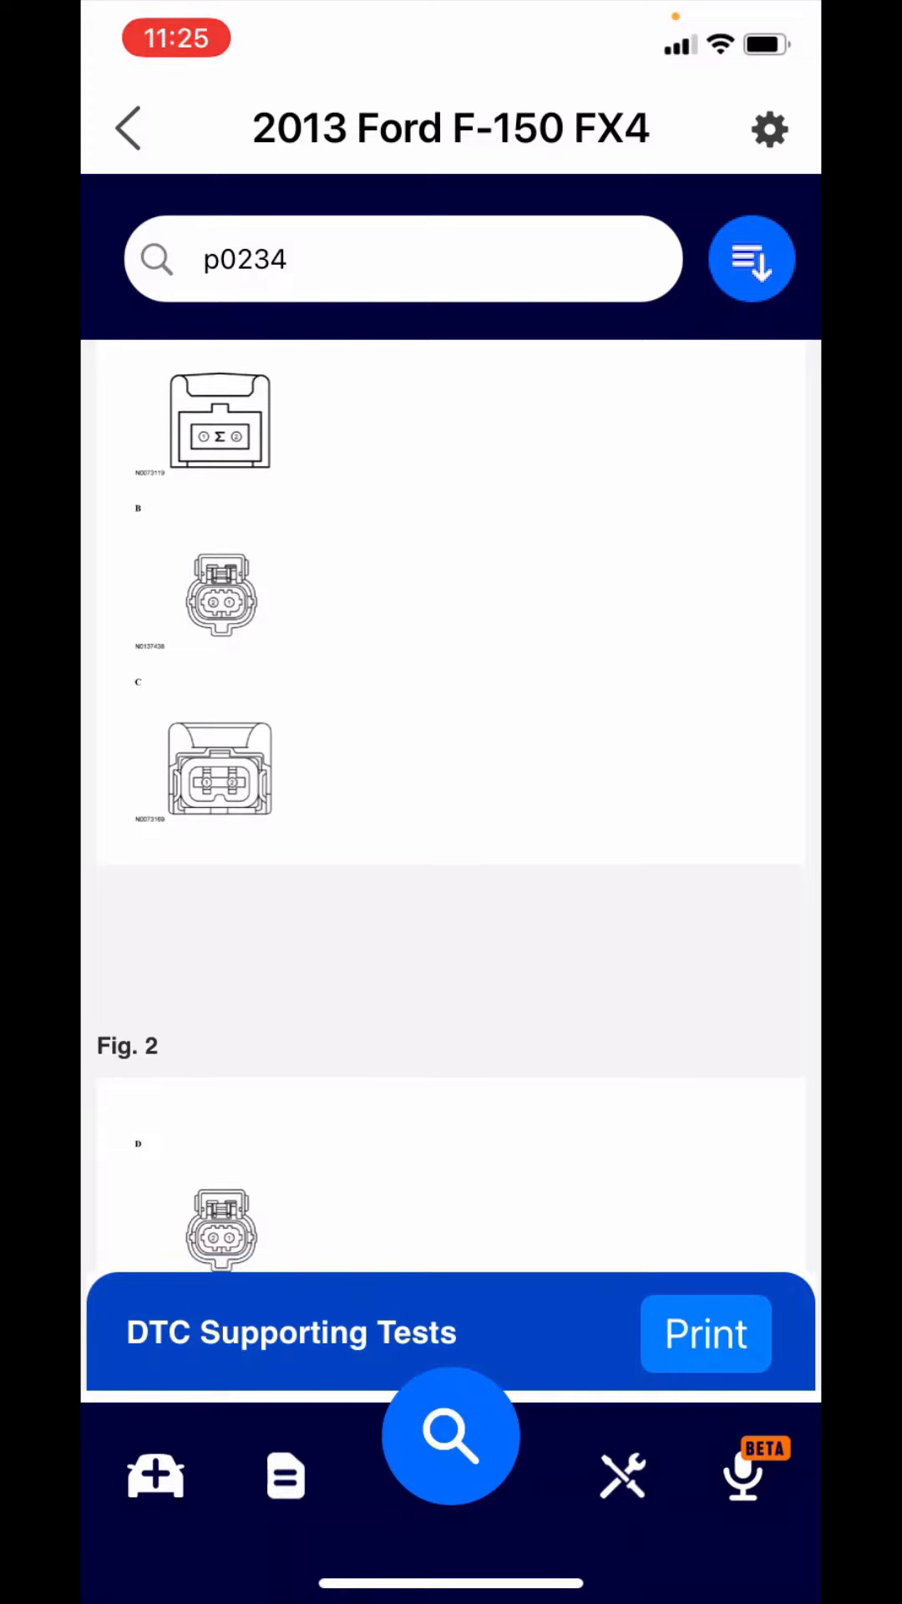
{"action": "left_click", "coordinate": [752, 257]}
{"action": "type", "text": "se"}
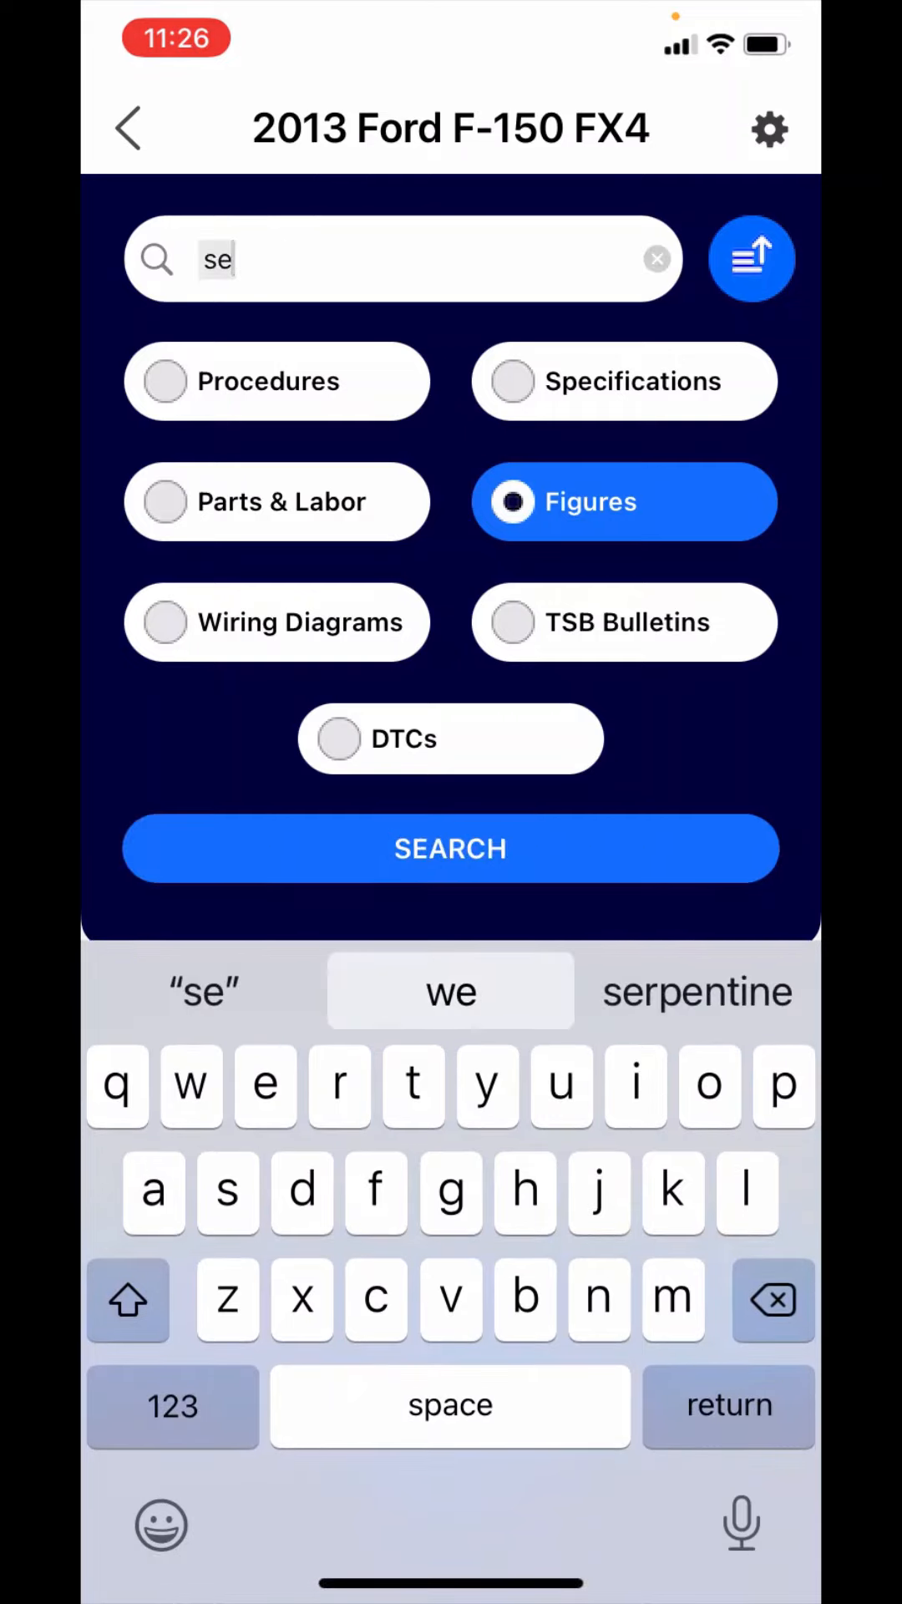
Step: Search Figures for 'serpentine' and view the Specifications alternative belt routing result
{"action": "left_click", "coordinate": [696, 991]}
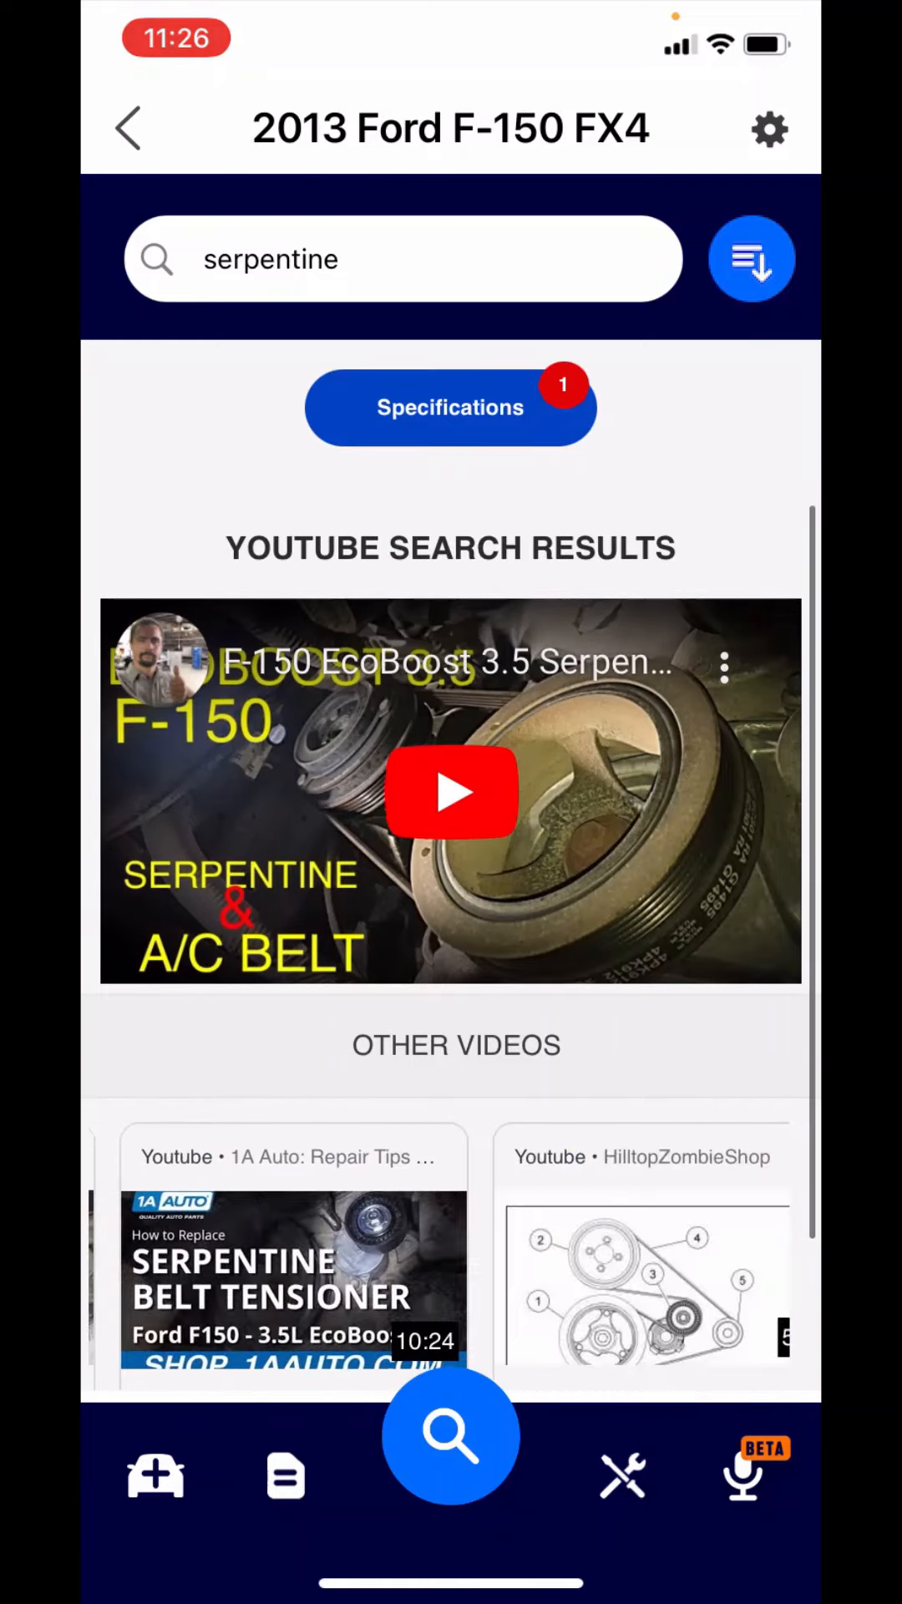
{"action": "scroll", "scroll_direction": "up", "scroll_amount": 3}
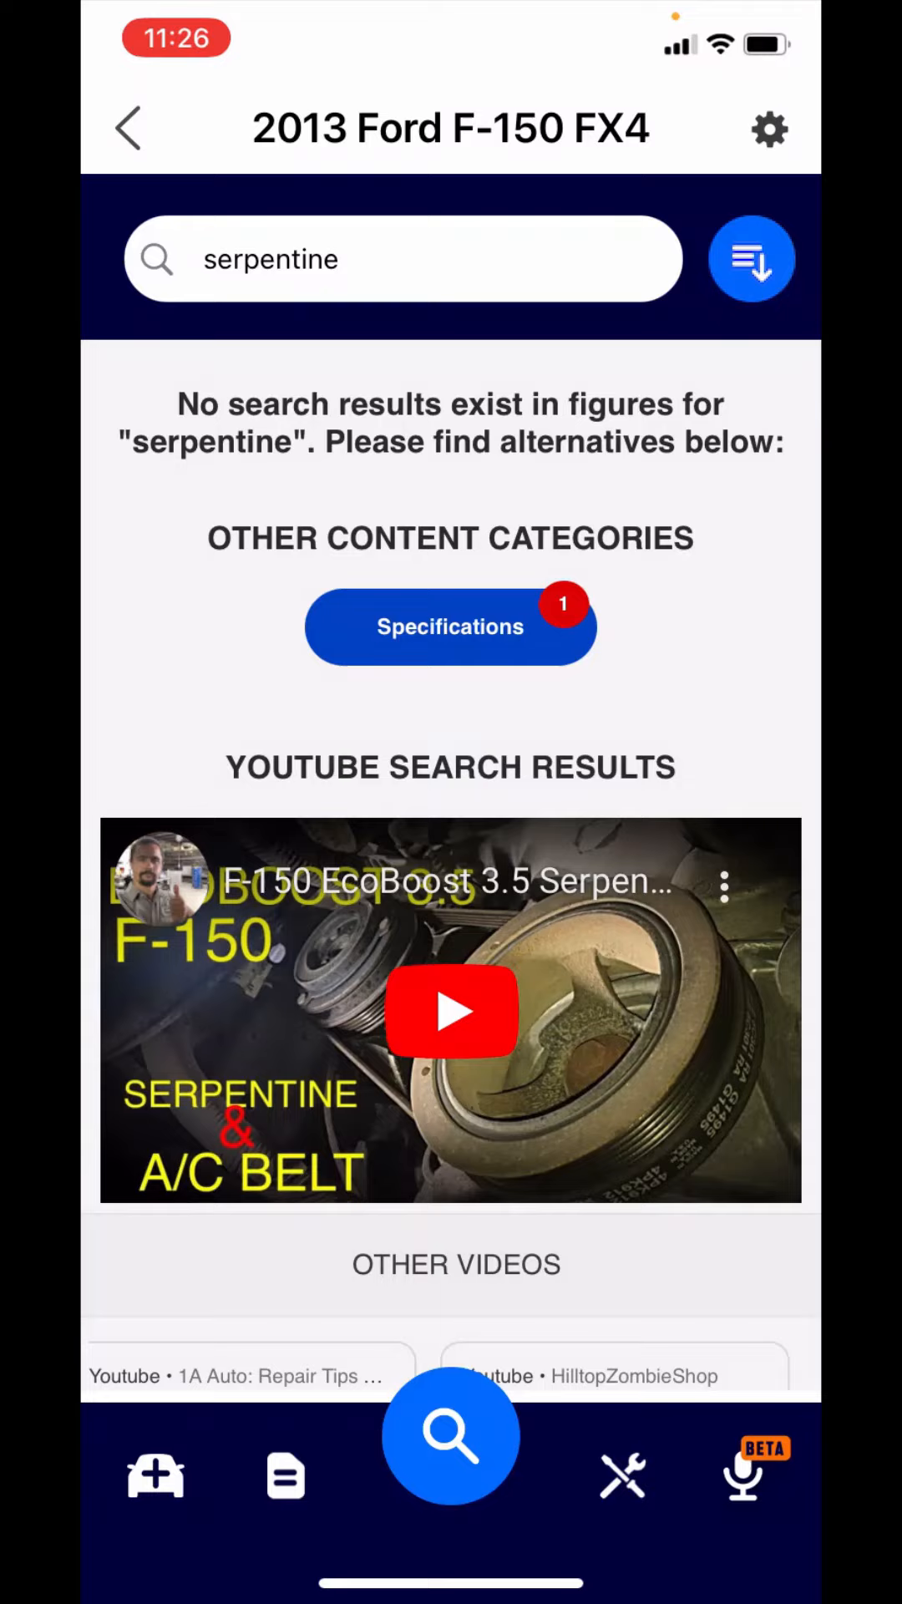
{"action": "left_click", "coordinate": [450, 627]}
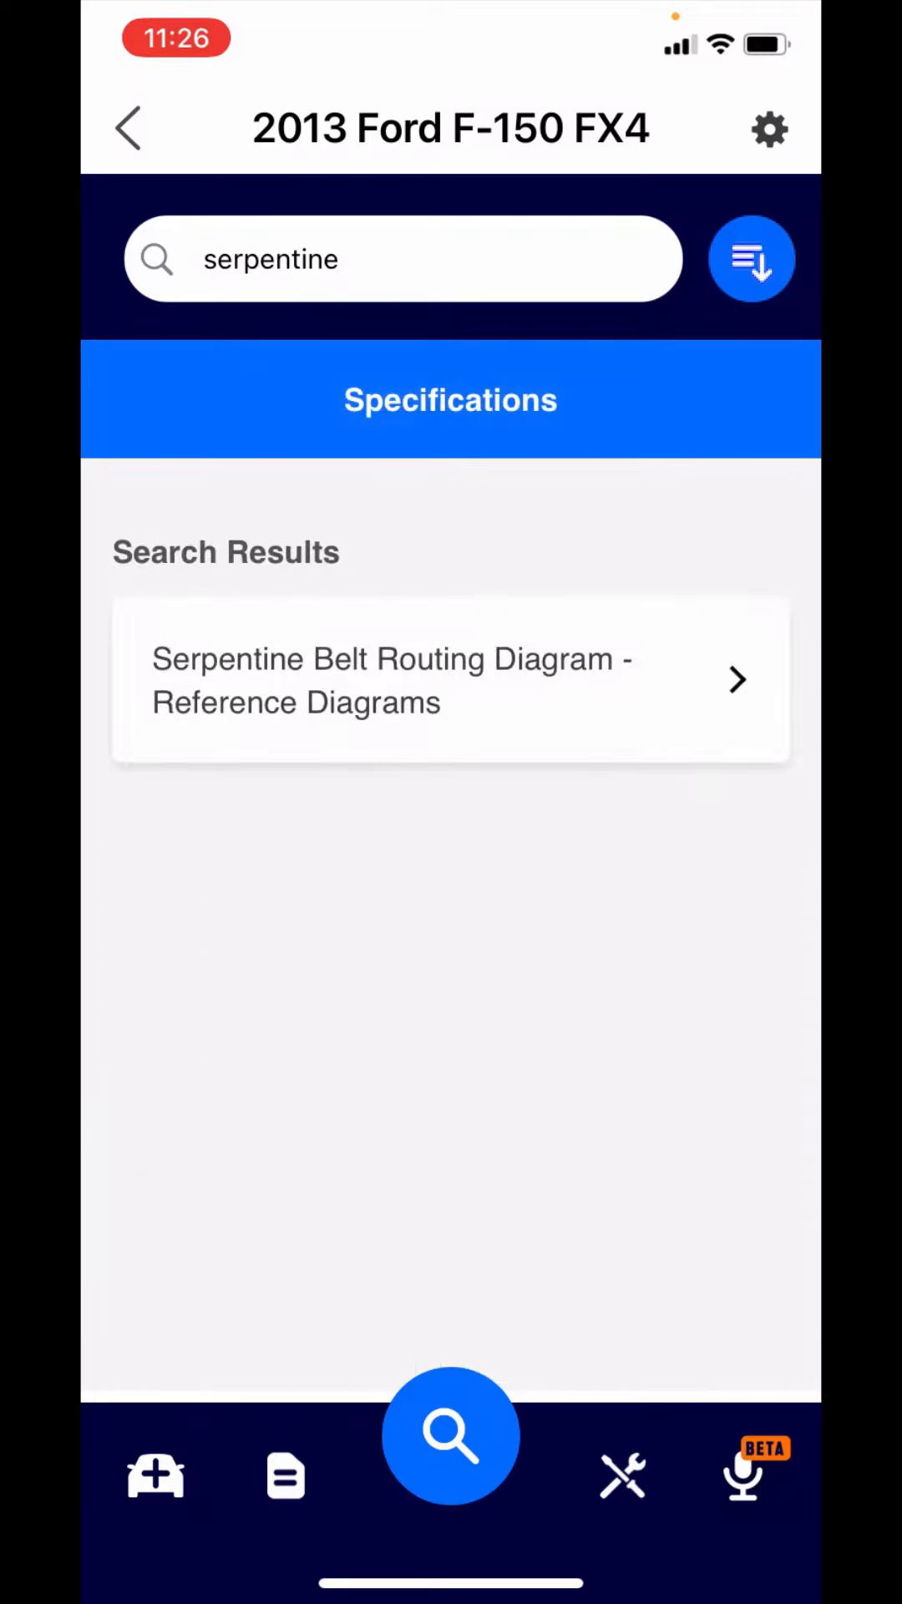
{"action": "left_click", "coordinate": [154, 1476]}
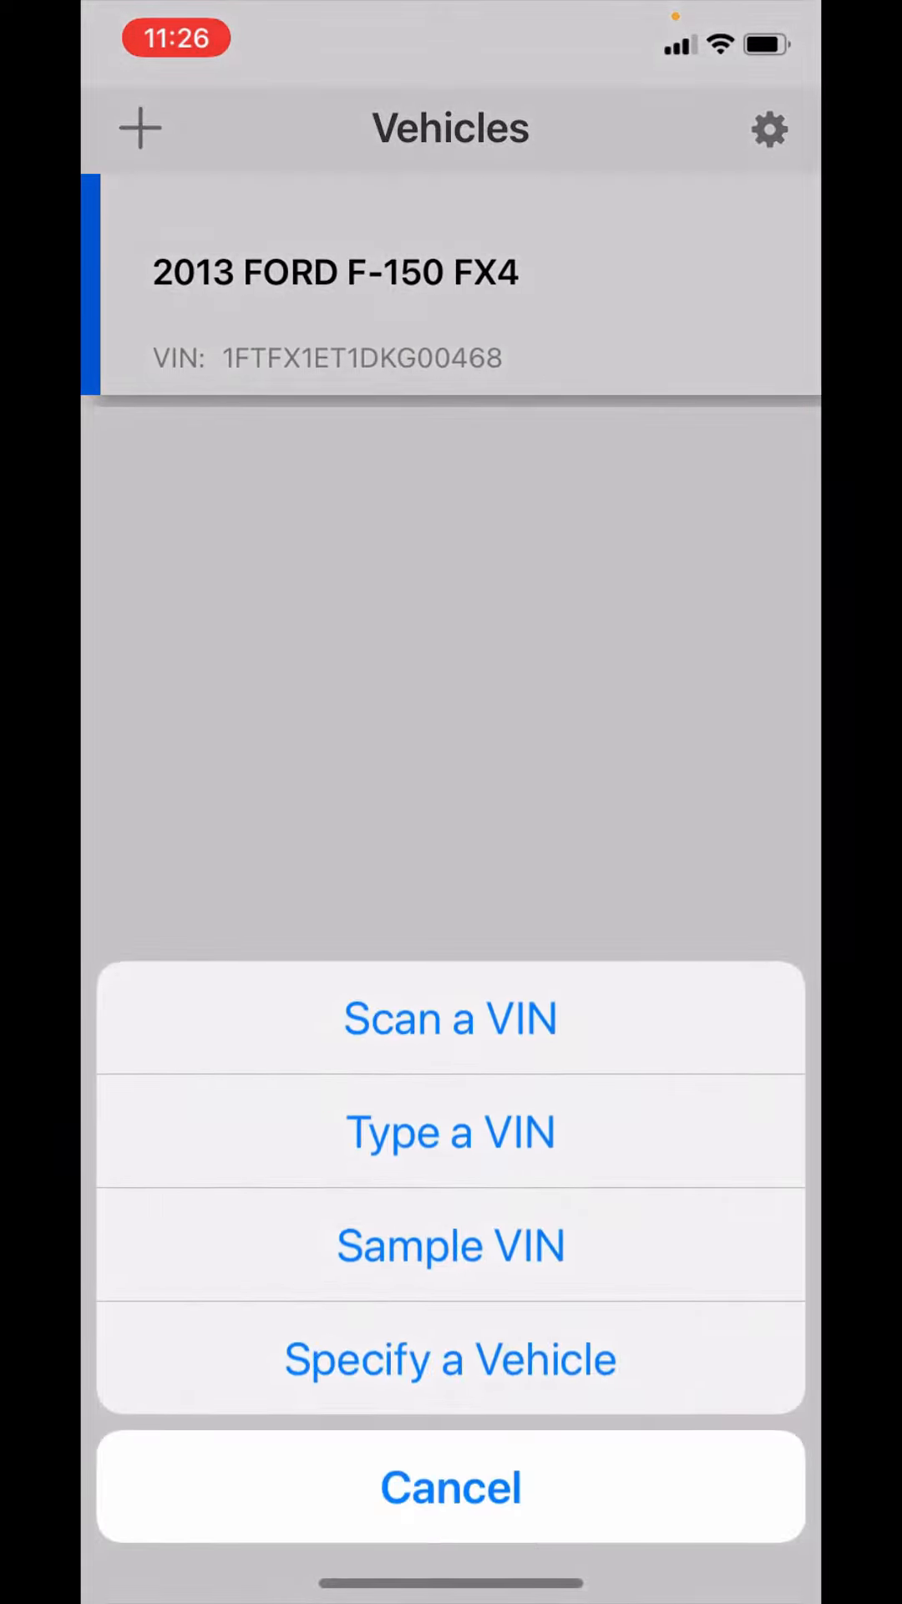
Step: Specify a 2018 Chrysler 300 Limited with its engine and add it as the current vehicle
{"action": "left_click", "coordinate": [450, 1359]}
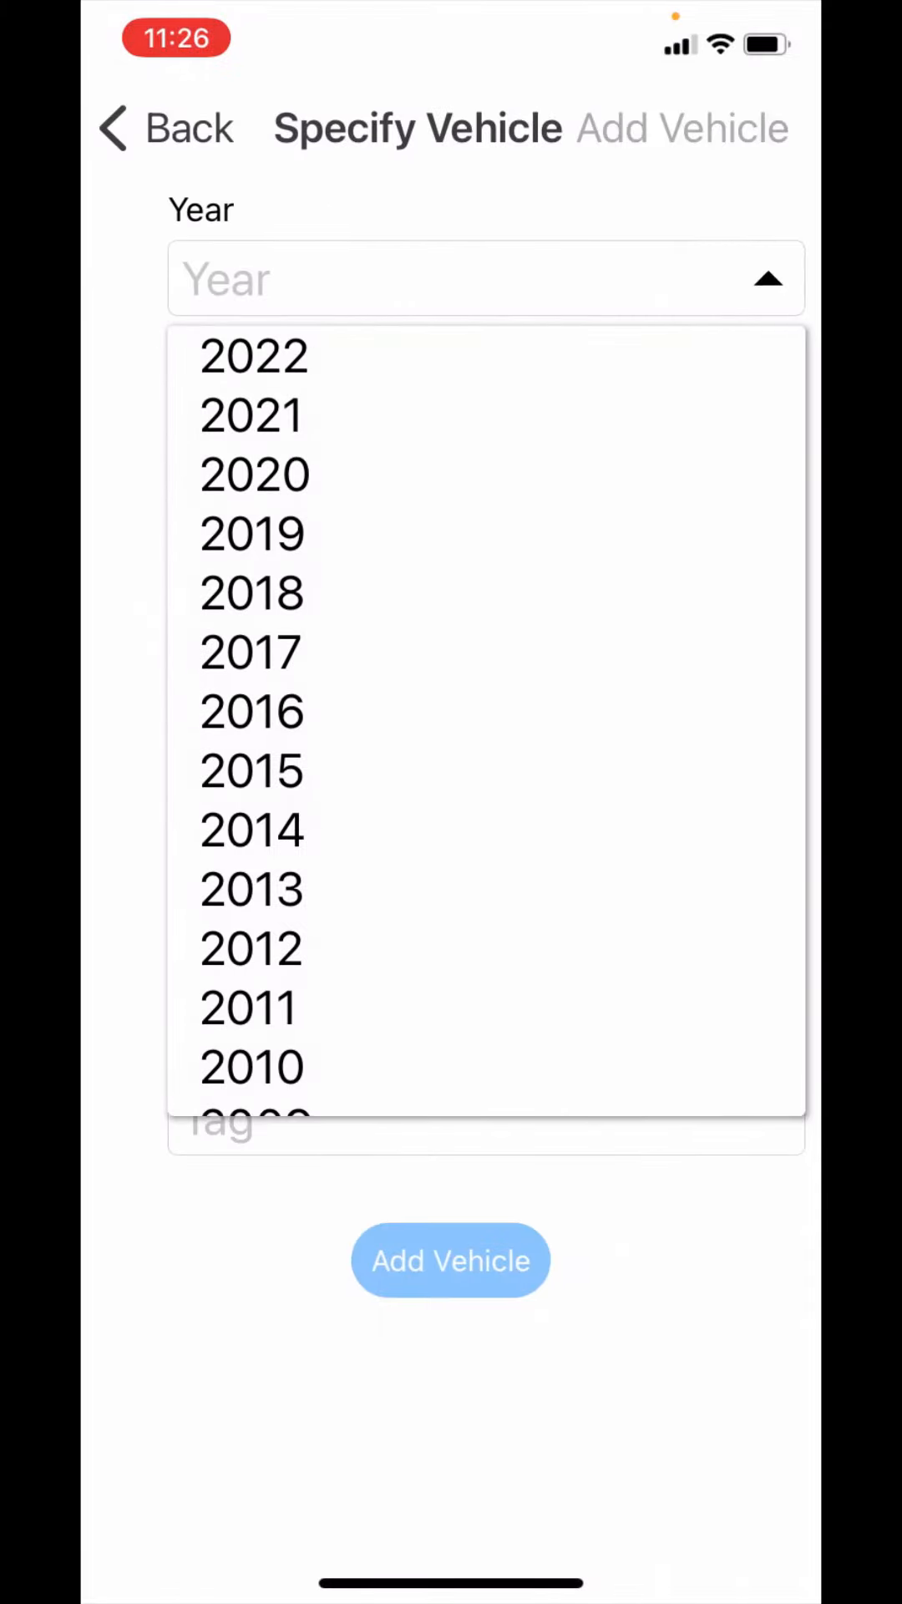
{"action": "left_click", "coordinate": [252, 591]}
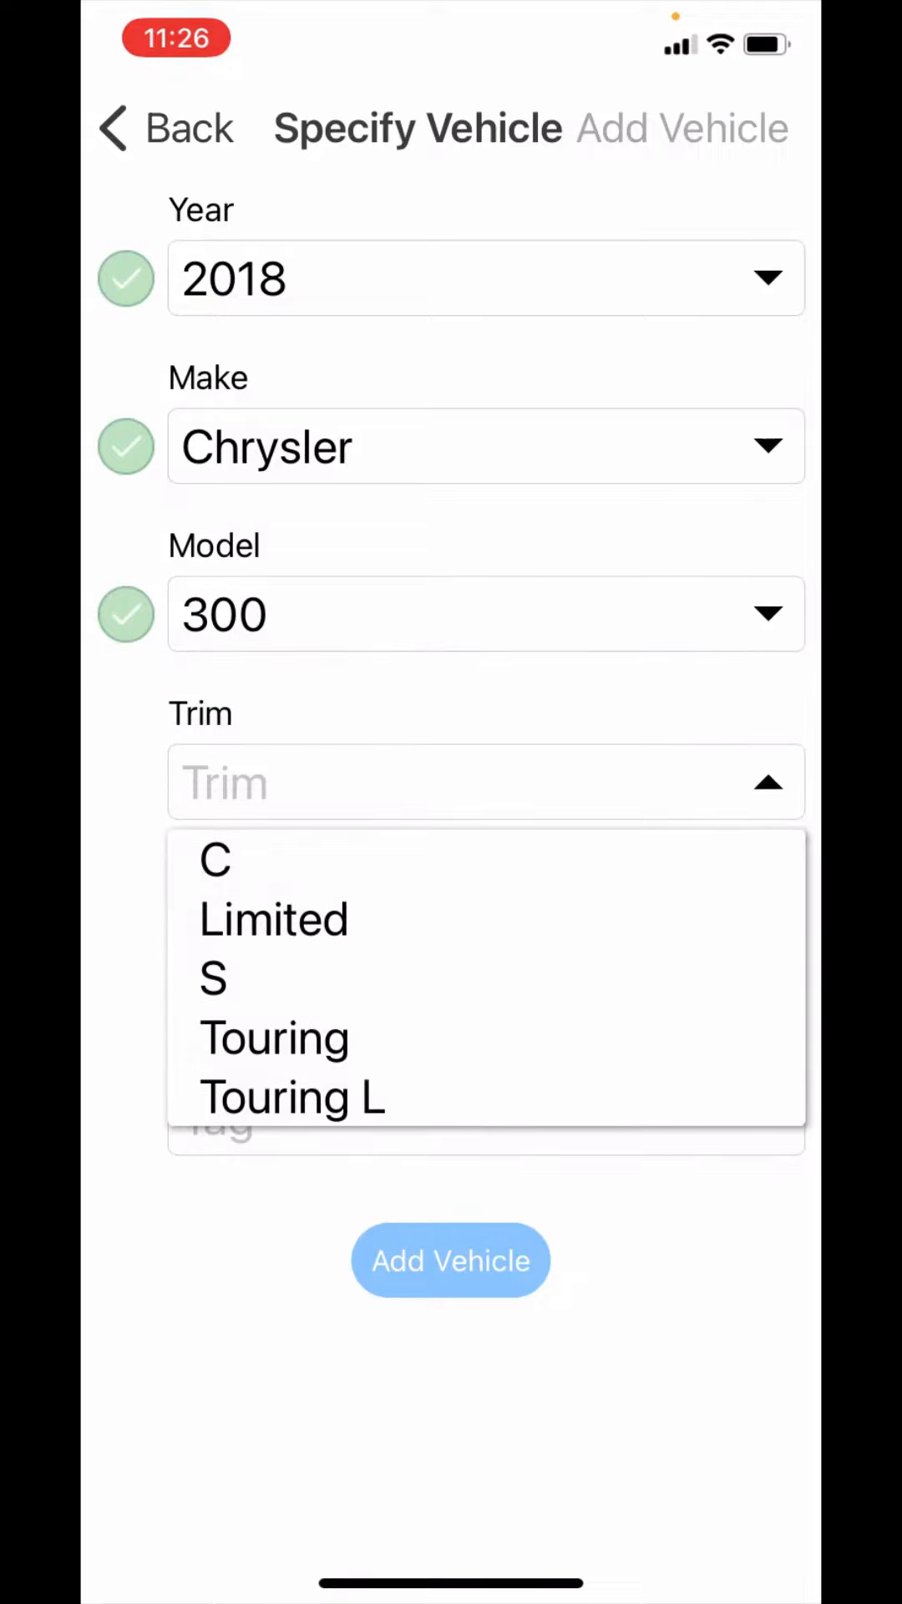
{"action": "left_click", "coordinate": [273, 919]}
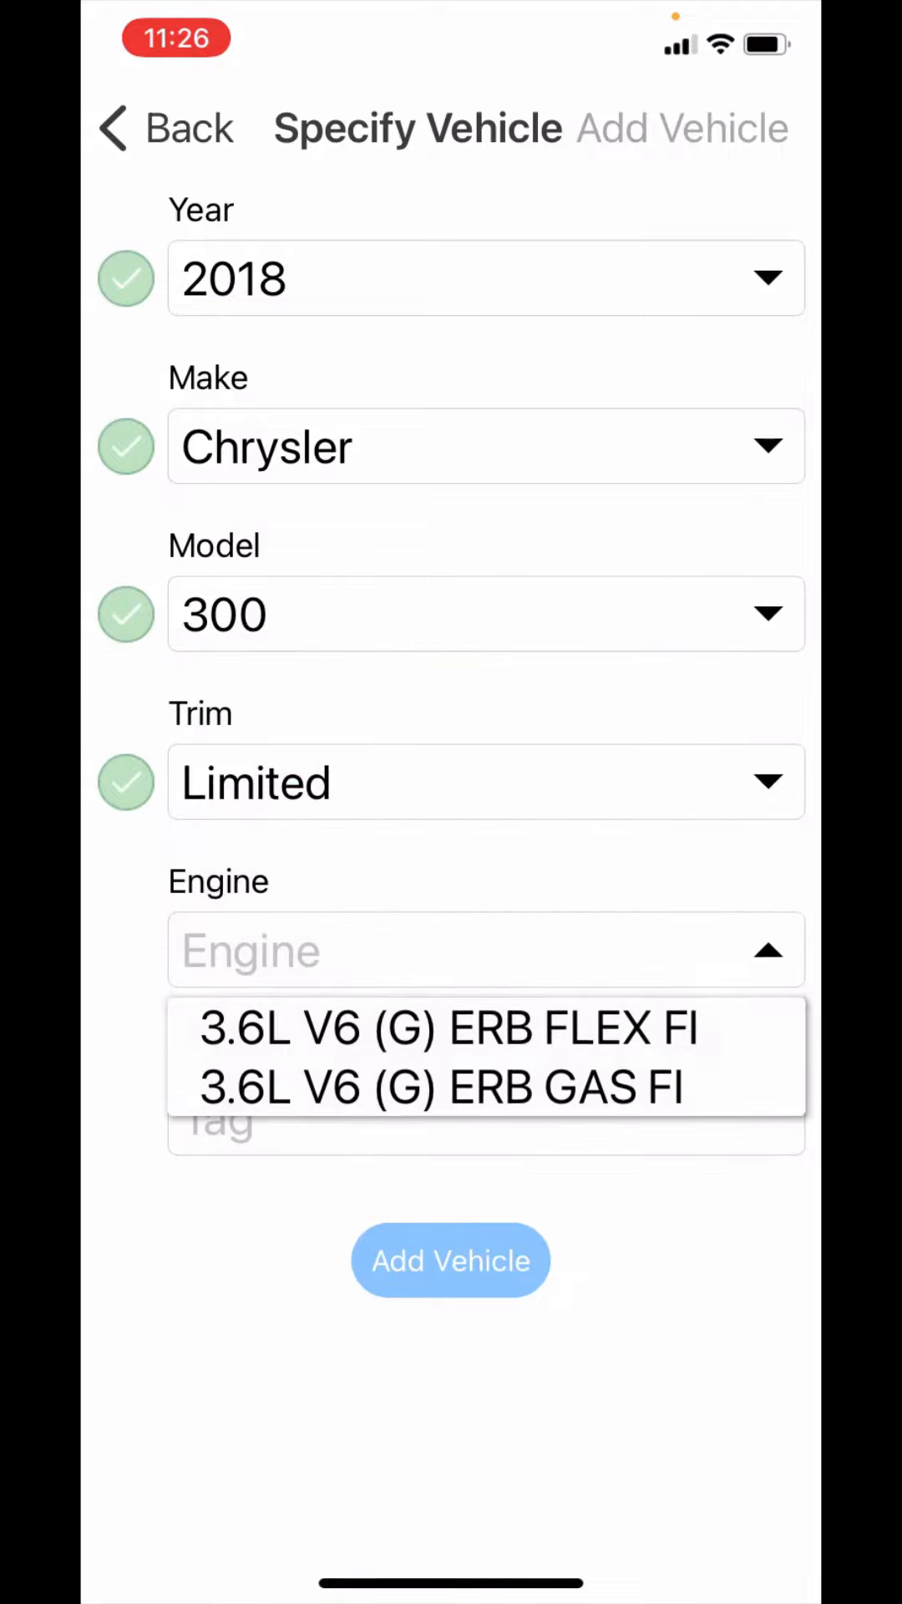
{"action": "left_click", "coordinate": [448, 1028]}
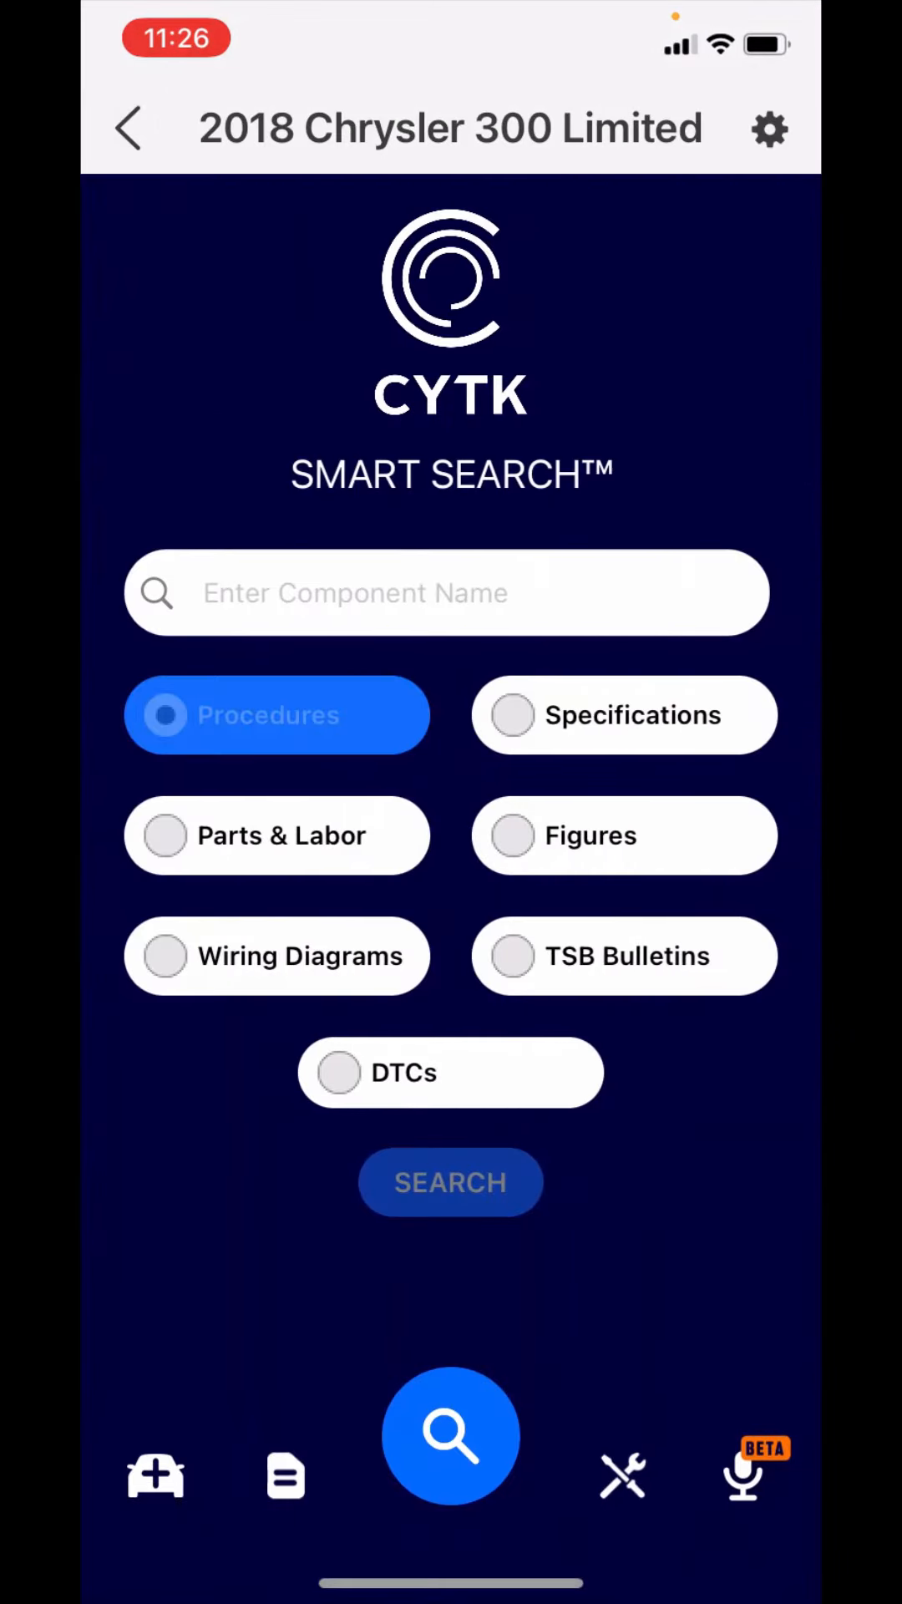
Step: Search Procedures for 'thermostat' on the Chrysler 300
{"action": "type", "text": "t"}
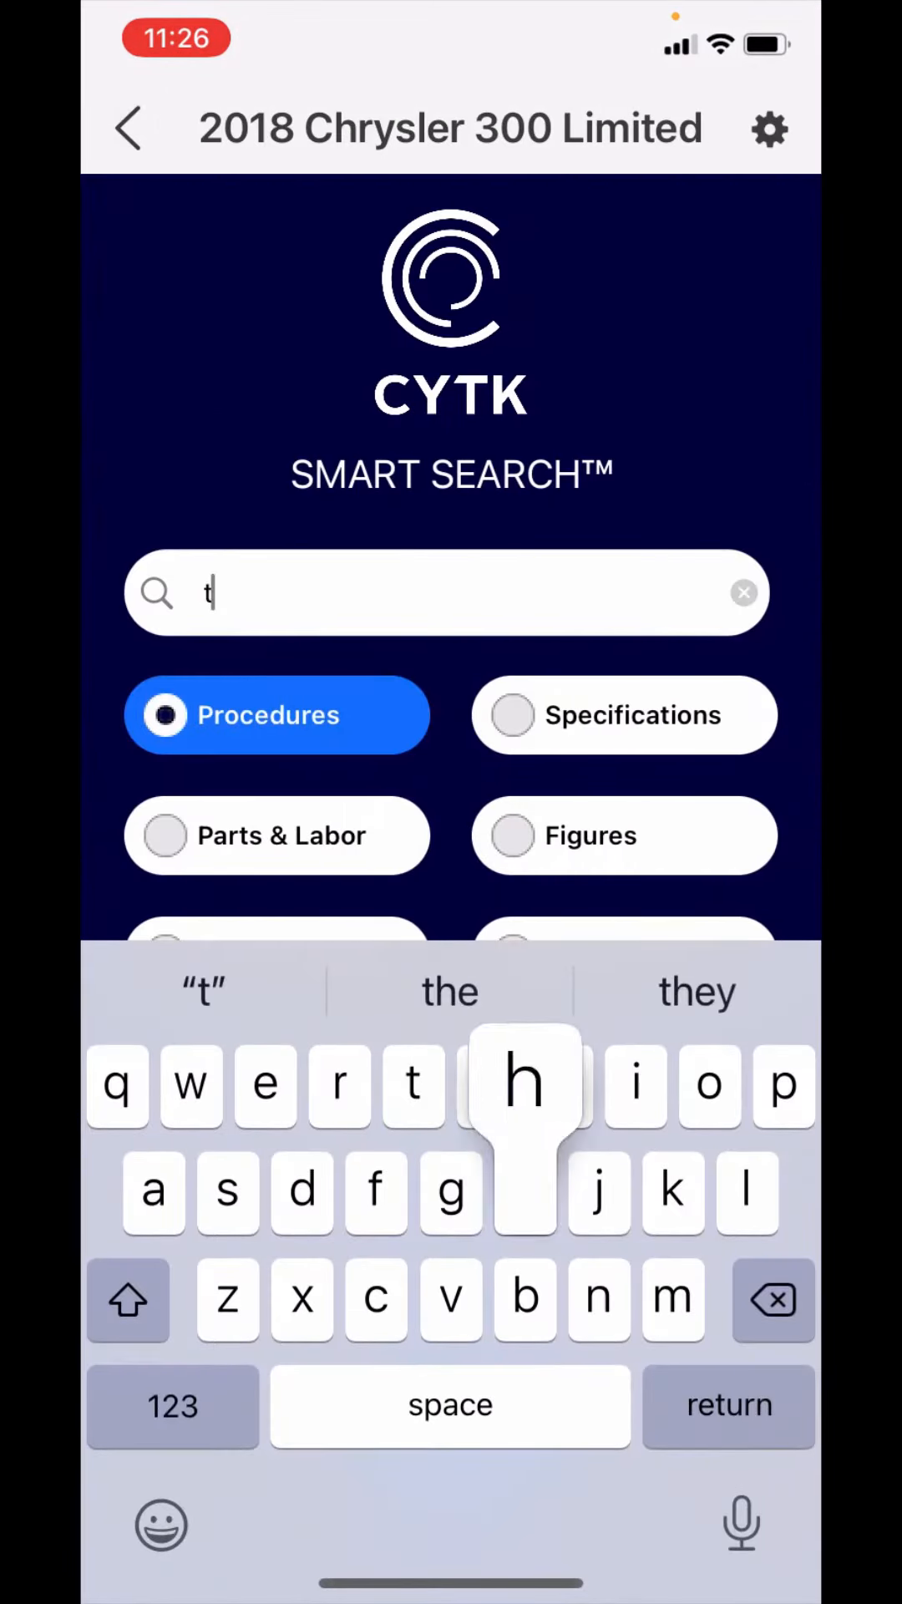
{"action": "type", "text": "hermostat"}
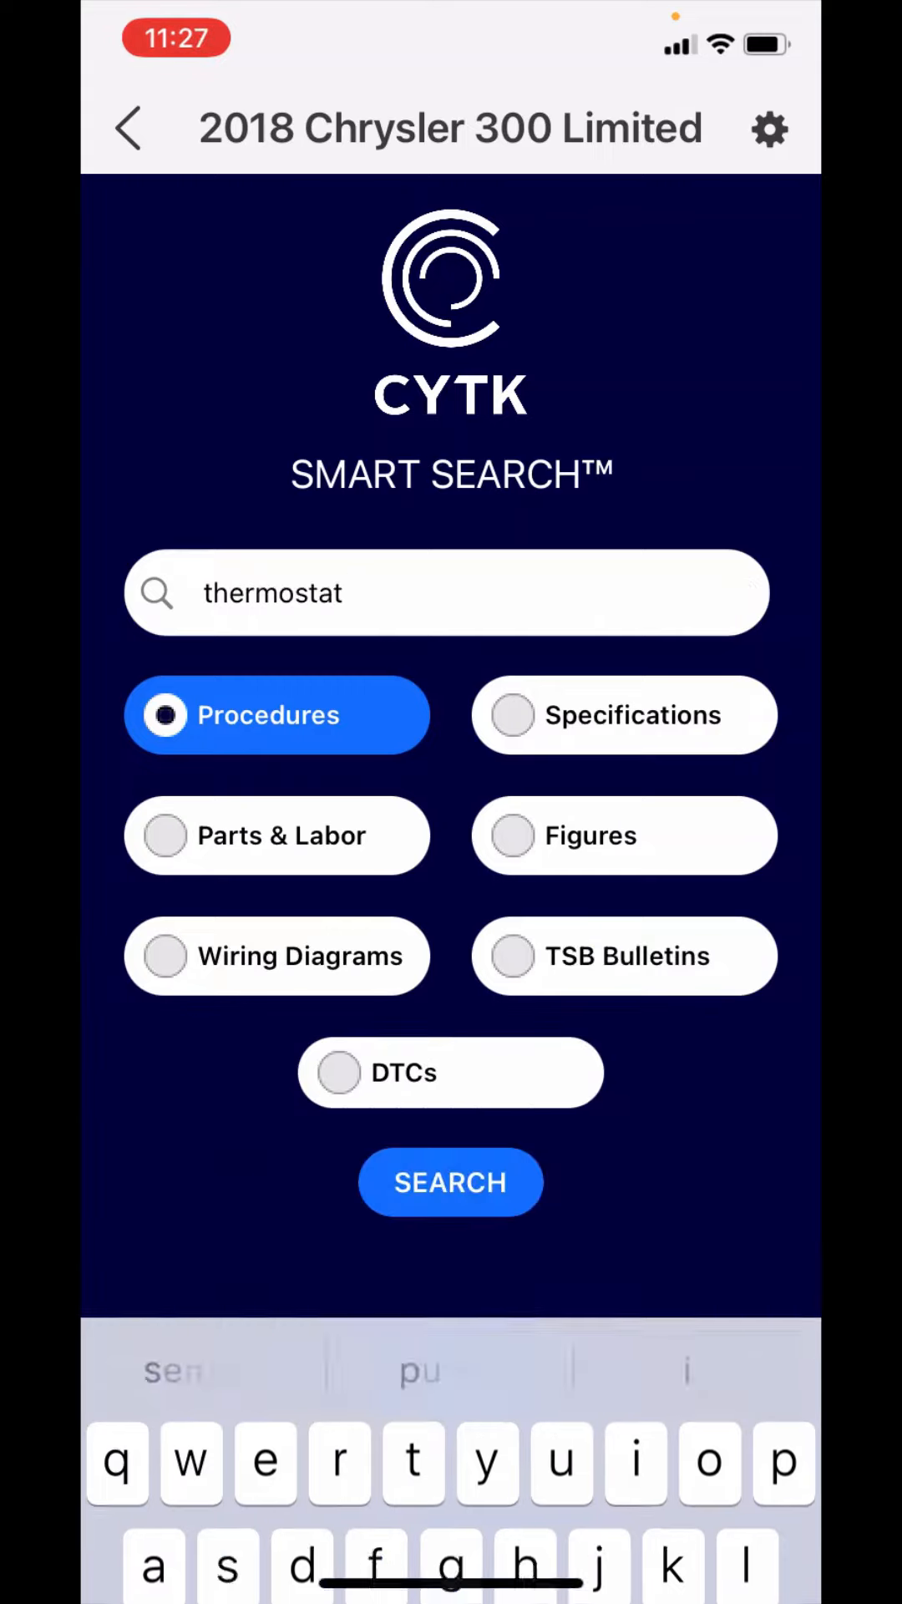
{"action": "left_click", "coordinate": [450, 1181]}
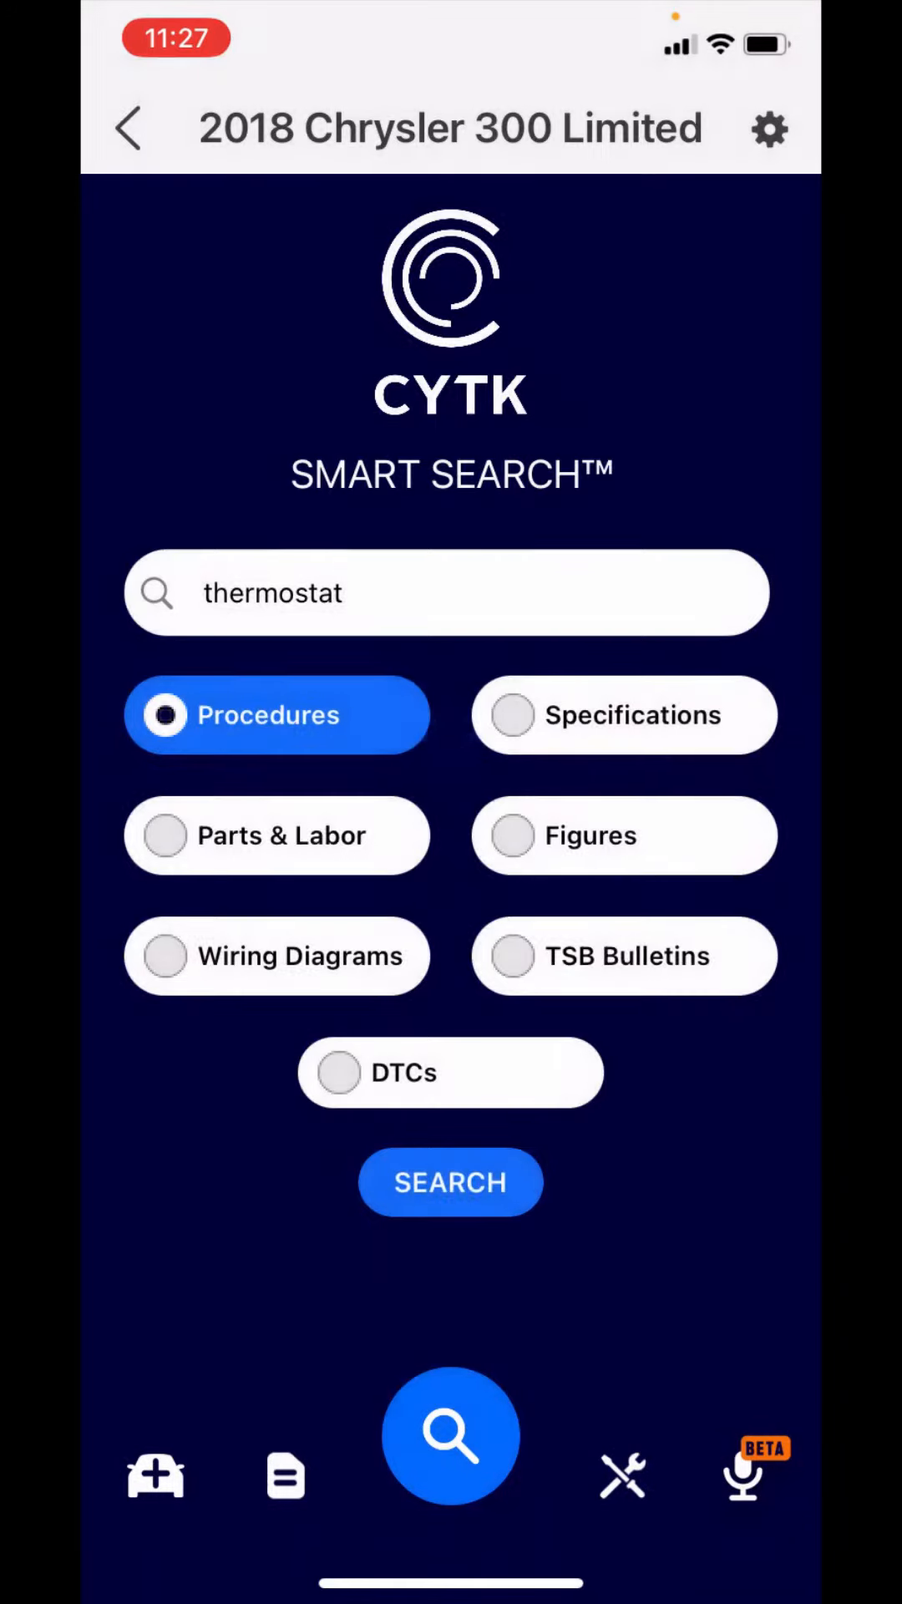
{"action": "left_click", "coordinate": [450, 1181]}
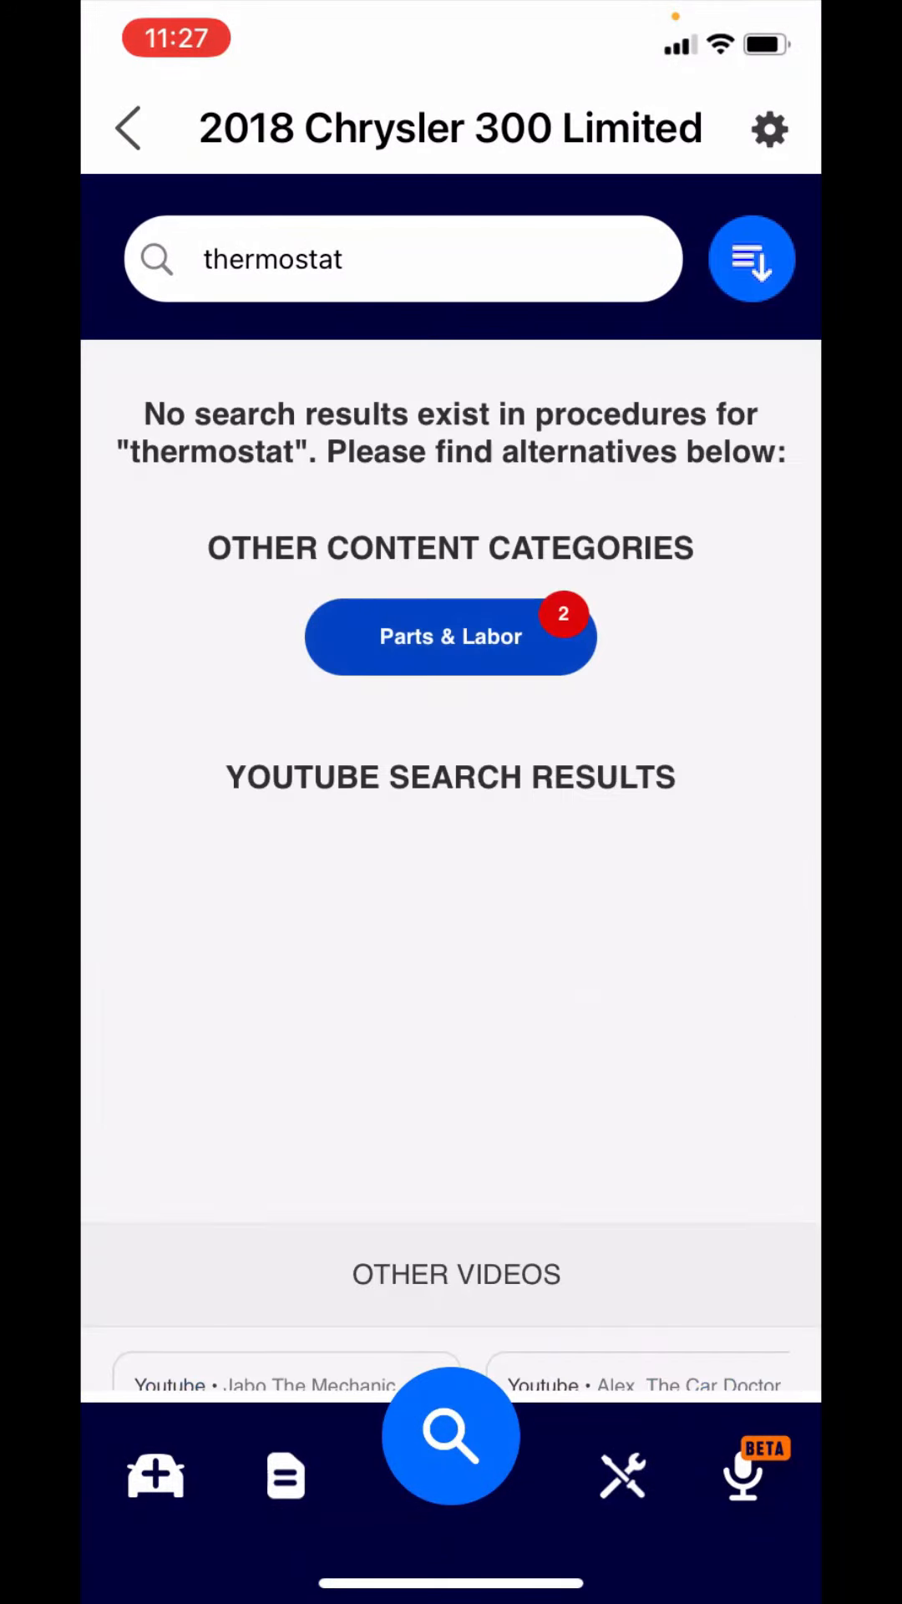
Step: Review the empty procedure results and switch to the Engine Coolant Thermostat R&R Parts & Labor entries
{"action": "scroll", "scroll_direction": "down", "scroll_amount": 3}
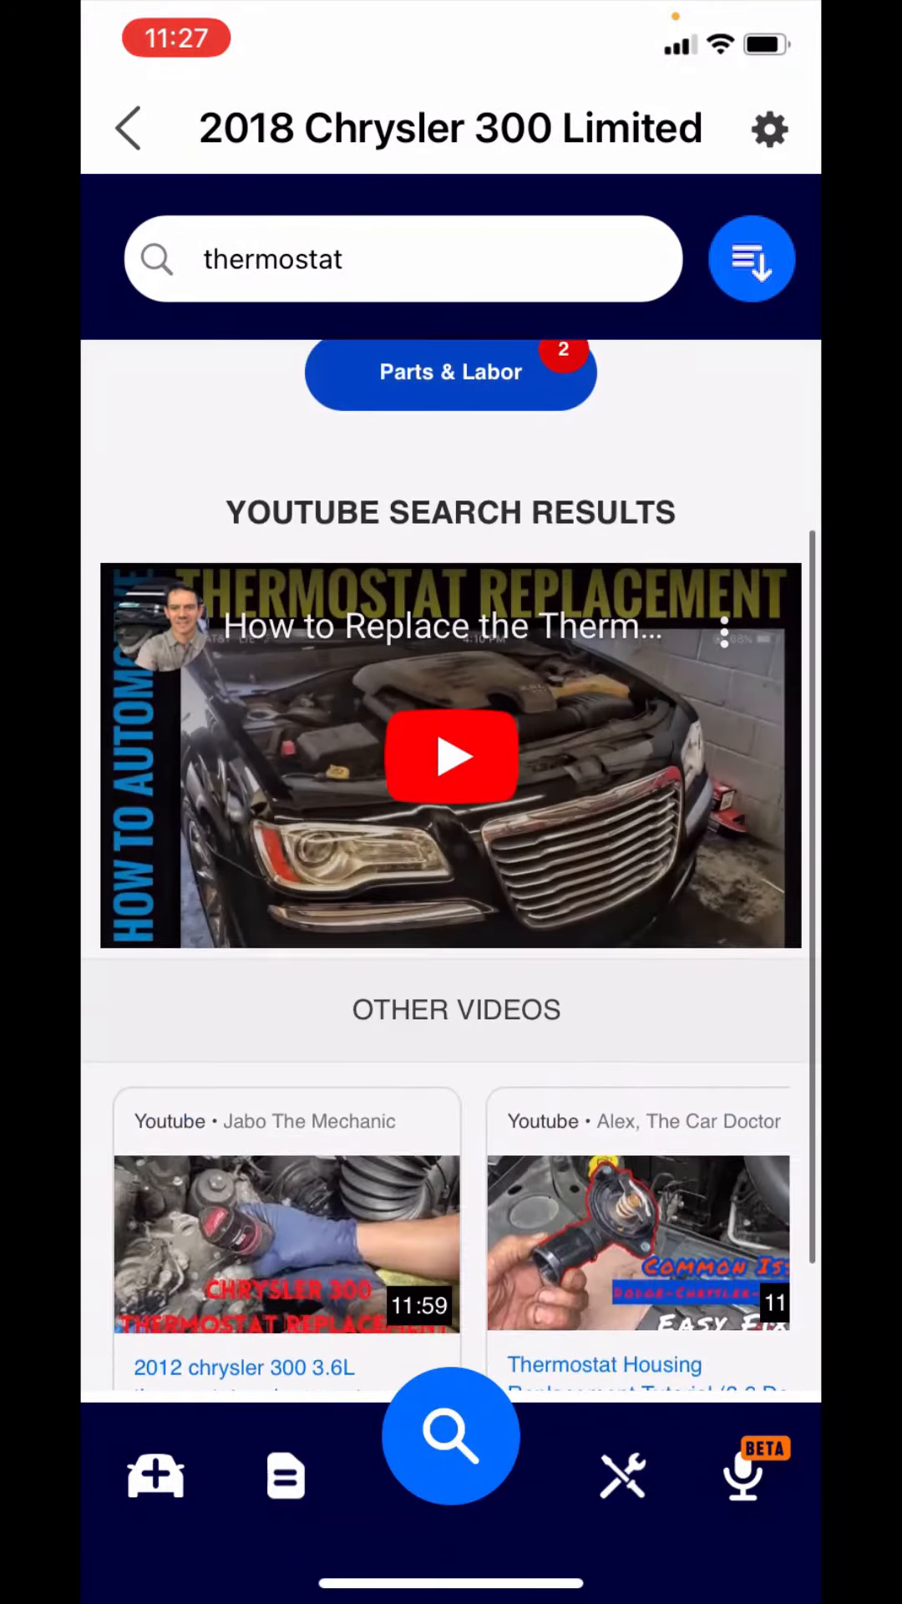
{"action": "scroll", "scroll_direction": "up", "scroll_amount": 3}
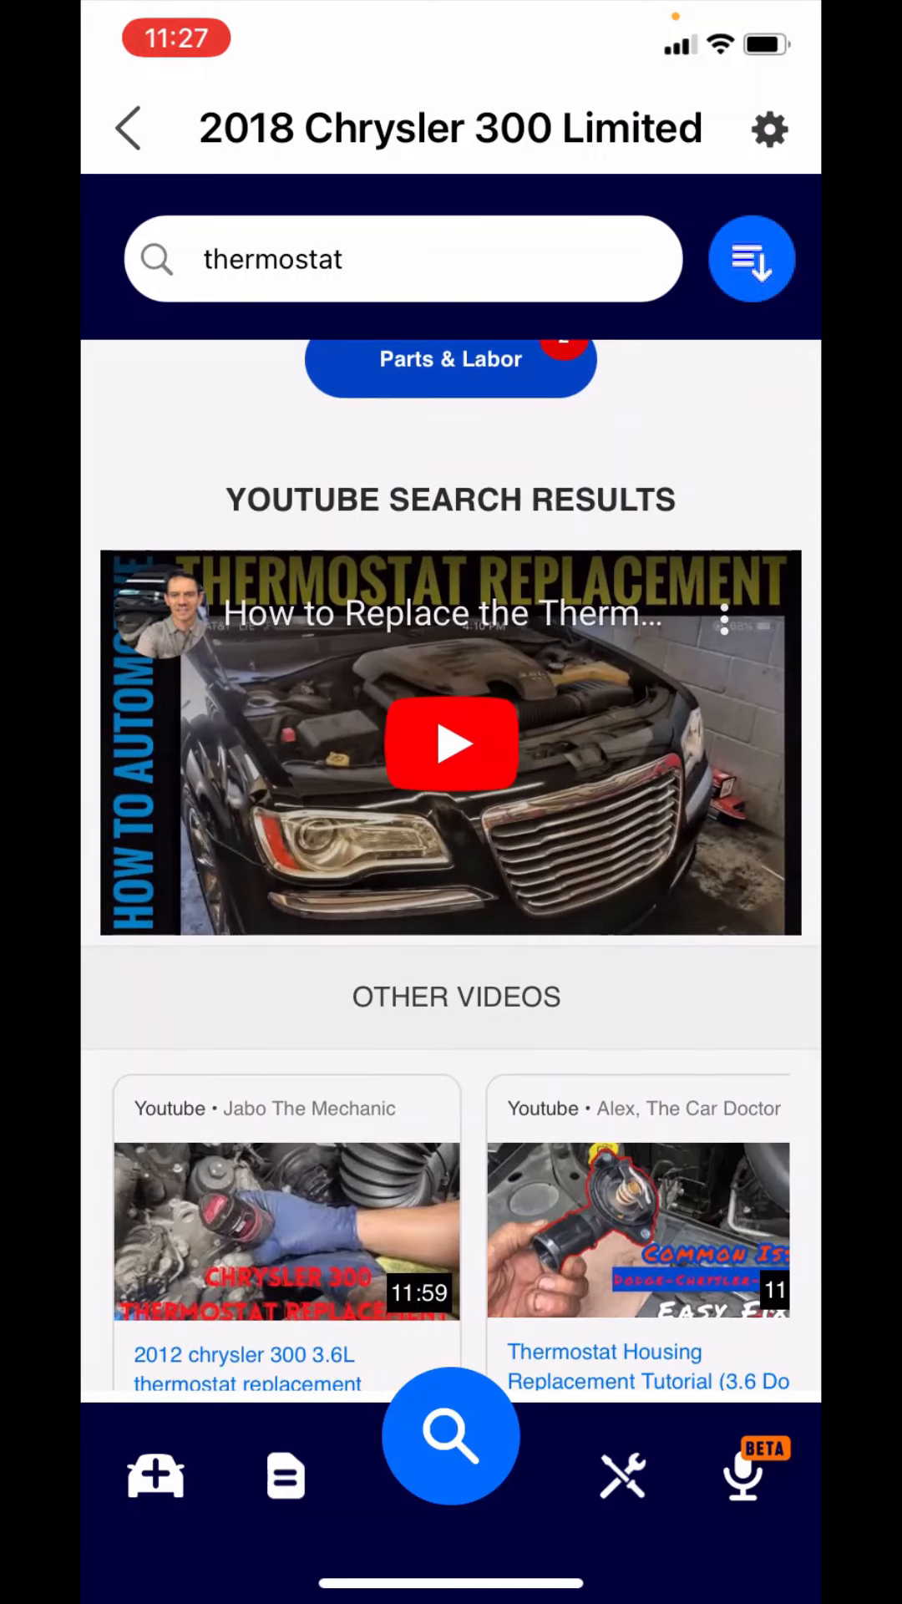
{"action": "scroll", "scroll_direction": "down", "scroll_amount": 3}
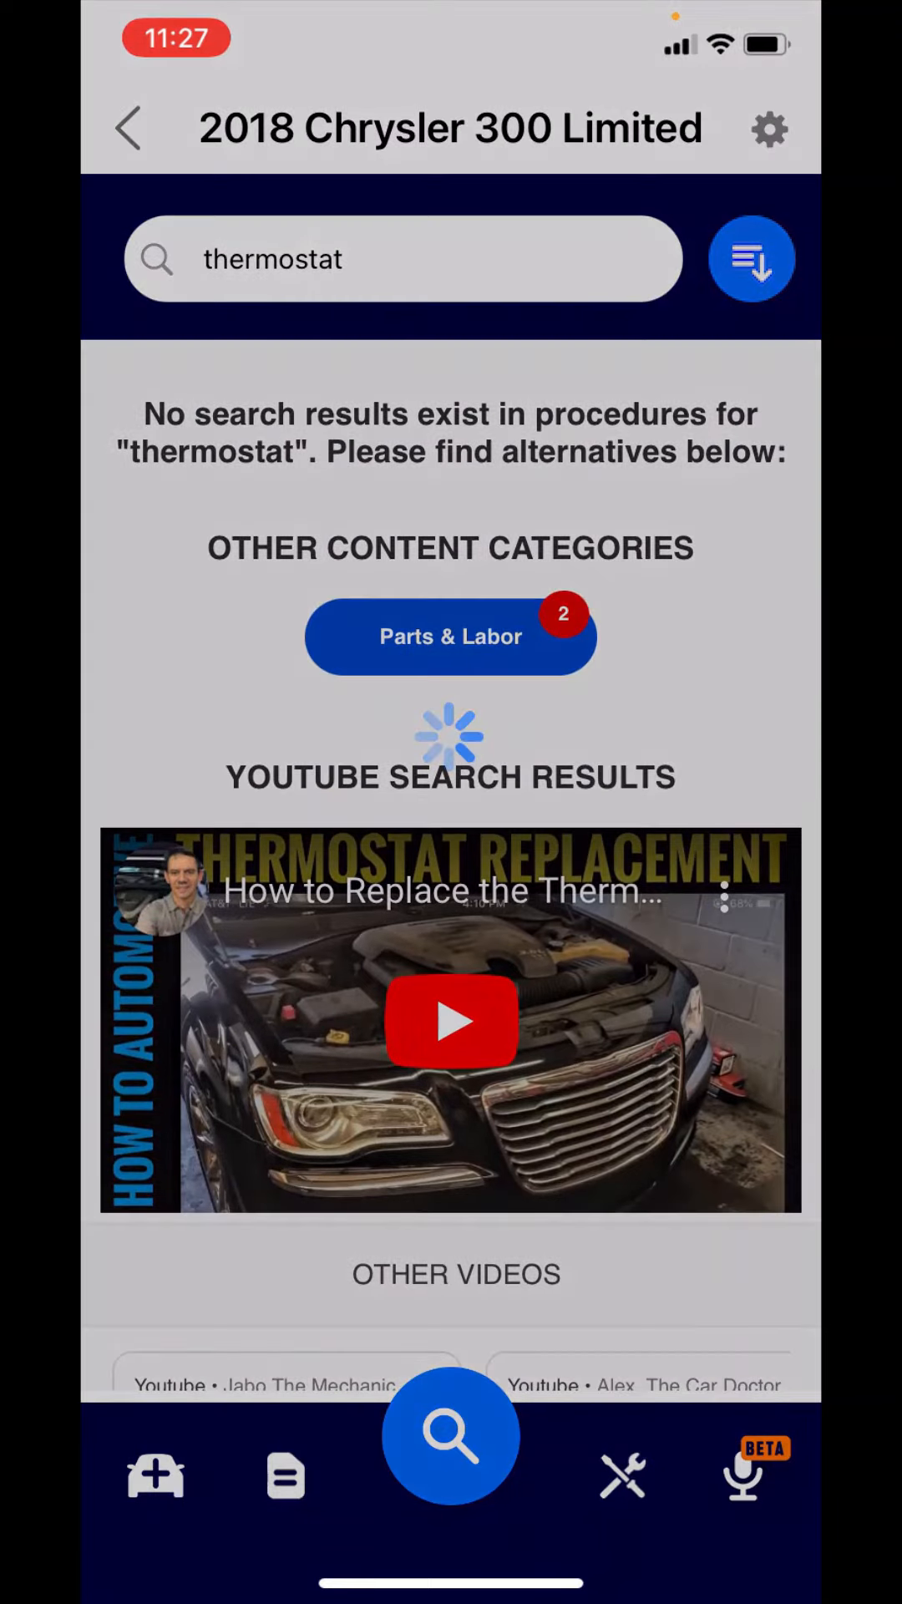
{"action": "left_click", "coordinate": [450, 635]}
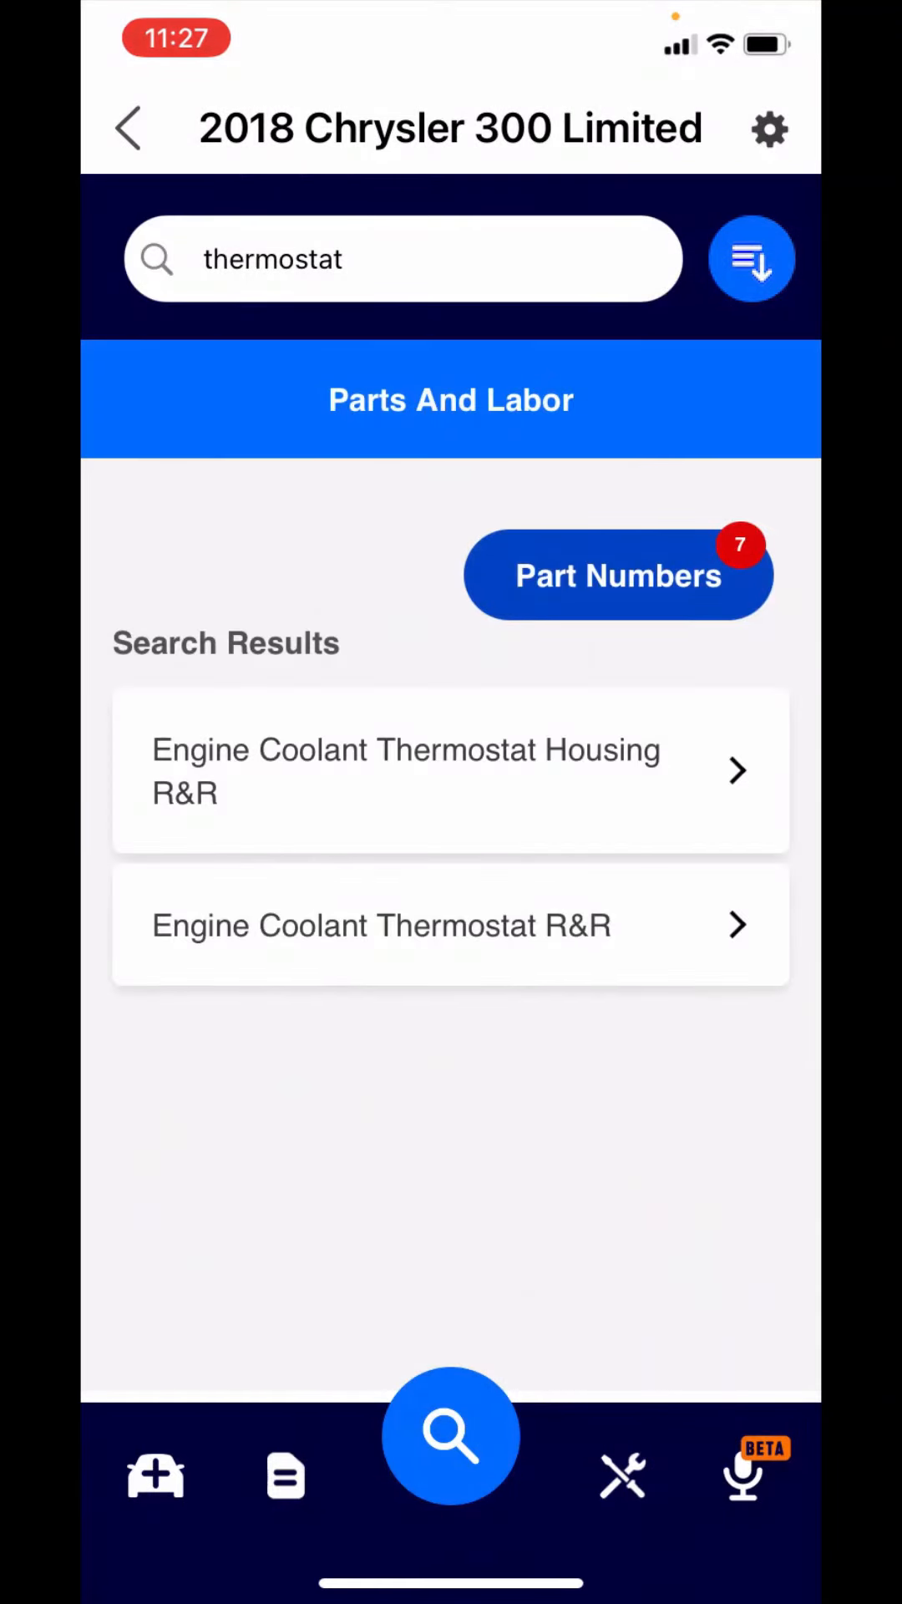